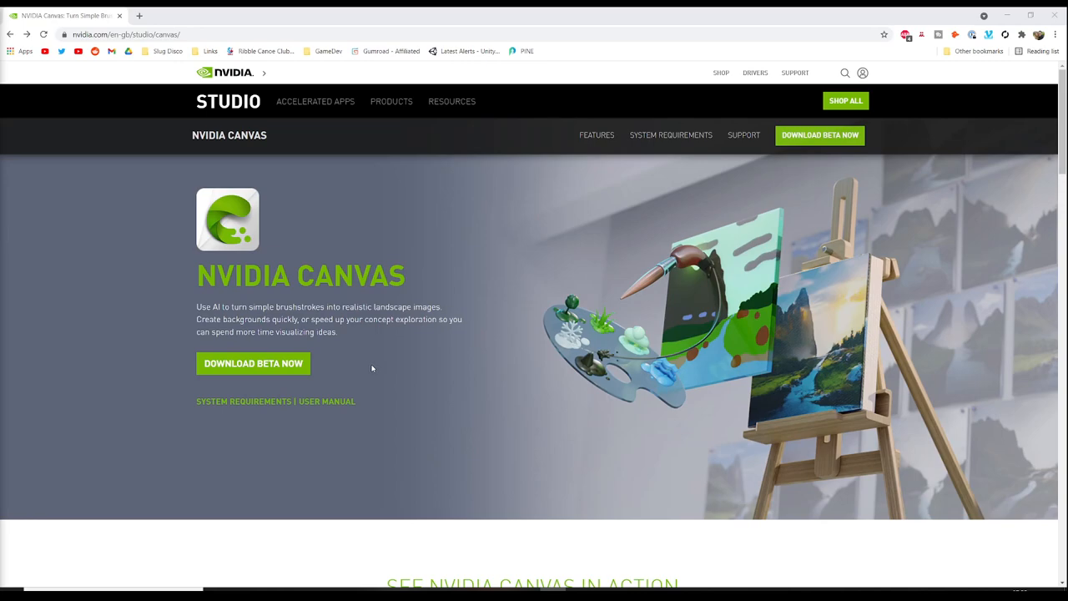
pyautogui.moveTo(347, 361)
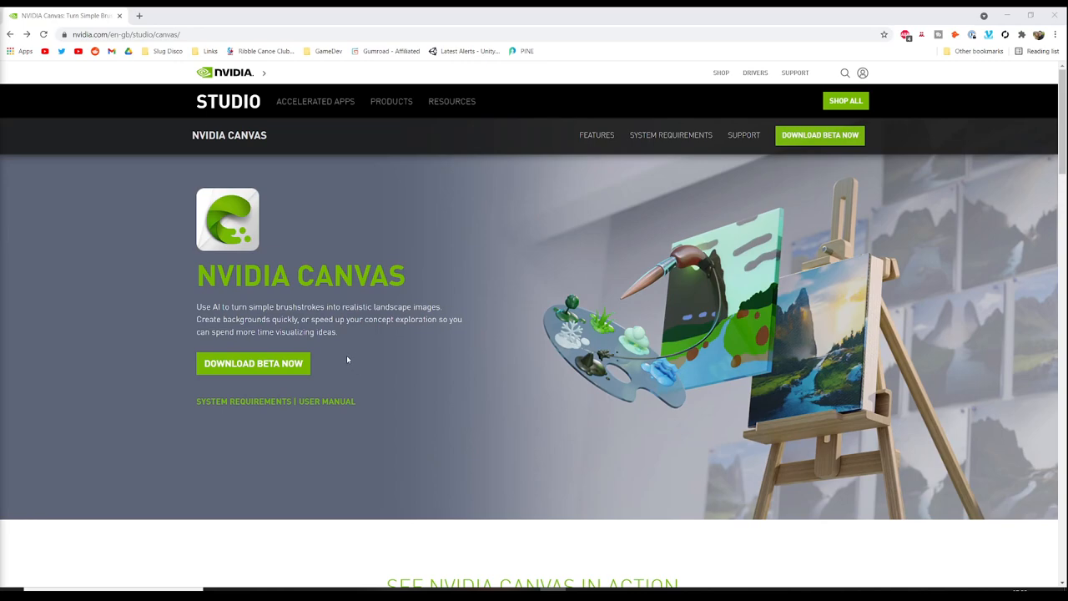
pyautogui.moveTo(462, 349)
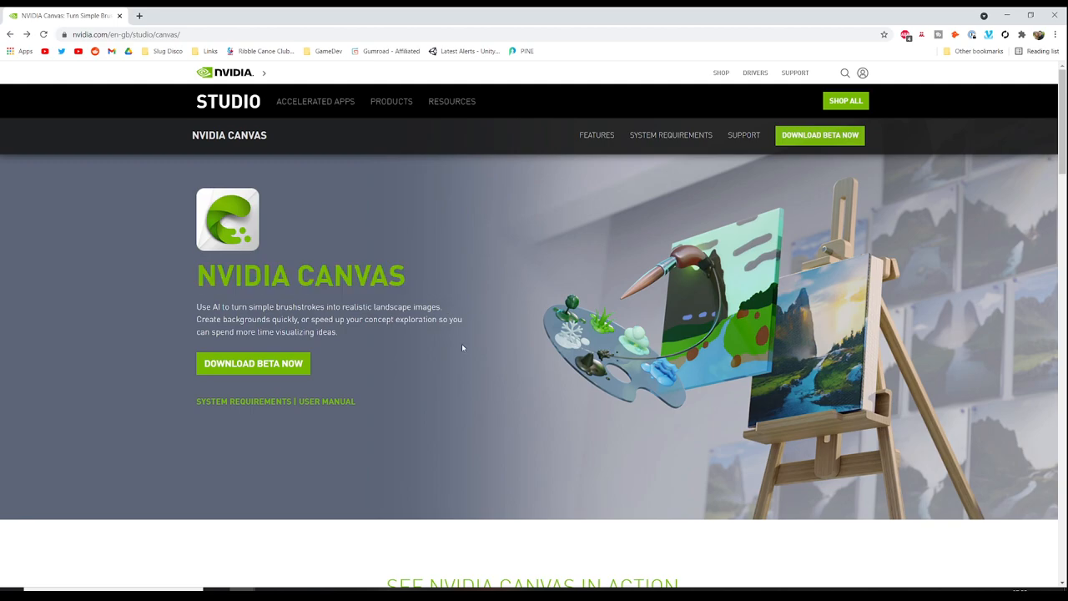
pyautogui.moveTo(407, 300)
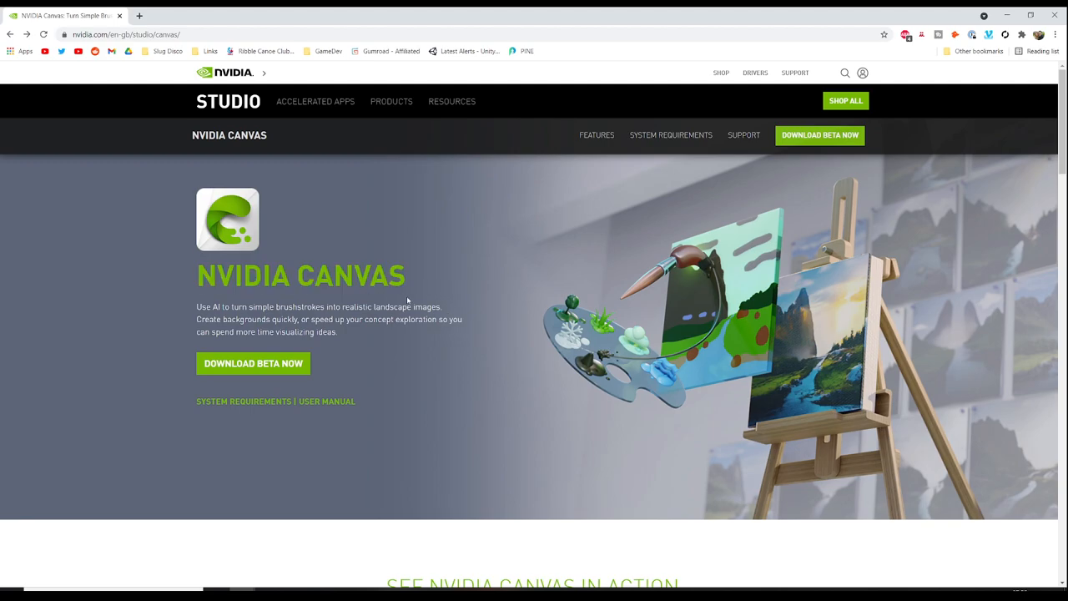
pyautogui.moveTo(276, 349)
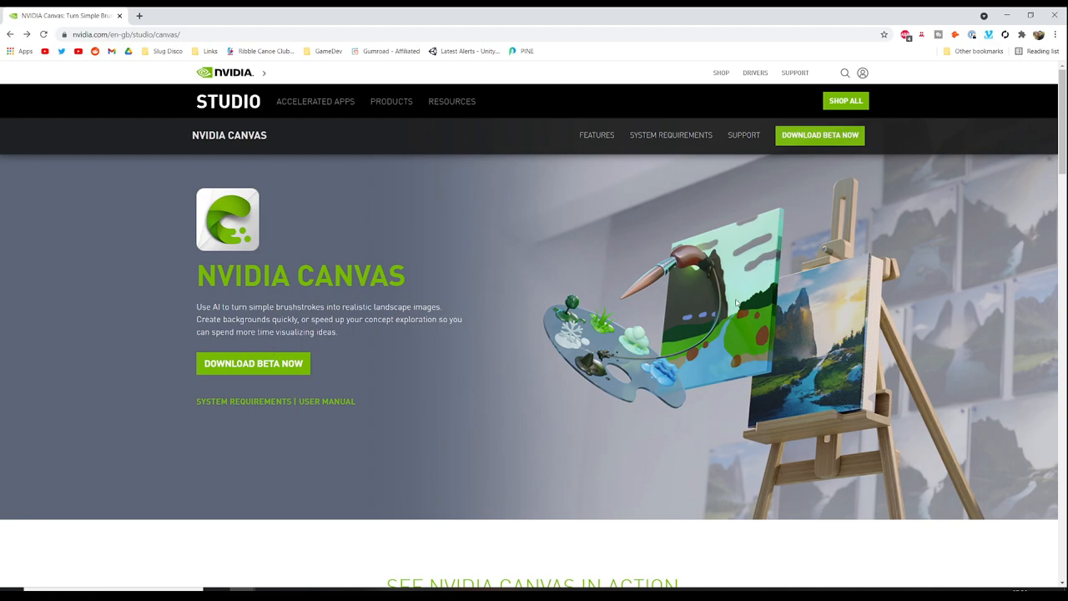
pyautogui.moveTo(714, 291)
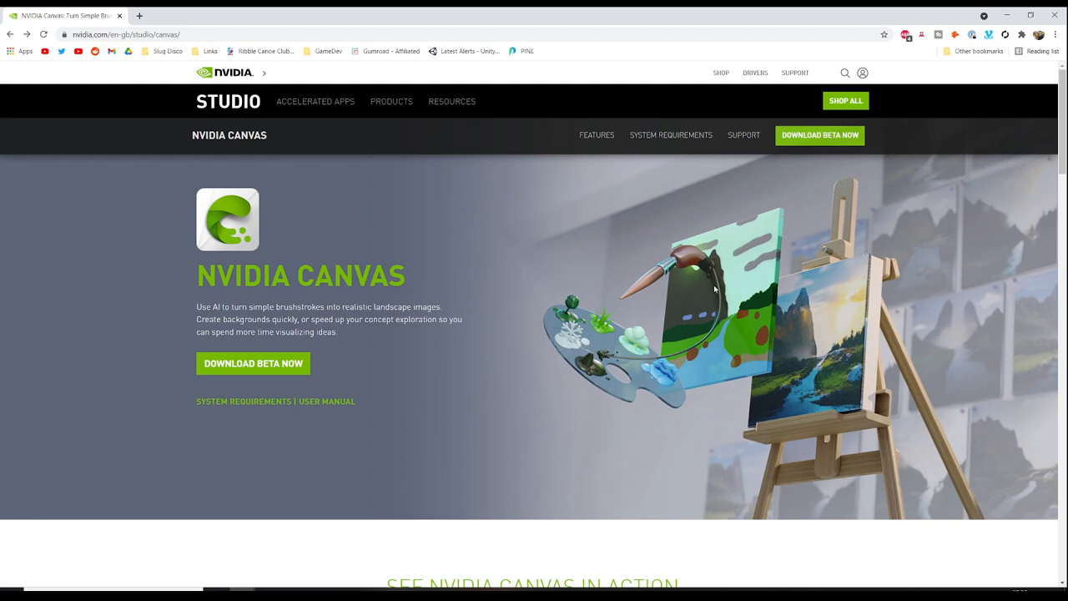
pyautogui.moveTo(699, 270)
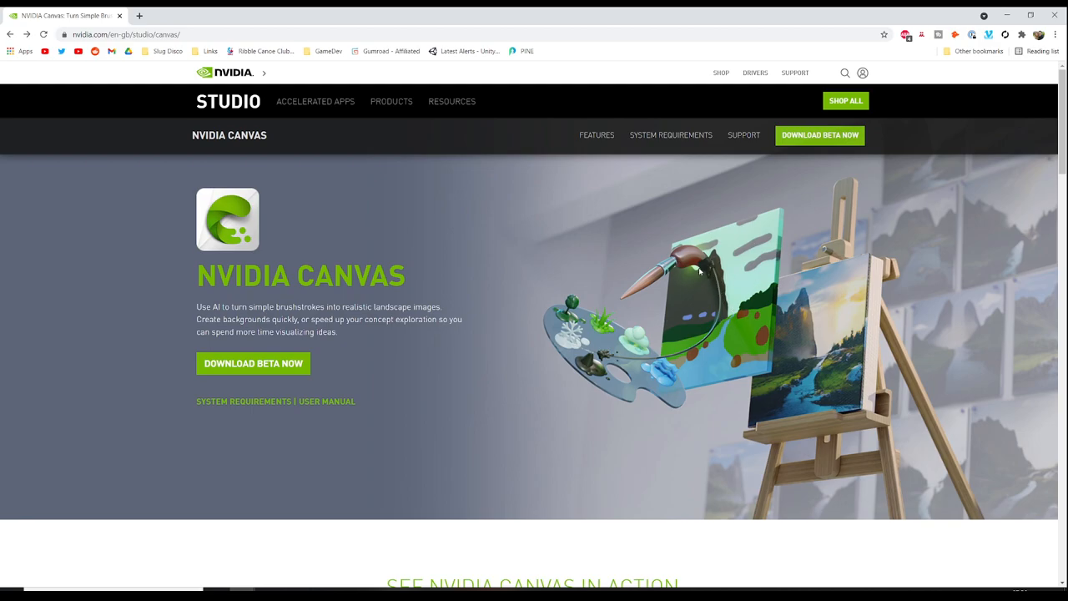
pyautogui.moveTo(794, 352)
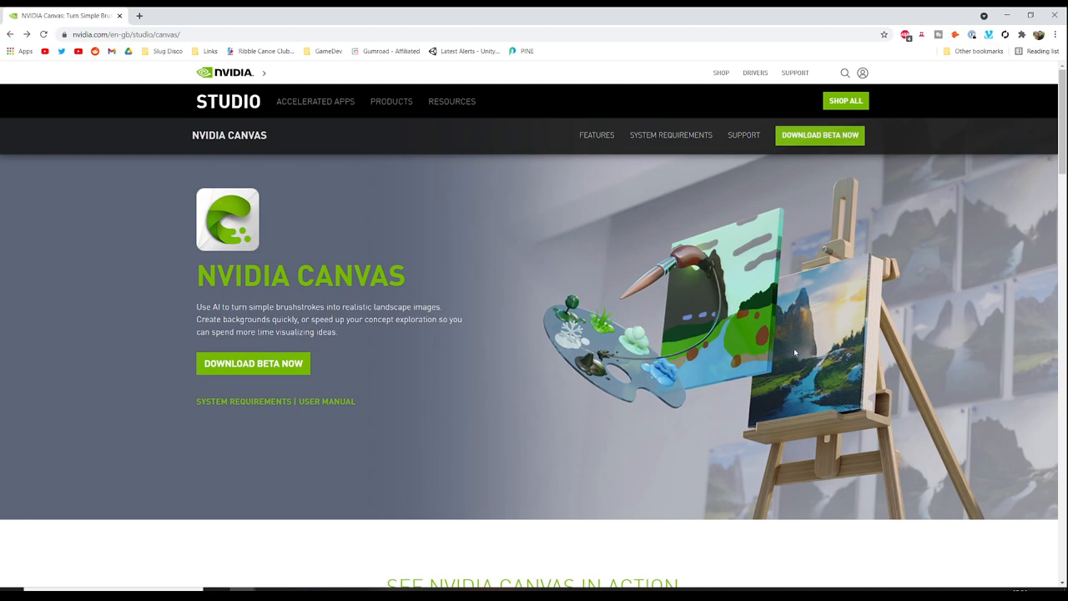
pyautogui.moveTo(568, 358)
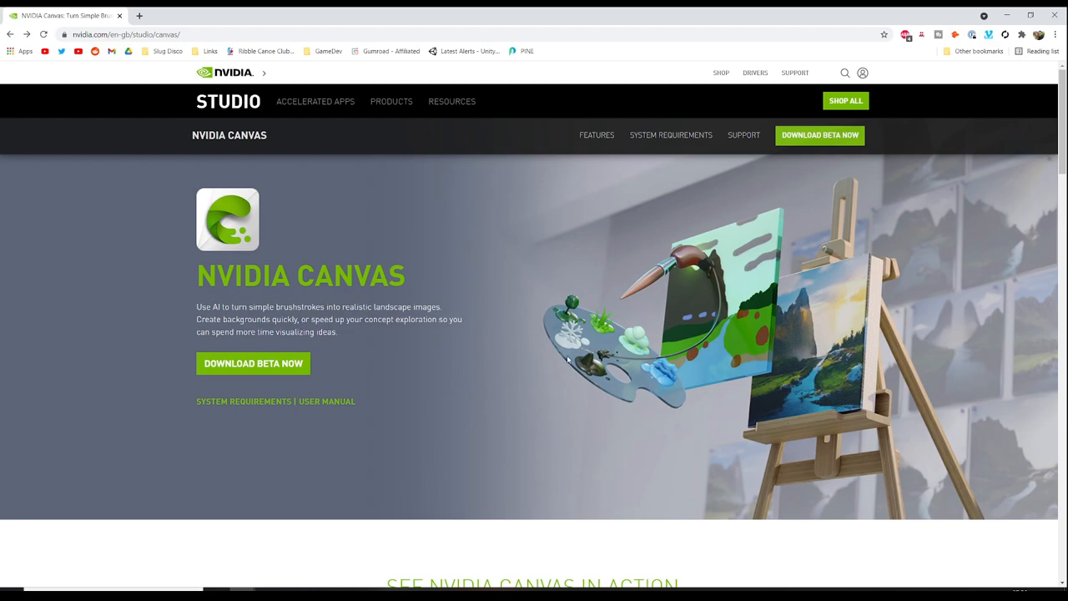
pyautogui.moveTo(340, 344)
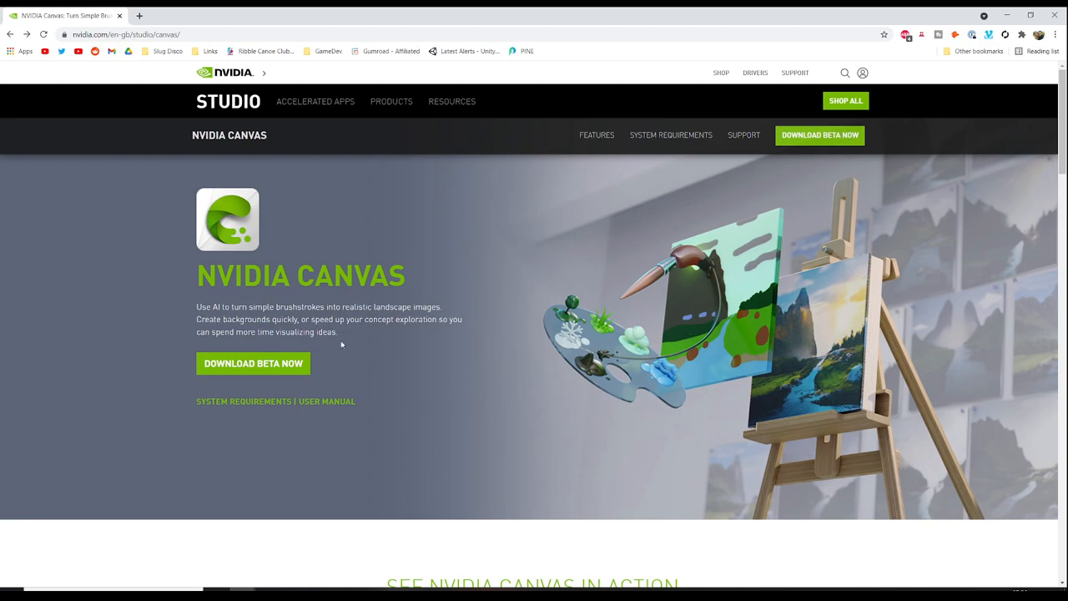
# Step: Scroll the NVIDIA Canvas page past the feature videos to the Download and System Requirements sections, then back up slightly
pyautogui.scroll(-3)
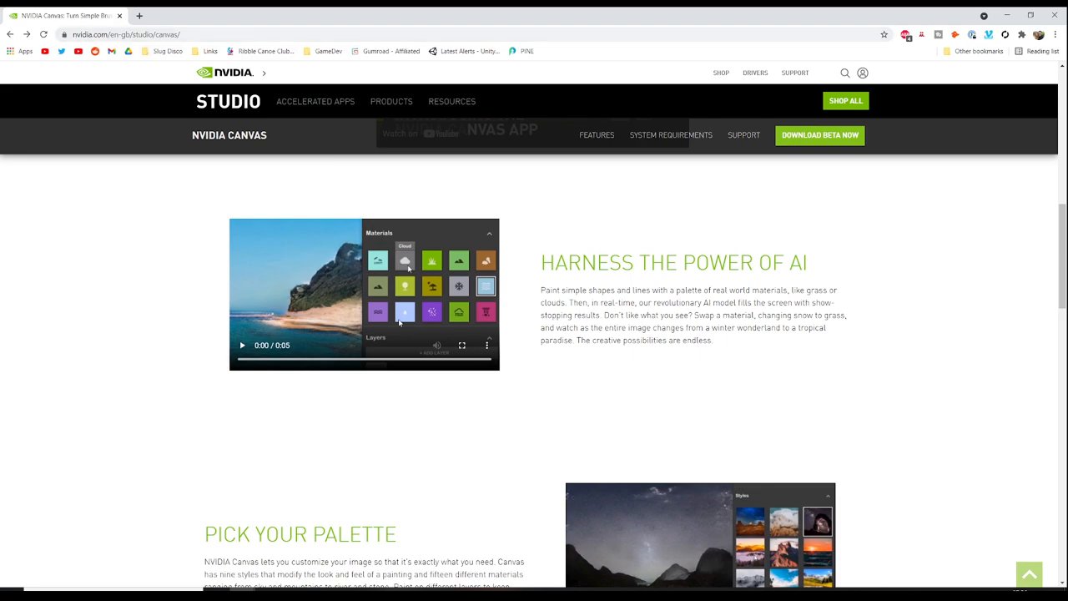
pyautogui.moveTo(784, 280)
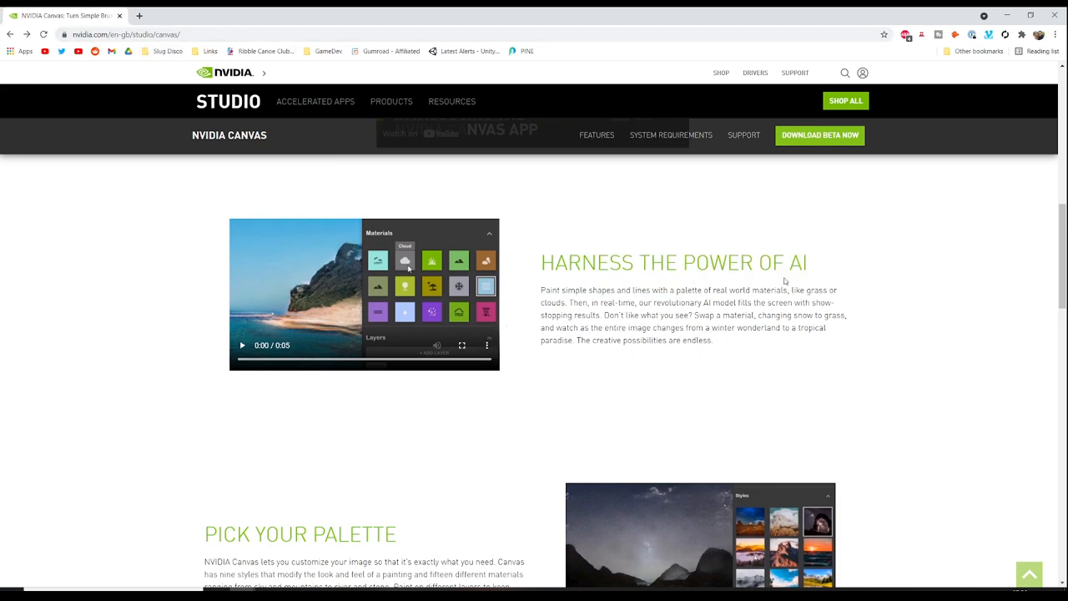
pyautogui.scroll(-3)
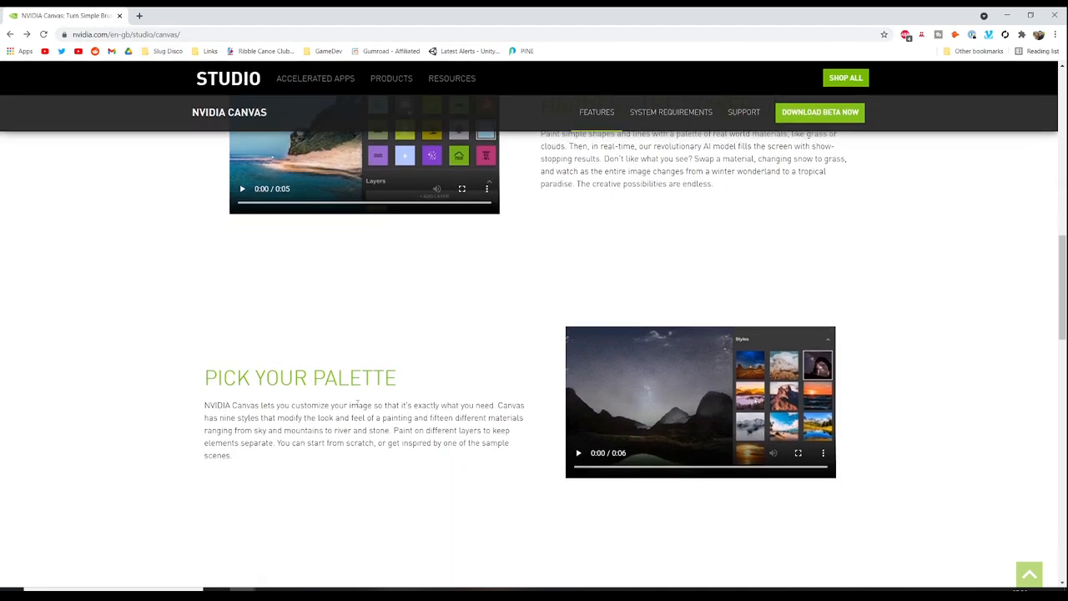
pyautogui.scroll(-3)
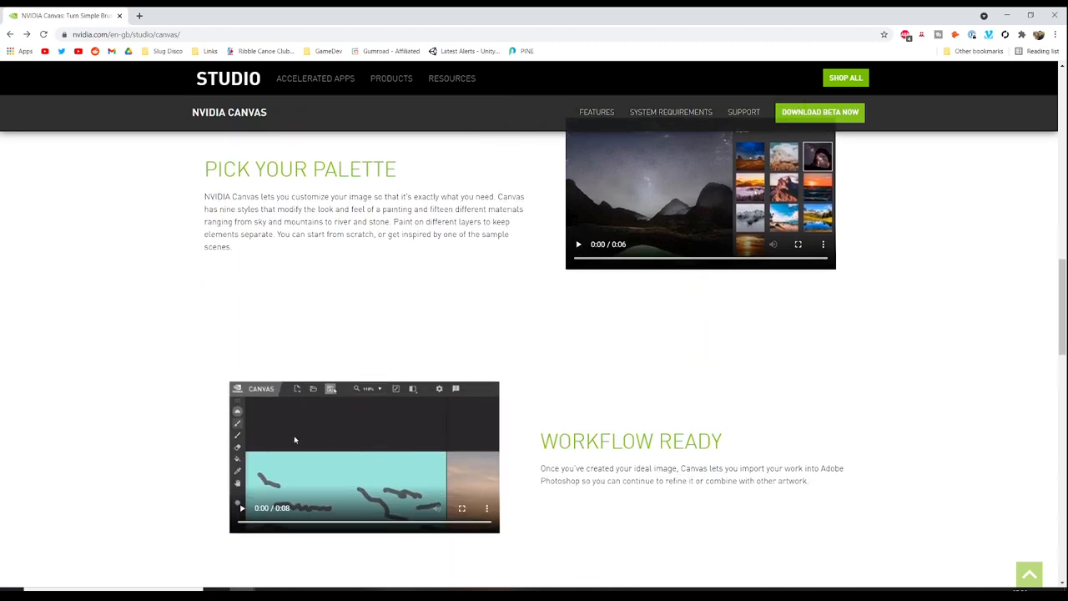
pyautogui.scroll(-3)
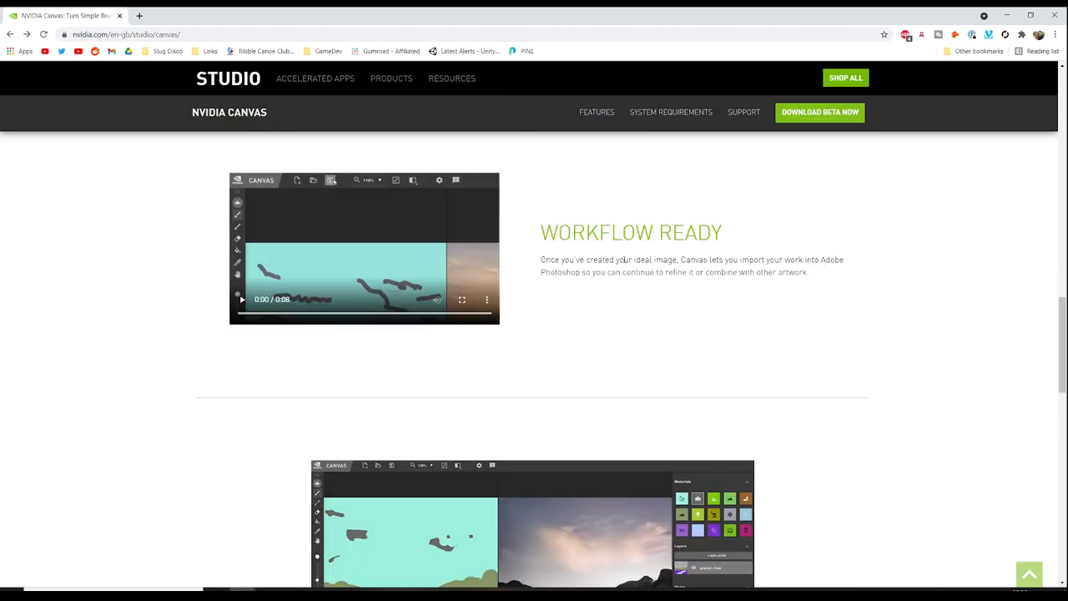
pyautogui.moveTo(600, 320)
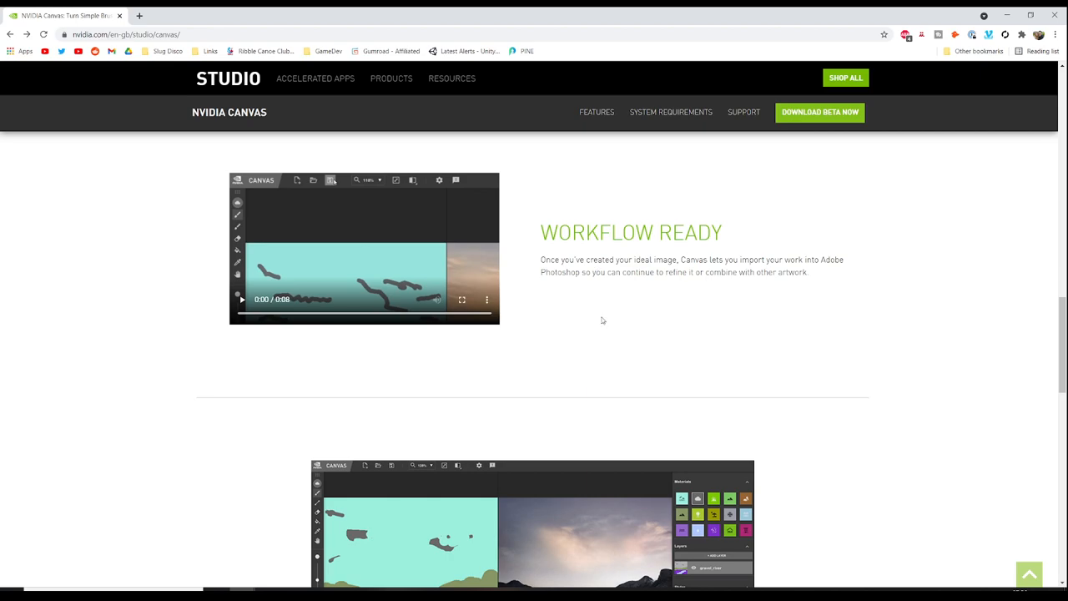
pyautogui.scroll(-3)
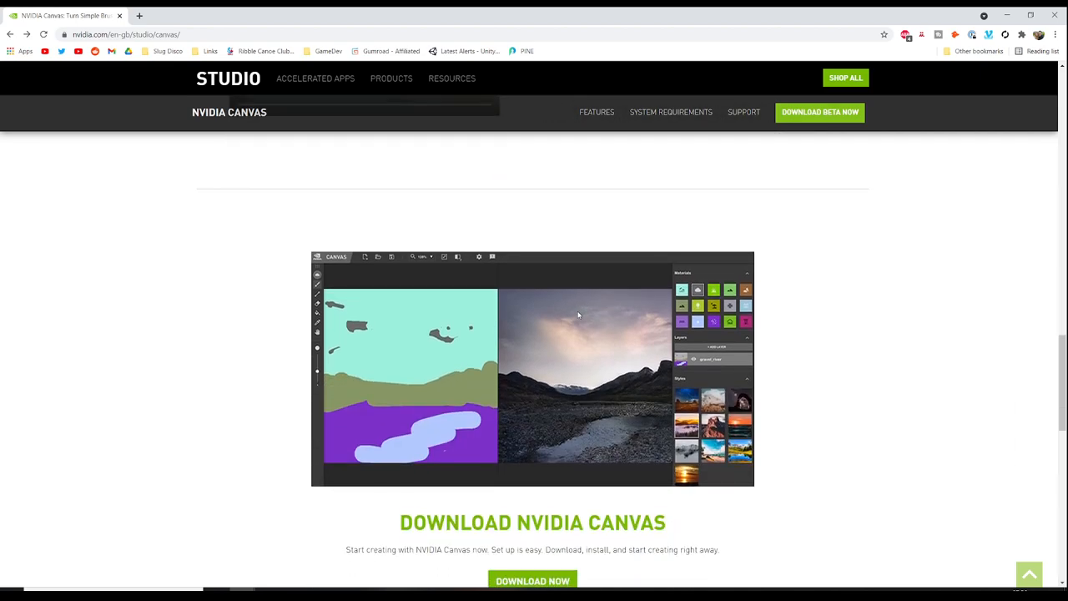
pyautogui.scroll(-3)
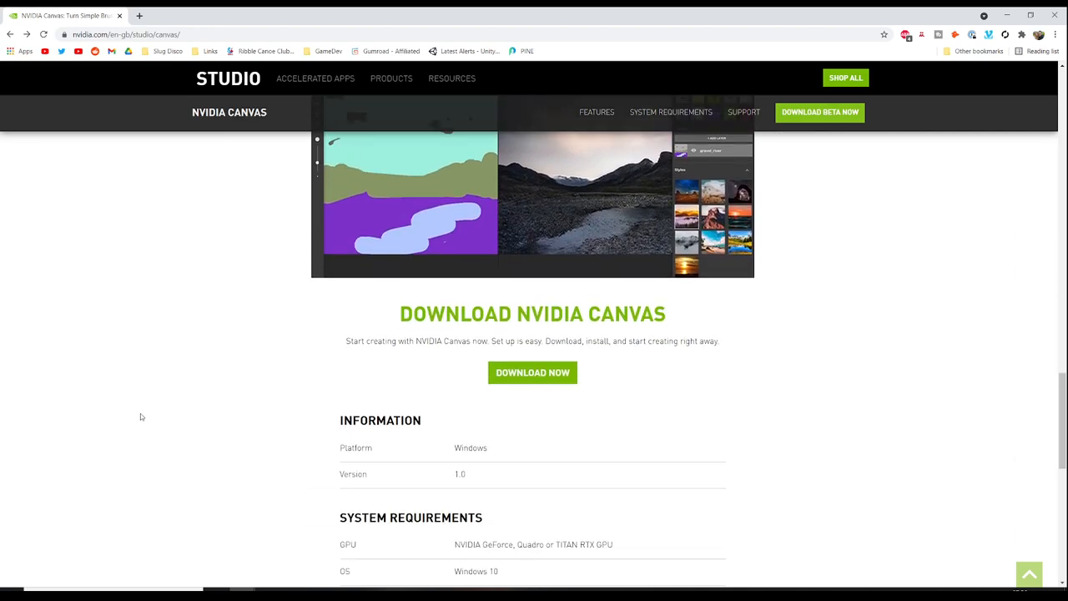
pyautogui.scroll(-3)
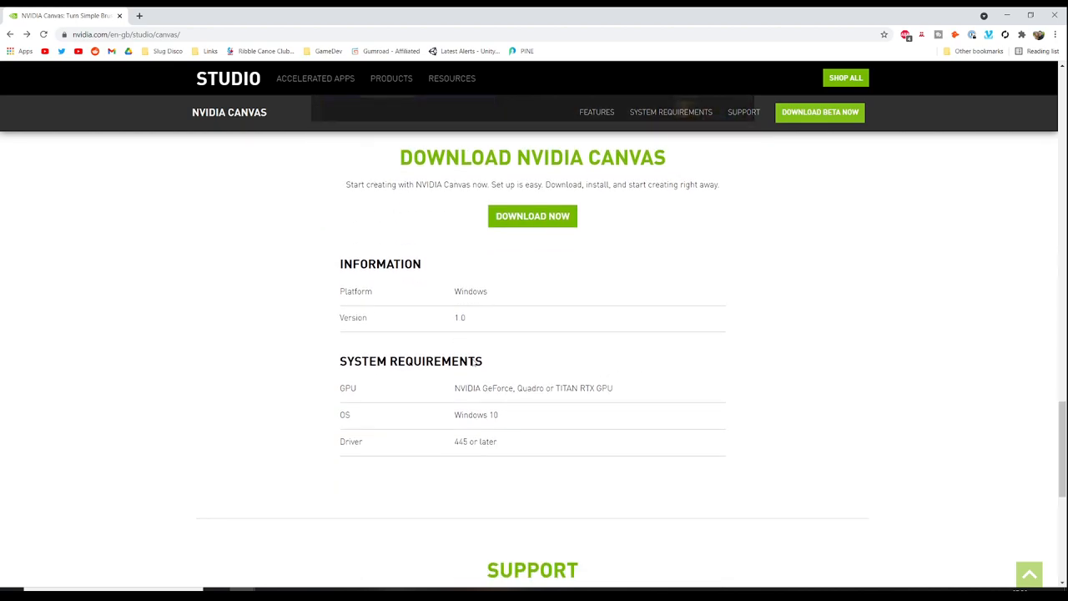
pyautogui.moveTo(724, 382)
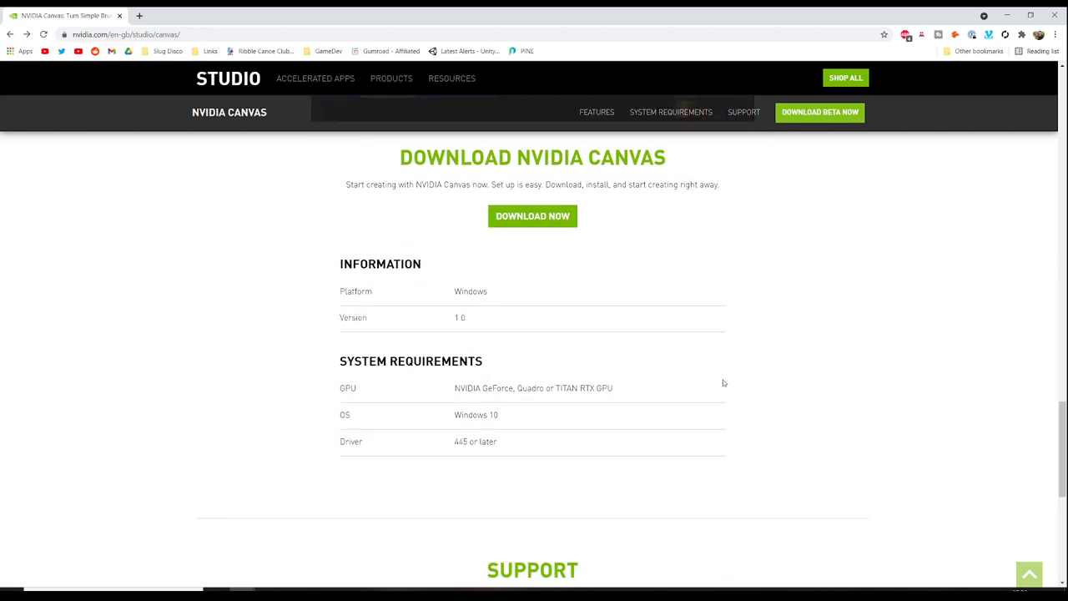
pyautogui.moveTo(723, 382)
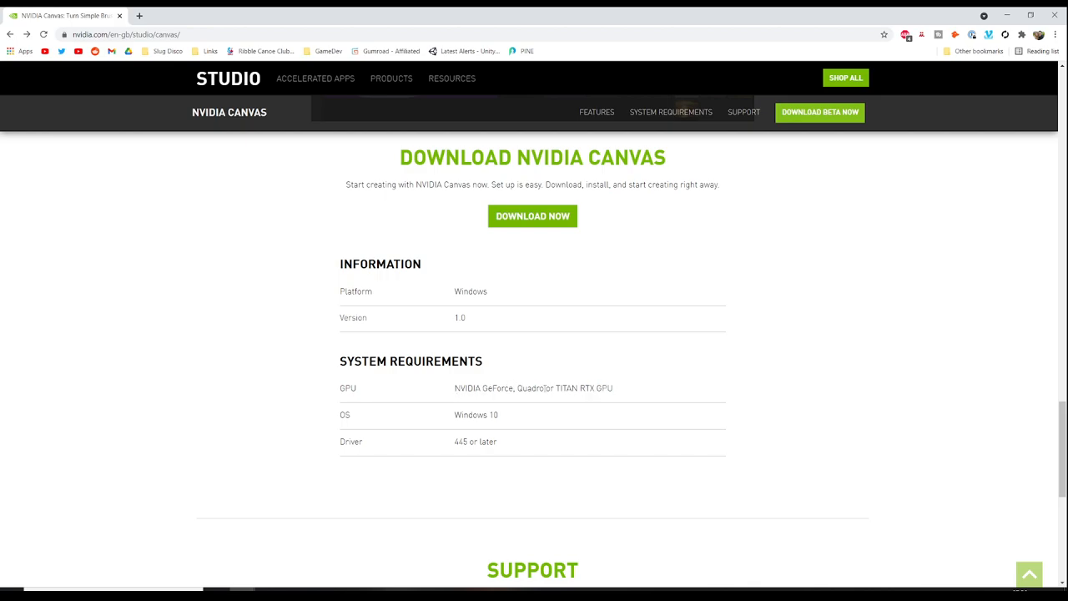
pyautogui.moveTo(471, 384)
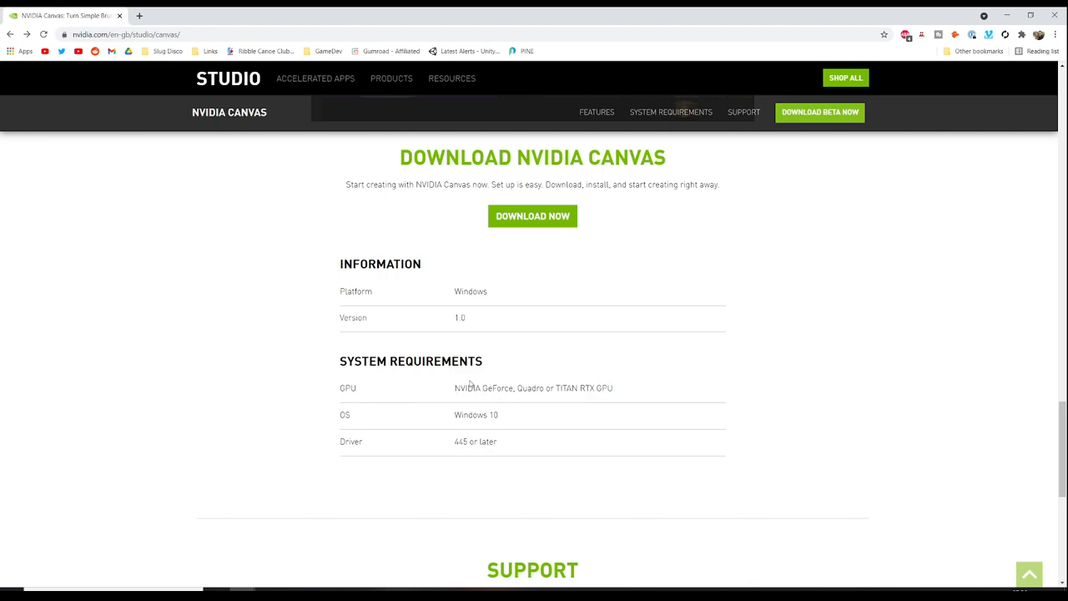
pyautogui.moveTo(450, 391)
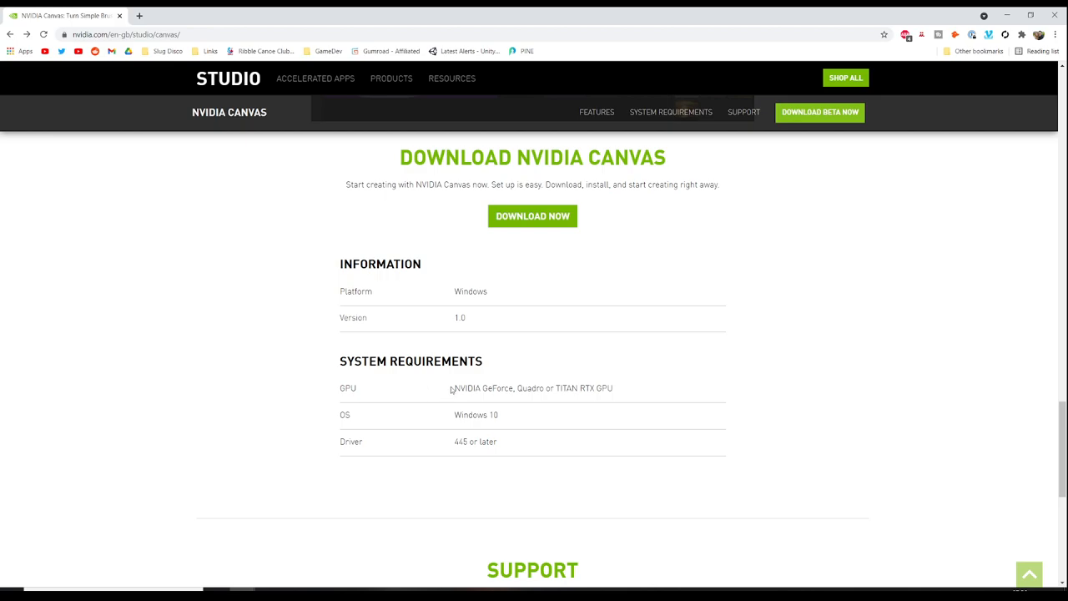
pyautogui.moveTo(544, 387)
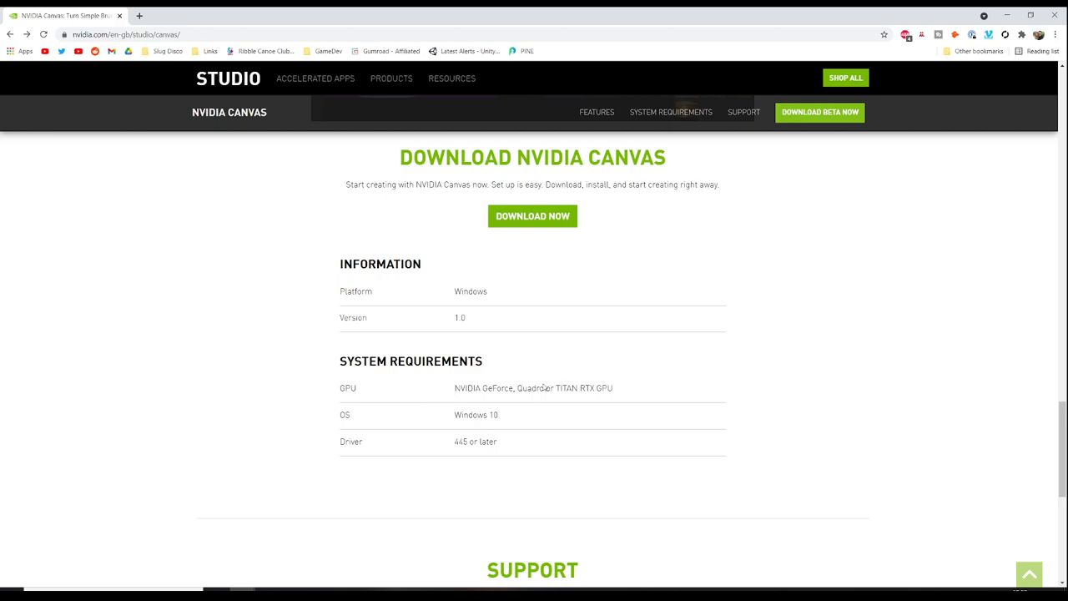
pyautogui.scroll(-3)
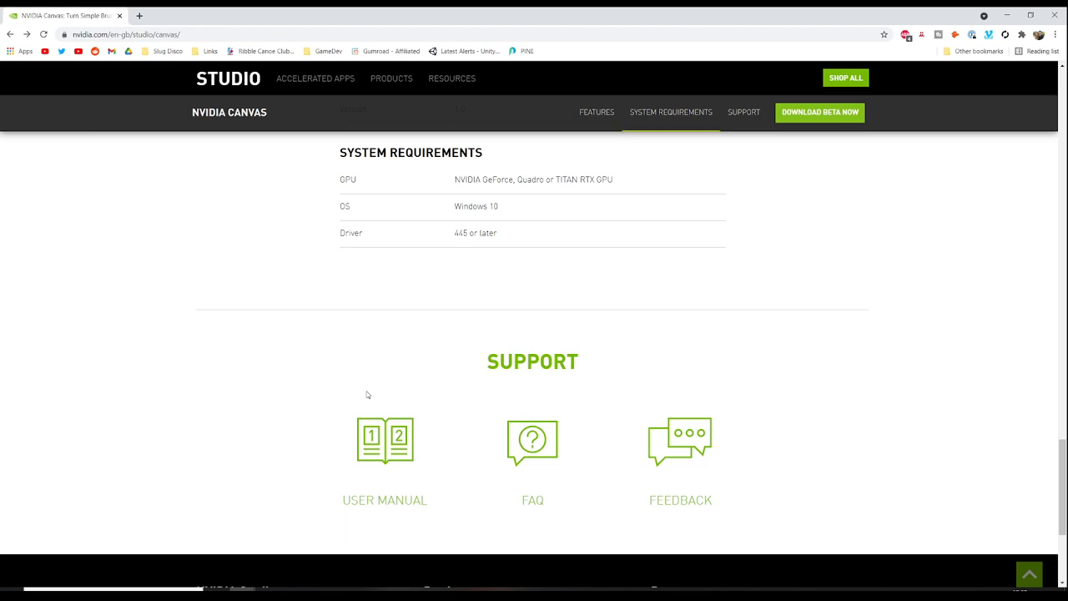
pyautogui.scroll(3)
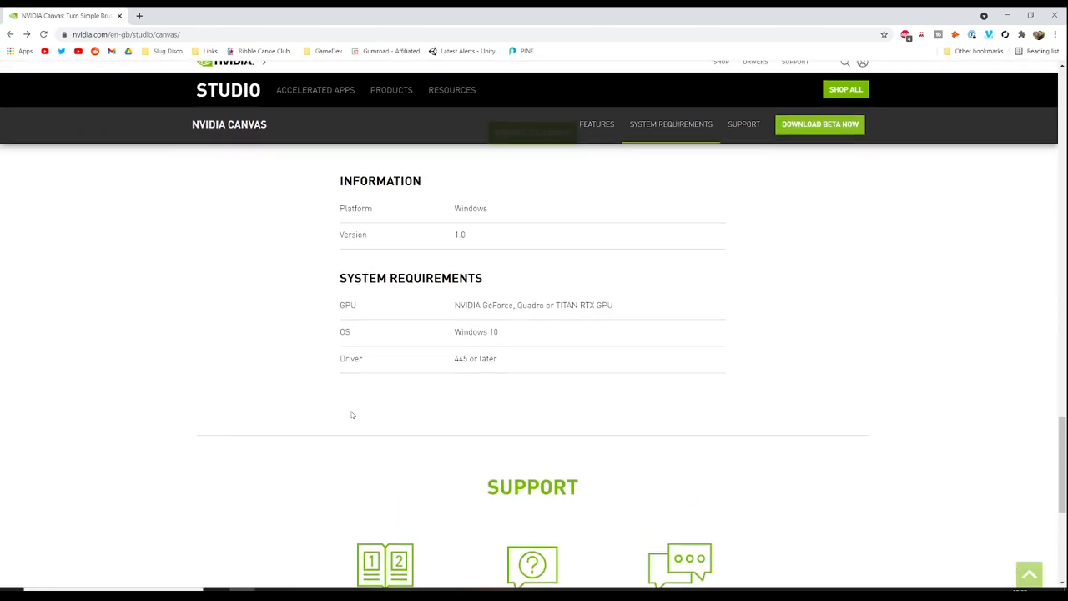
pyautogui.scroll(3)
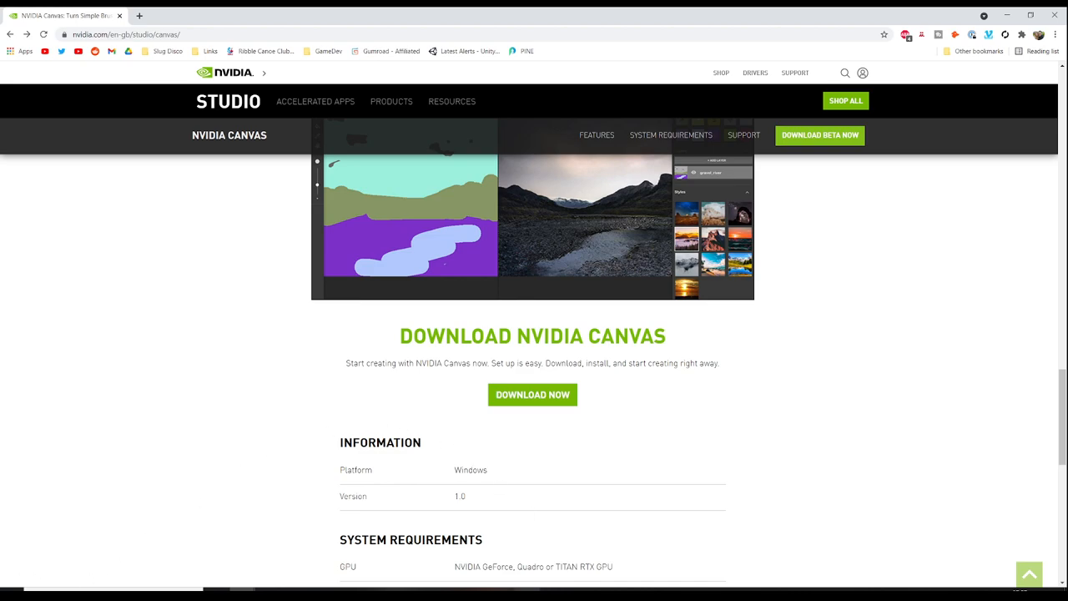
pyautogui.moveTo(526, 587)
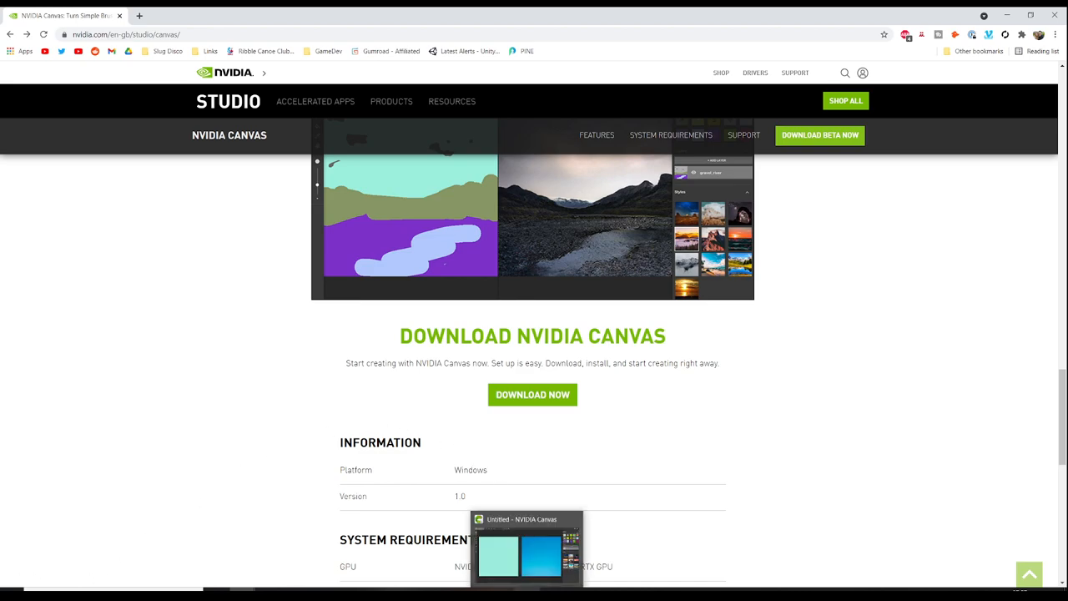
# Step: Switch from Chrome to the Untitled NVIDIA Canvas window via the taskbar
pyautogui.click(525, 550)
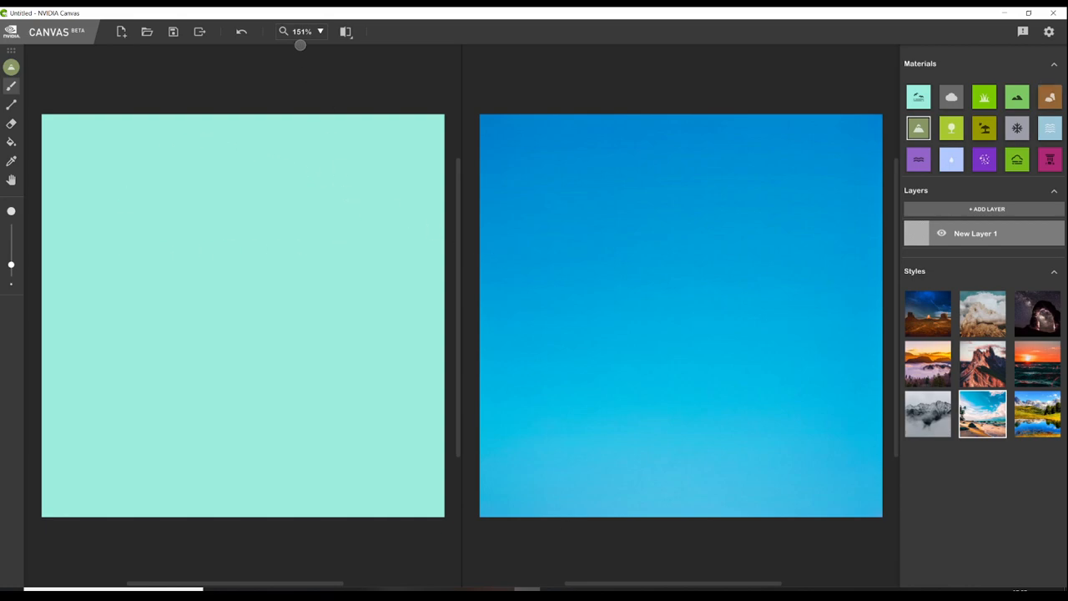
pyautogui.moveTo(159, 112)
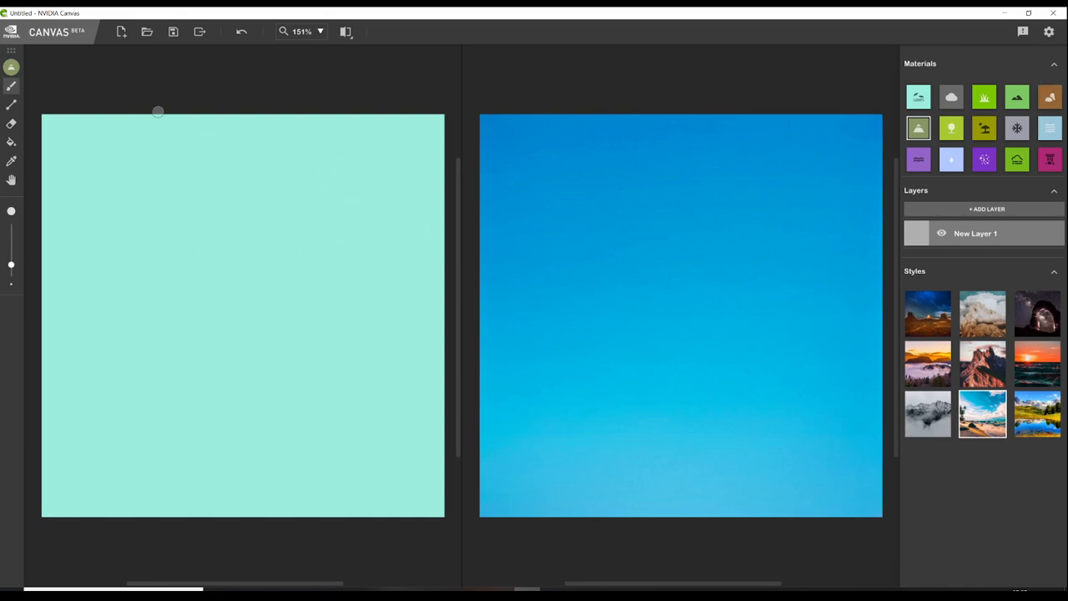
pyautogui.moveTo(899, 79)
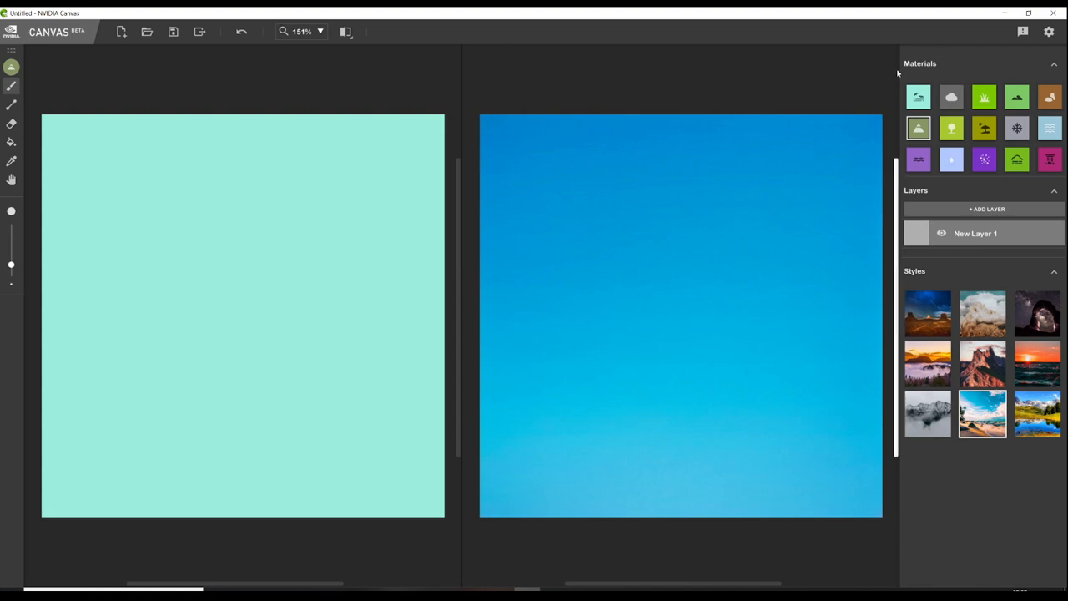
# Step: View the Canvas settings page with version details and Auto-paint, then return to the canvas
pyautogui.click(1048, 32)
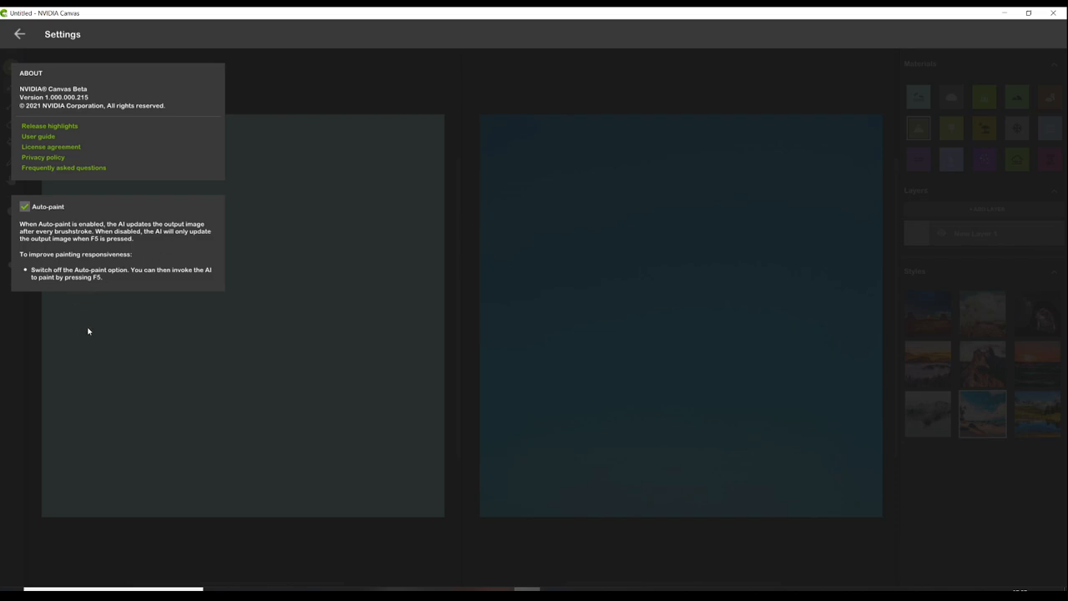
pyautogui.moveTo(52, 263)
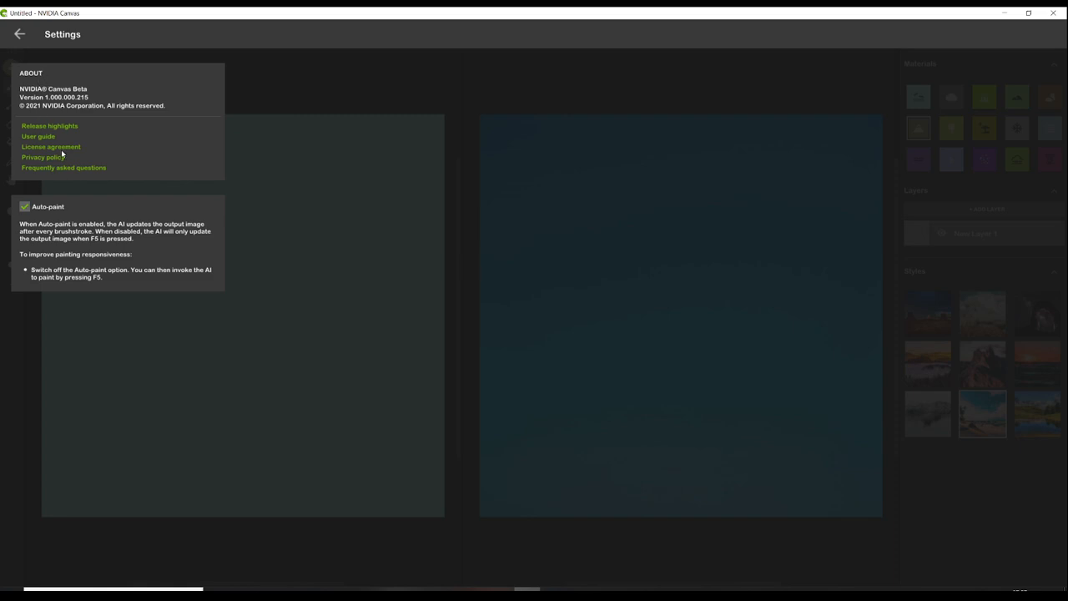
pyautogui.click(20, 33)
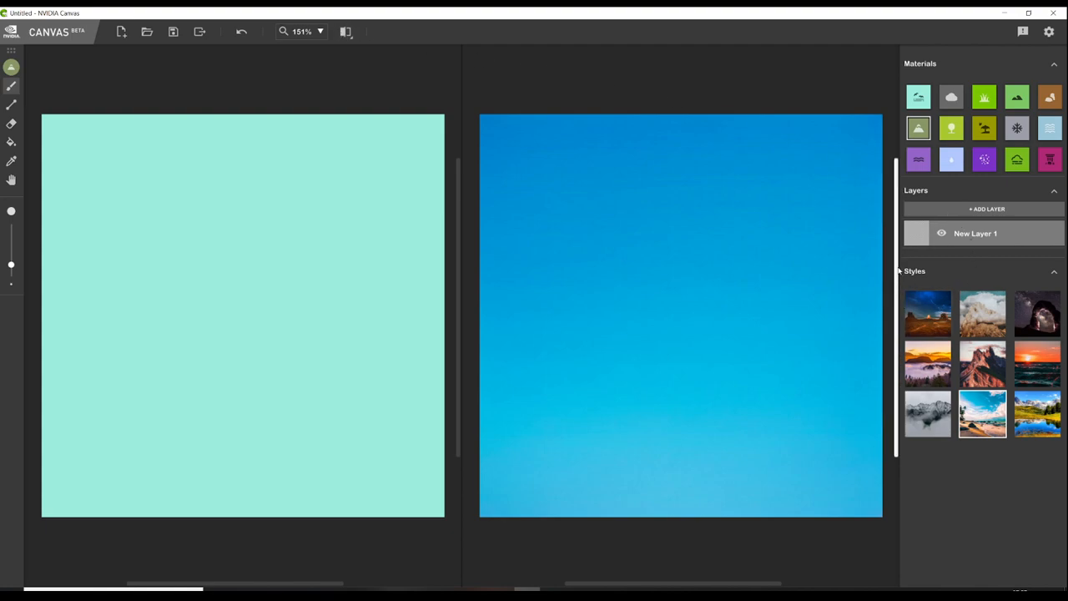
pyautogui.click(320, 31)
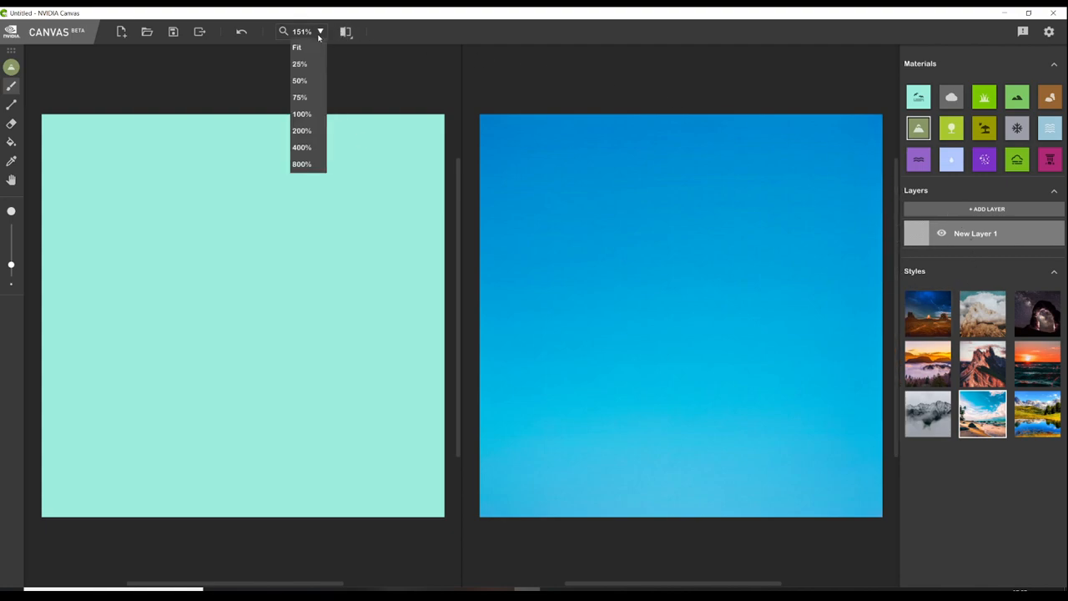
pyautogui.moveTo(280, 40)
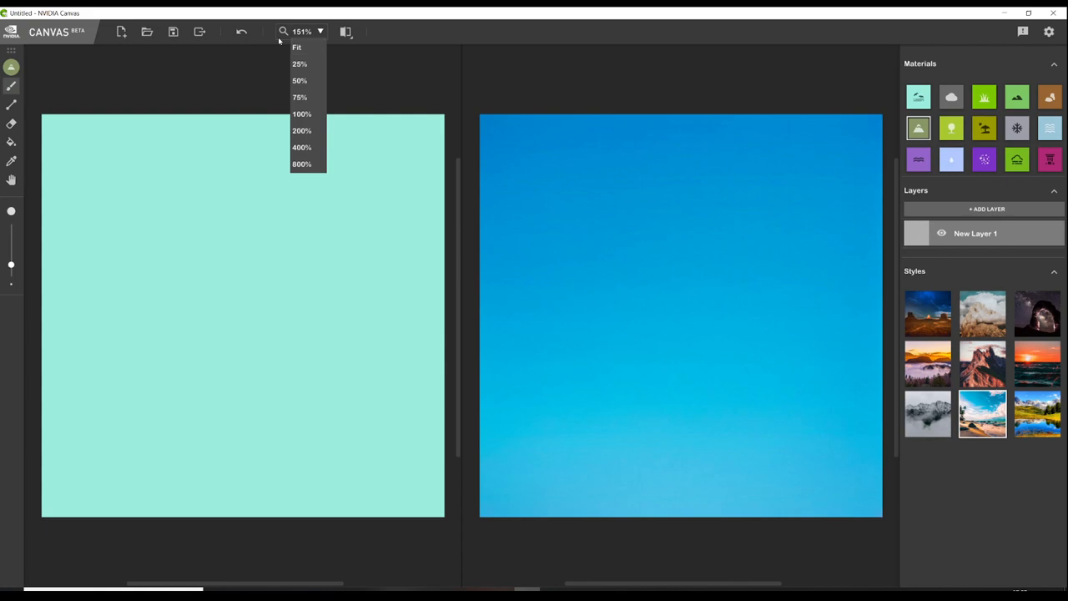
pyautogui.click(301, 113)
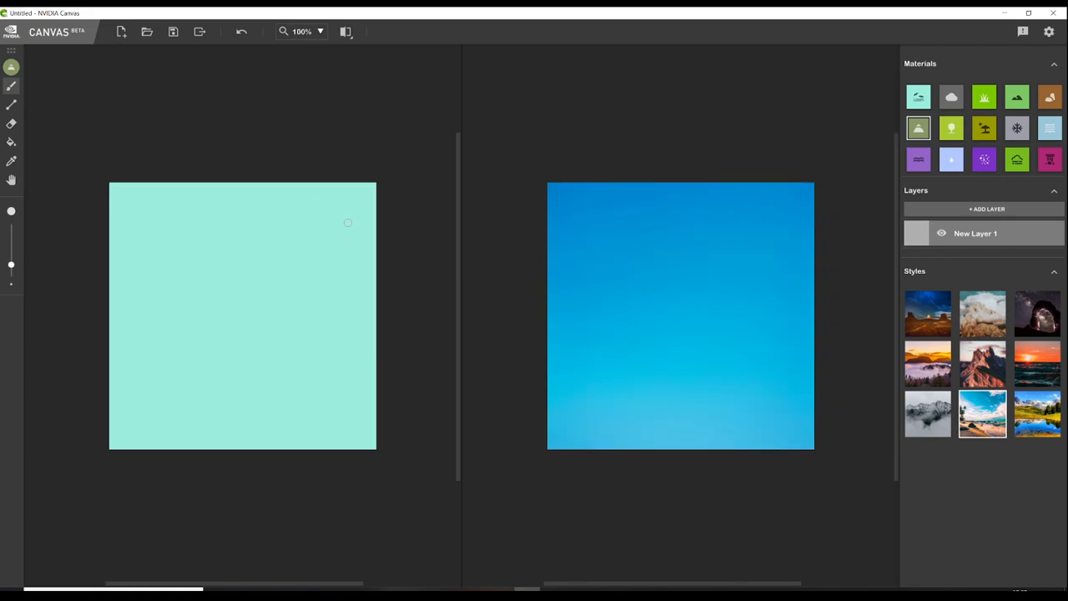
pyautogui.moveTo(310, 297)
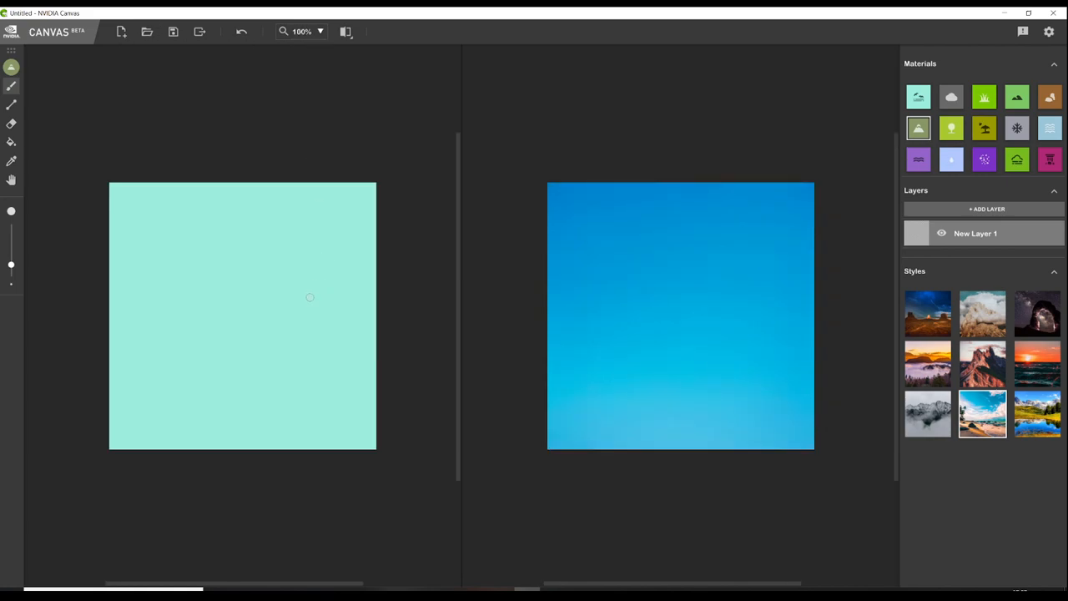
pyautogui.moveTo(310, 278)
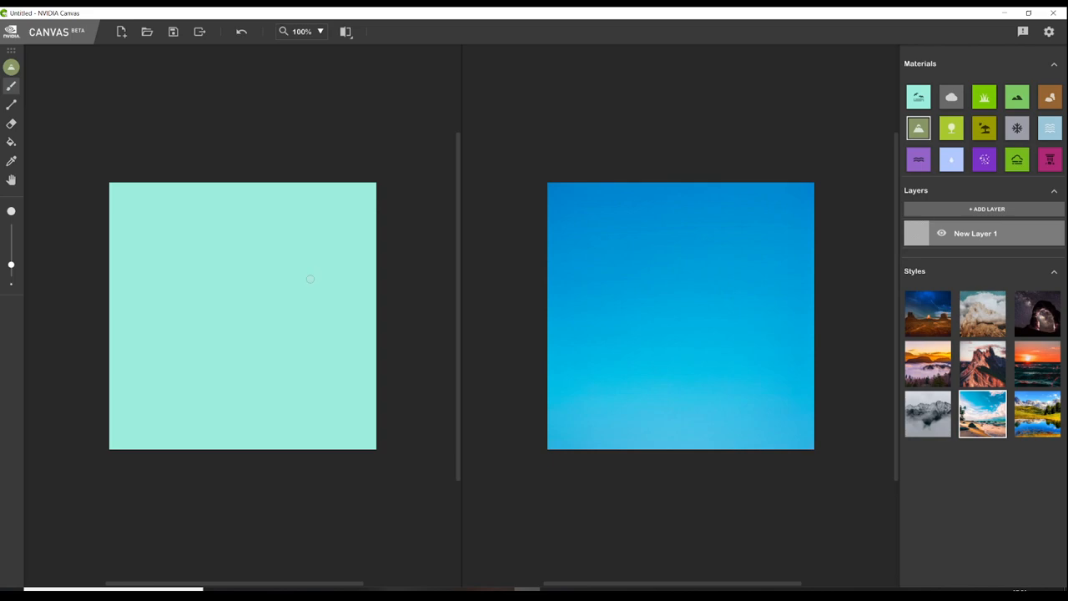
pyautogui.scroll(3)
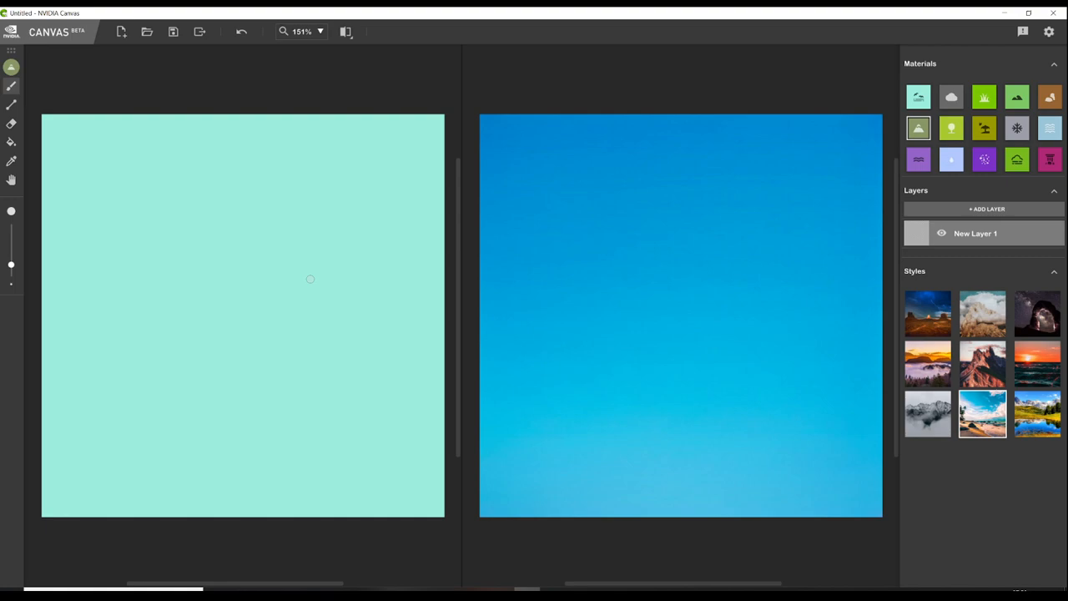
pyautogui.click(300, 30)
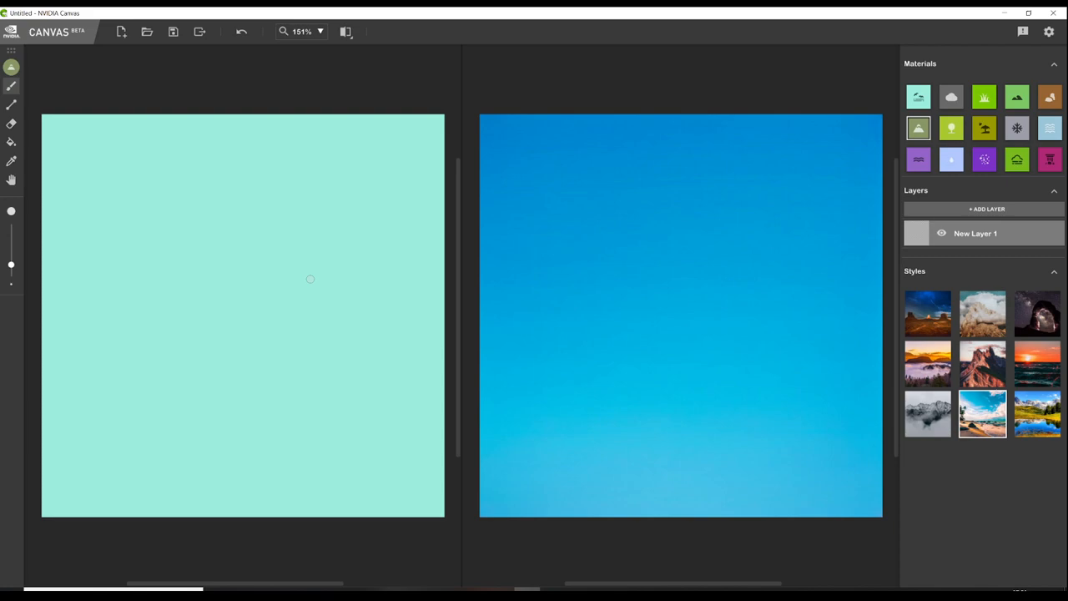
pyautogui.moveTo(281, 312)
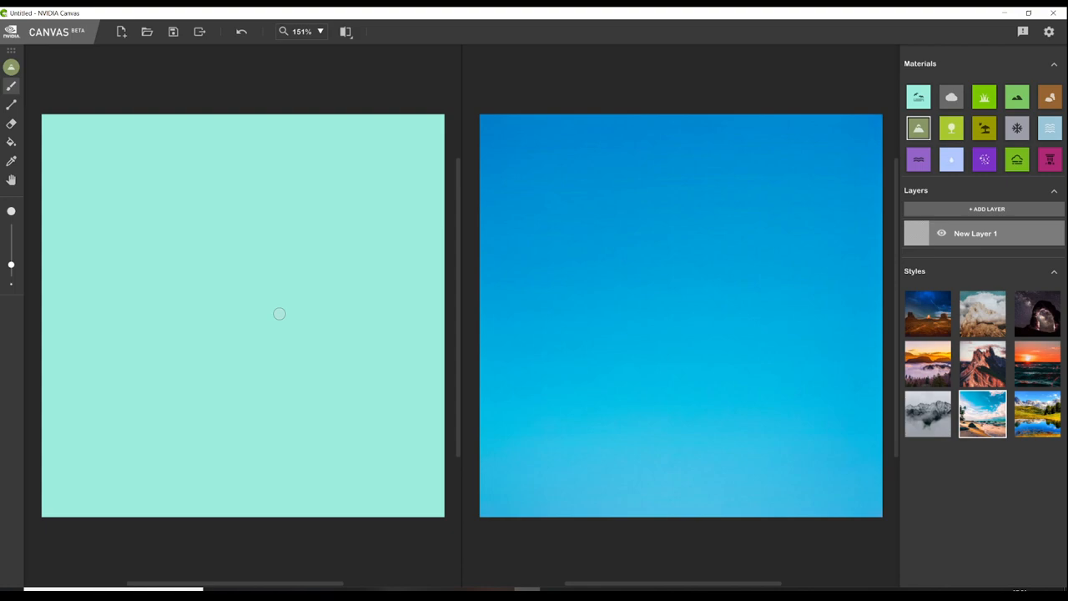
pyautogui.moveTo(260, 310); pyautogui.dragTo(311, 414)
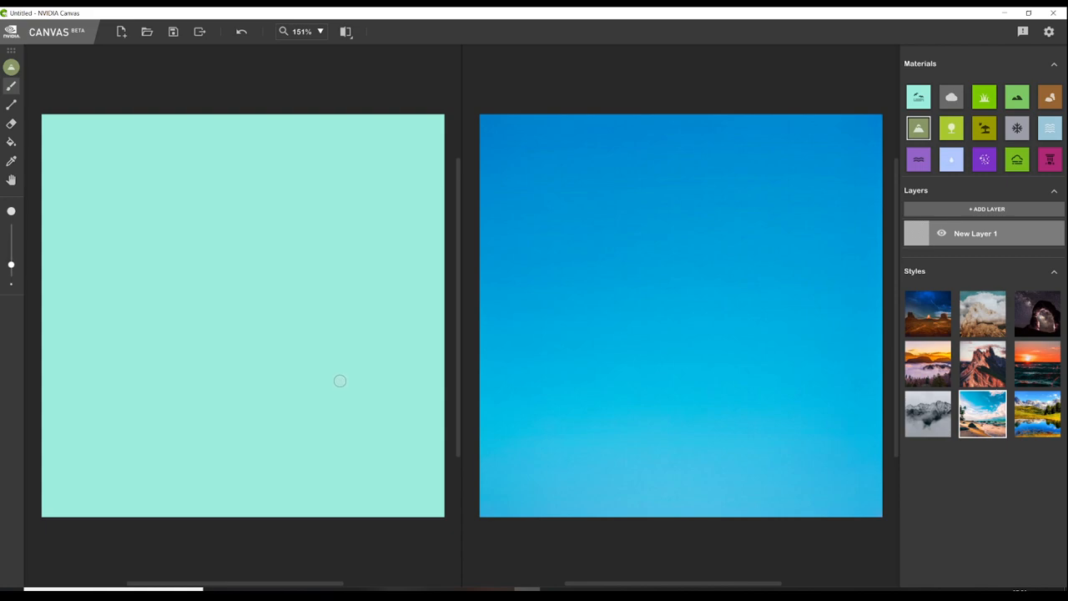
pyautogui.moveTo(730, 477)
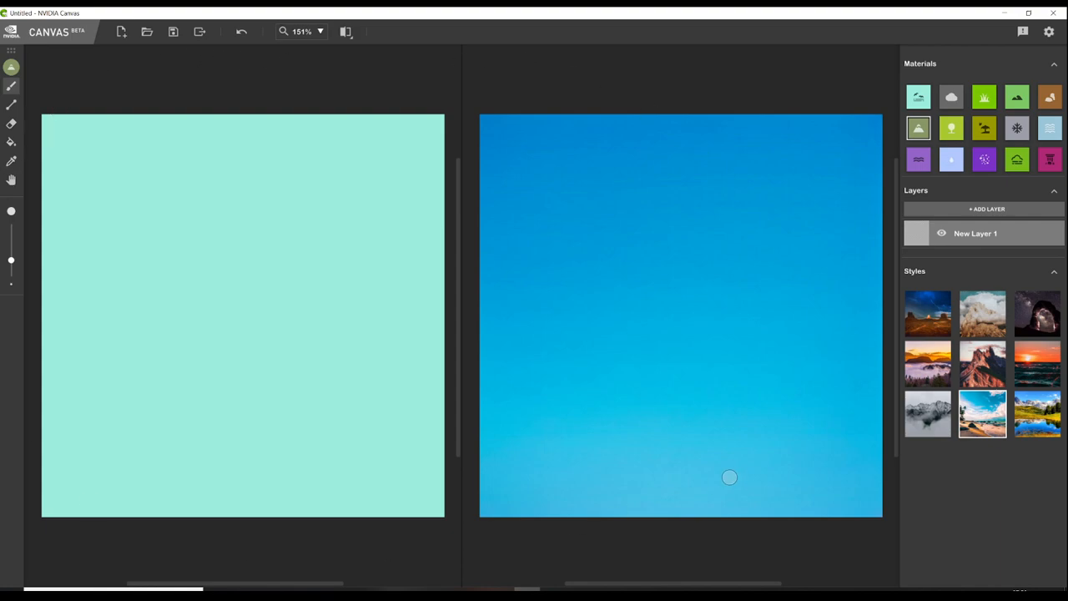
pyautogui.moveTo(27, 110)
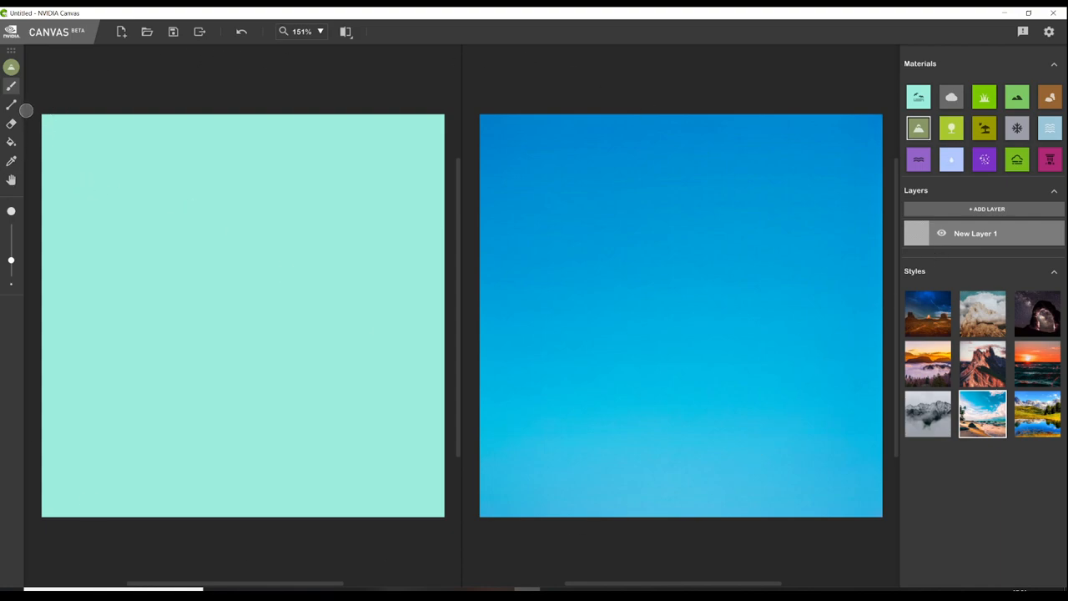
pyautogui.moveTo(75, 200); pyautogui.dragTo(290, 272)
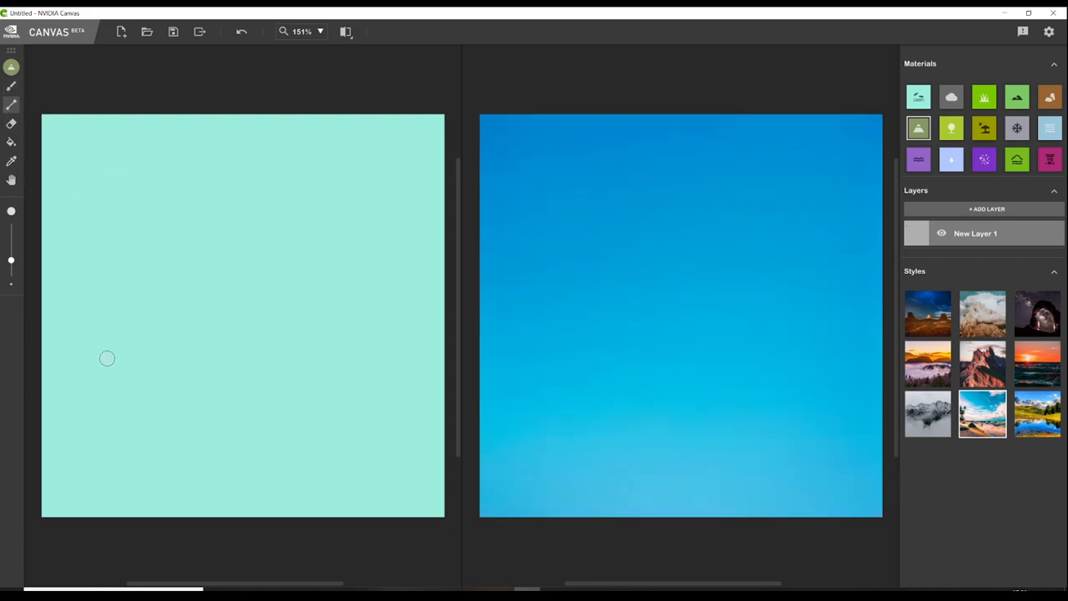
pyautogui.moveTo(109, 369); pyautogui.dragTo(292, 201)
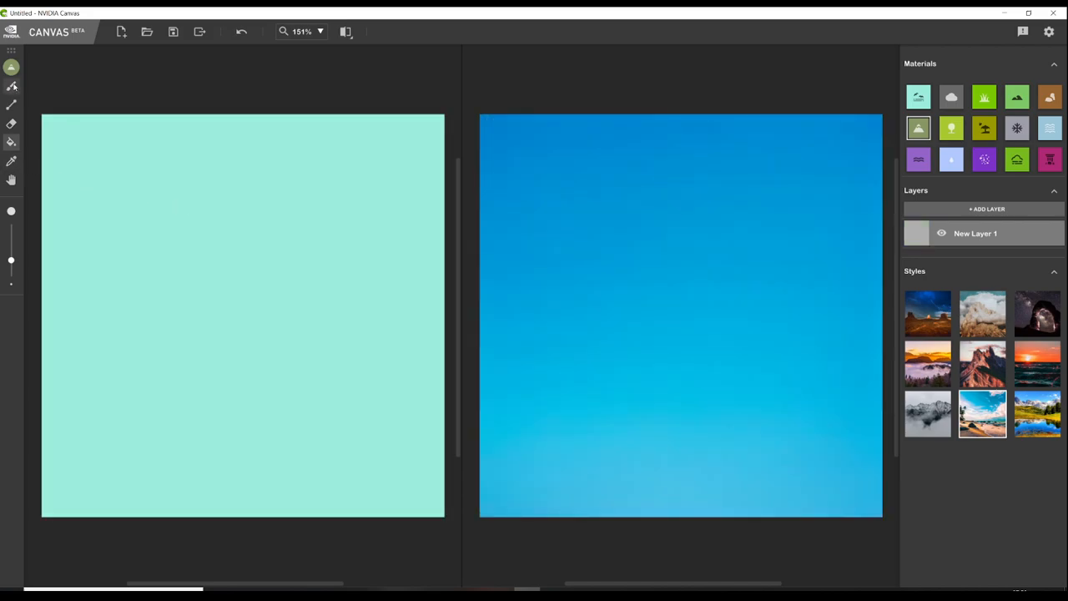
pyautogui.moveTo(104, 175); pyautogui.dragTo(184, 267)
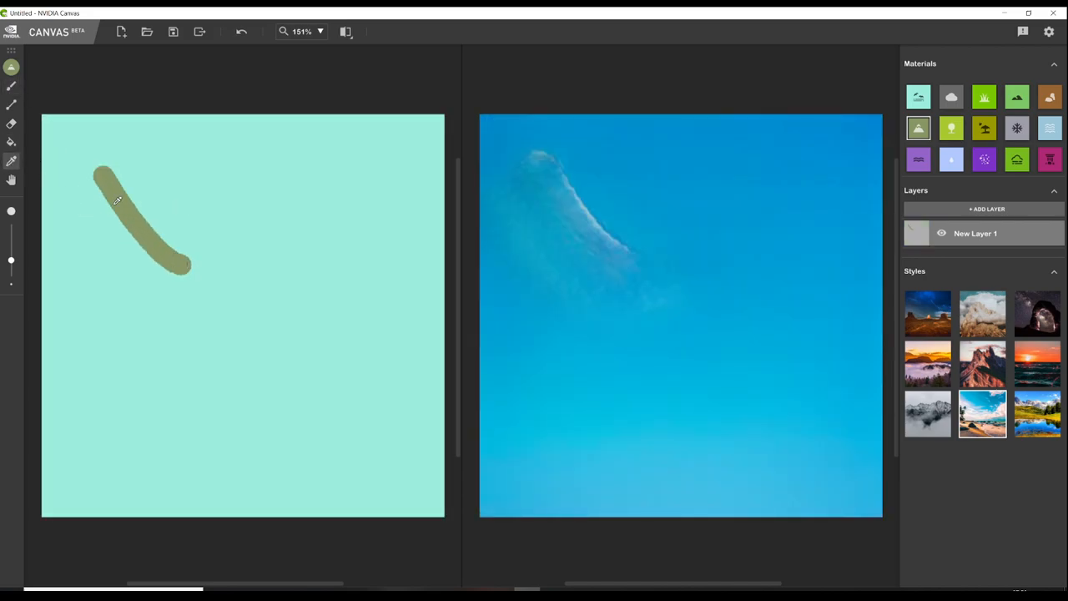
pyautogui.click(918, 97)
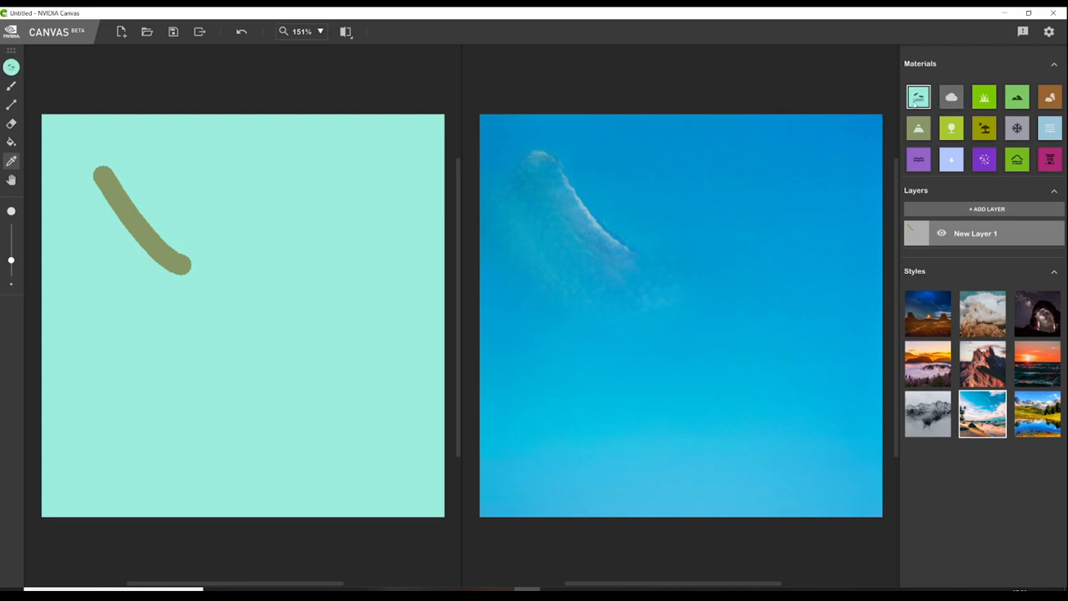
pyautogui.moveTo(90, 180)
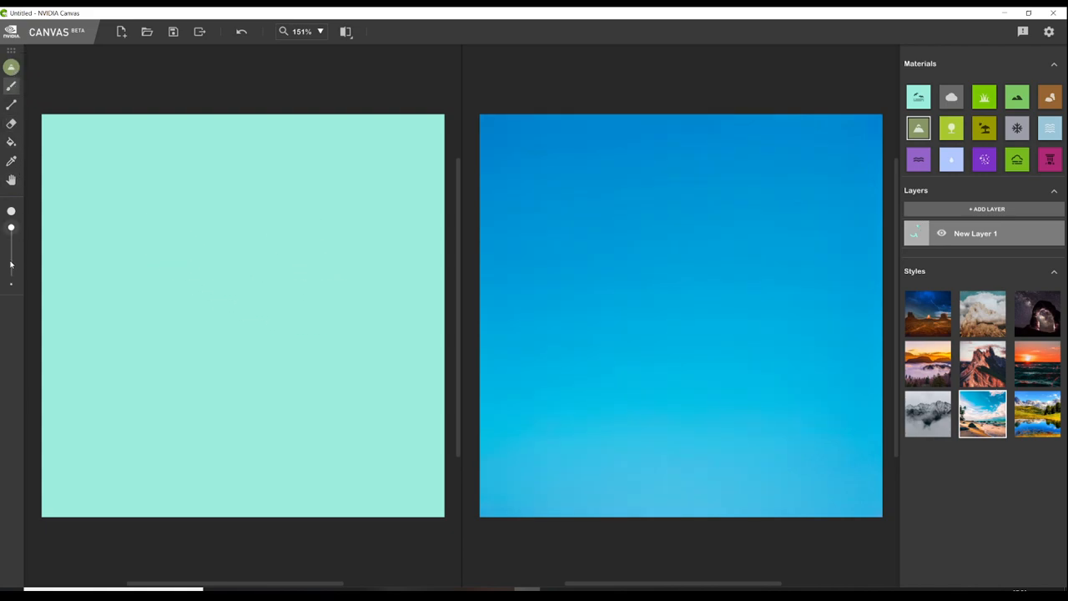
pyautogui.moveTo(935, 45)
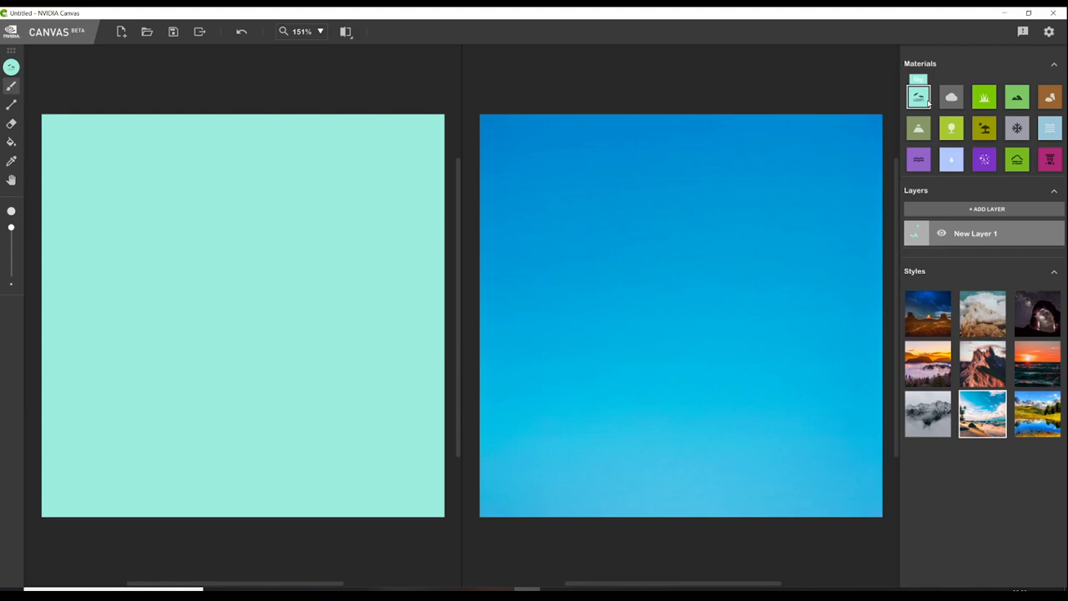
pyautogui.moveTo(985, 97)
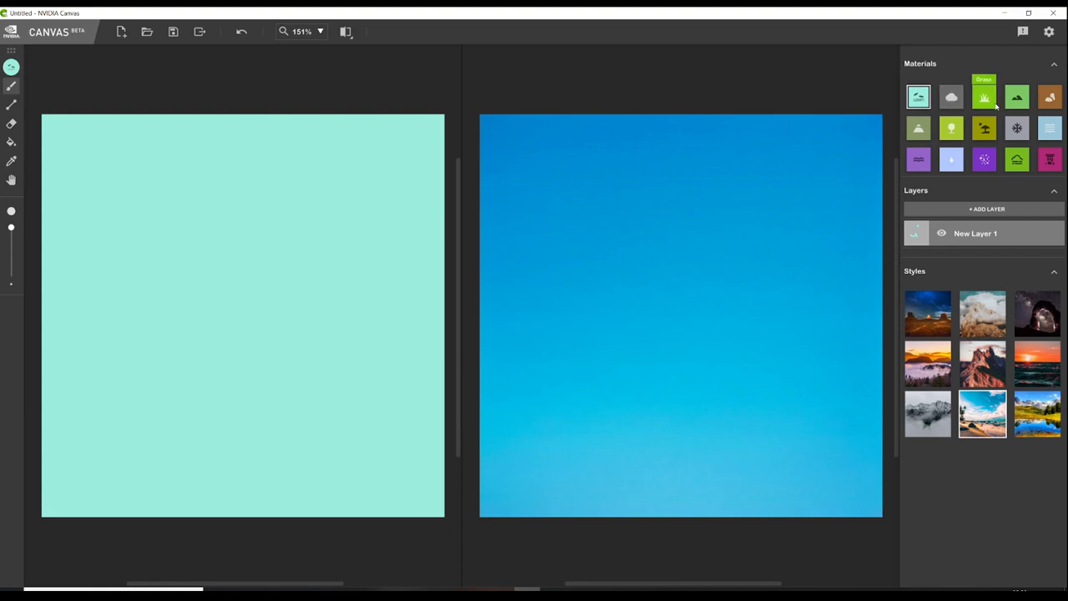
pyautogui.moveTo(1018, 97)
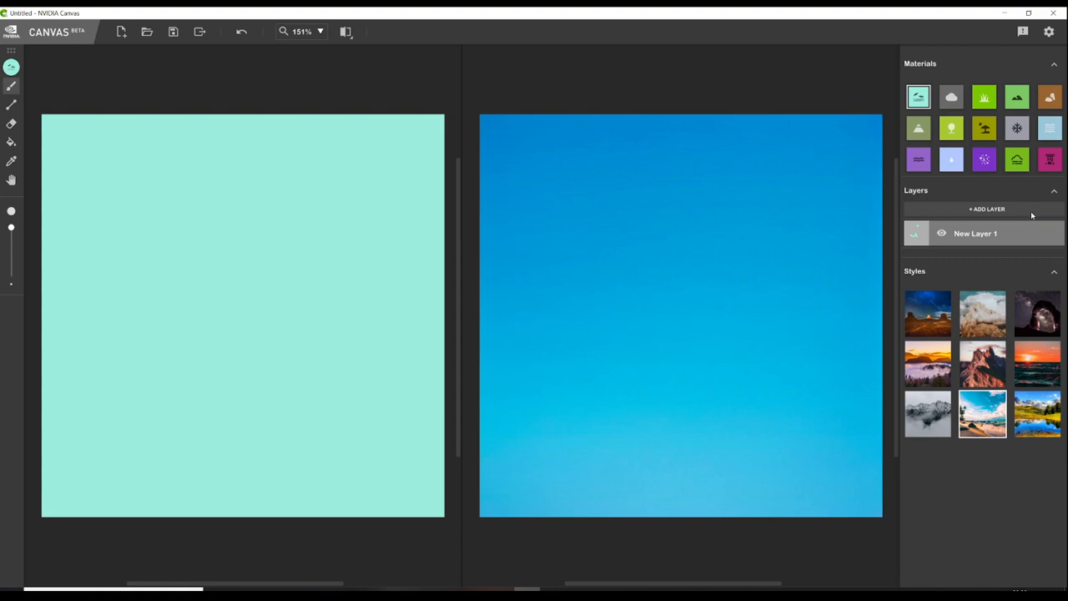
pyautogui.moveTo(908, 317)
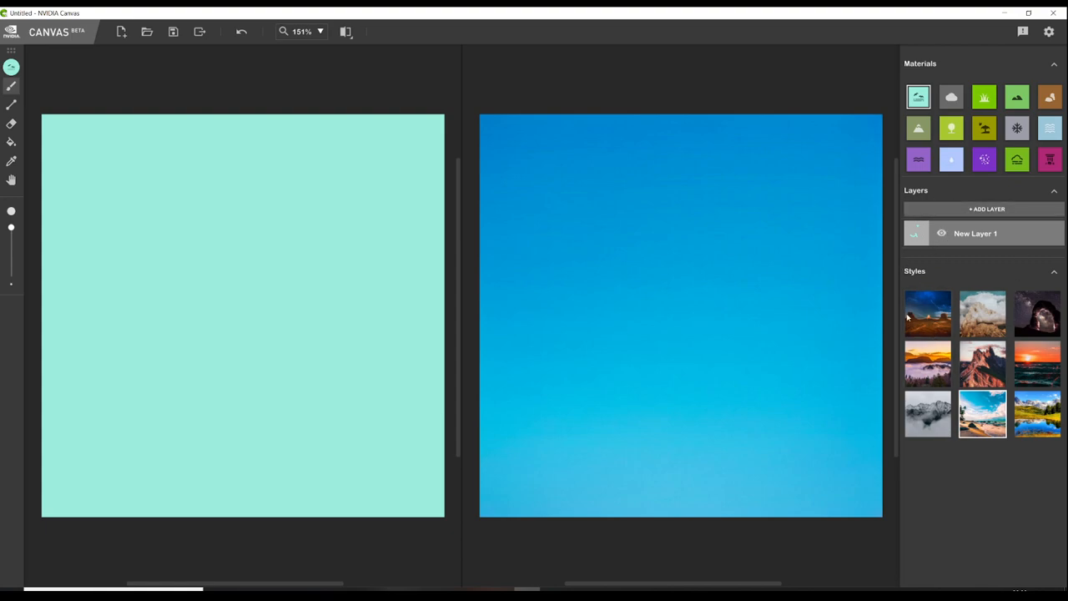
pyautogui.moveTo(951, 304)
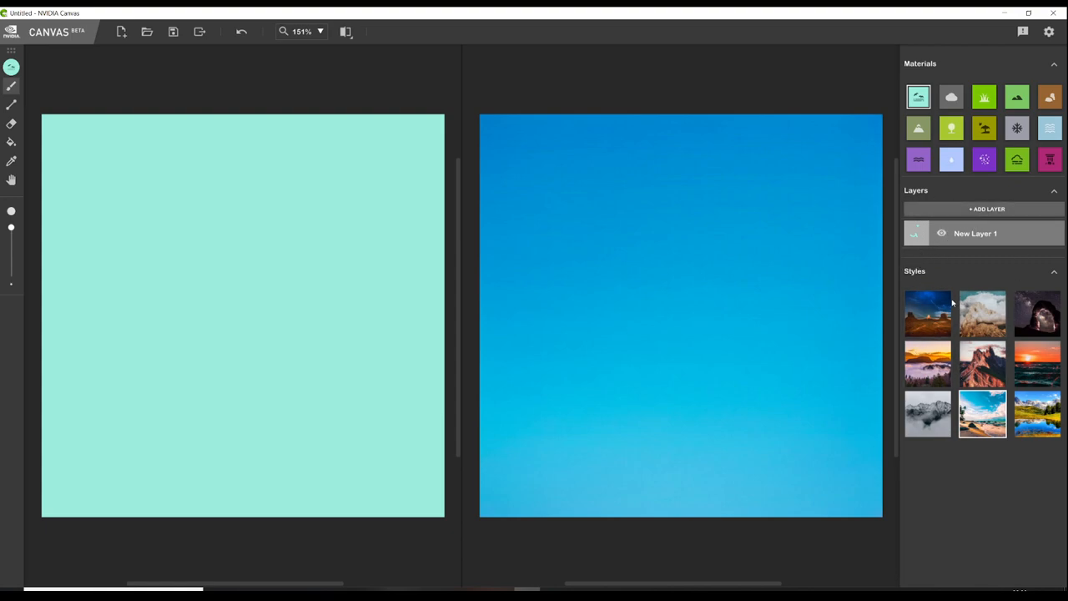
# Step: Try the dark night, hazy cloudy and sunset style presets on the generated image
pyautogui.click(927, 314)
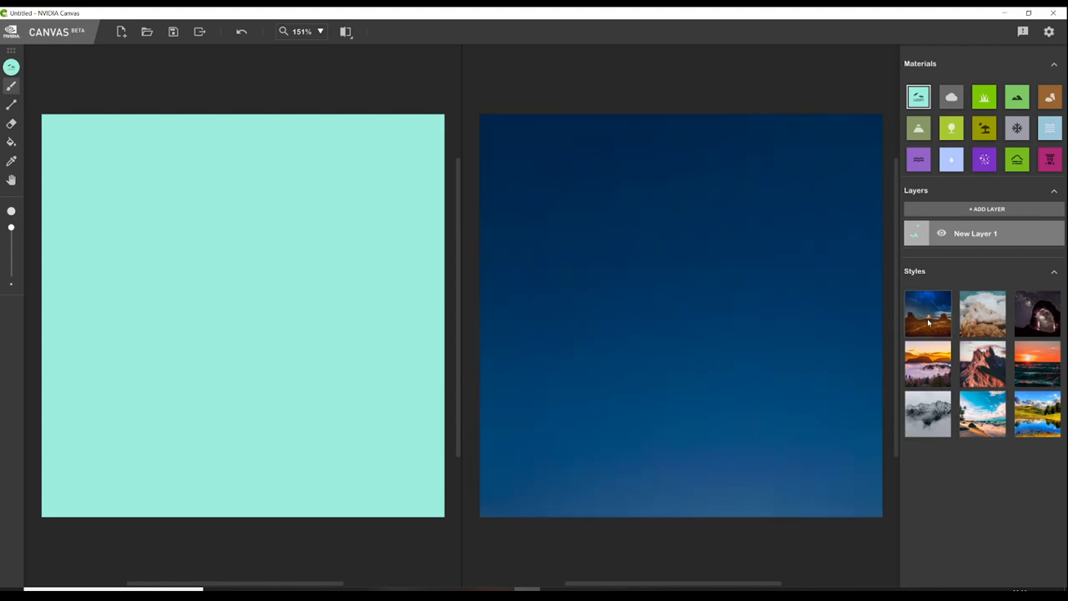
pyautogui.click(981, 314)
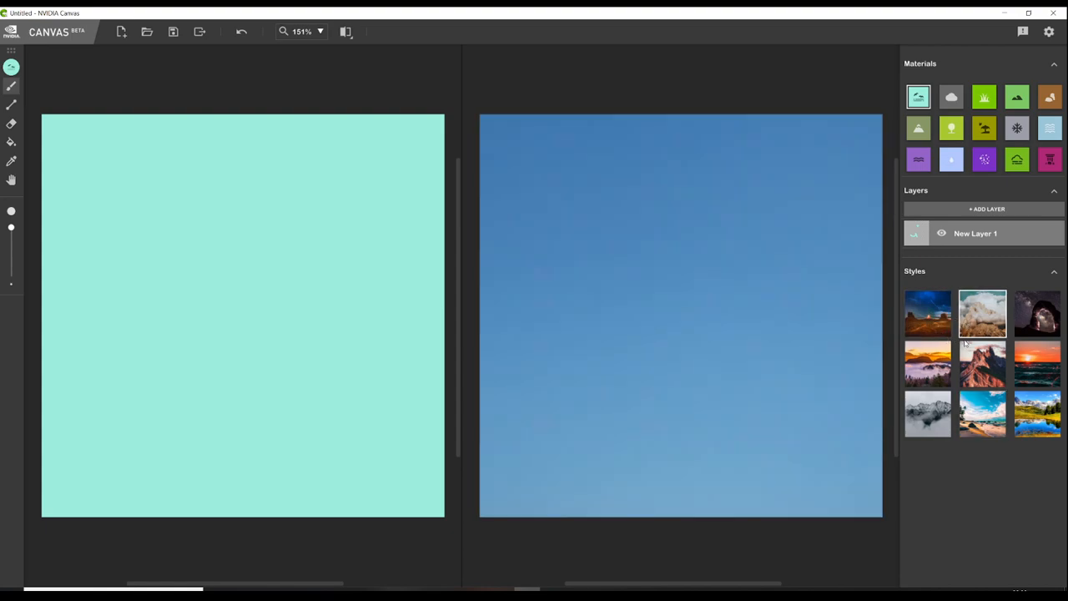
pyautogui.click(1038, 363)
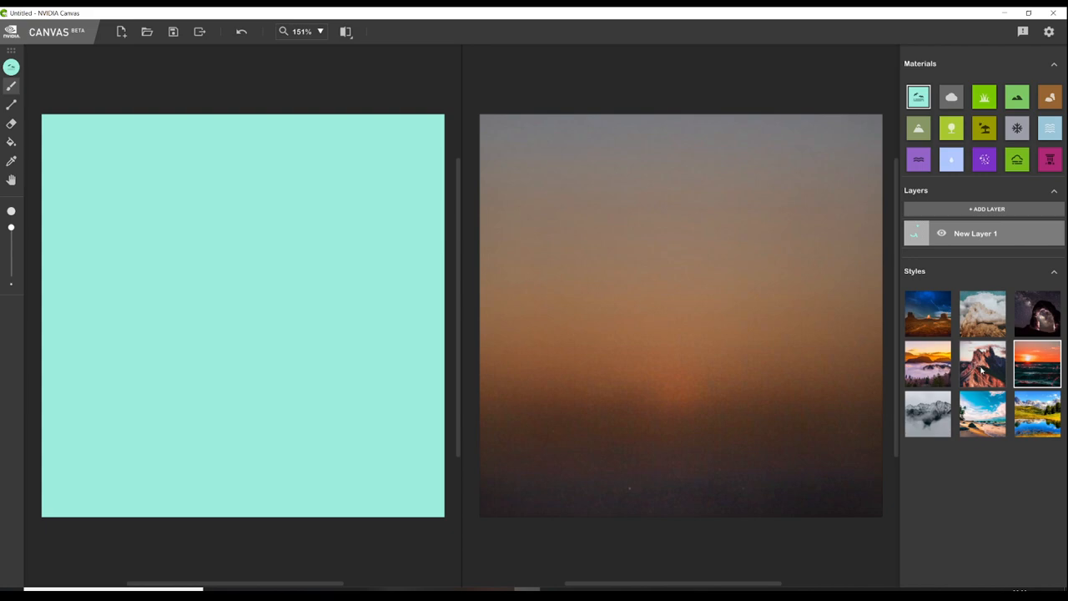
pyautogui.moveTo(1038, 364)
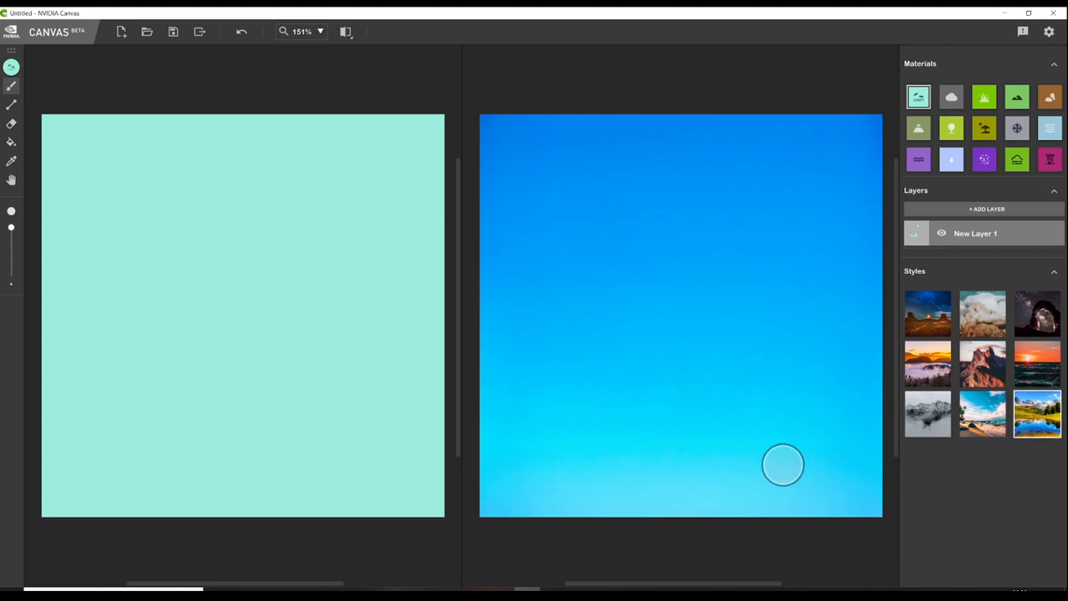
pyautogui.moveTo(435, 308)
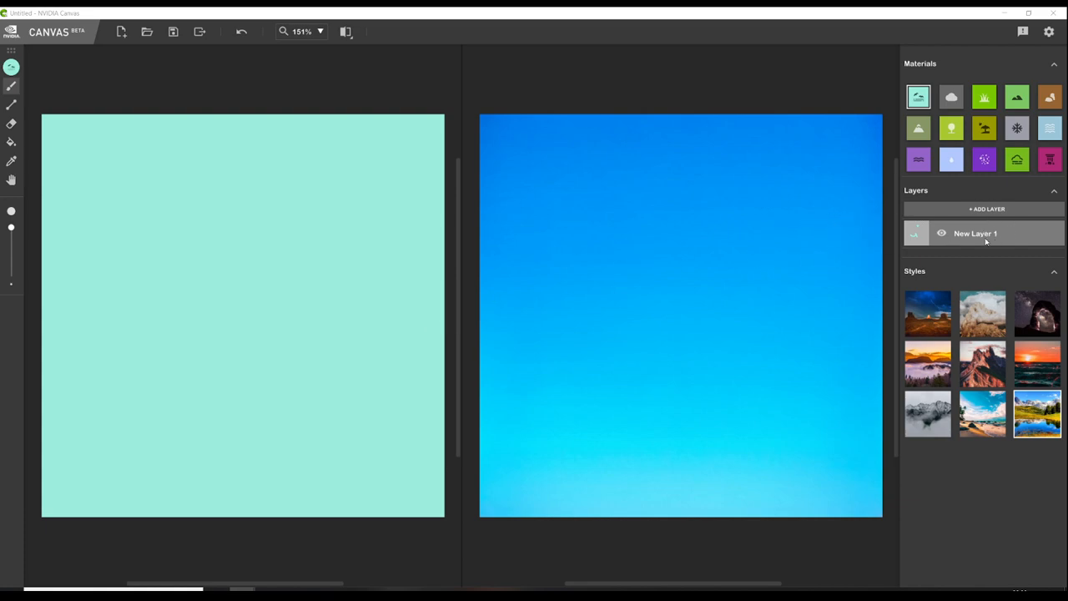
pyautogui.moveTo(985, 237)
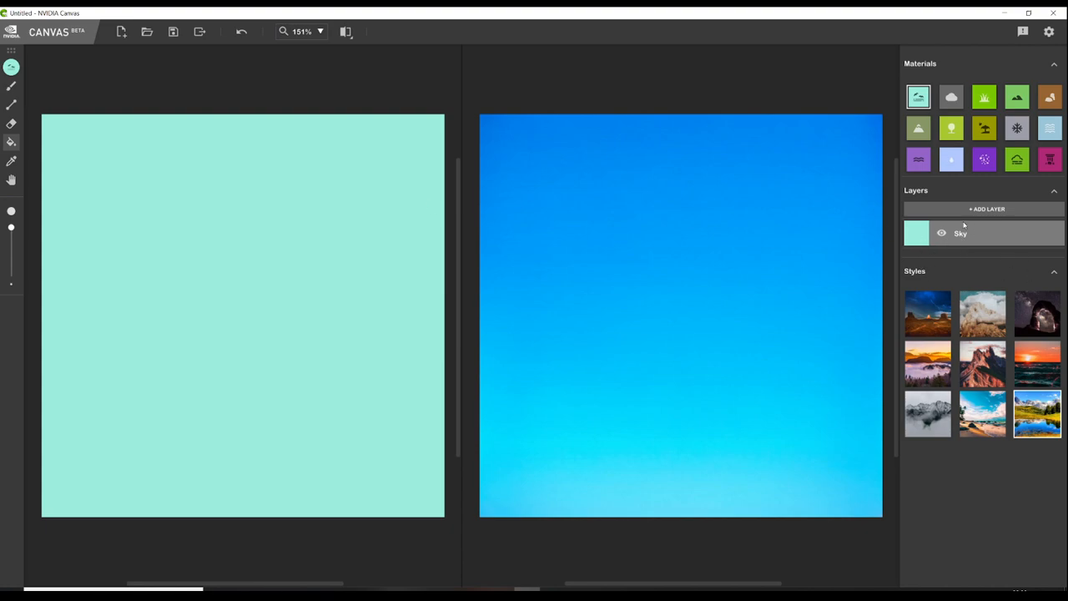
pyautogui.moveTo(988, 209)
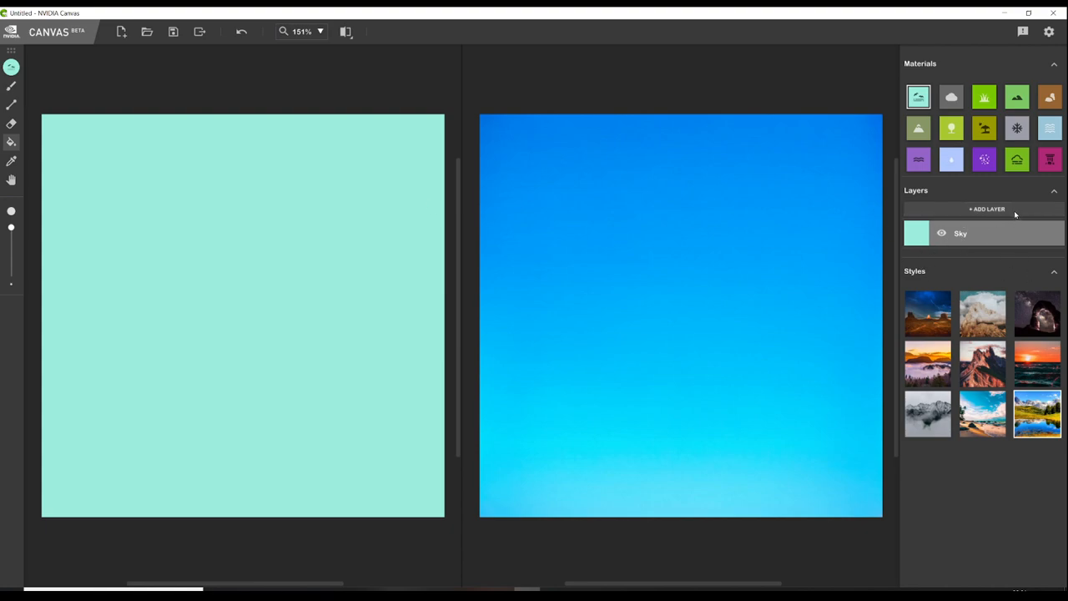
# Step: Add a new layer above the Sky layer for the water
pyautogui.click(988, 209)
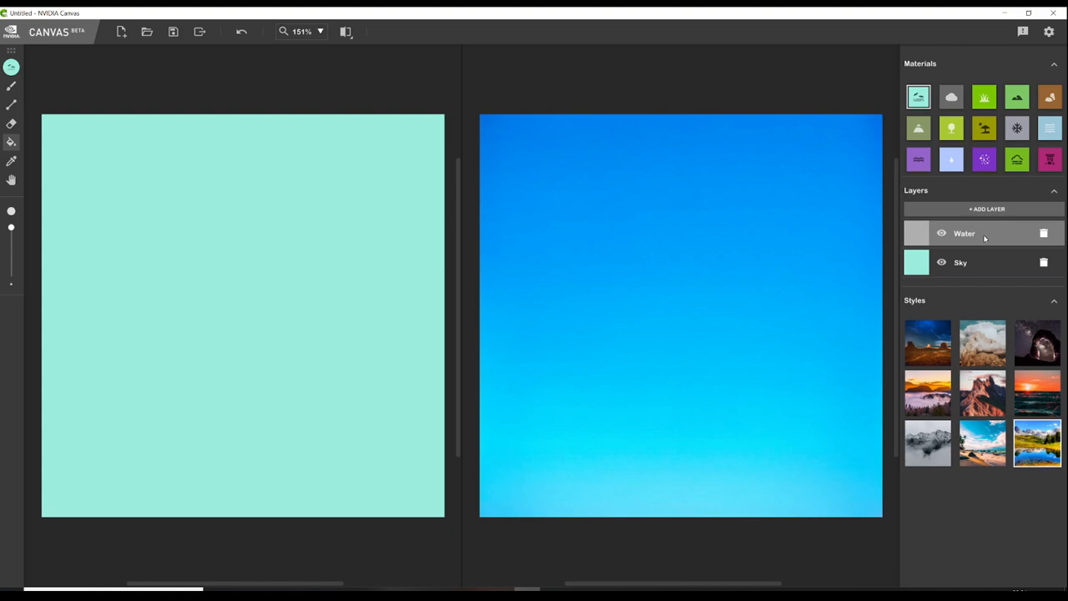
pyautogui.moveTo(165, 125)
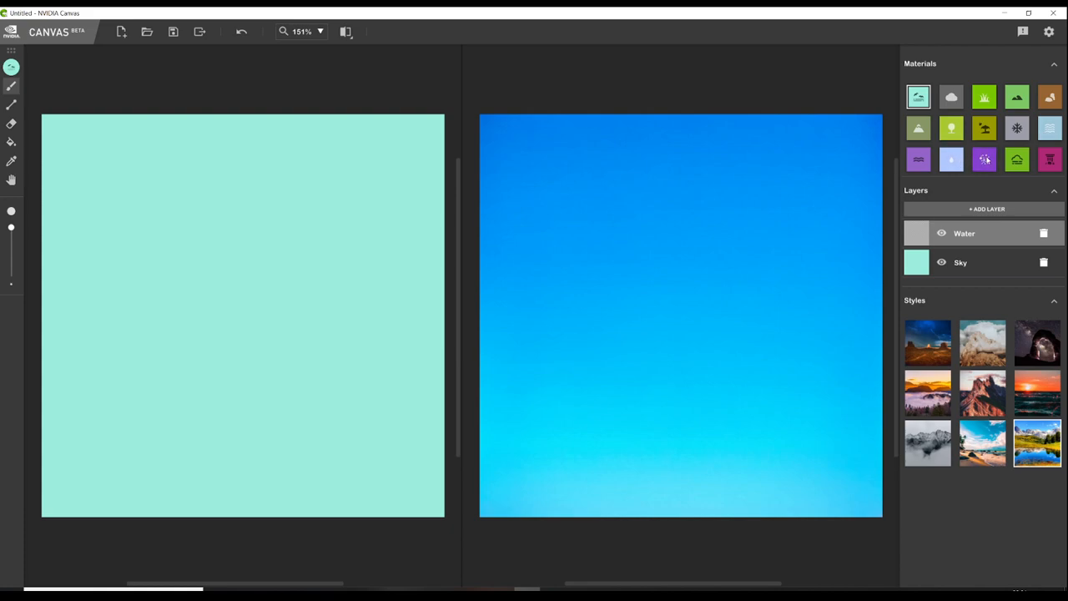
pyautogui.click(951, 161)
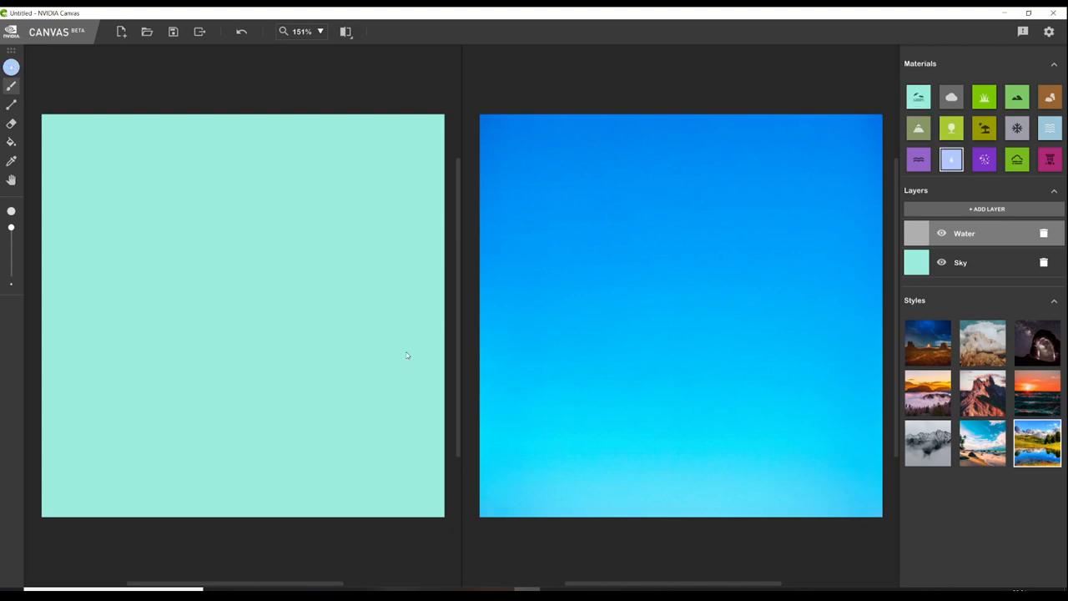
pyautogui.moveTo(134, 496)
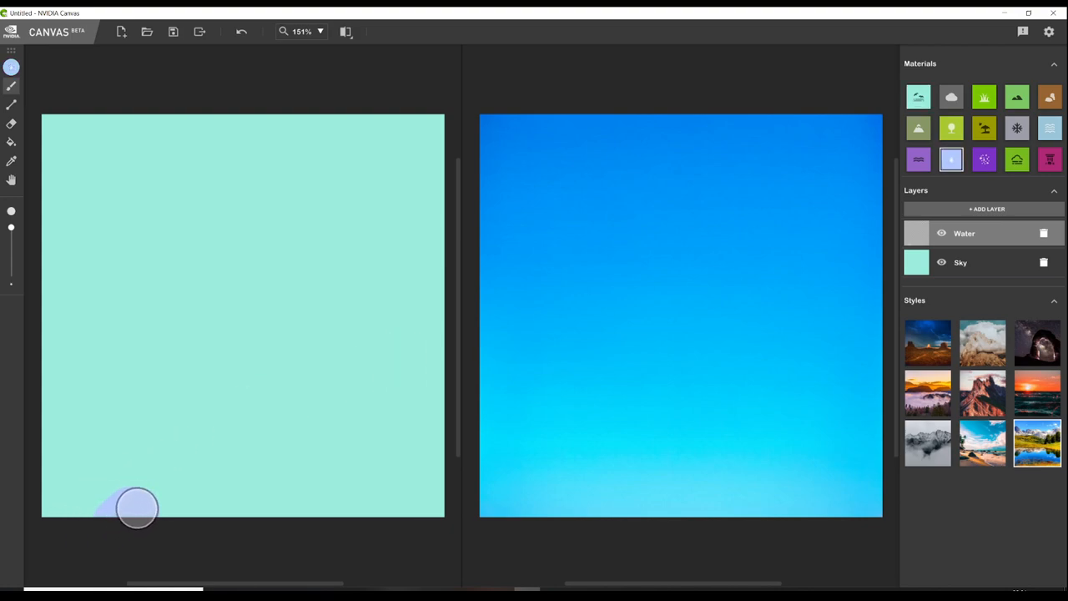
pyautogui.moveTo(137, 507); pyautogui.dragTo(247, 409)
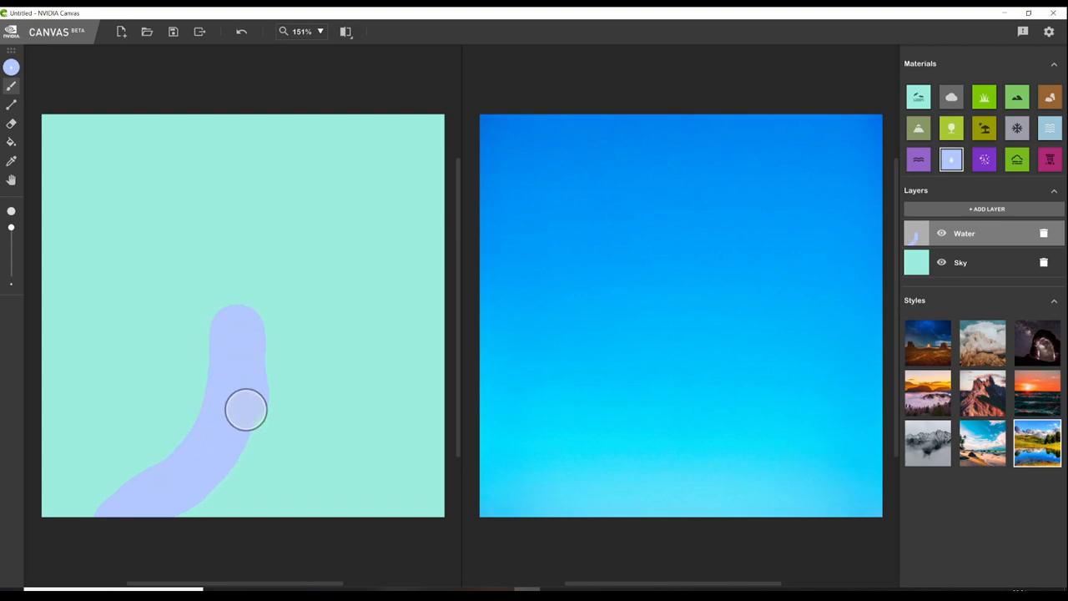
pyautogui.moveTo(247, 408); pyautogui.dragTo(207, 487)
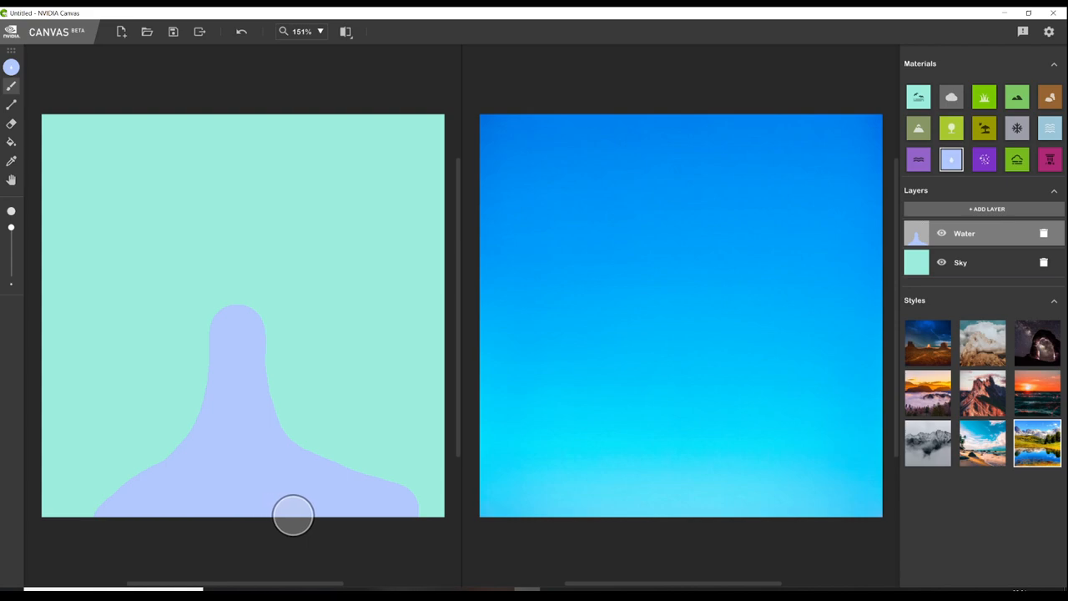
pyautogui.moveTo(294, 514); pyautogui.dragTo(393, 517)
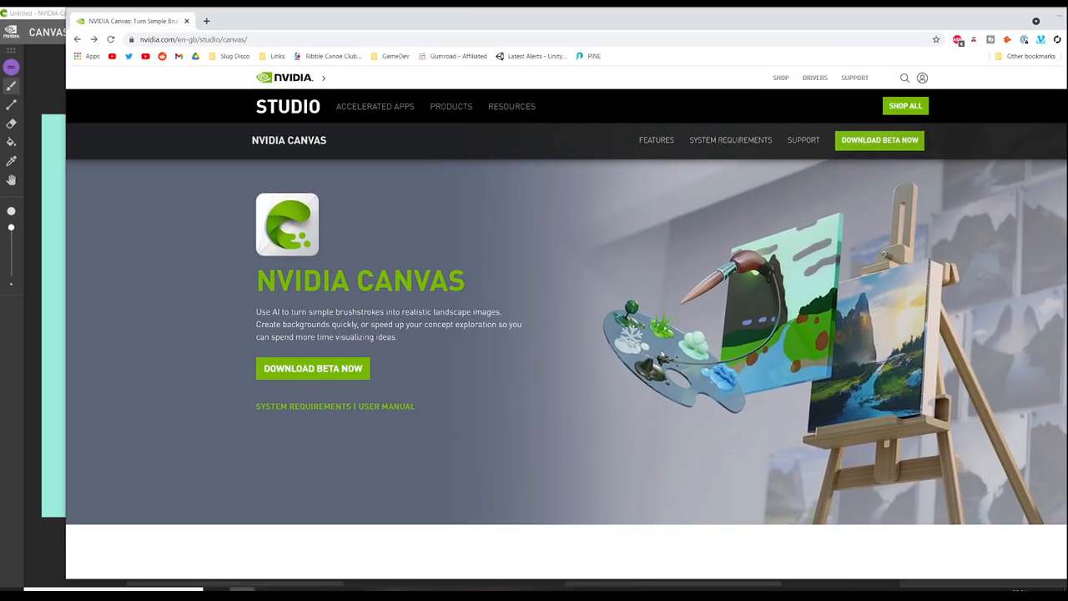
pyautogui.moveTo(761, 304)
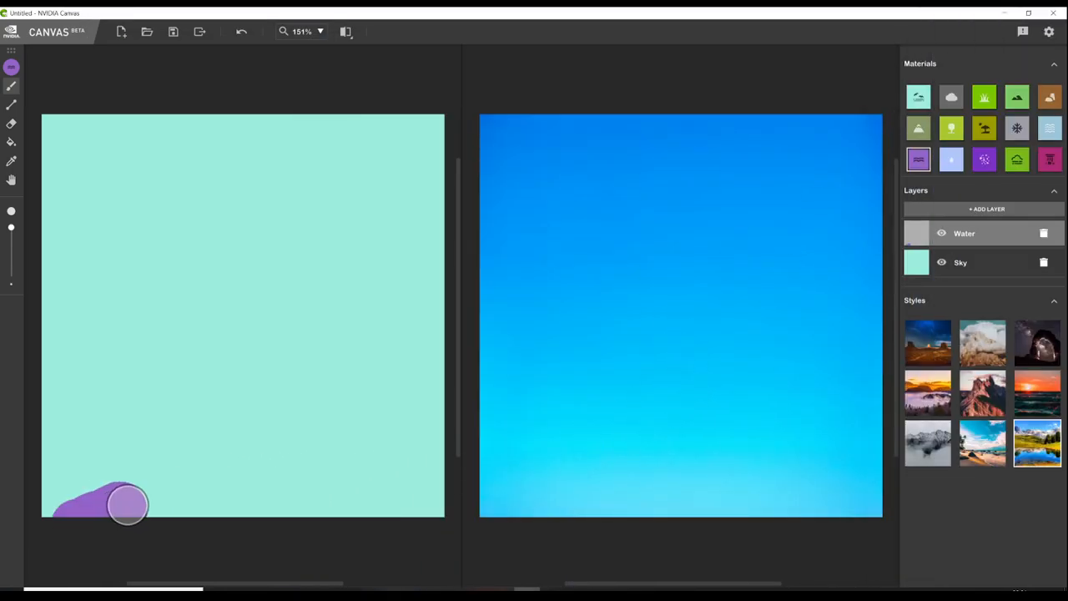
pyautogui.moveTo(125, 504); pyautogui.dragTo(183, 469)
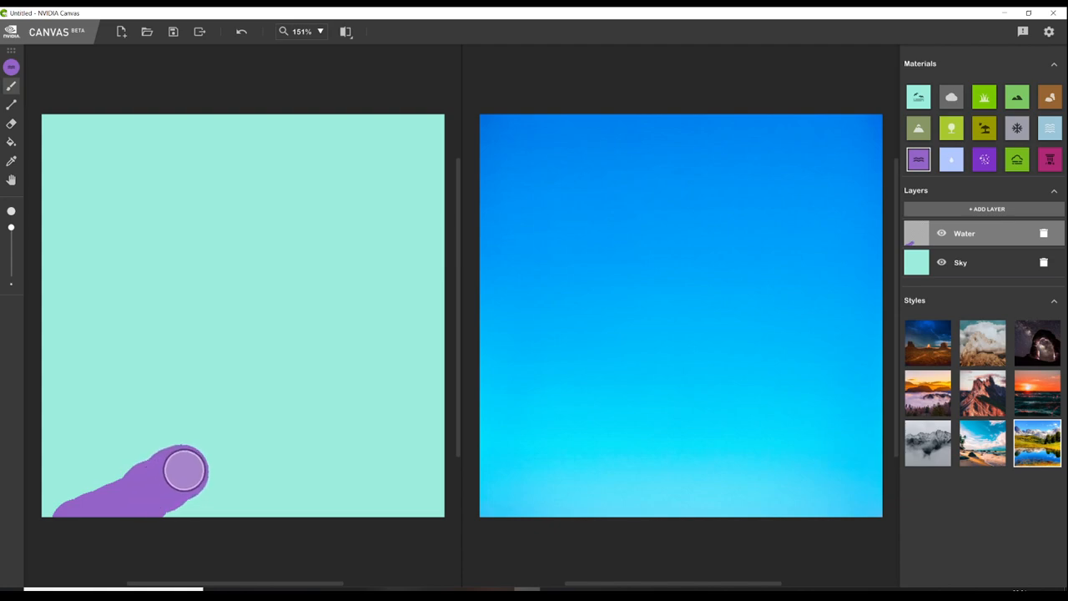
pyautogui.moveTo(184, 469); pyautogui.dragTo(265, 370)
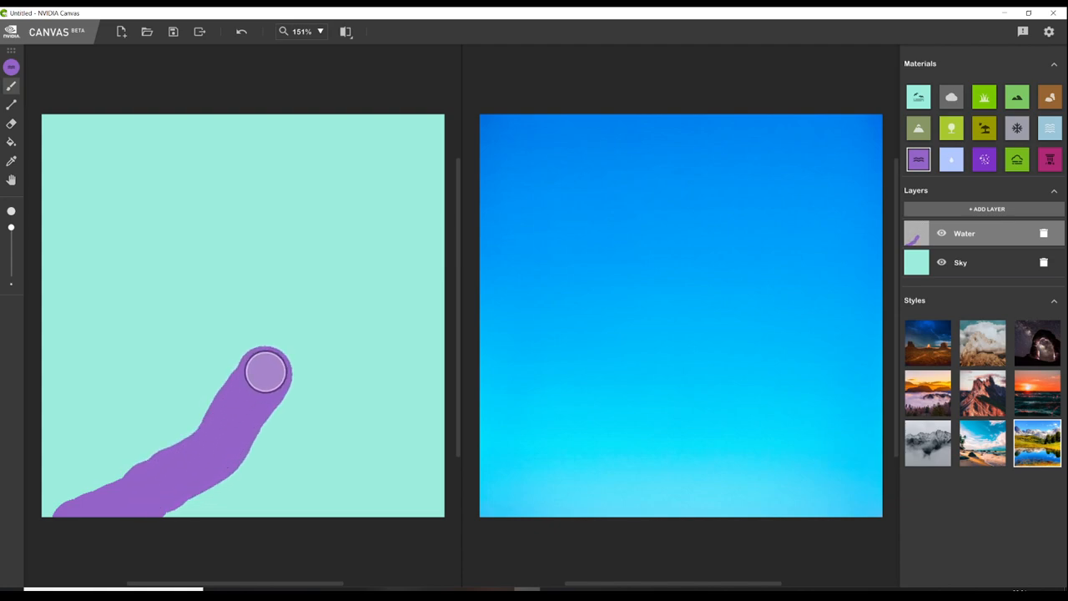
pyautogui.moveTo(267, 371); pyautogui.dragTo(349, 524)
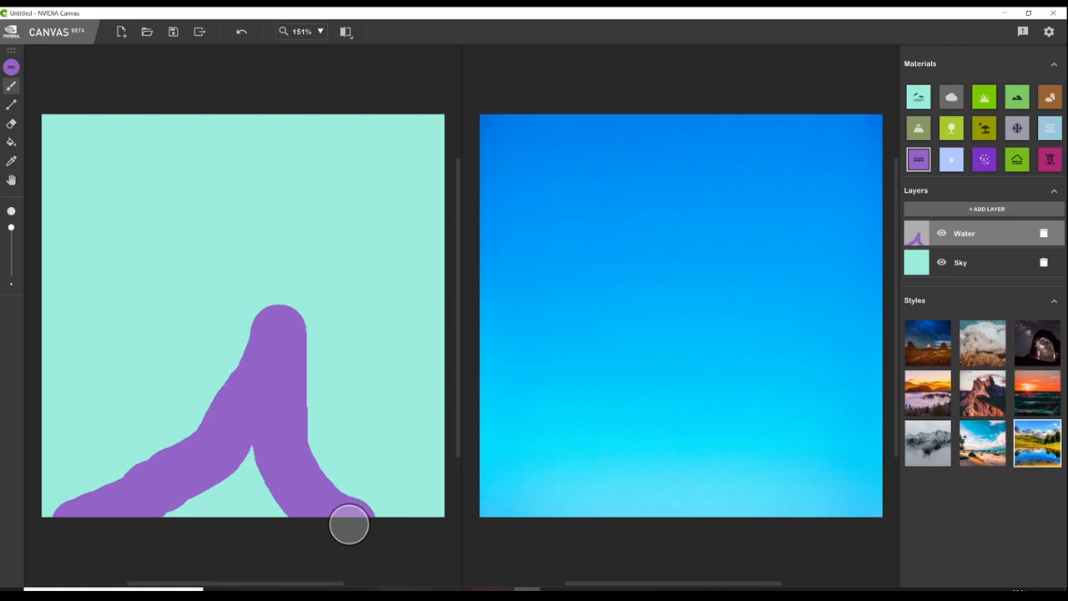
pyautogui.moveTo(349, 523); pyautogui.dragTo(299, 484)
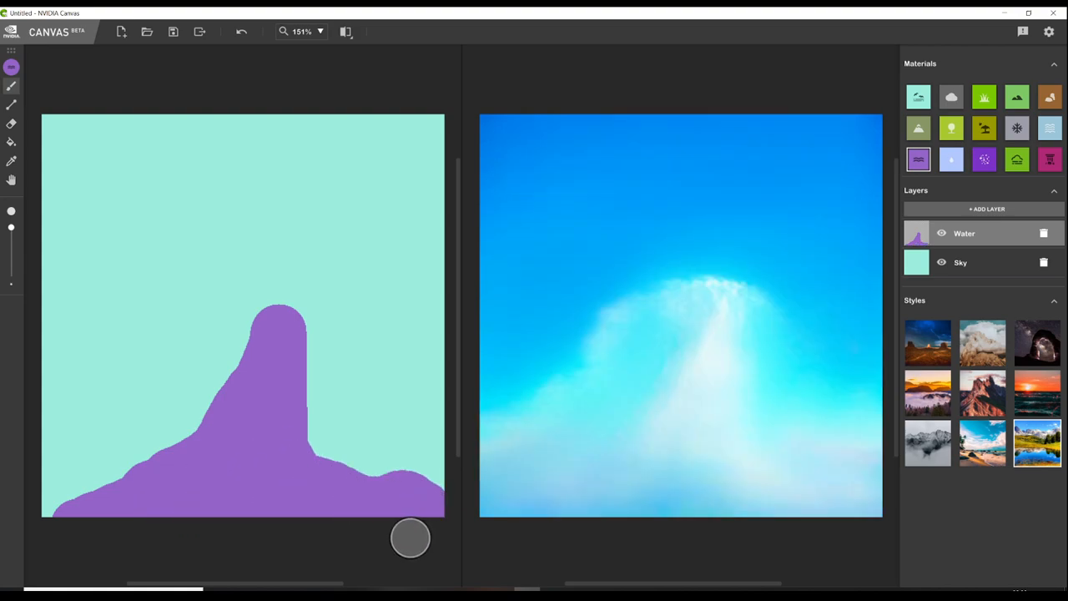
pyautogui.moveTo(803, 295)
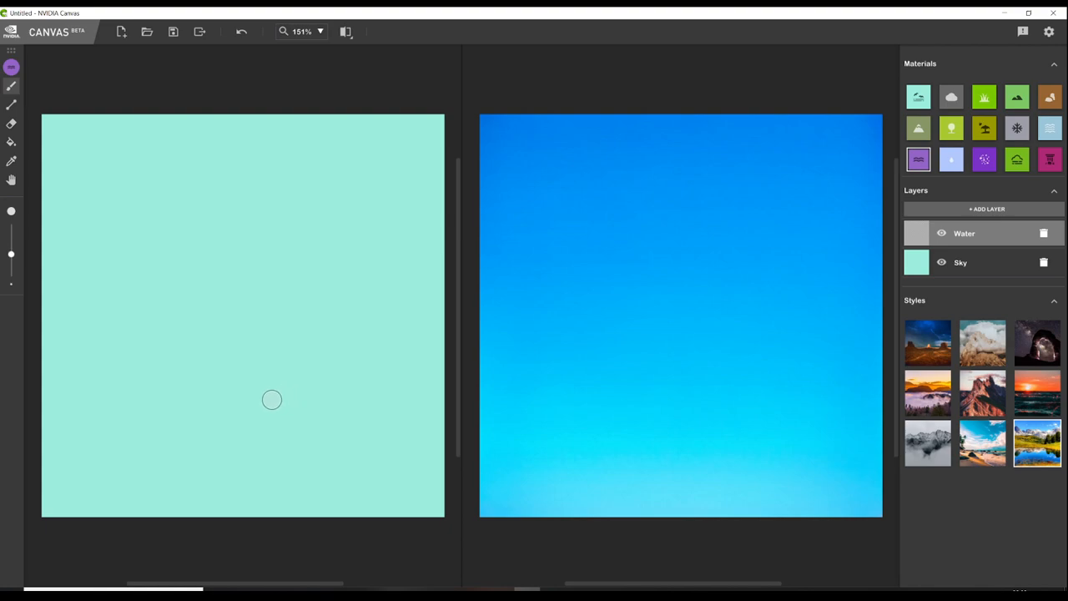
pyautogui.moveTo(98, 504)
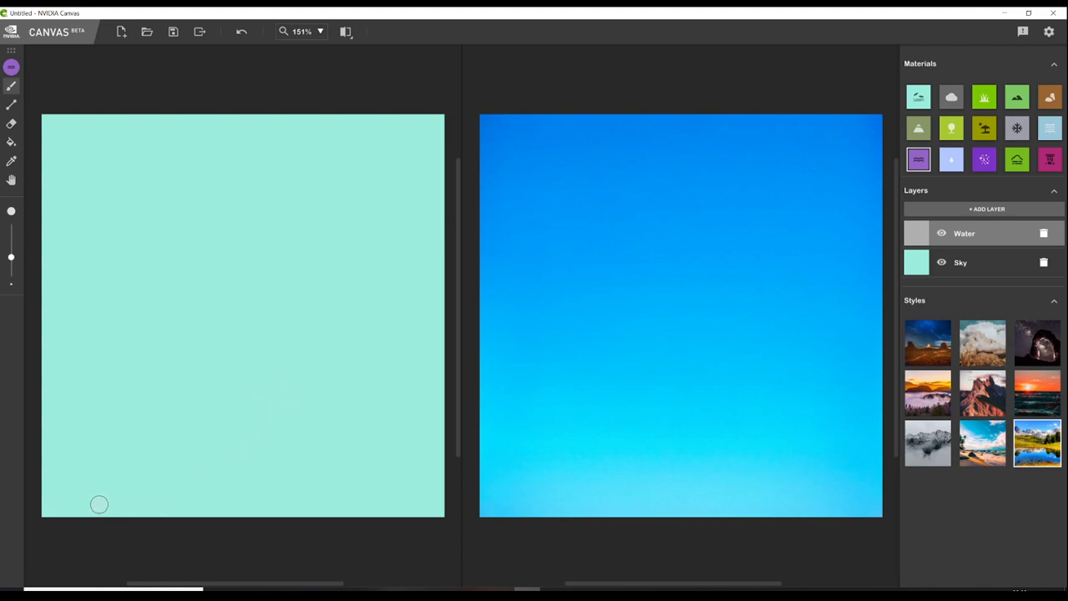
# Step: Brush a purple river shape from the bottom edge curving up to a thin winding tip on the Water layer
pyautogui.moveTo(66, 509); pyautogui.dragTo(240, 419)
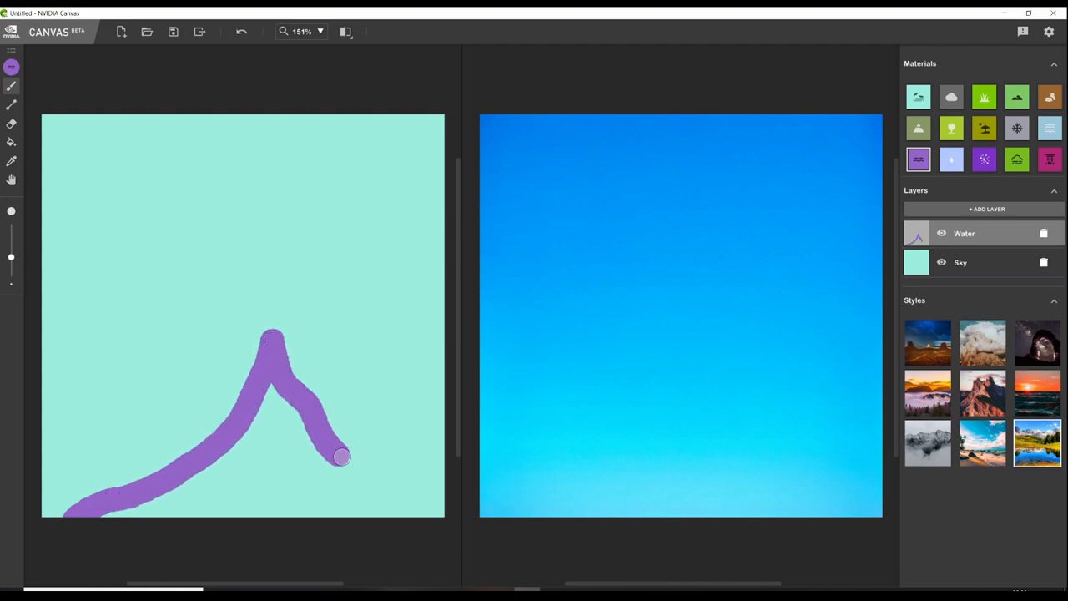
pyautogui.moveTo(342, 457); pyautogui.dragTo(124, 514)
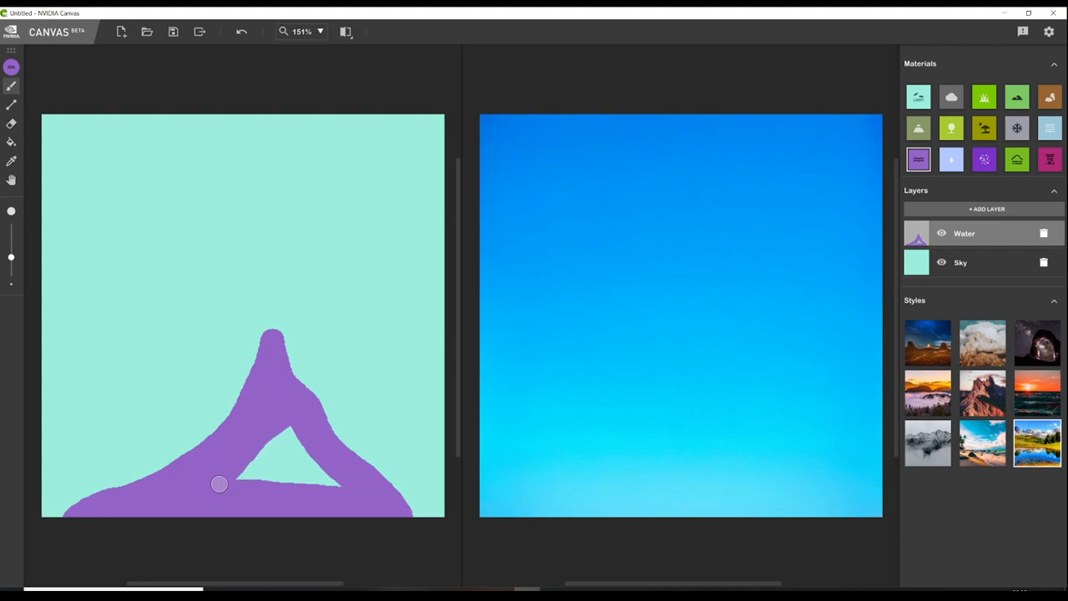
pyautogui.moveTo(221, 484); pyautogui.dragTo(320, 475)
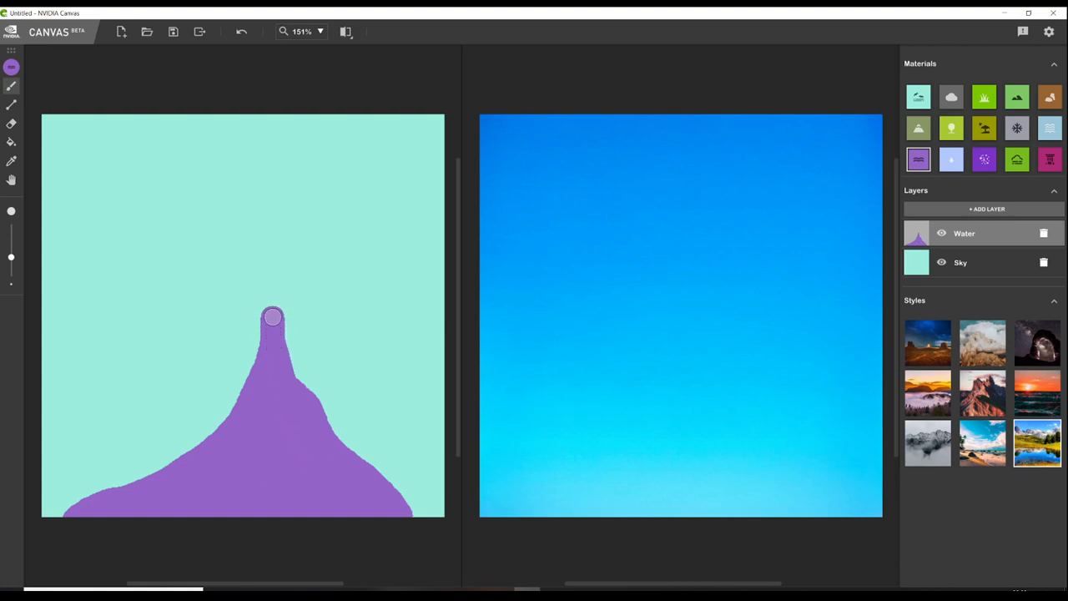
pyautogui.moveTo(274, 317); pyautogui.dragTo(307, 267)
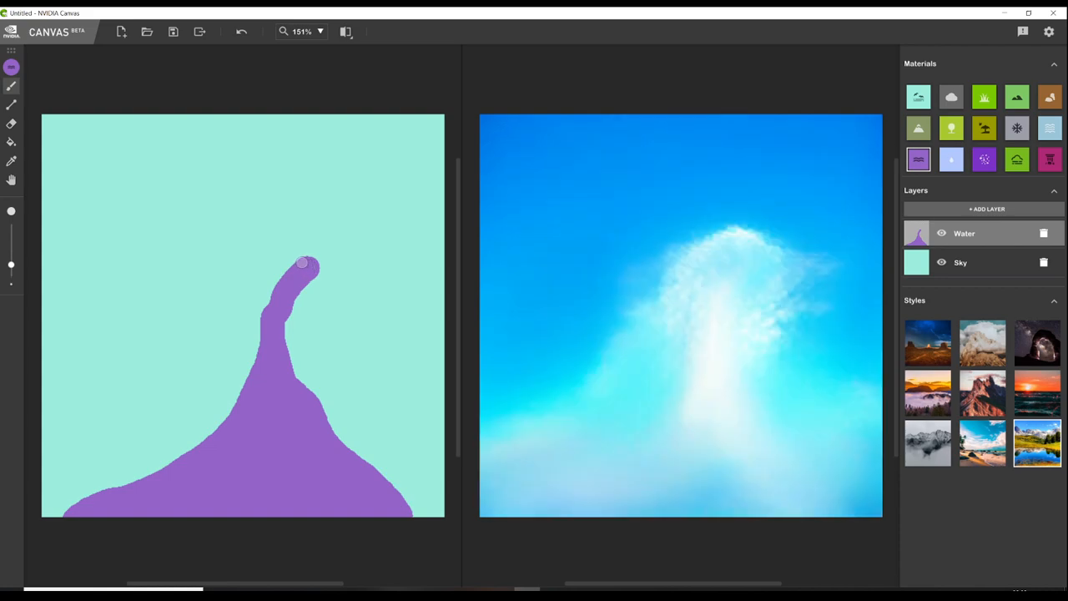
pyautogui.moveTo(303, 264); pyautogui.dragTo(333, 254)
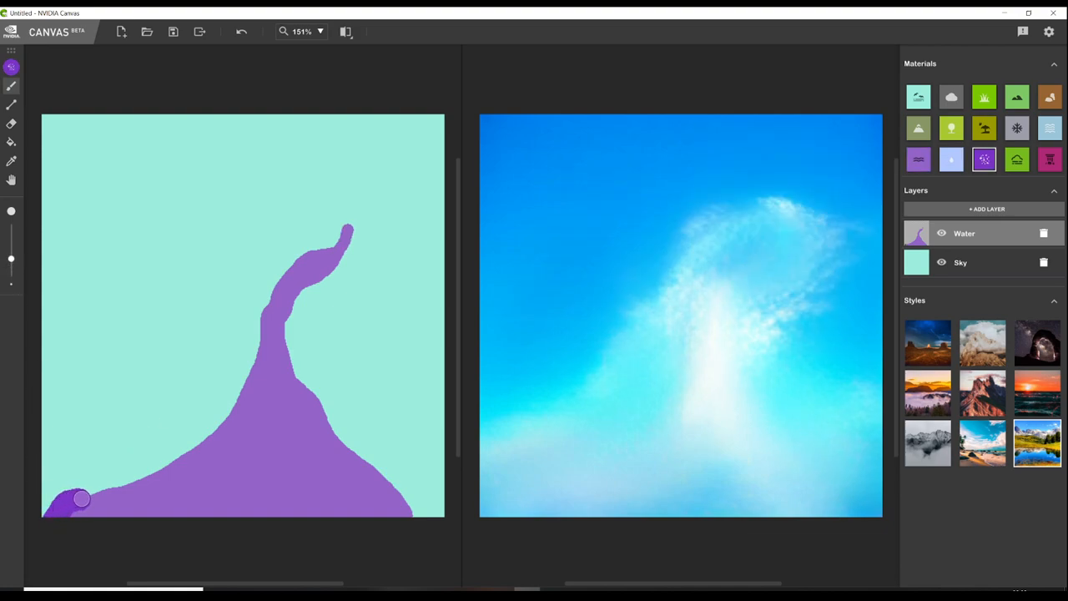
pyautogui.moveTo(80, 497); pyautogui.dragTo(143, 461)
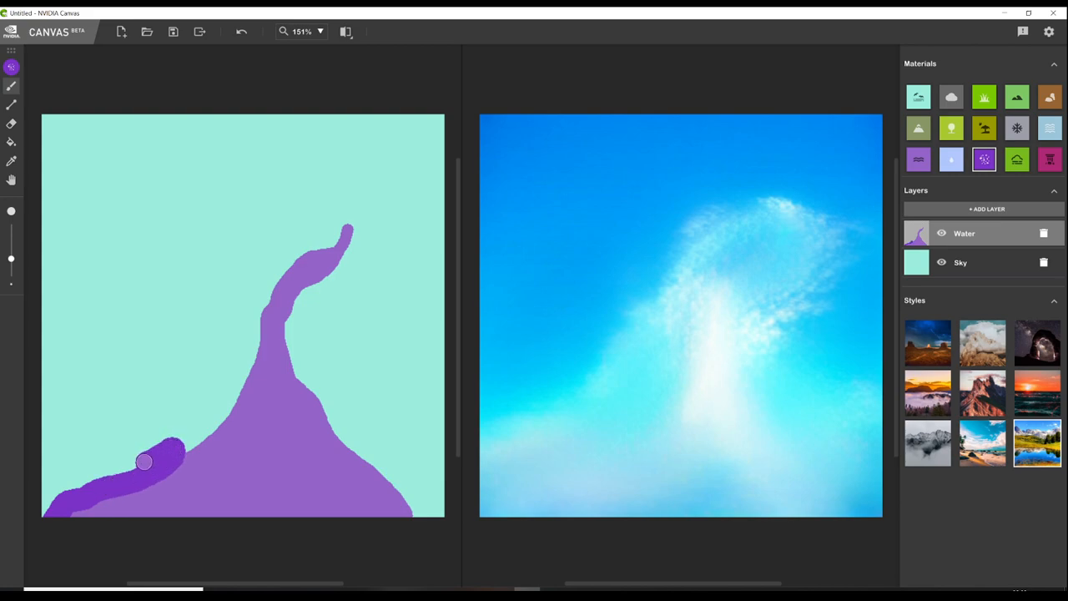
pyautogui.moveTo(144, 461); pyautogui.dragTo(410, 510)
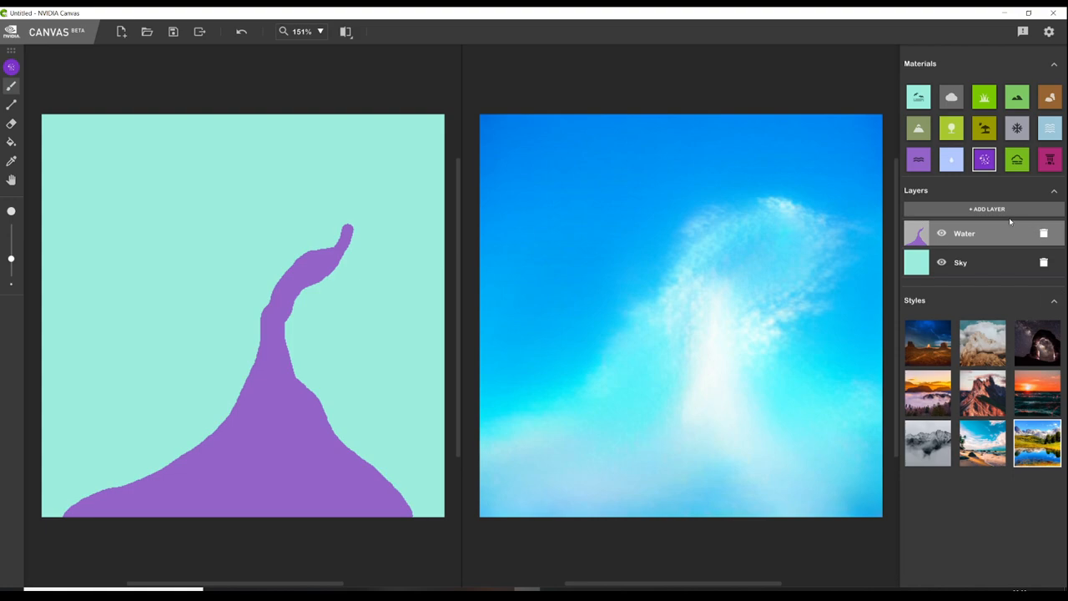
# Step: Add a third layer above Water and brush a brown rock patch along the bottom-left edge
pyautogui.click(988, 209)
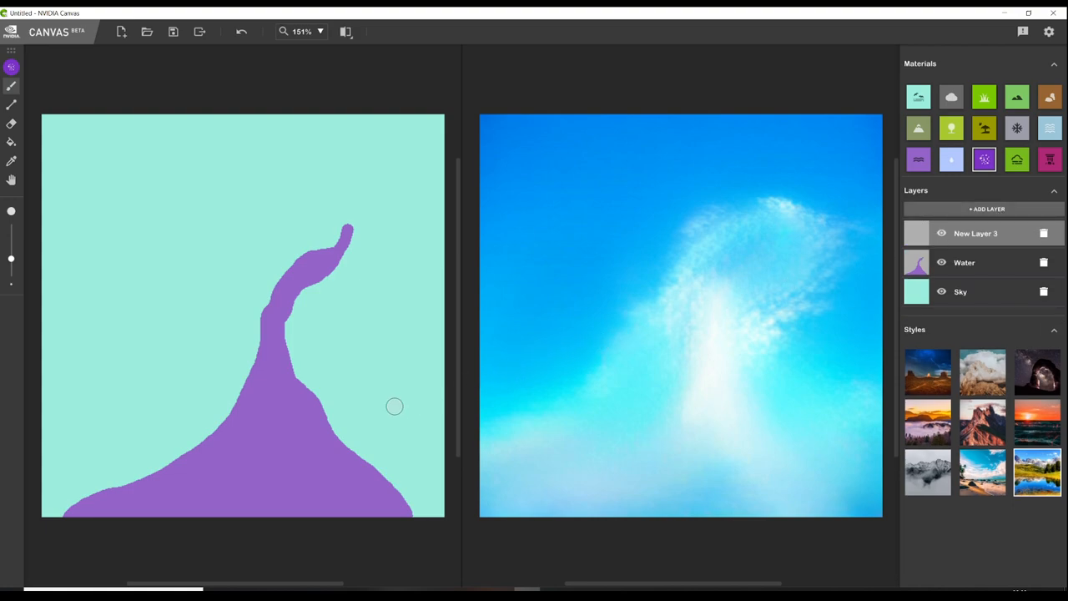
pyautogui.moveTo(1038, 174)
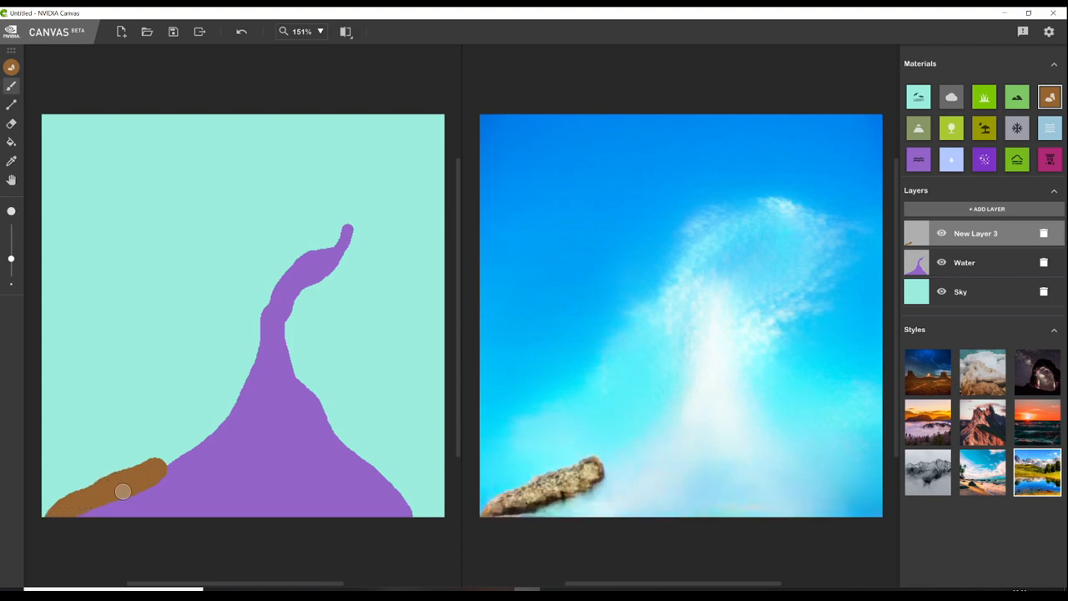
pyautogui.moveTo(123, 491); pyautogui.dragTo(164, 461)
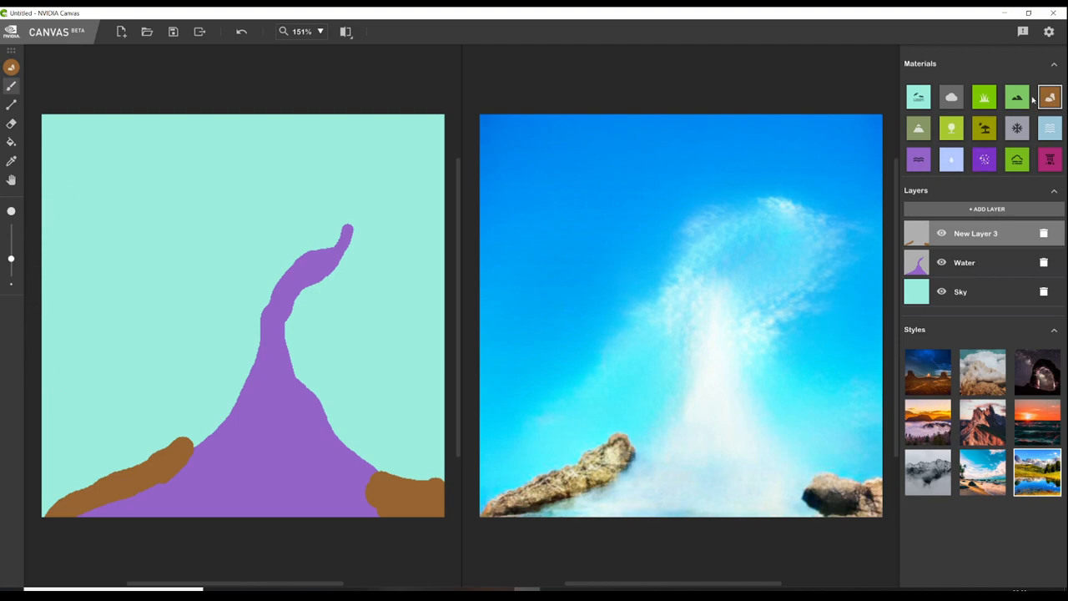
pyautogui.moveTo(983, 97)
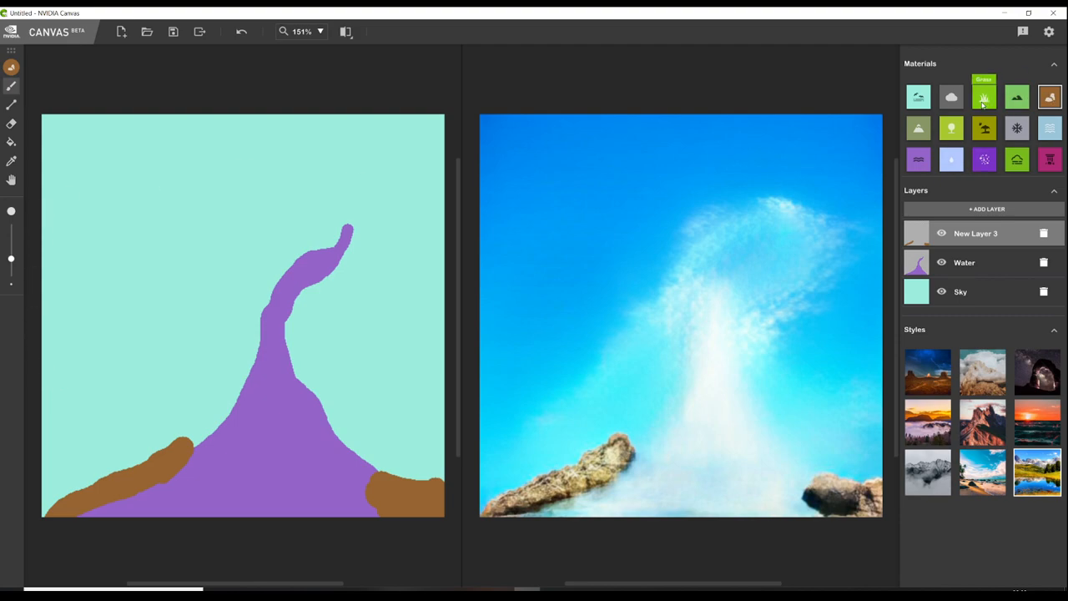
# Step: With the bright green grass material, paint a band from the river's tip down the right edge and back toward the water
pyautogui.click(984, 95)
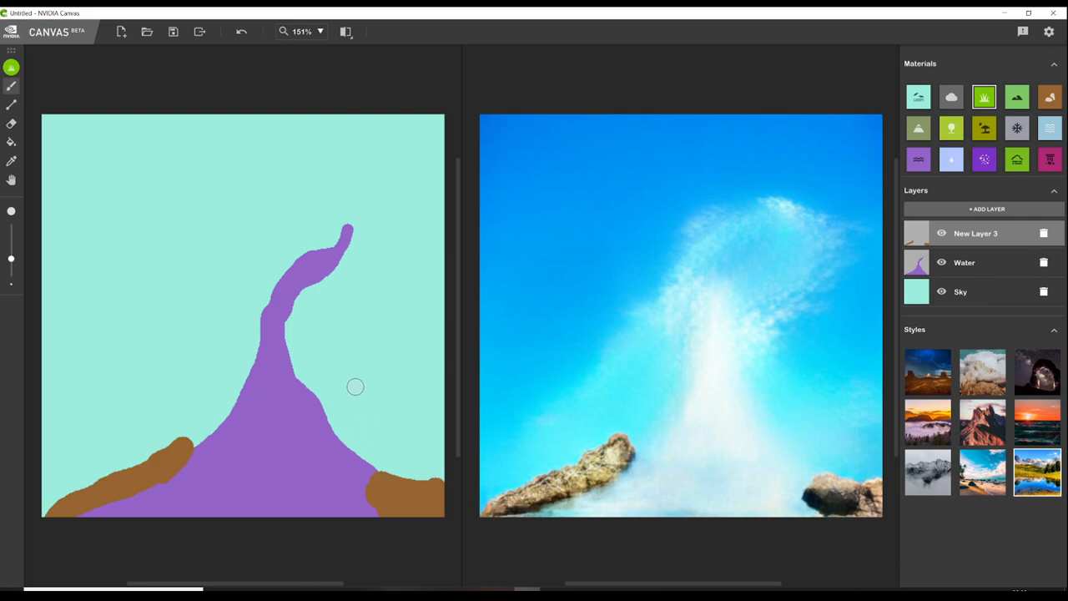
pyautogui.moveTo(350, 231); pyautogui.dragTo(440, 230)
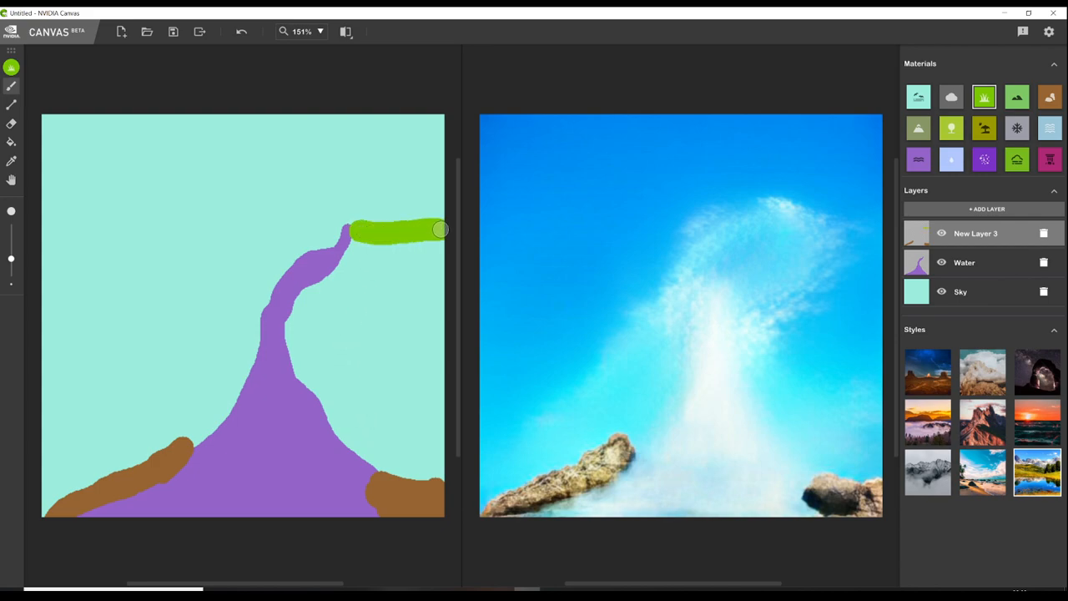
pyautogui.moveTo(441, 230); pyautogui.dragTo(414, 474)
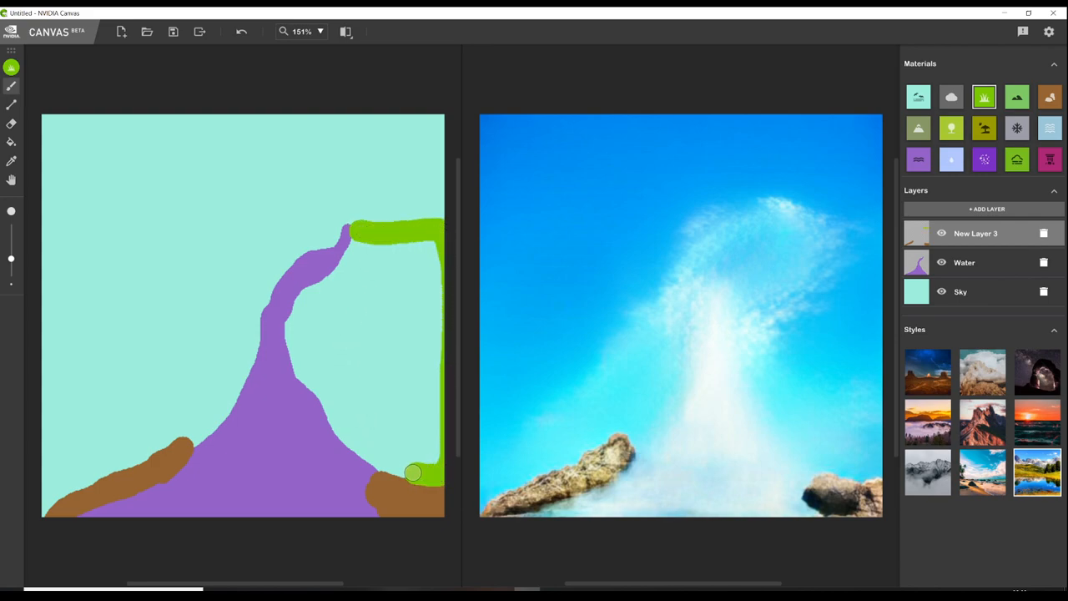
pyautogui.moveTo(413, 474); pyautogui.dragTo(344, 427)
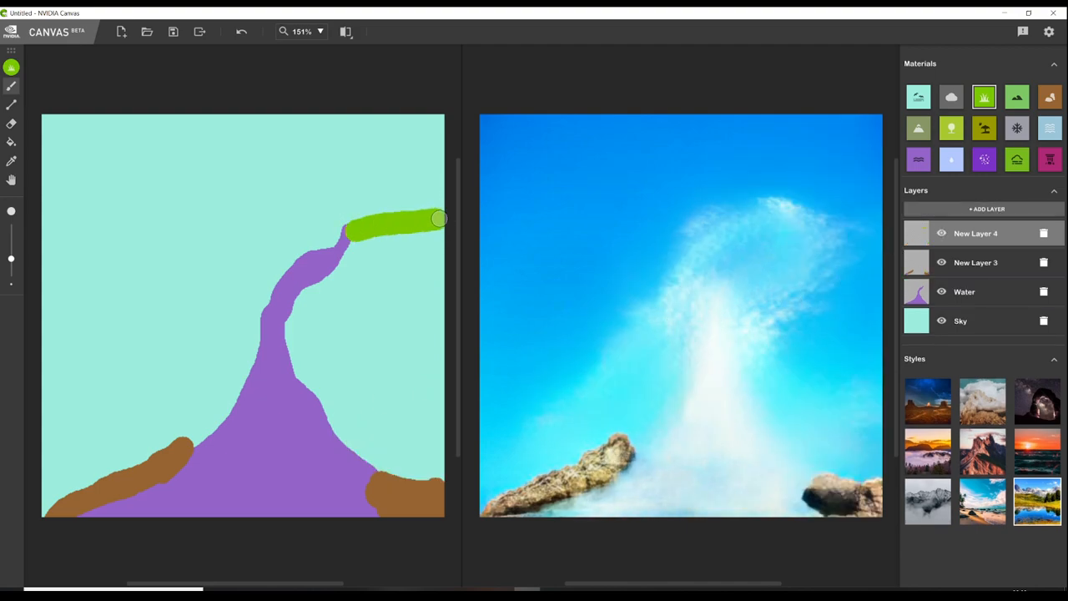
pyautogui.moveTo(441, 219); pyautogui.dragTo(441, 471)
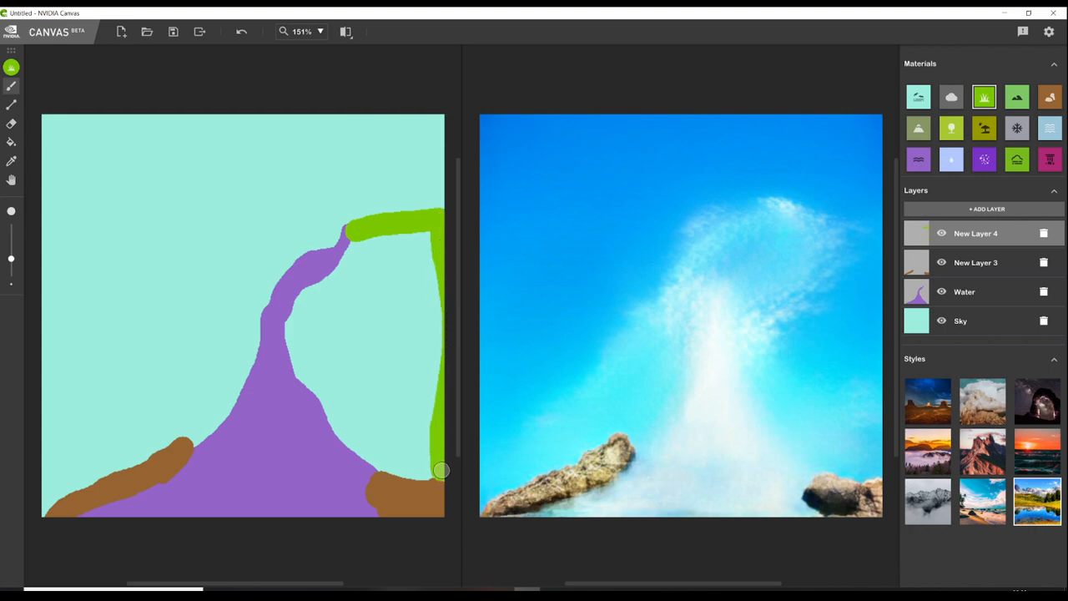
pyautogui.moveTo(442, 471); pyautogui.dragTo(335, 426)
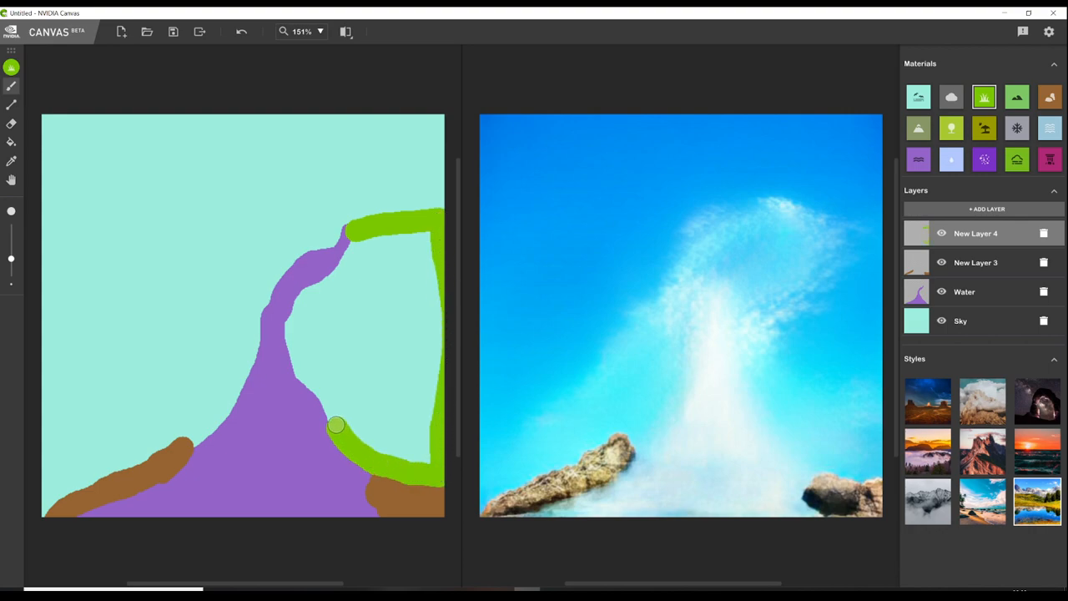
pyautogui.moveTo(334, 426); pyautogui.dragTo(384, 324)
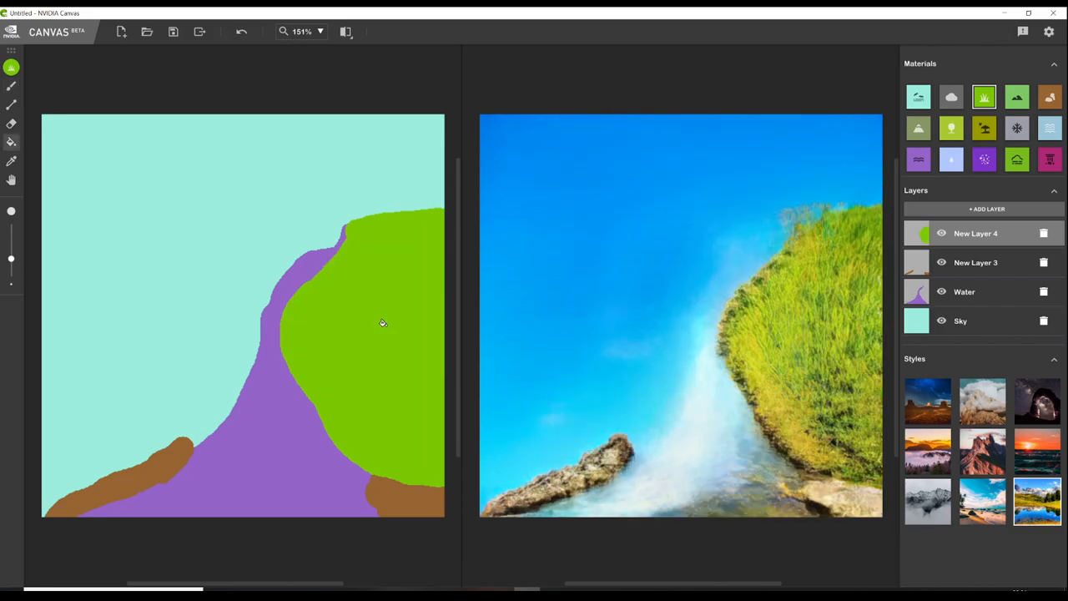
pyautogui.moveTo(883, 360)
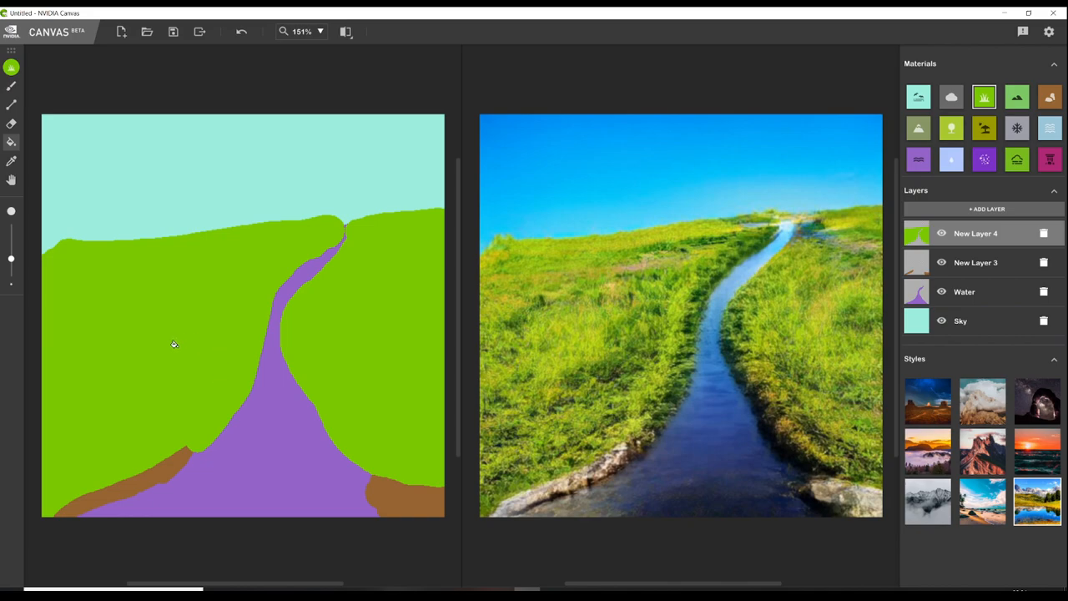
pyautogui.moveTo(471, 452)
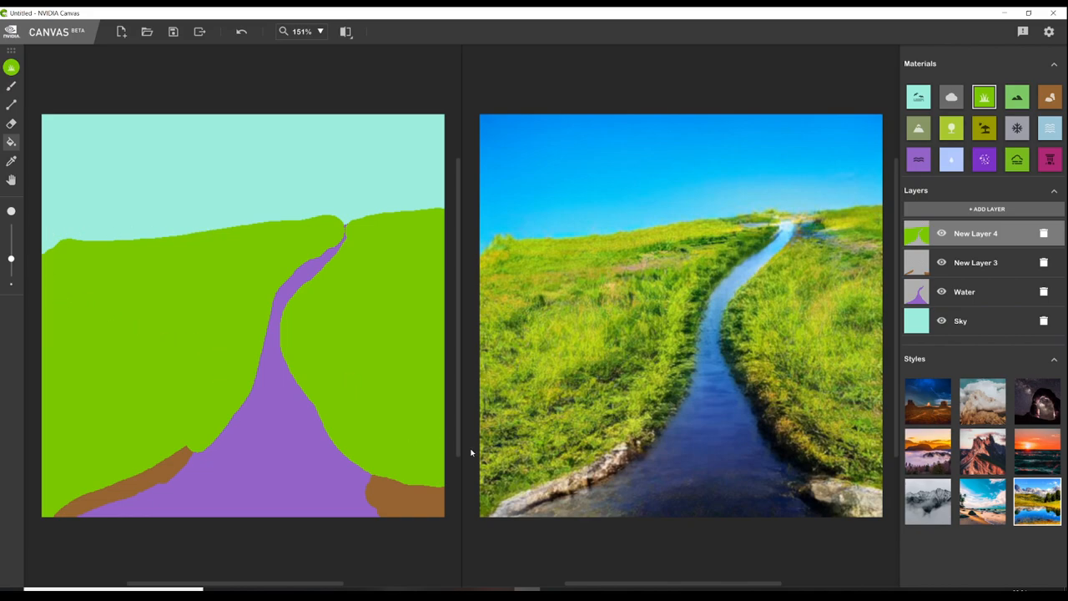
pyautogui.moveTo(235, 483)
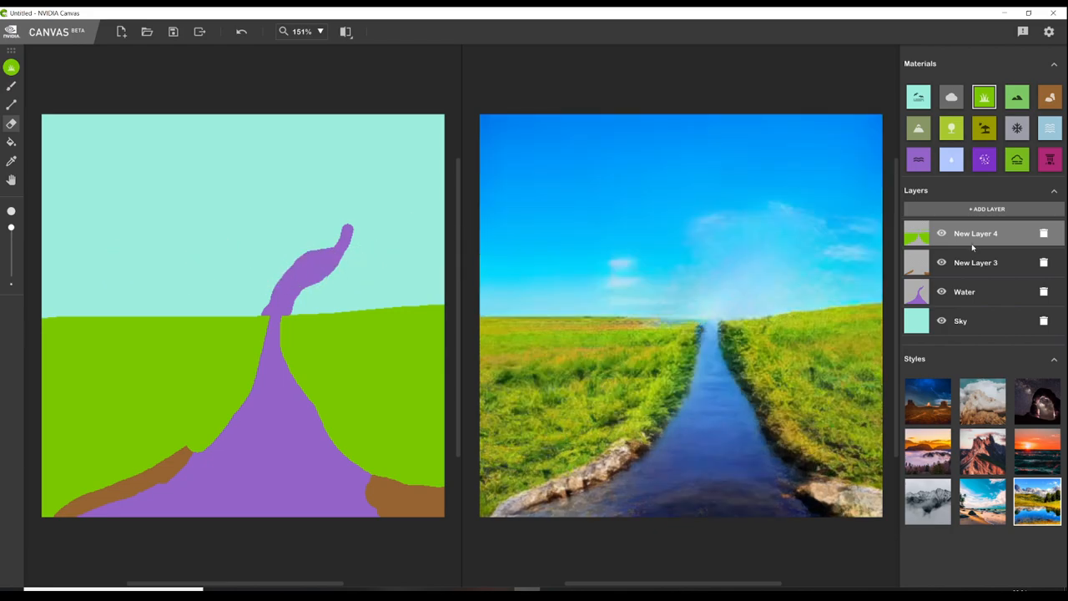
# Step: Hide the grass layer and curve the far end of the purple river to the right
pyautogui.click(337, 246)
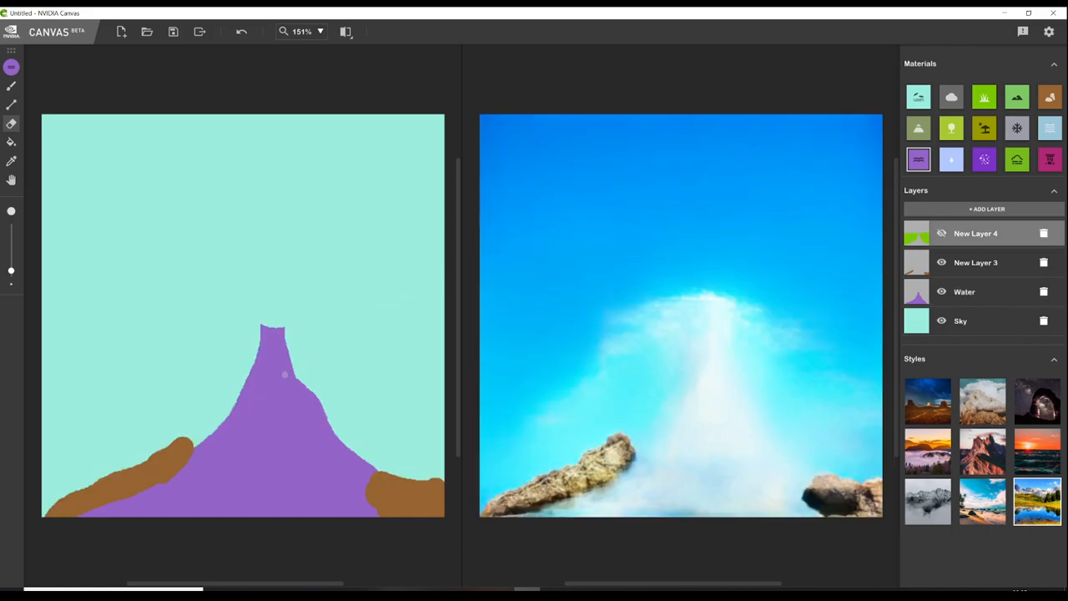
pyautogui.moveTo(247, 317)
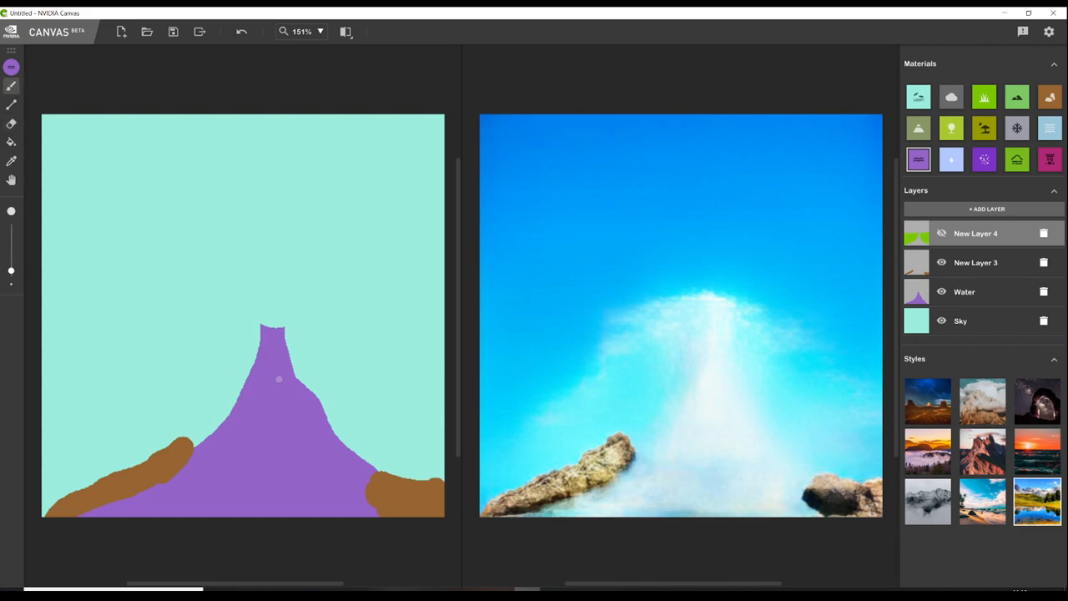
pyautogui.moveTo(294, 391)
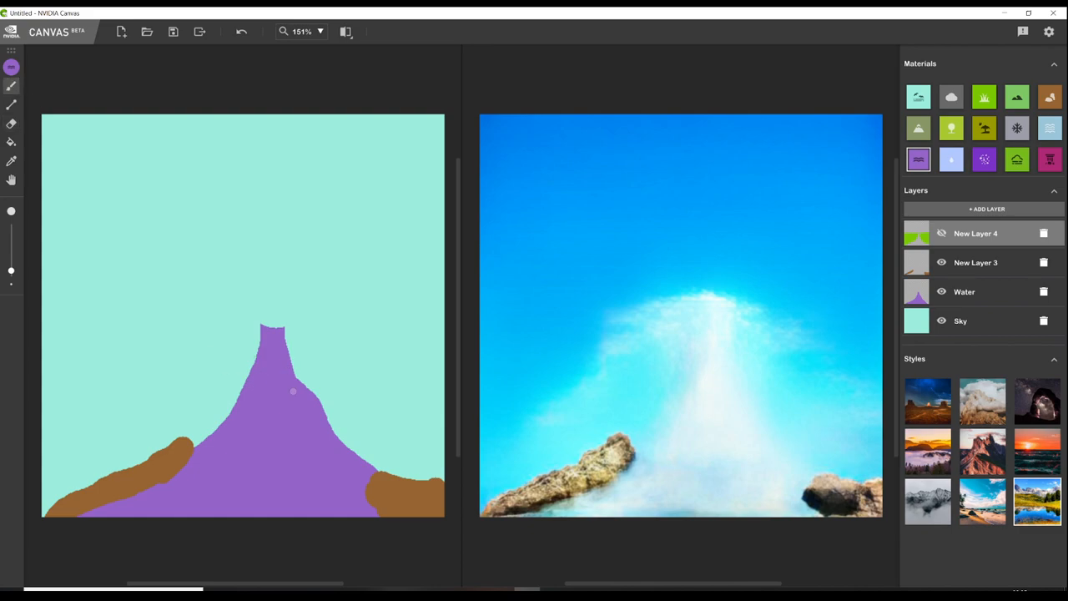
pyautogui.moveTo(299, 323)
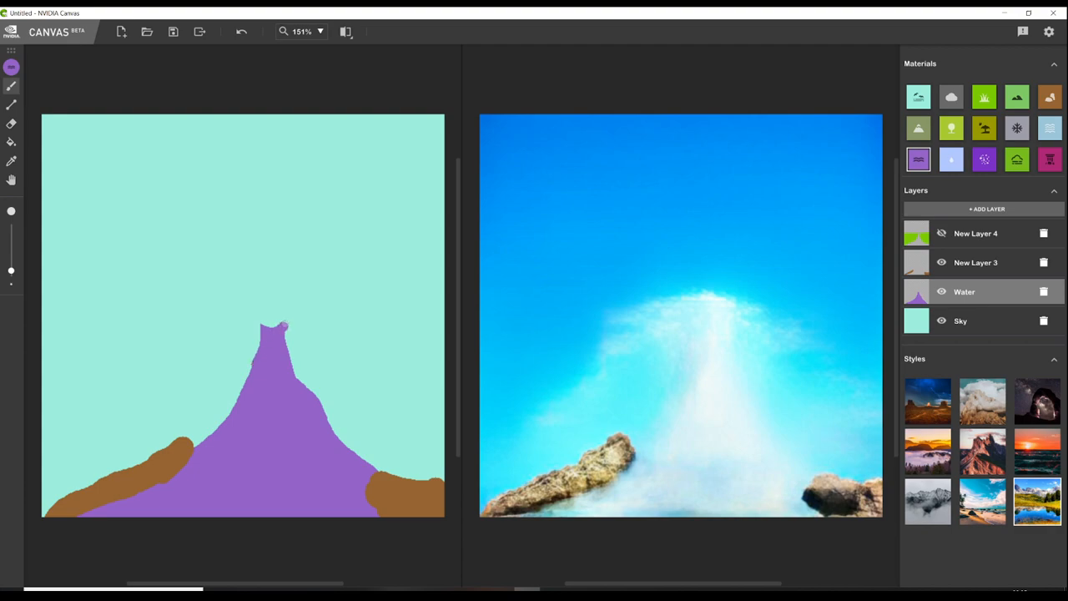
pyautogui.moveTo(287, 331); pyautogui.dragTo(344, 300)
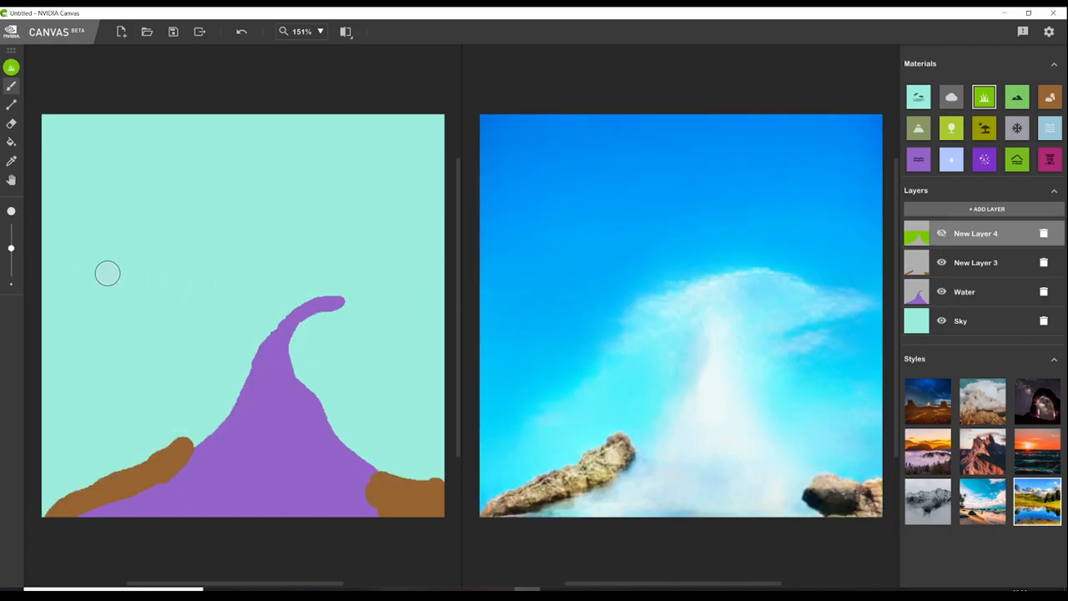
pyautogui.moveTo(40, 300)
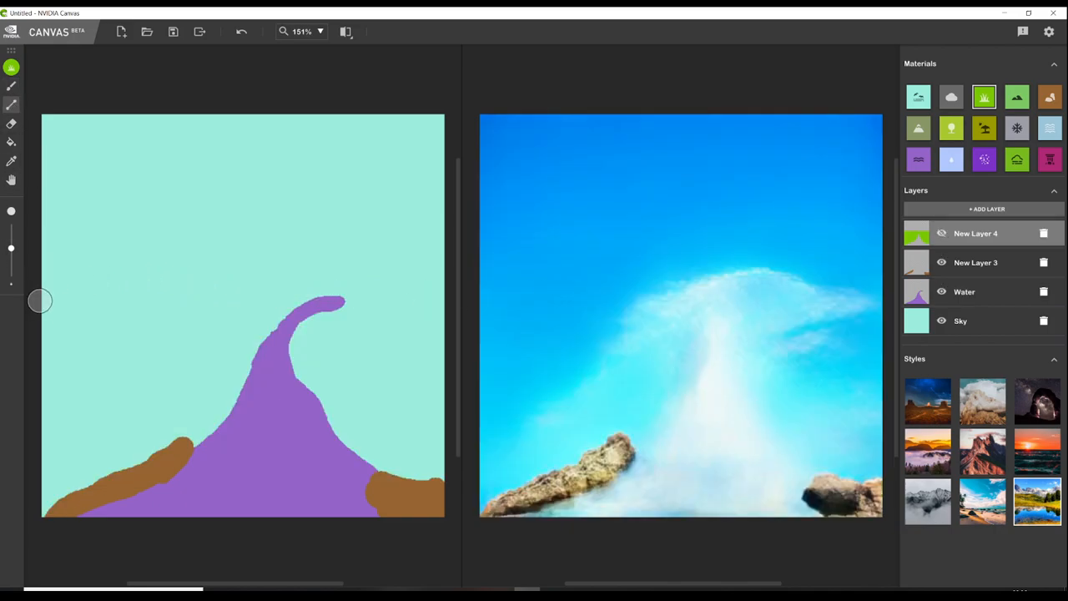
# Step: Fill below the horizon with water, show the grass layer again, and erase a river path up to the horizon
pyautogui.click(941, 234)
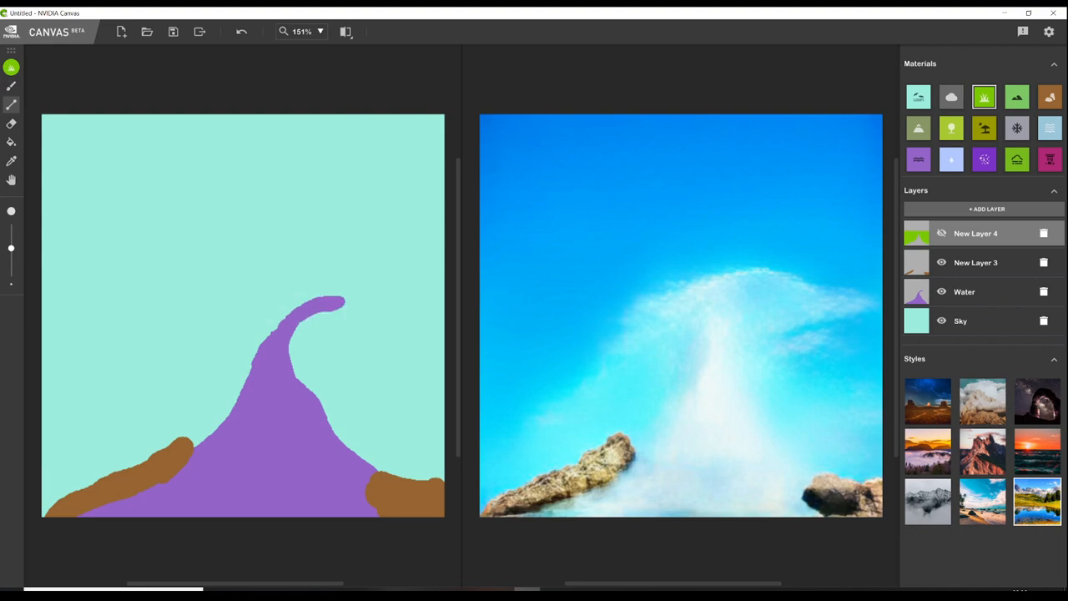
pyautogui.moveTo(977, 290)
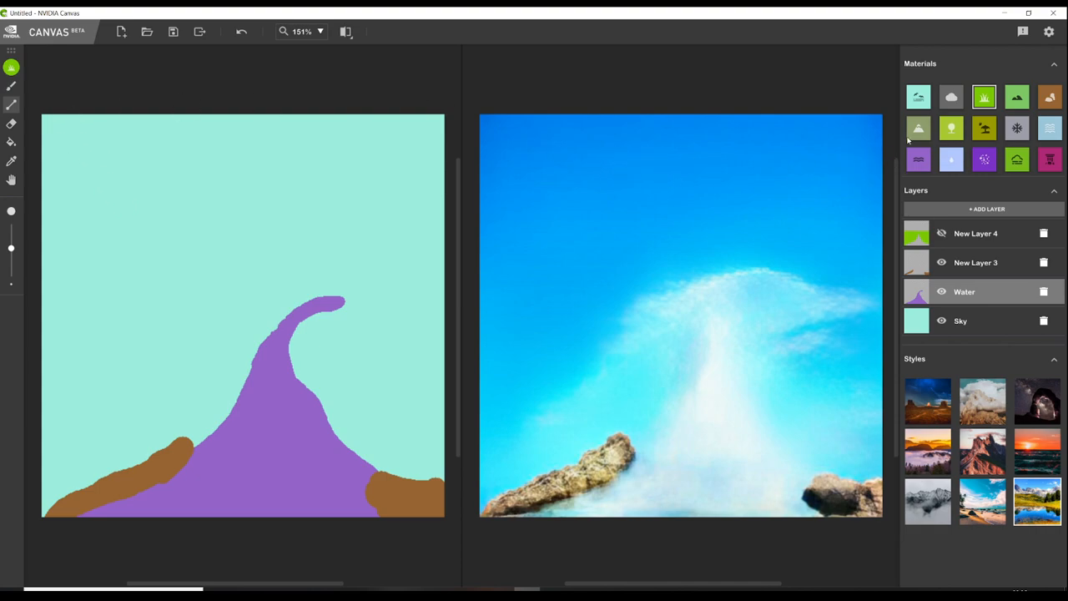
pyautogui.click(918, 159)
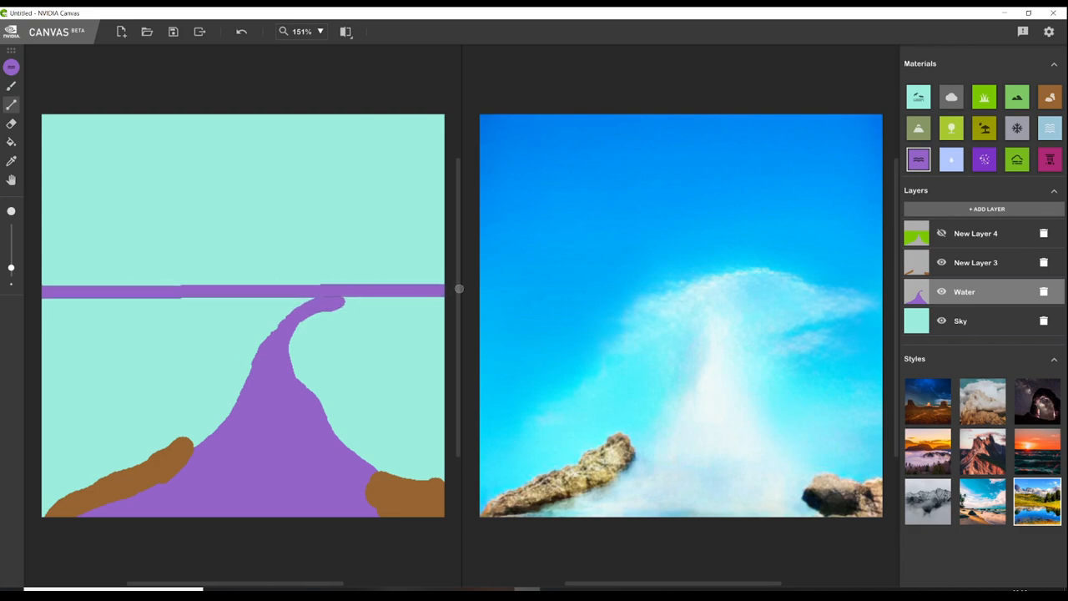
pyautogui.click(10, 124)
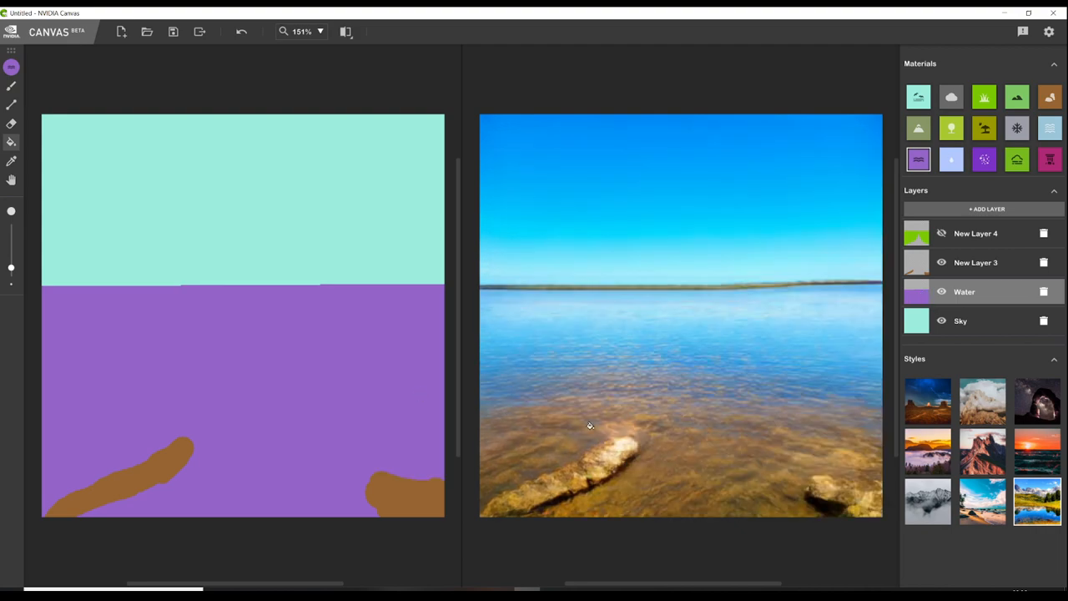
pyautogui.click(941, 234)
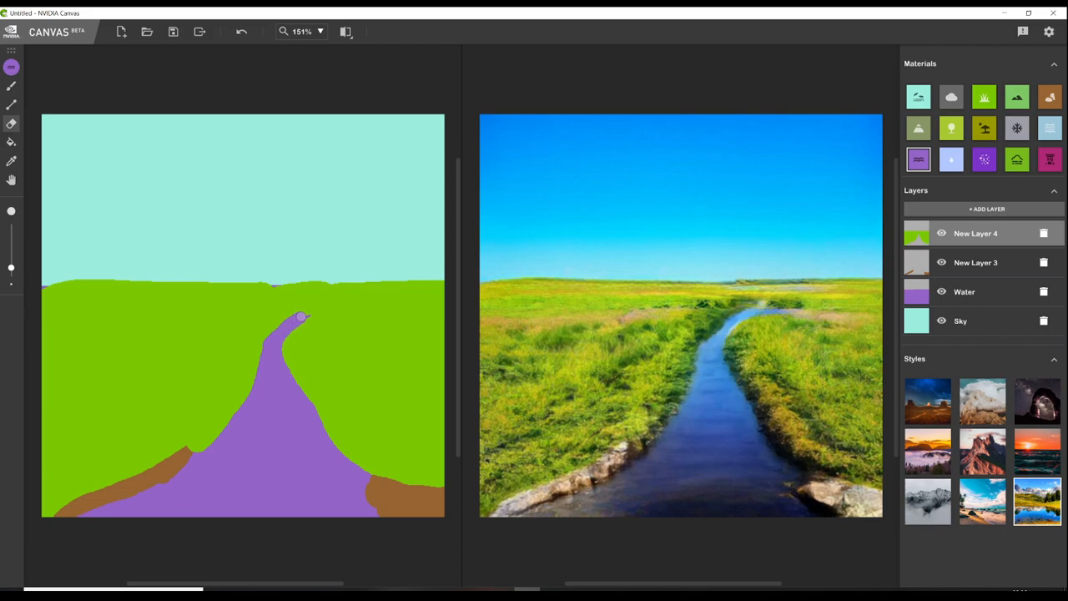
pyautogui.moveTo(302, 315); pyautogui.dragTo(380, 287)
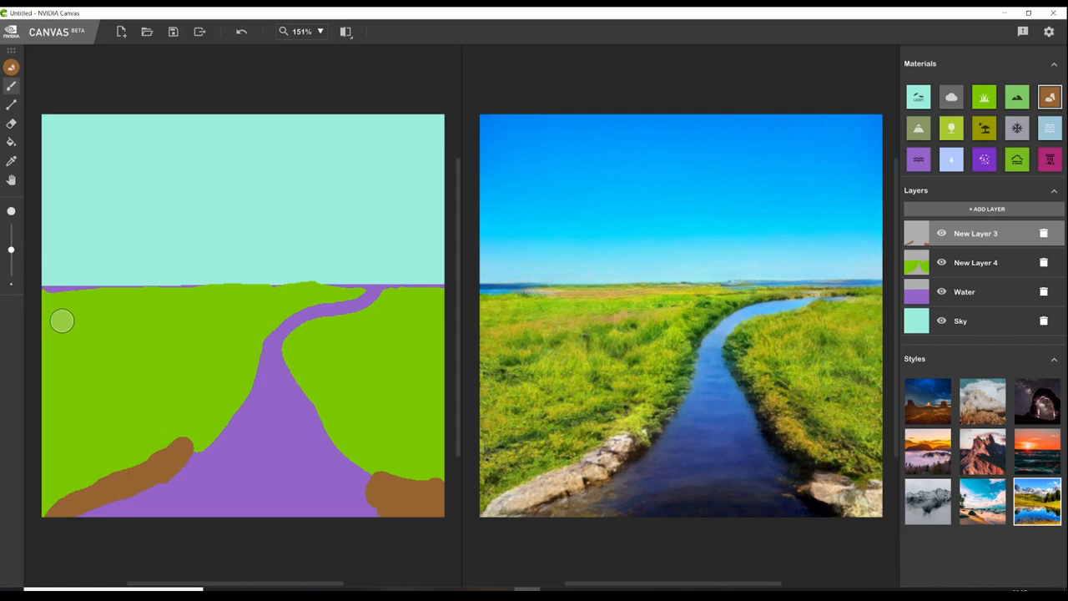
# Step: Brush rock material along both riverbanks, then delete that rock layer and confirm
pyautogui.moveTo(64, 320); pyautogui.dragTo(184, 454)
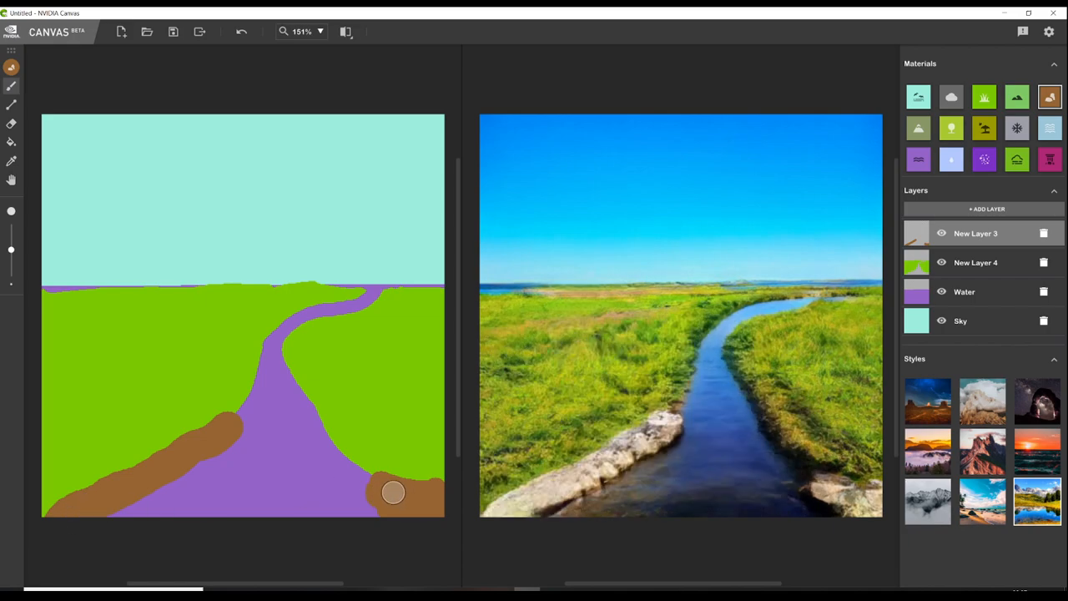
pyautogui.moveTo(392, 492); pyautogui.dragTo(334, 442)
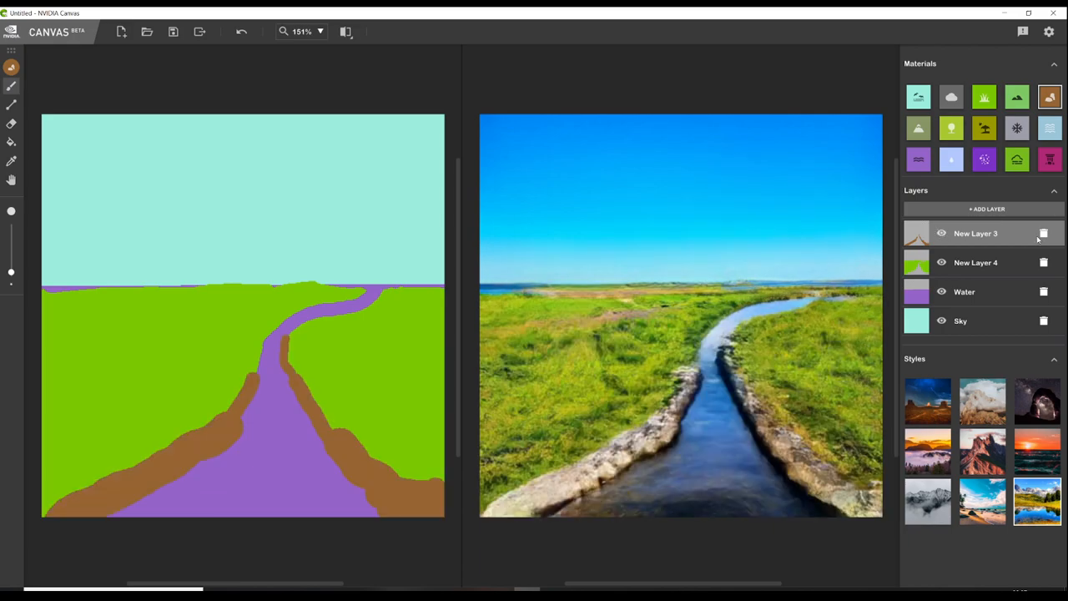
pyautogui.click(1045, 234)
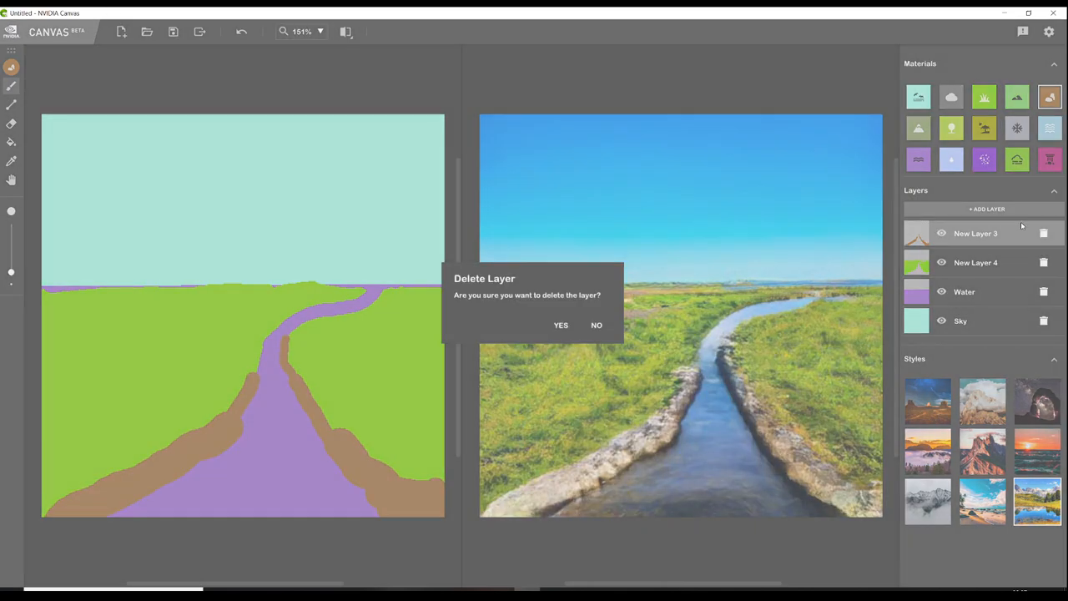
pyautogui.click(560, 325)
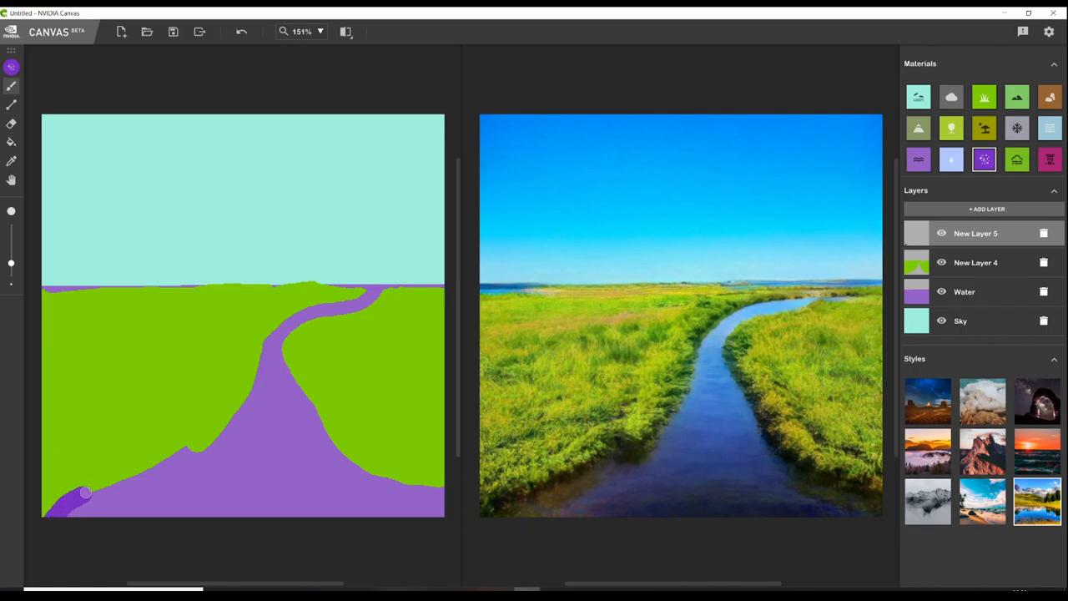
# Step: Brush a darker water band along the banks, then paint rock boulders on a new layer over the meadows
pyautogui.moveTo(83, 492); pyautogui.dragTo(215, 434)
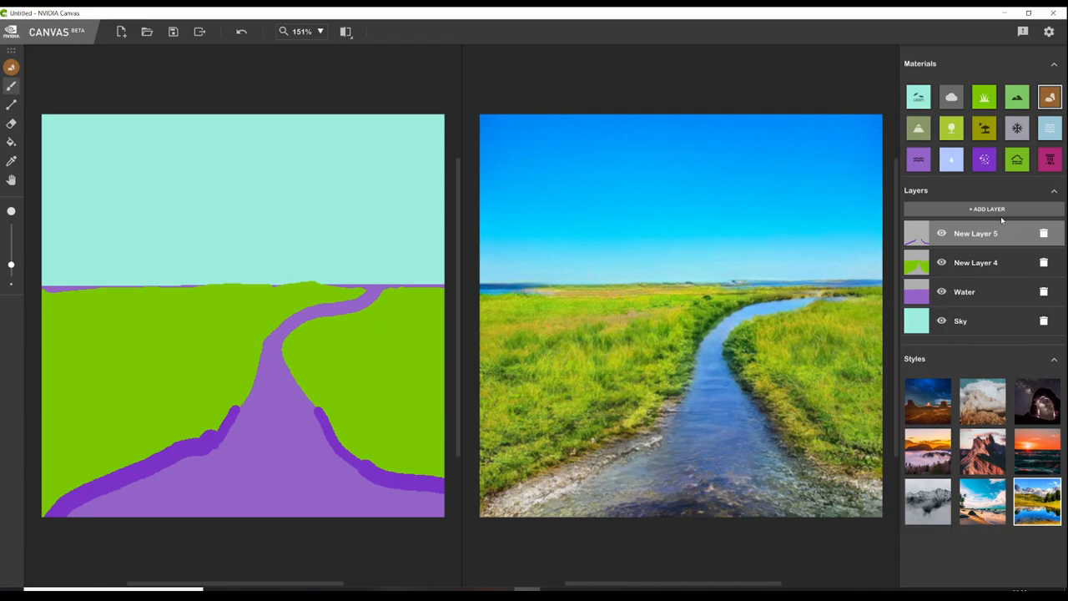
pyautogui.click(988, 208)
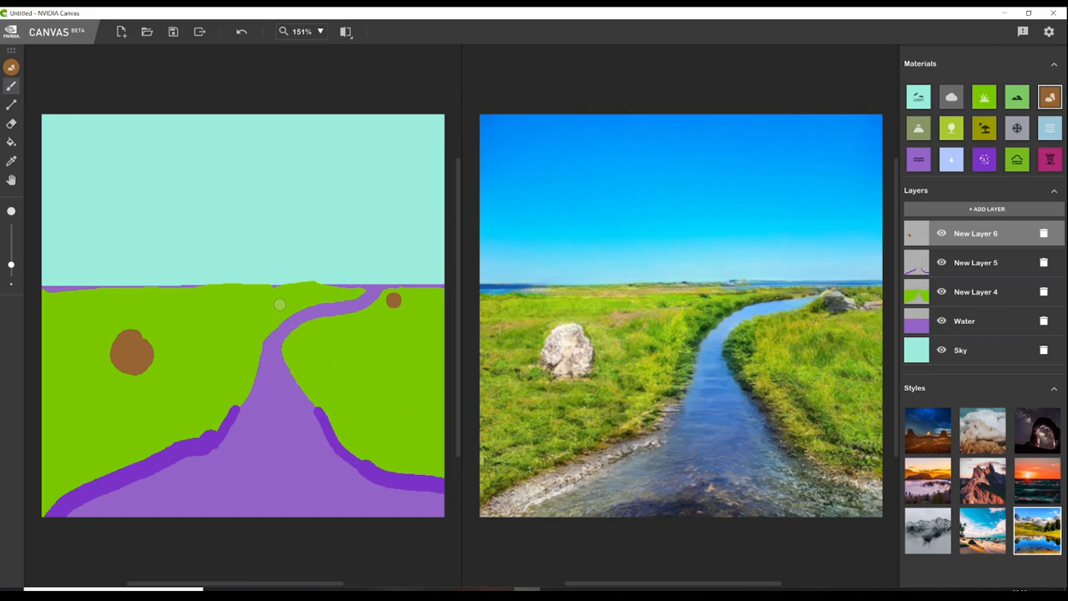
pyautogui.moveTo(175, 303); pyautogui.dragTo(259, 304)
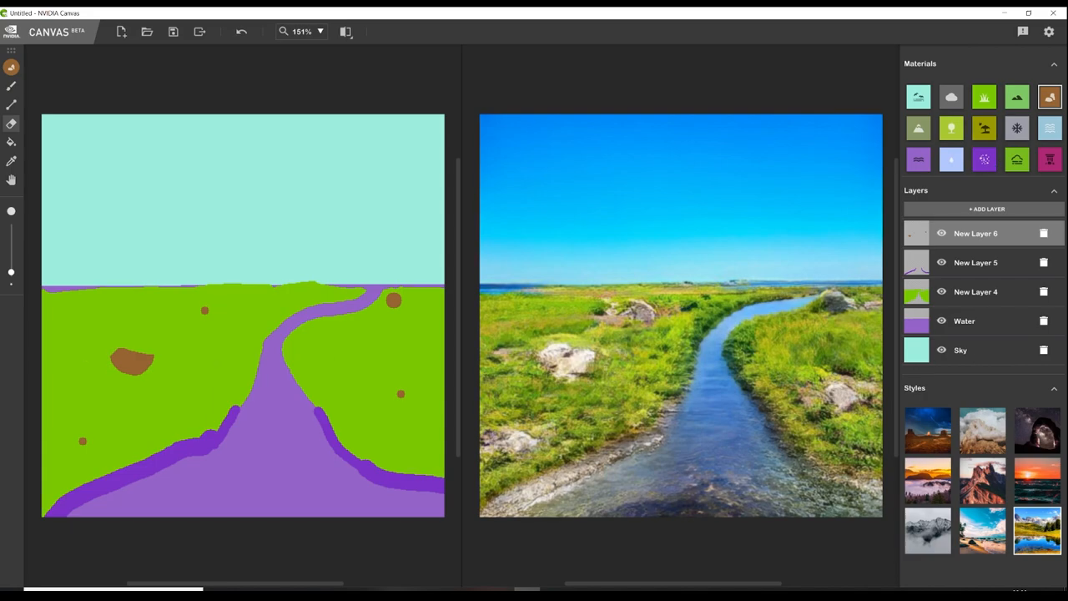
pyautogui.moveTo(1001, 291)
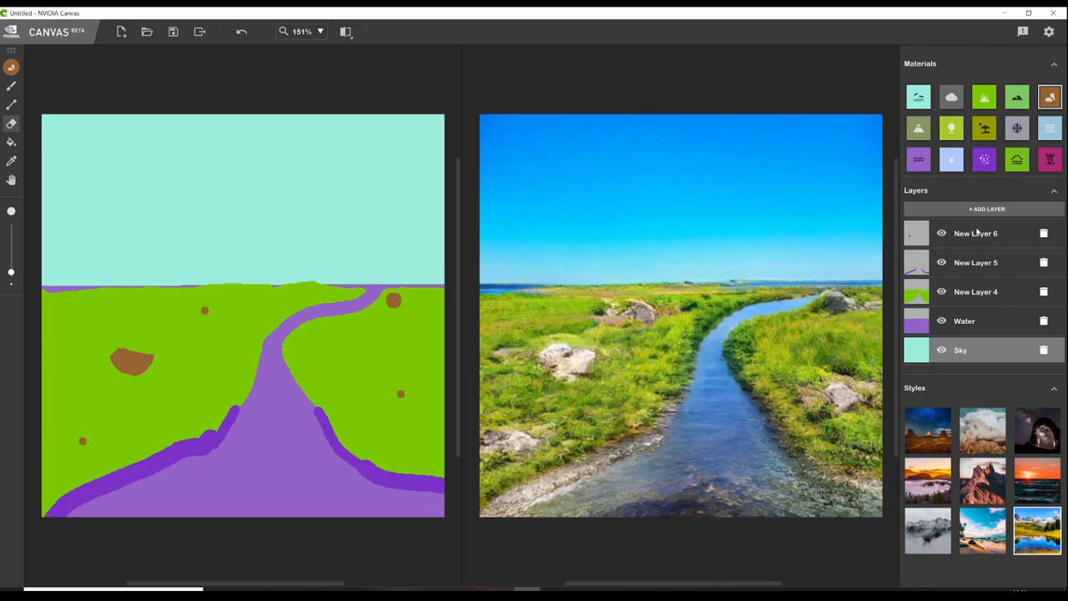
# Step: On a new layer moved beneath Water, paint a grass/hills band along the far horizon
pyautogui.click(987, 208)
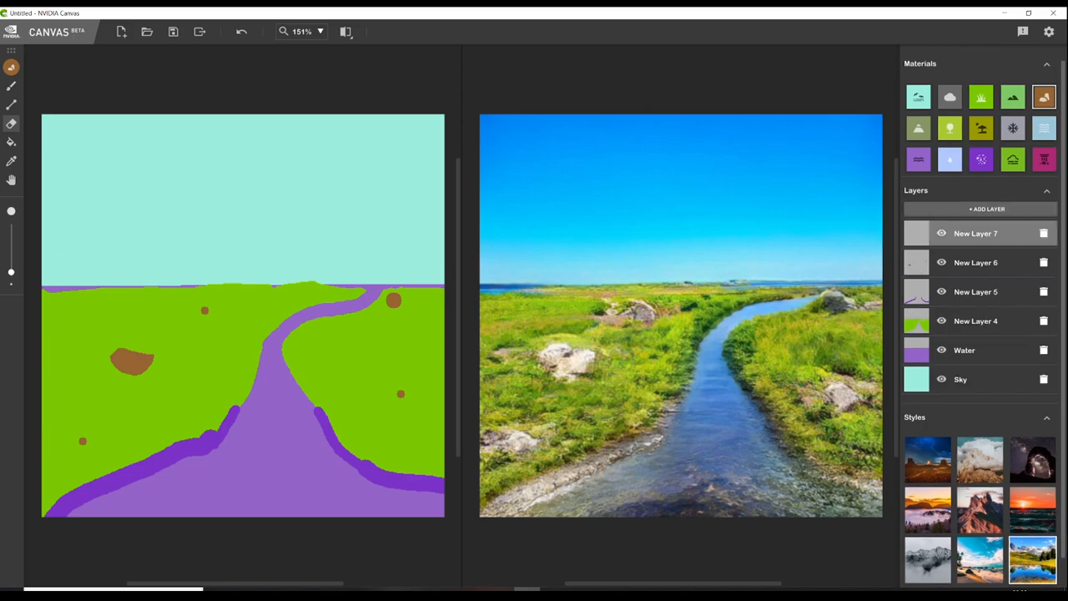
pyautogui.moveTo(1021, 97)
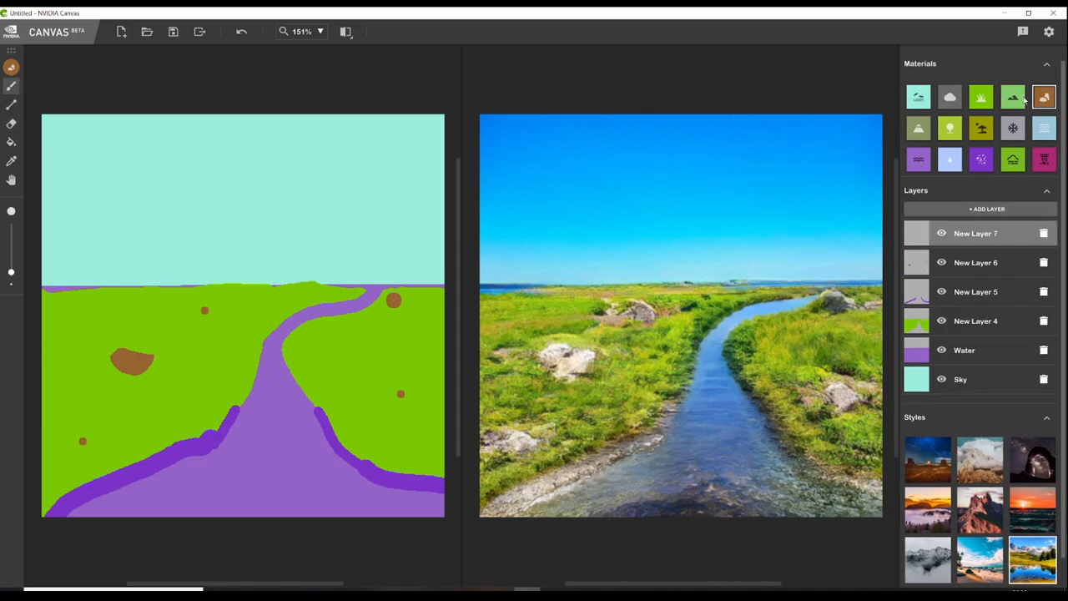
pyautogui.click(1011, 97)
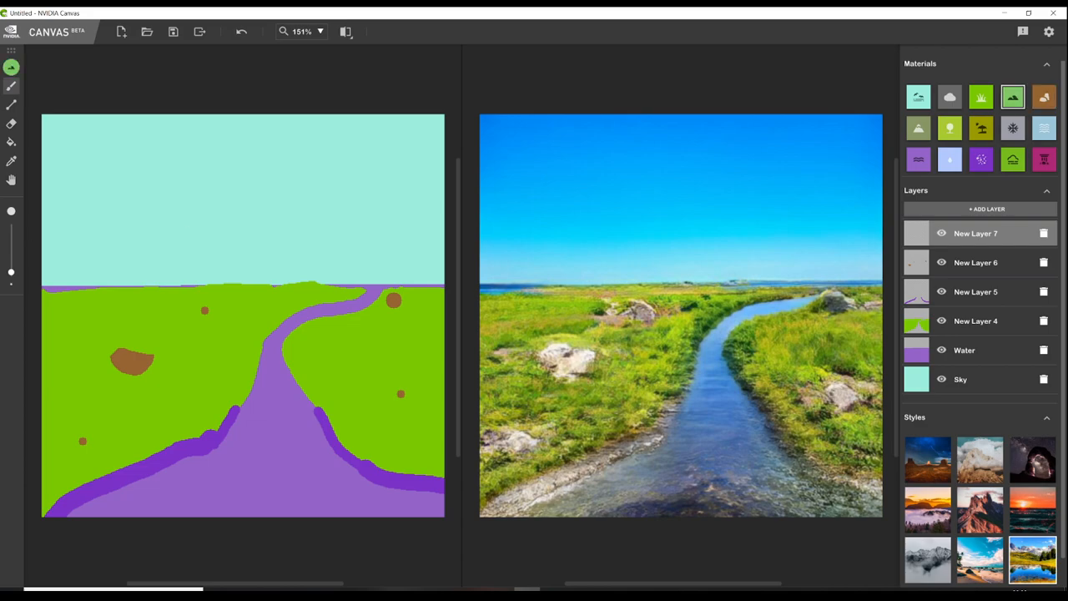
pyautogui.moveTo(40, 284)
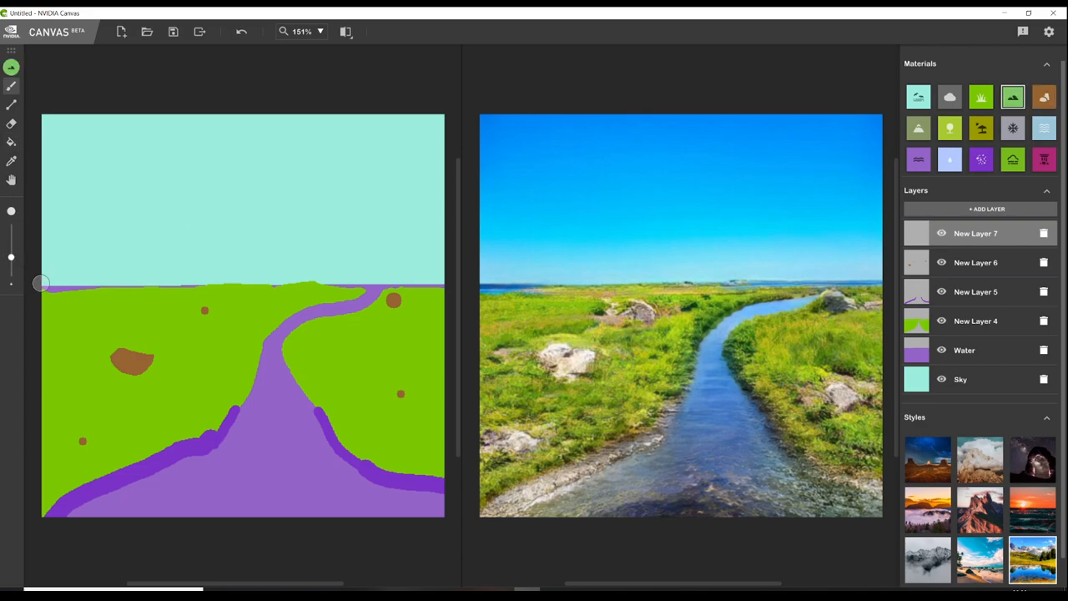
pyautogui.click(63, 273)
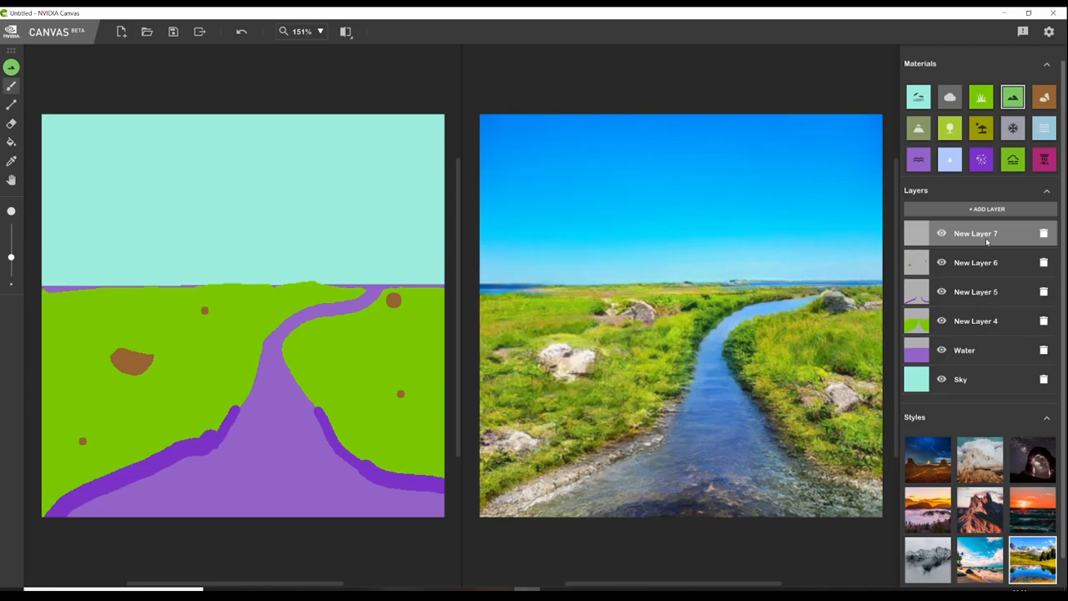
pyautogui.moveTo(975, 234); pyautogui.dragTo(974, 350)
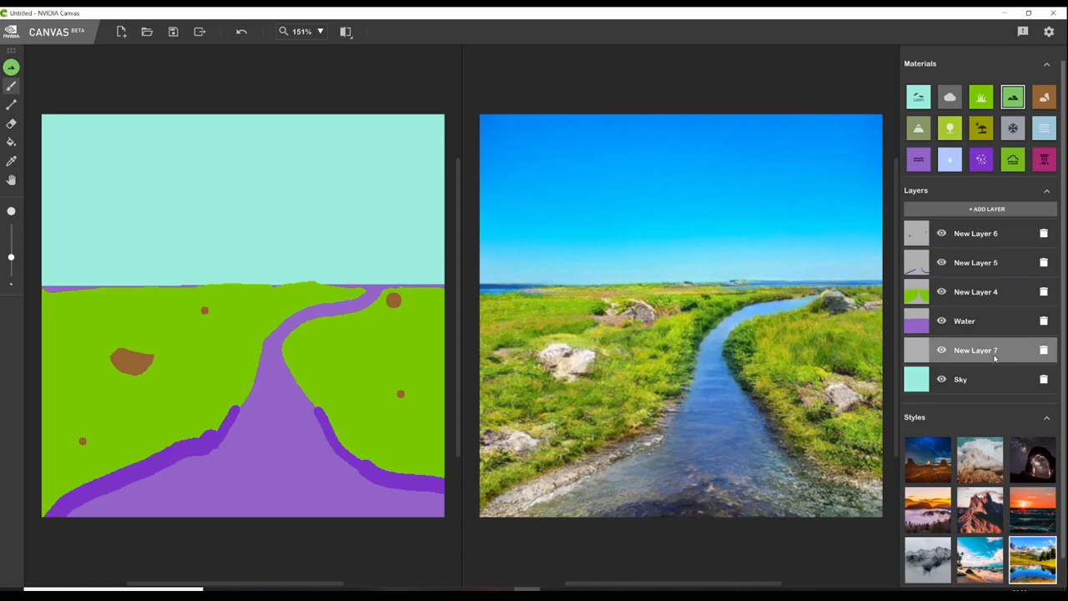
pyautogui.moveTo(65, 275)
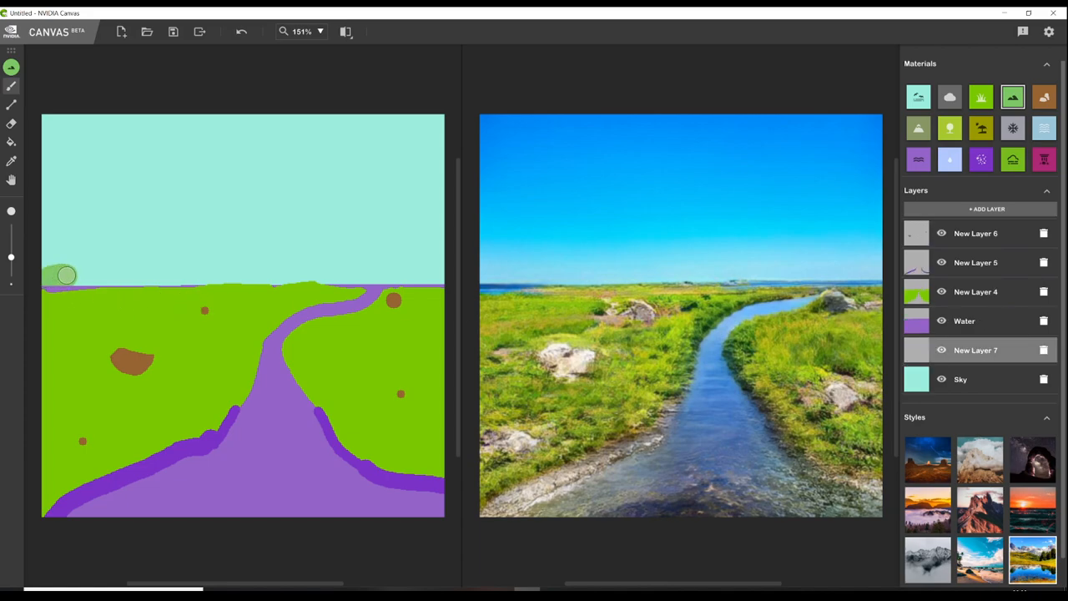
pyautogui.moveTo(66, 275); pyautogui.dragTo(200, 291)
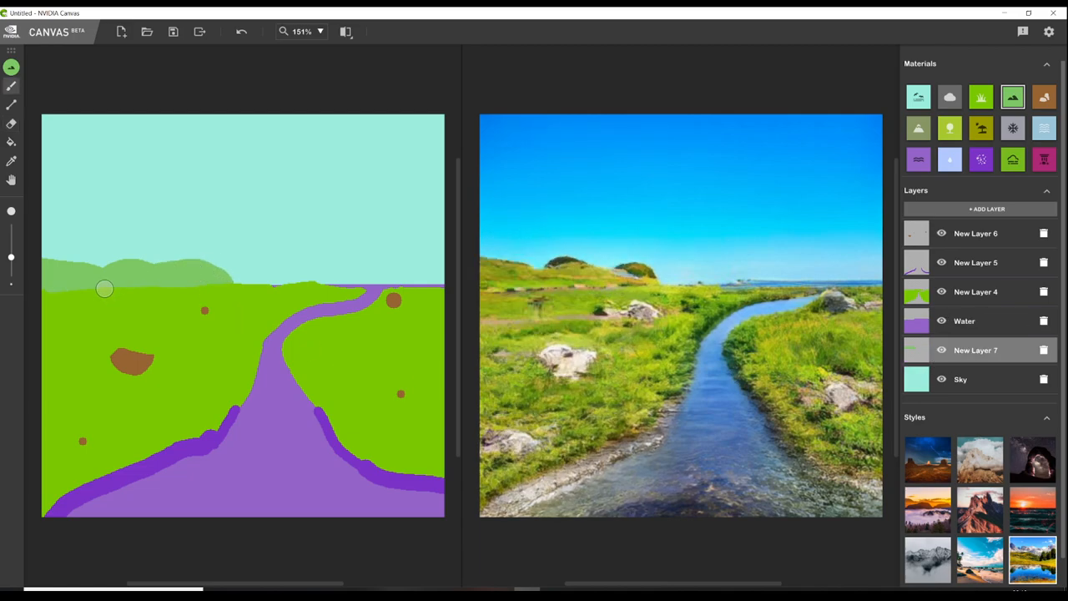
pyautogui.click(988, 209)
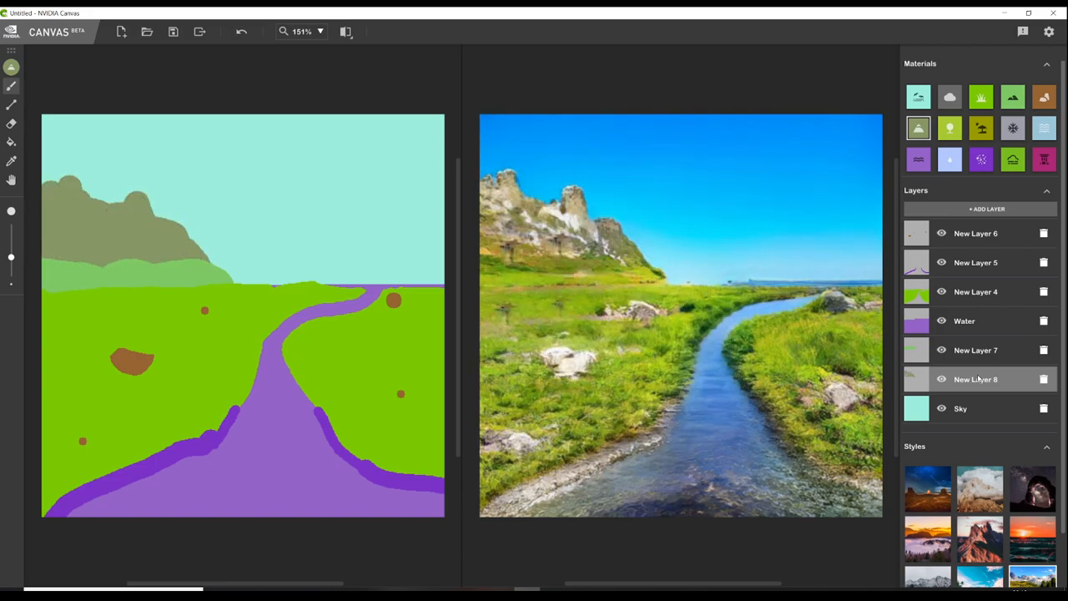
# Step: Add an empty layer and drag it down to sit just above the Sky layer
pyautogui.click(988, 208)
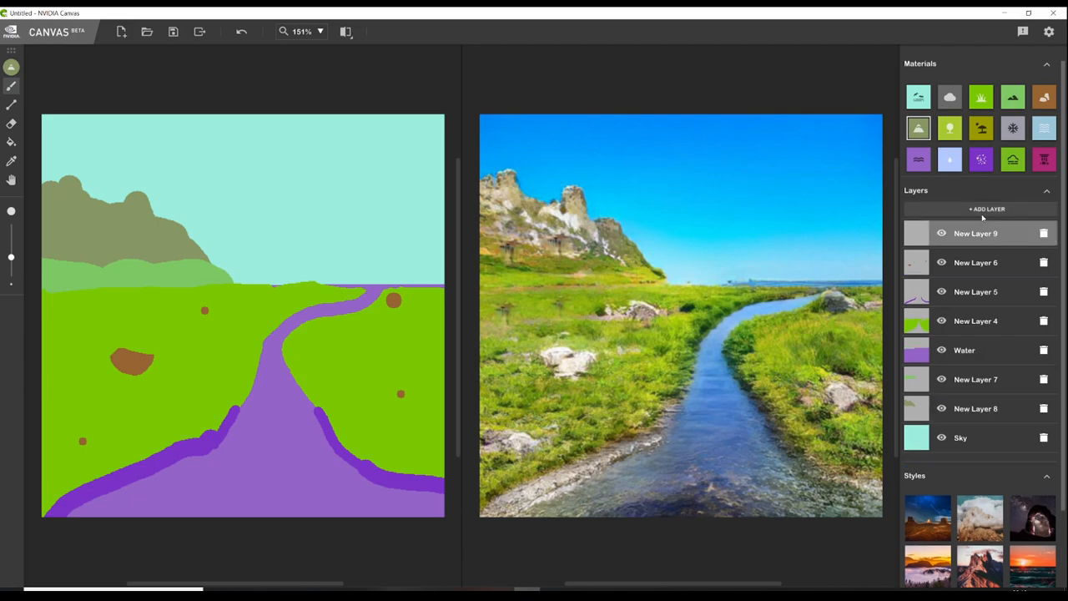
pyautogui.click(960, 437)
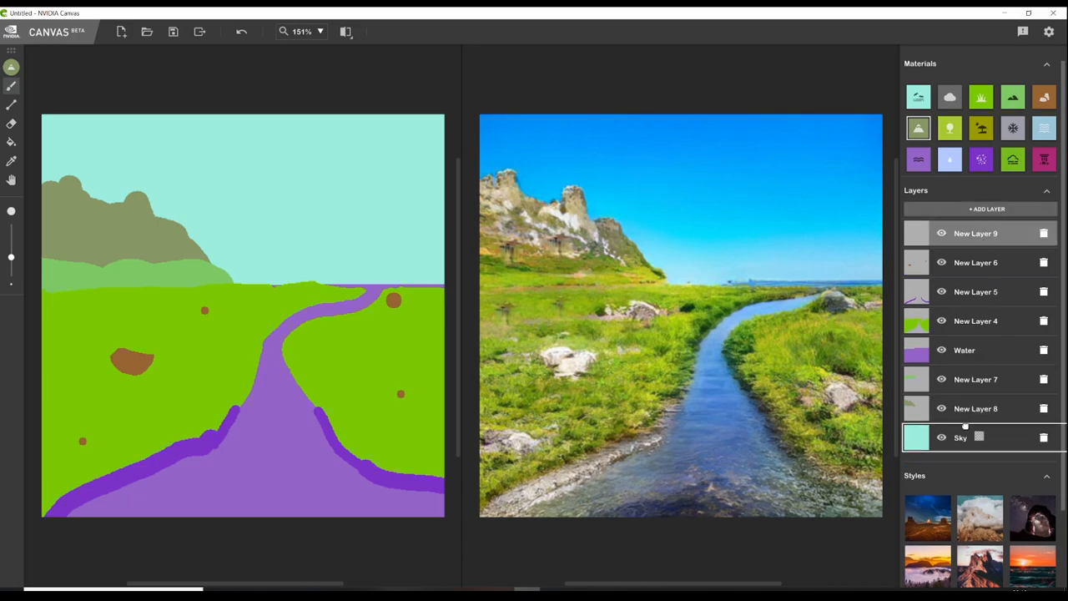
pyautogui.moveTo(975, 234); pyautogui.dragTo(974, 437)
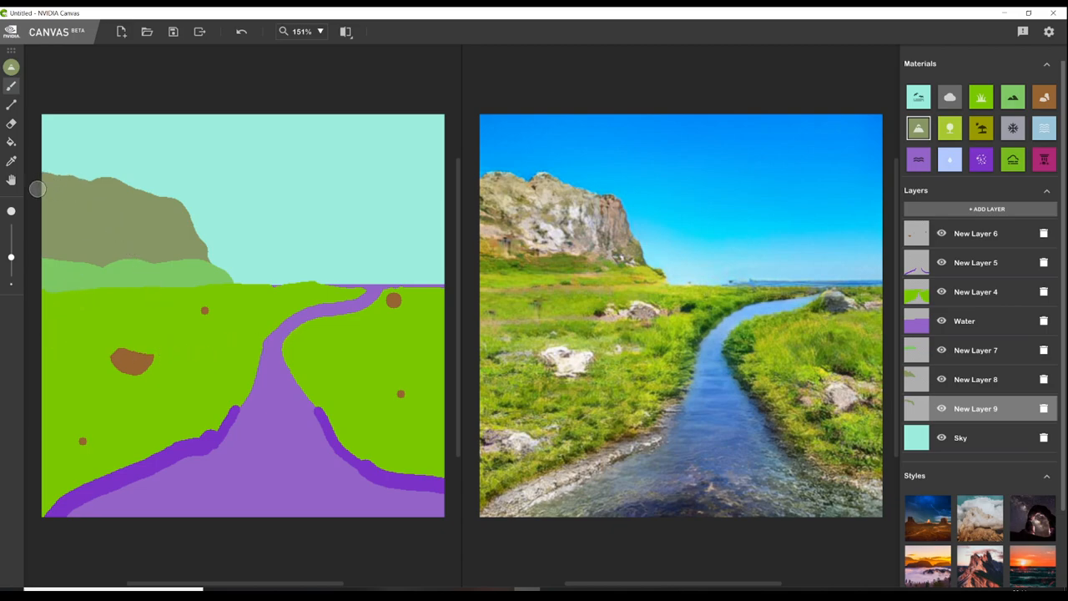
# Step: Add a Tree layer for the cliff top and paint a stone wall line across the right meadow
pyautogui.click(988, 209)
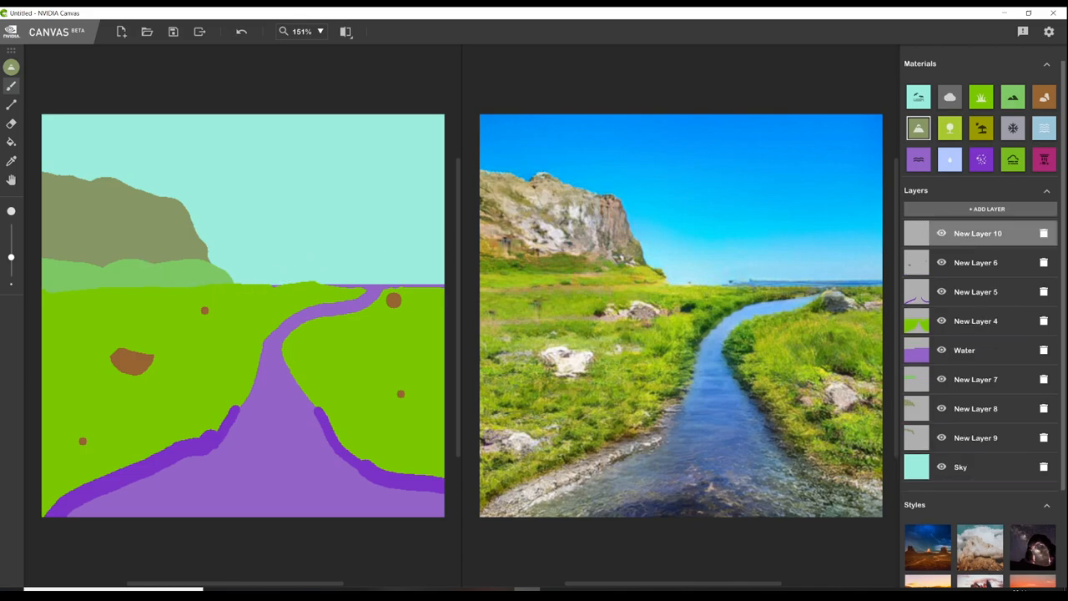
pyautogui.click(949, 127)
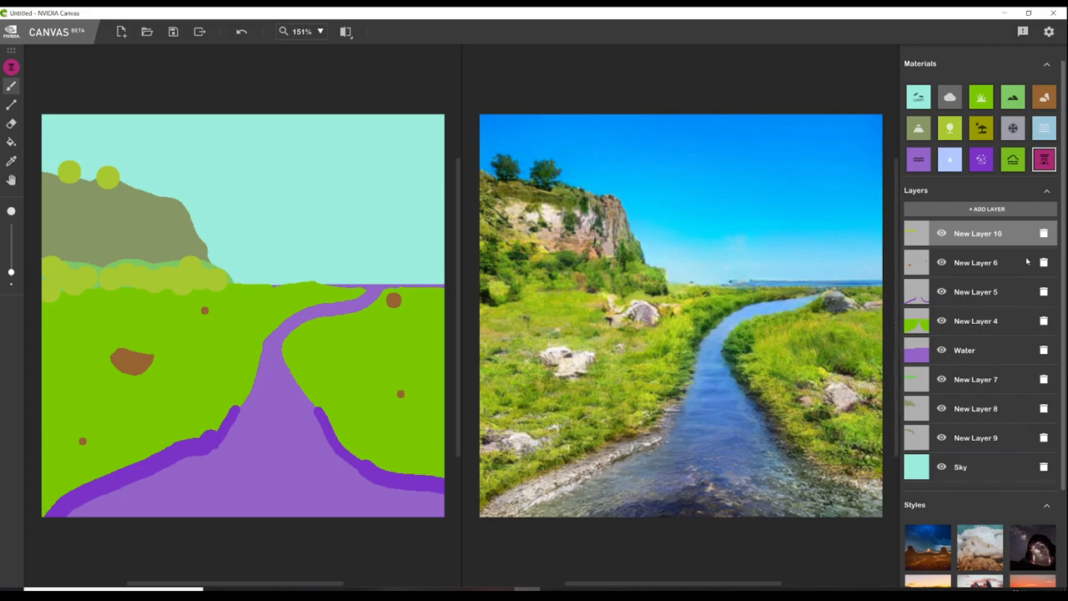
pyautogui.click(988, 208)
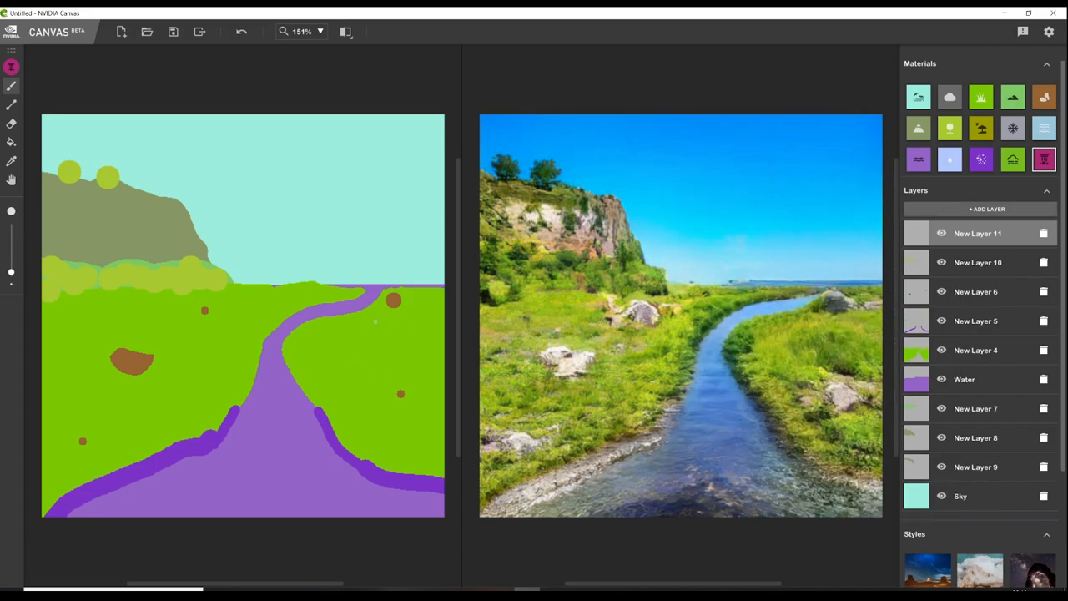
pyautogui.moveTo(375, 320); pyautogui.dragTo(447, 320)
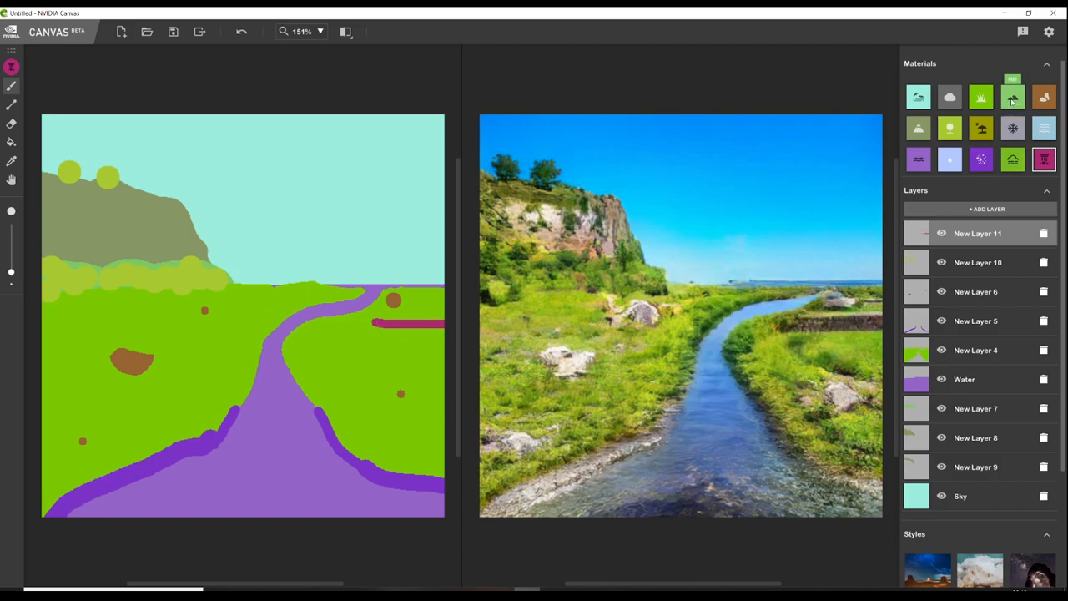
pyautogui.click(949, 96)
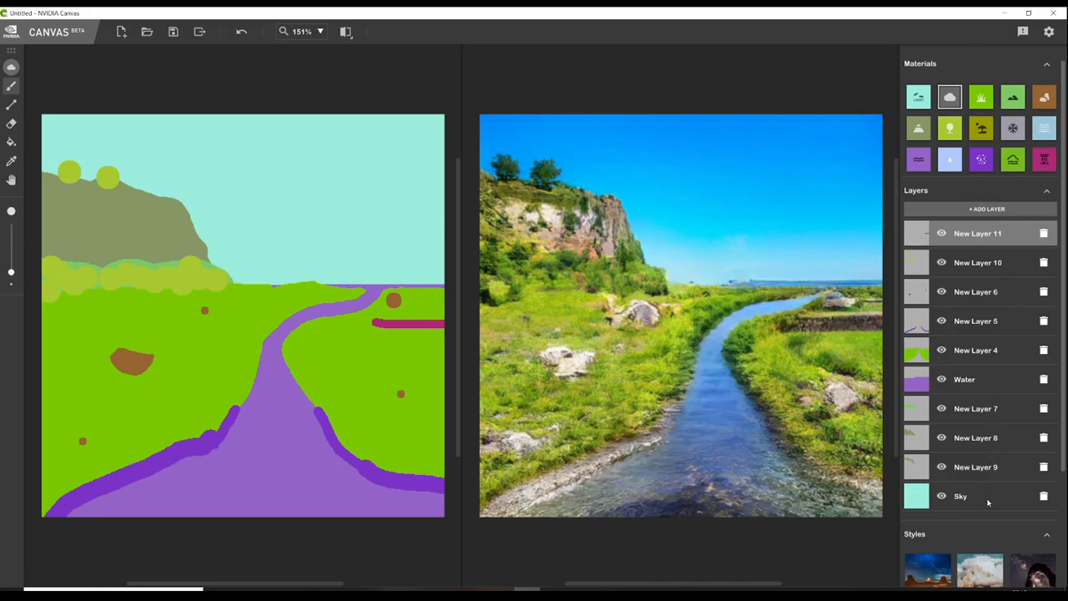
# Step: Add a cloud layer just above the Sky layer for the white clouds
pyautogui.click(988, 209)
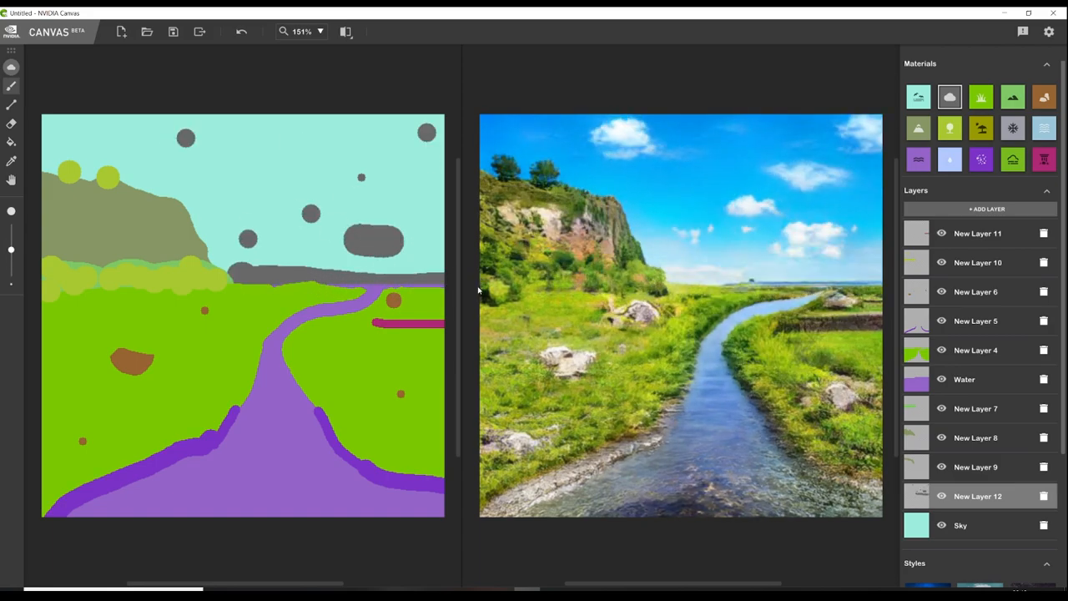
pyautogui.moveTo(152, 182)
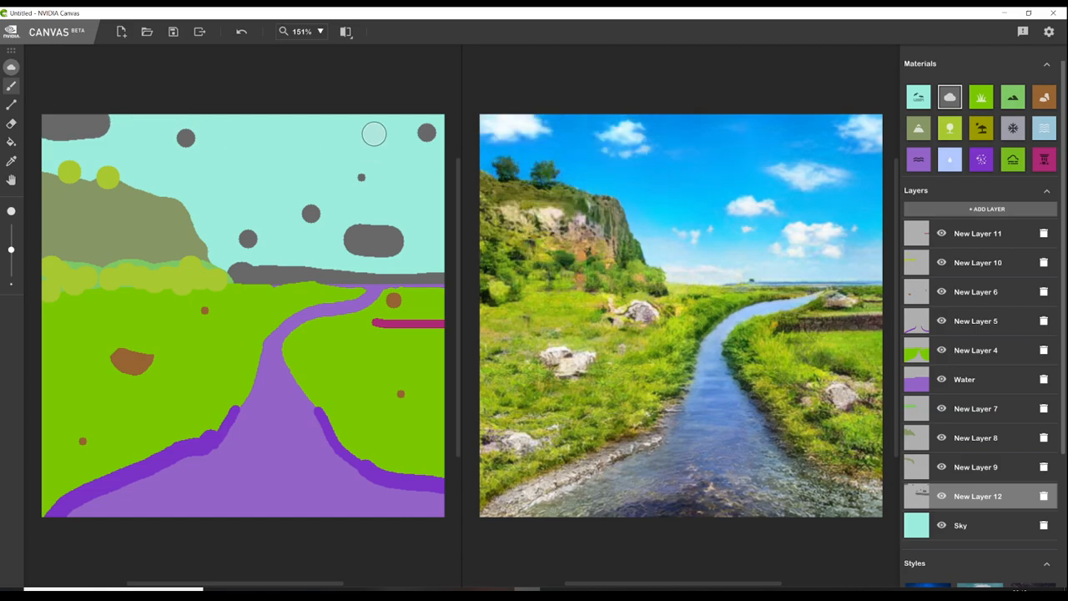
pyautogui.moveTo(265, 150)
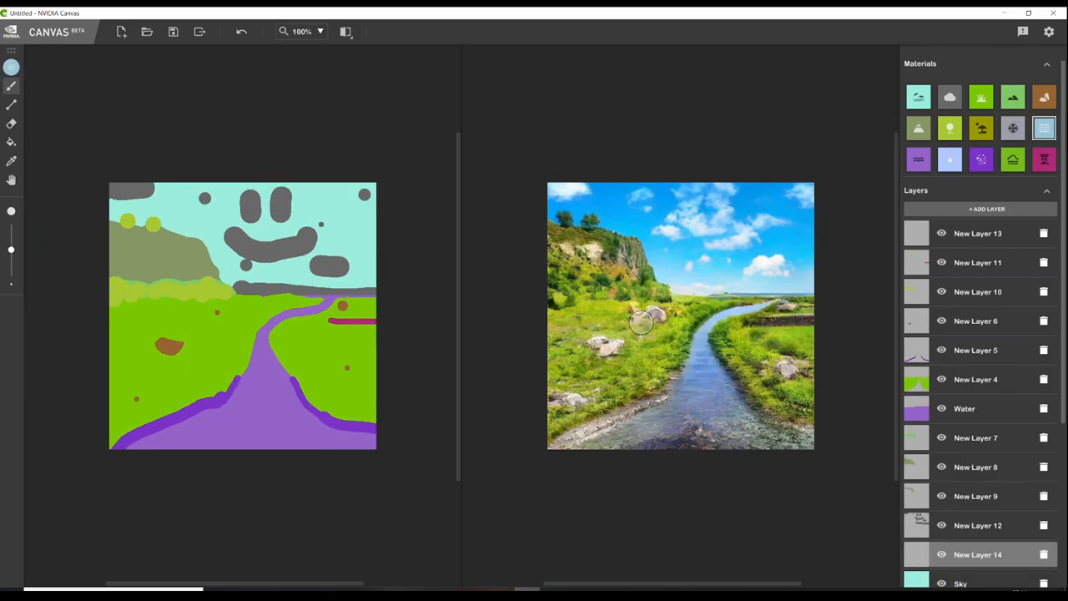
pyautogui.moveTo(687, 313)
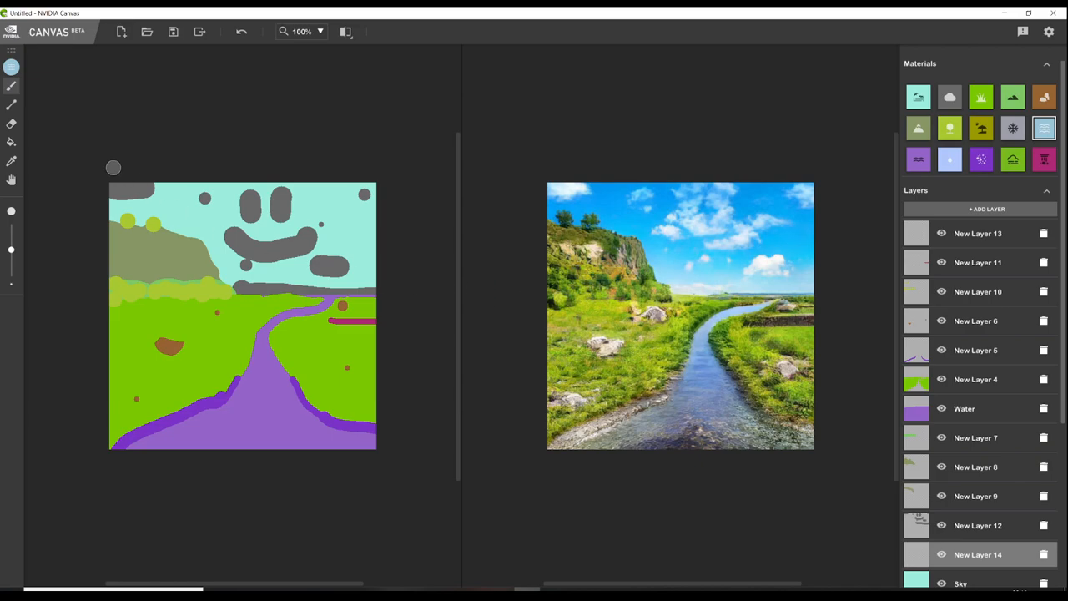
pyautogui.moveTo(827, 184)
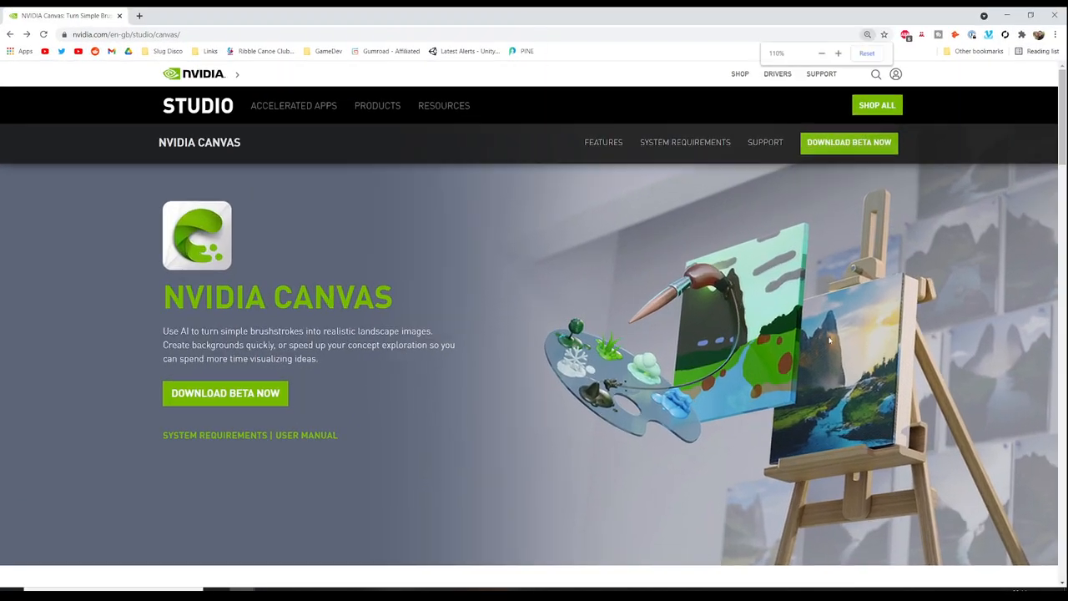
# Step: Zoom in the nvidia.com Canvas page and scroll past the intro video to Pick Your Palette
pyautogui.click(838, 52)
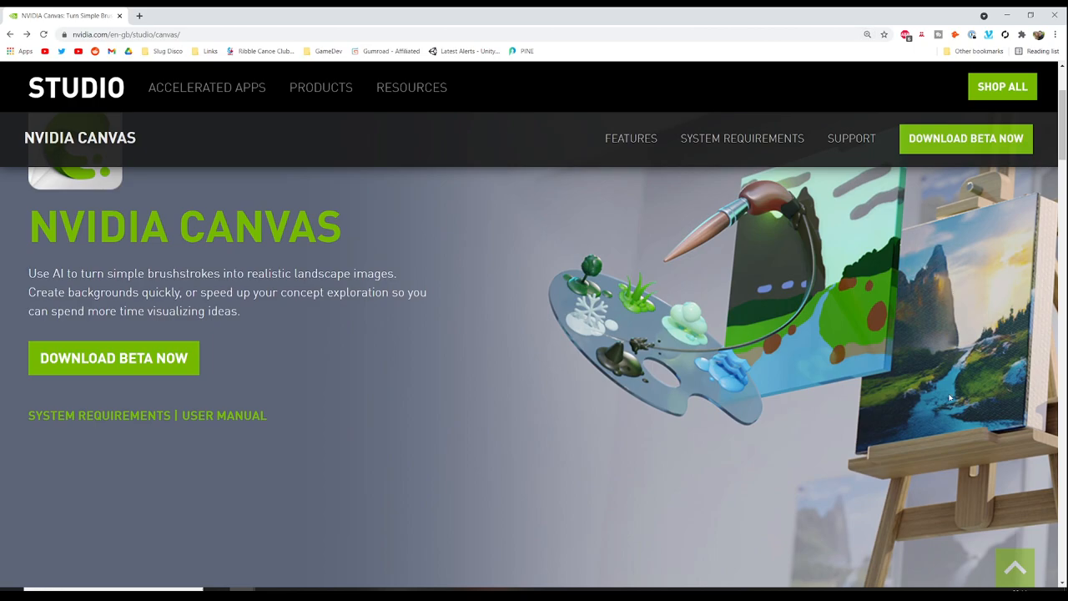
pyautogui.scroll(-3)
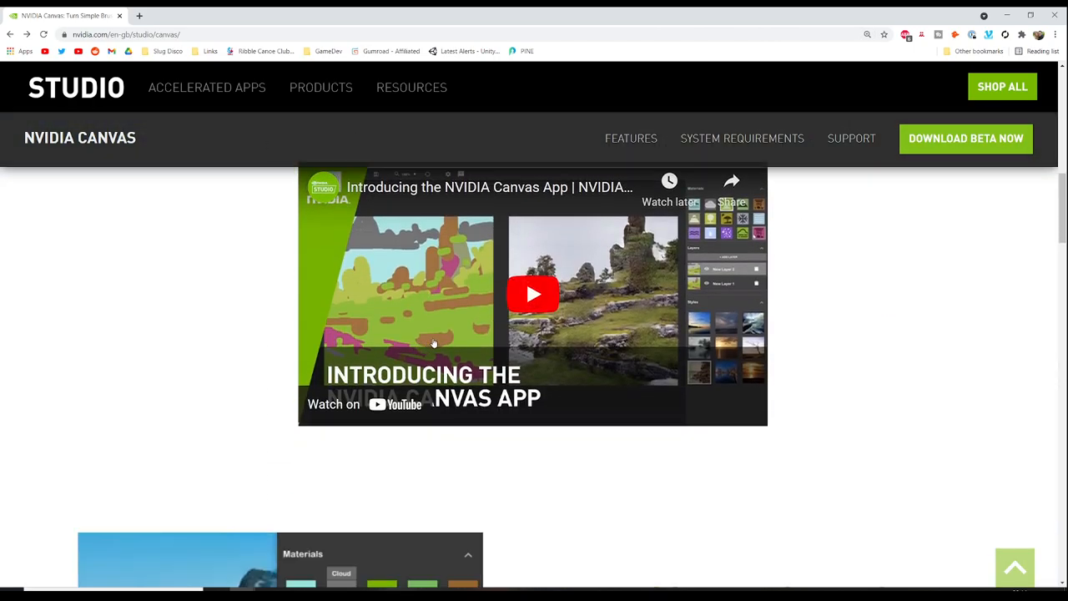
pyautogui.moveTo(664, 323)
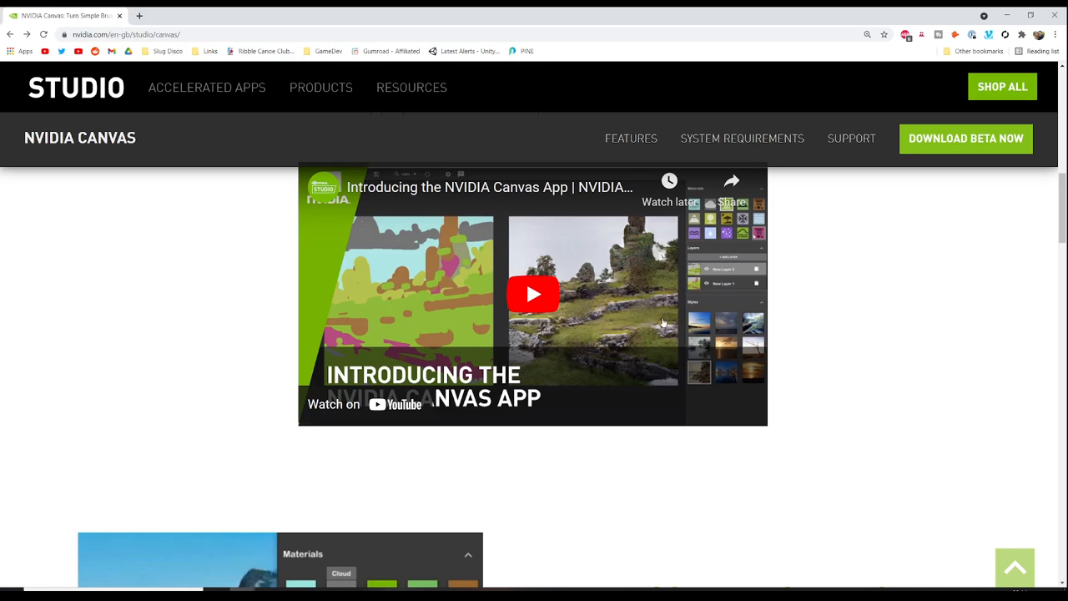
pyautogui.scroll(-3)
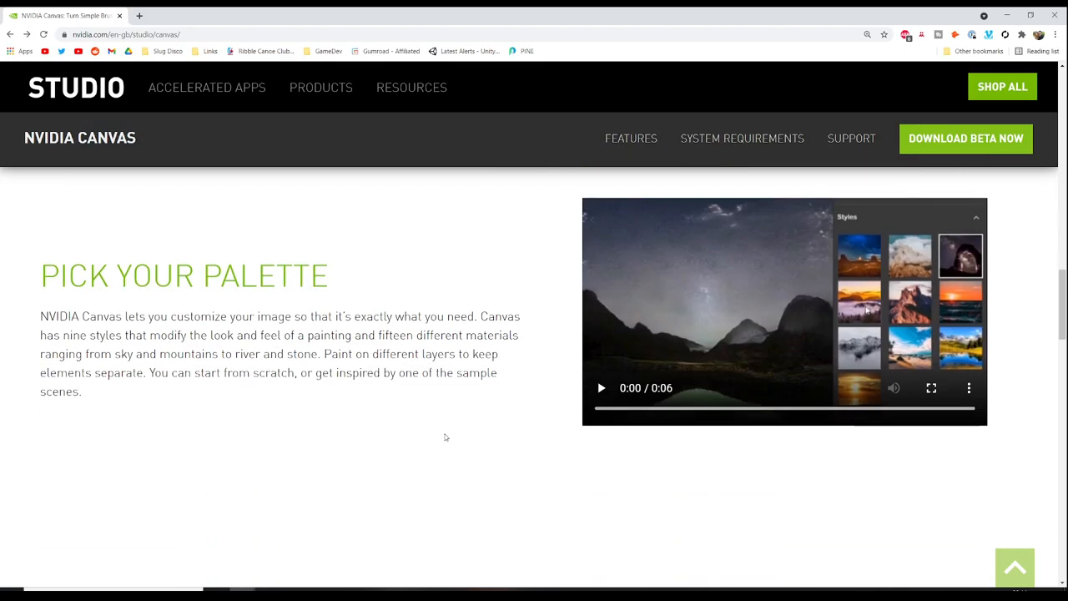
pyautogui.scroll(-3)
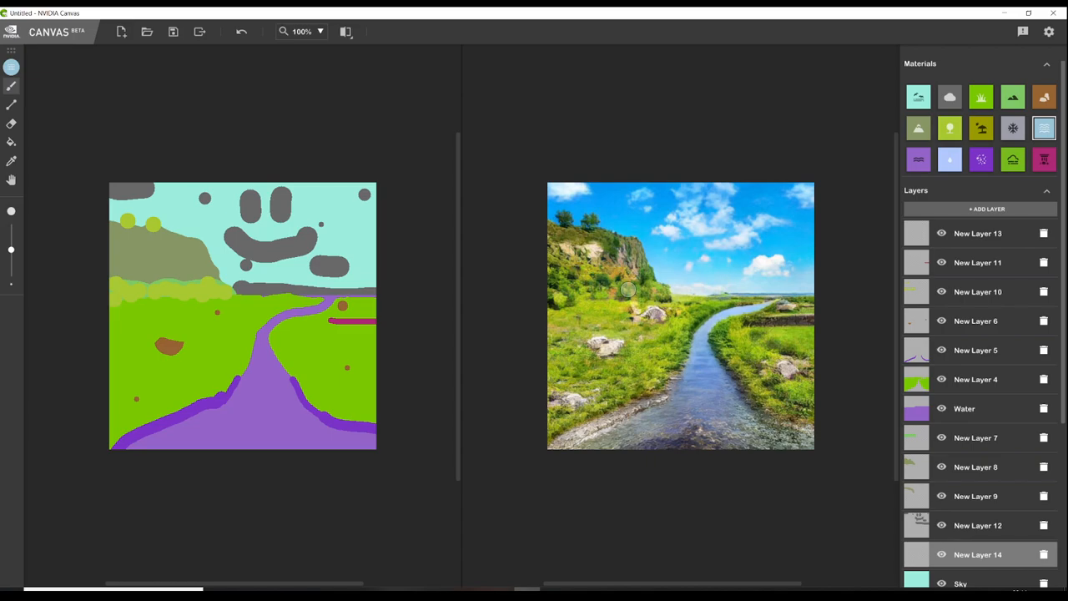
pyautogui.click(302, 30)
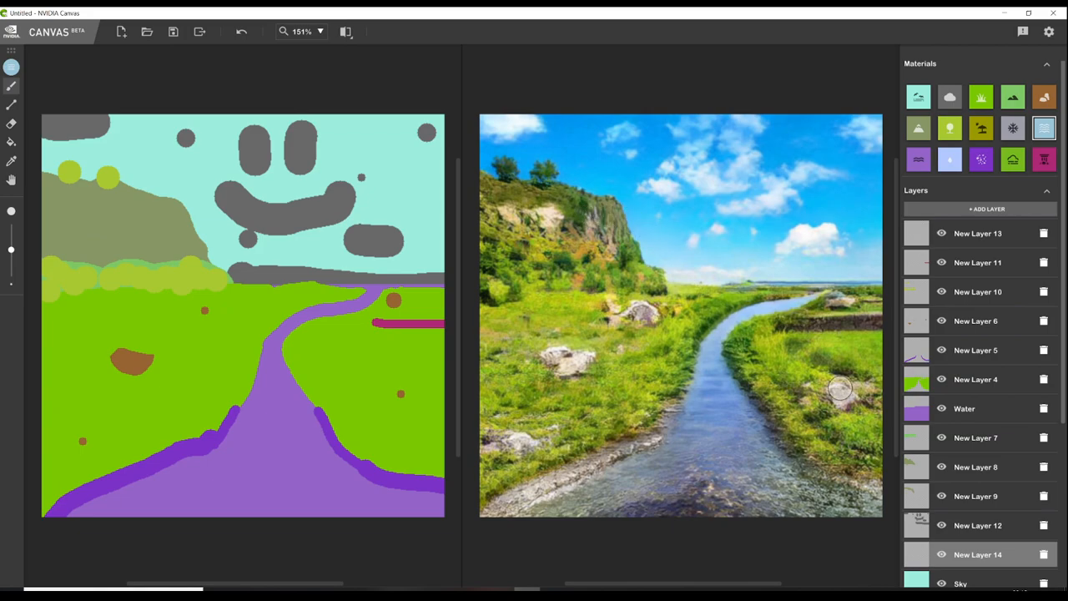
pyautogui.moveTo(715, 303)
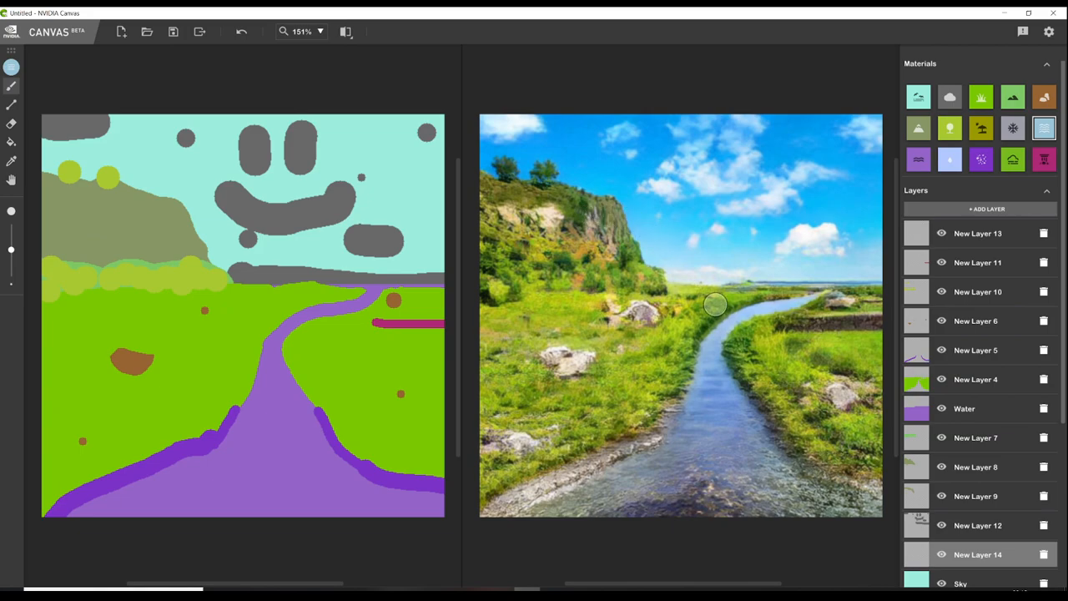
pyautogui.click(300, 30)
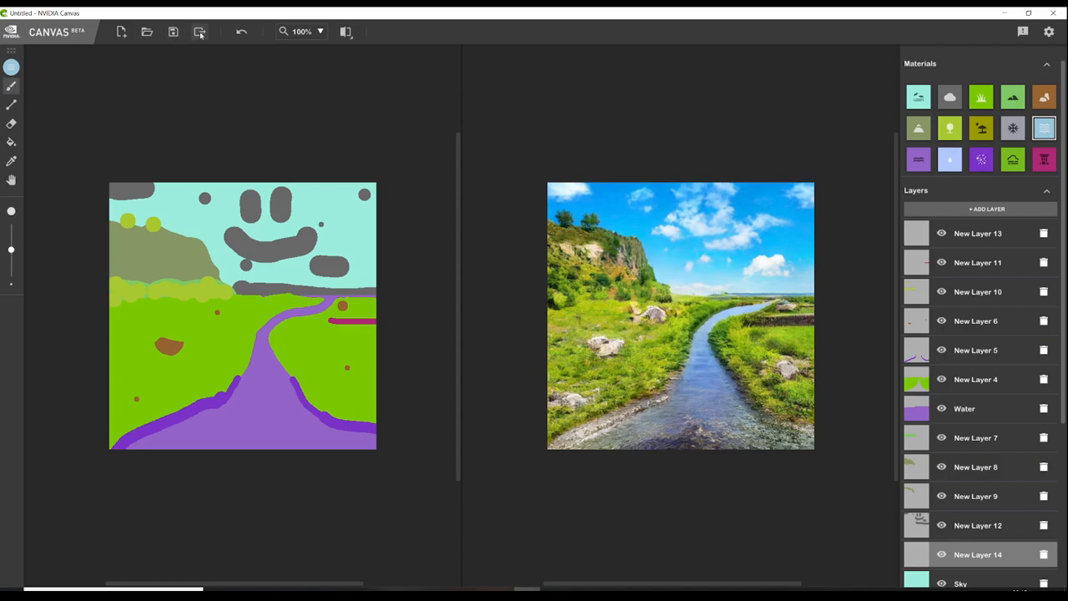
# Step: Save the painting as a Canvas project file named 'first'
pyautogui.click(174, 32)
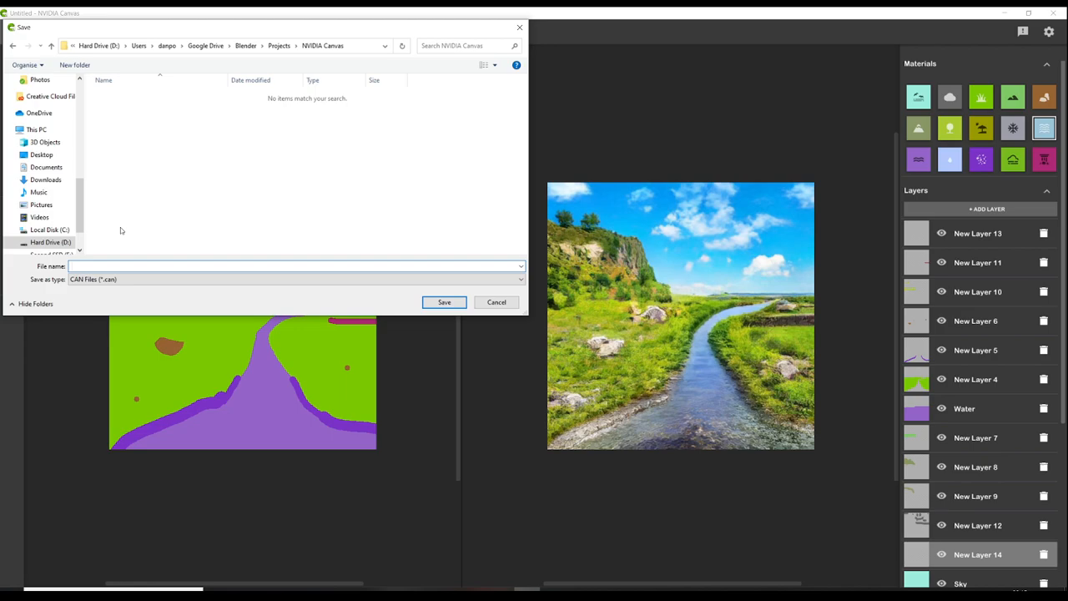
pyautogui.write('first')
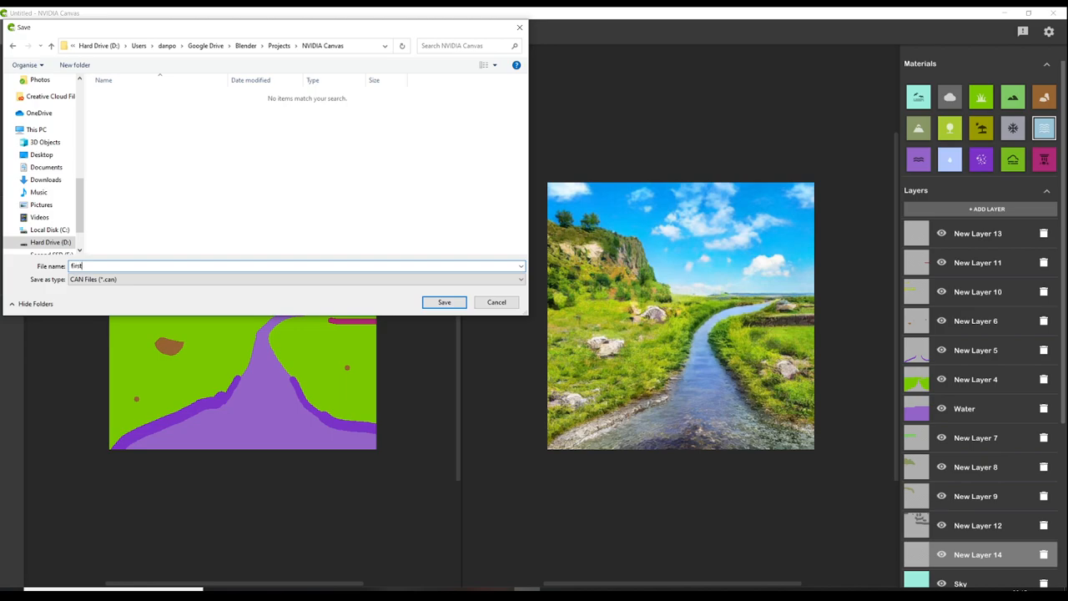
pyautogui.click(444, 302)
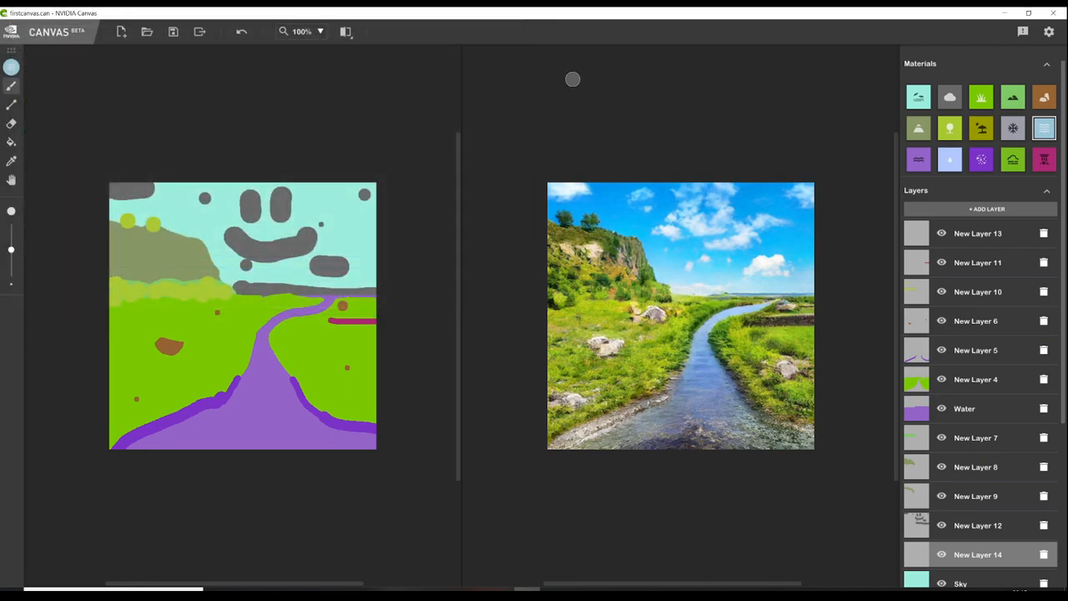
# Step: Export the painting as a layered PSD named 'First'
pyautogui.click(200, 32)
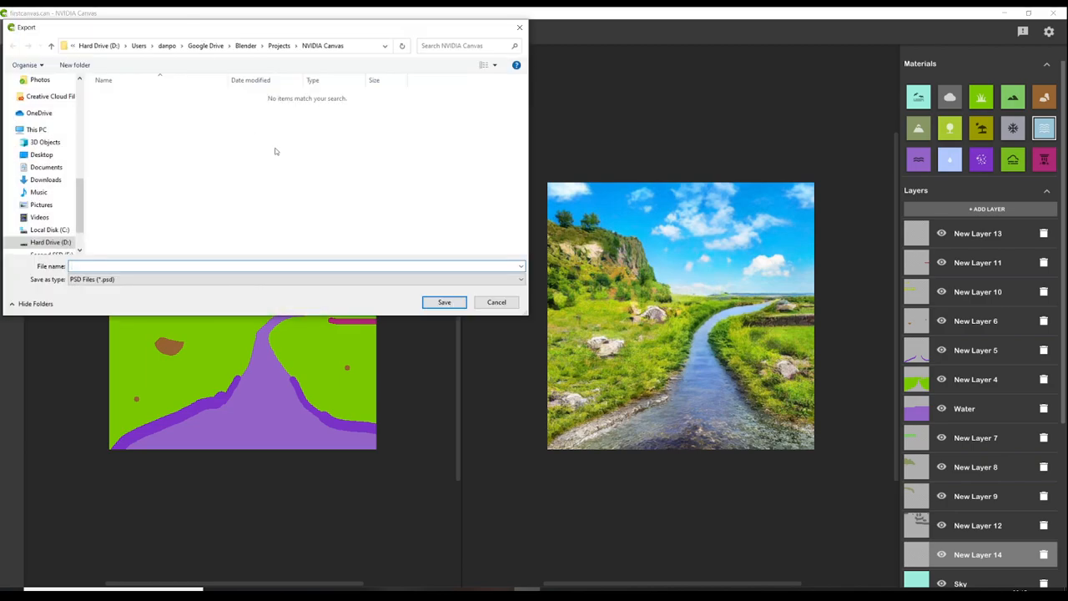
pyautogui.moveTo(270, 206)
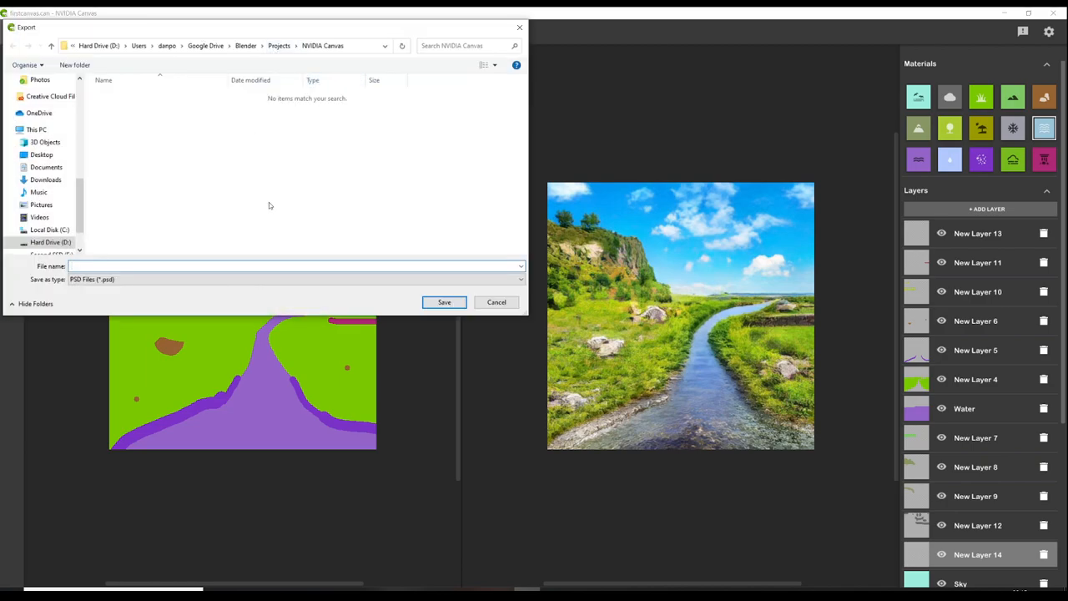
pyautogui.moveTo(817, 10)
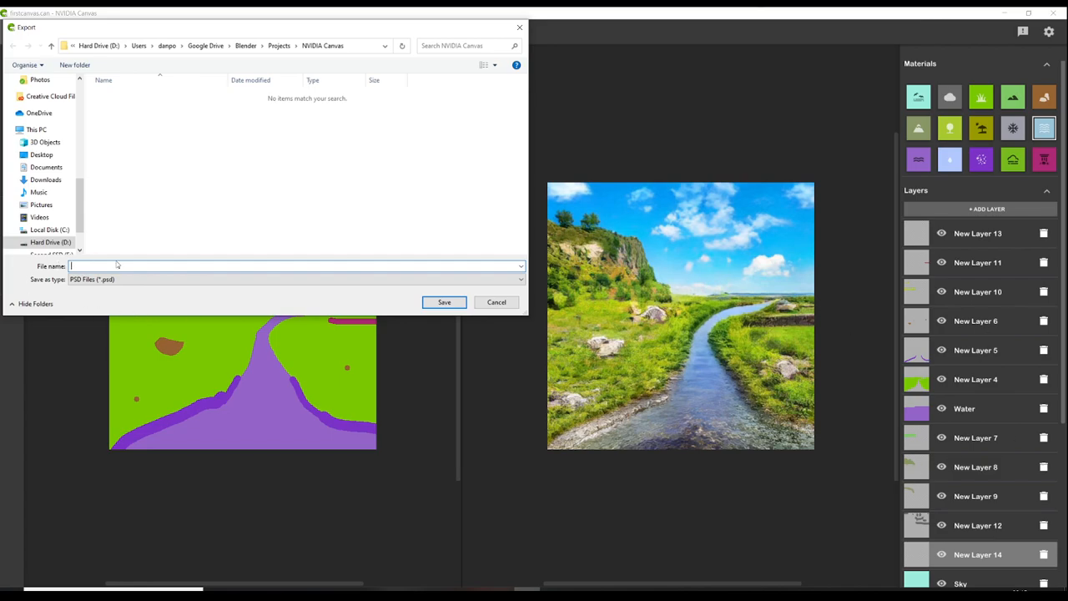
pyautogui.write('FirstCan')
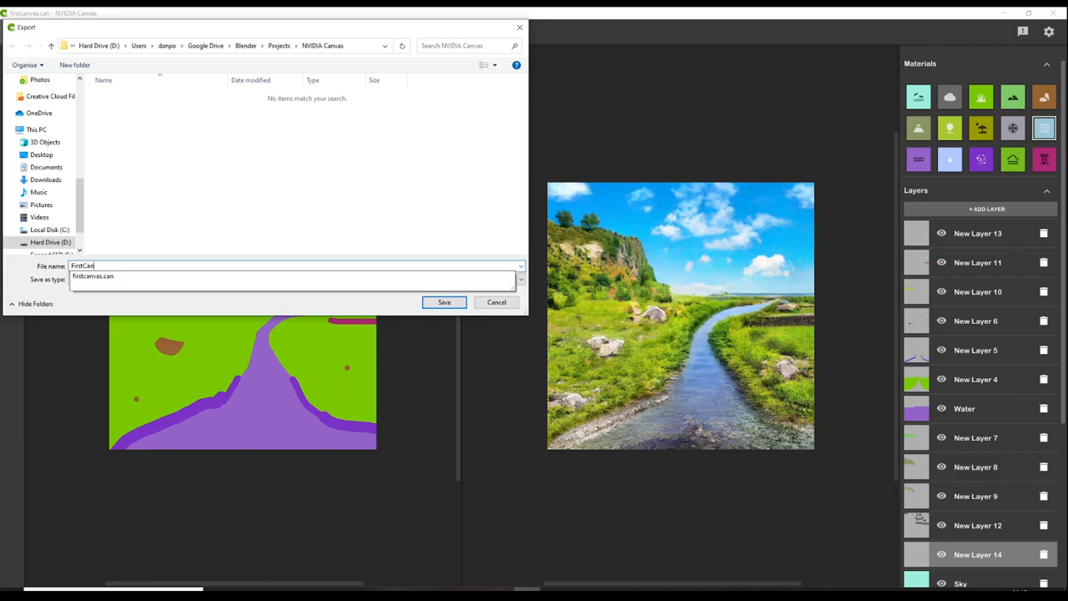
pyautogui.click(444, 302)
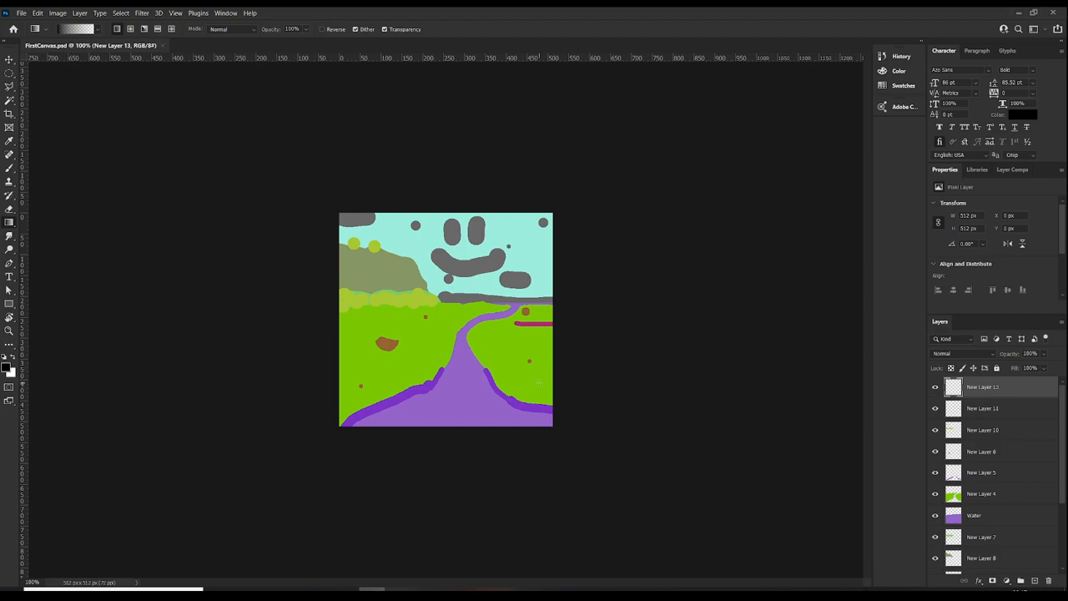
pyautogui.moveTo(454, 392)
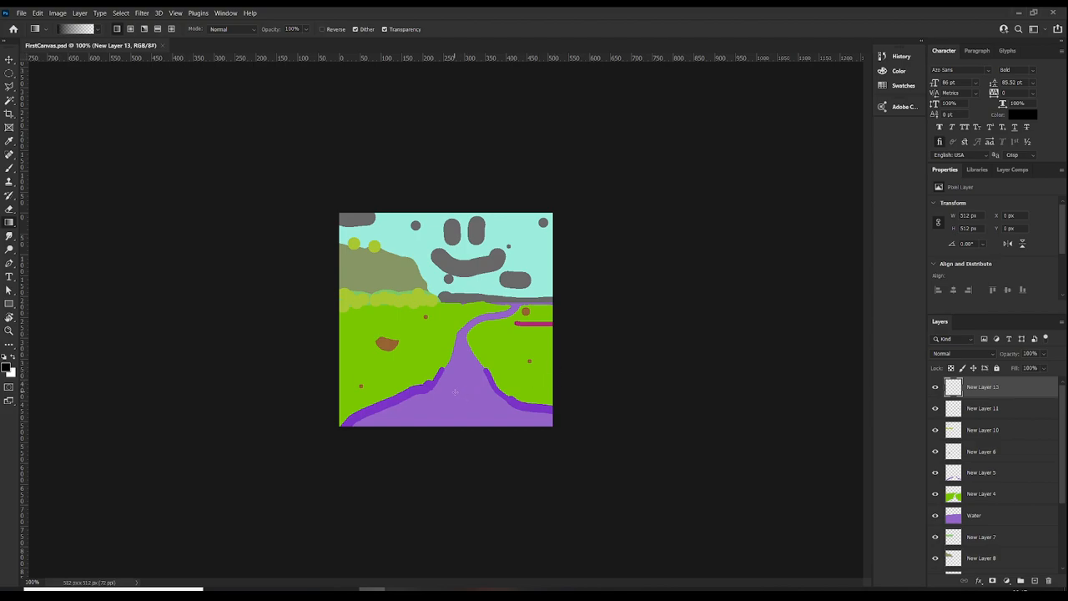
# Step: Hide the remaining painted map layer and group the map layers together
pyautogui.scroll(-3)
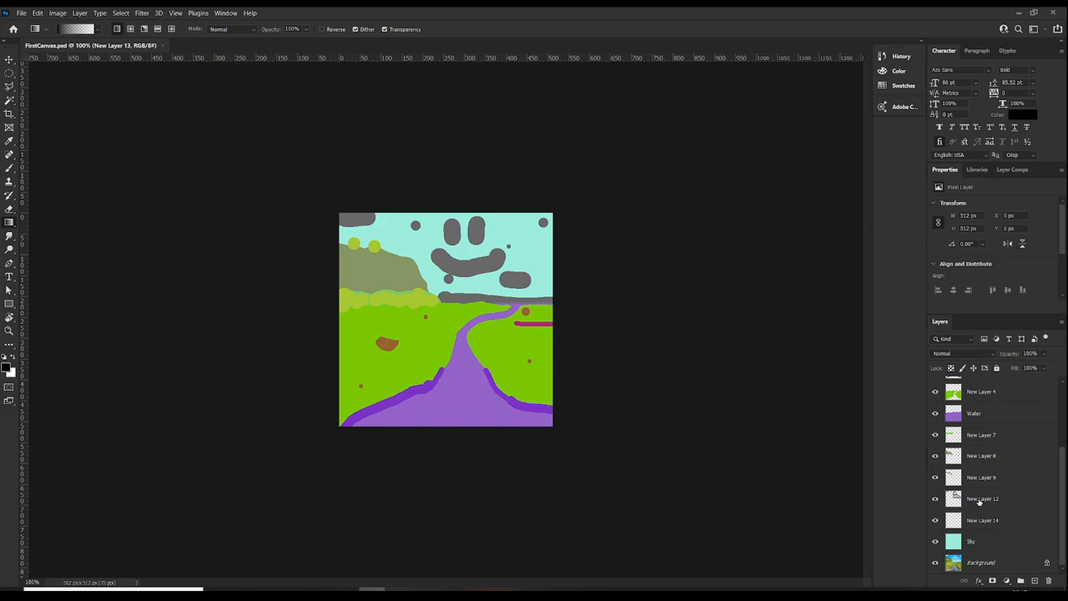
pyautogui.moveTo(1028, 494)
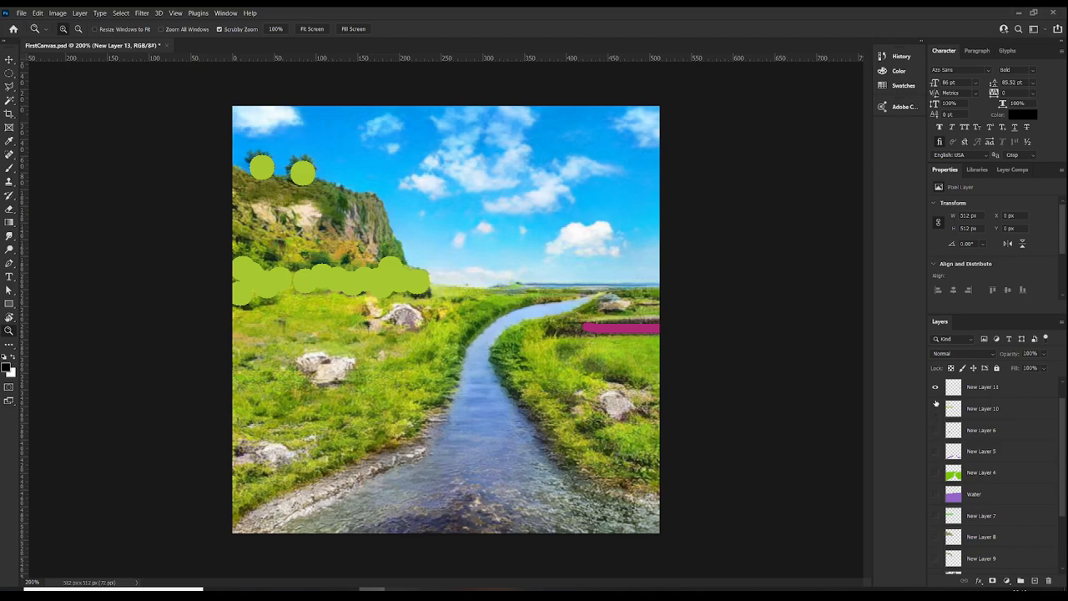
pyautogui.click(934, 387)
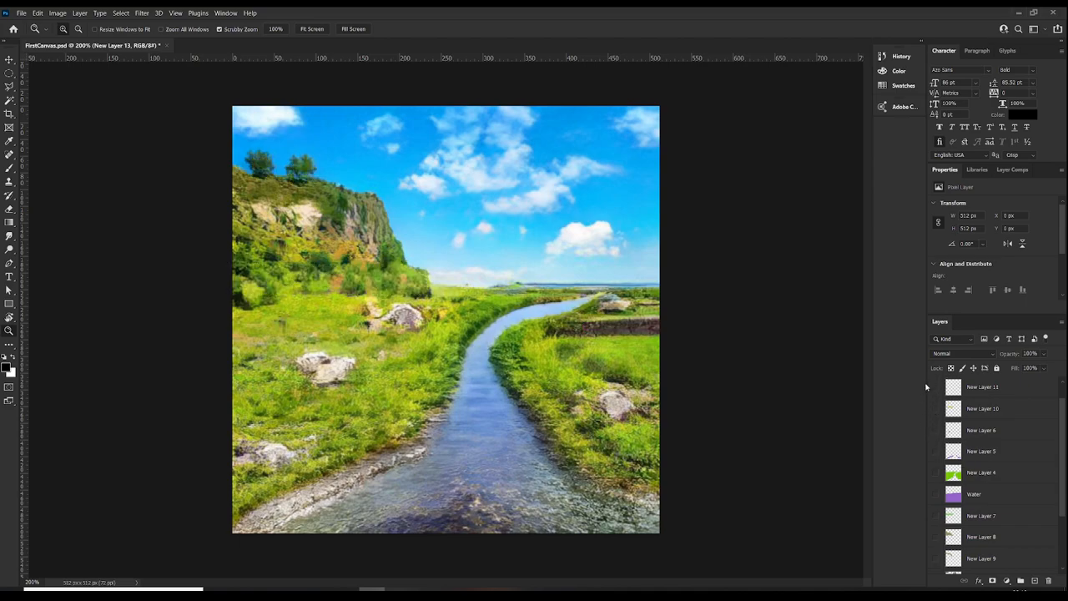
pyautogui.scroll(-3)
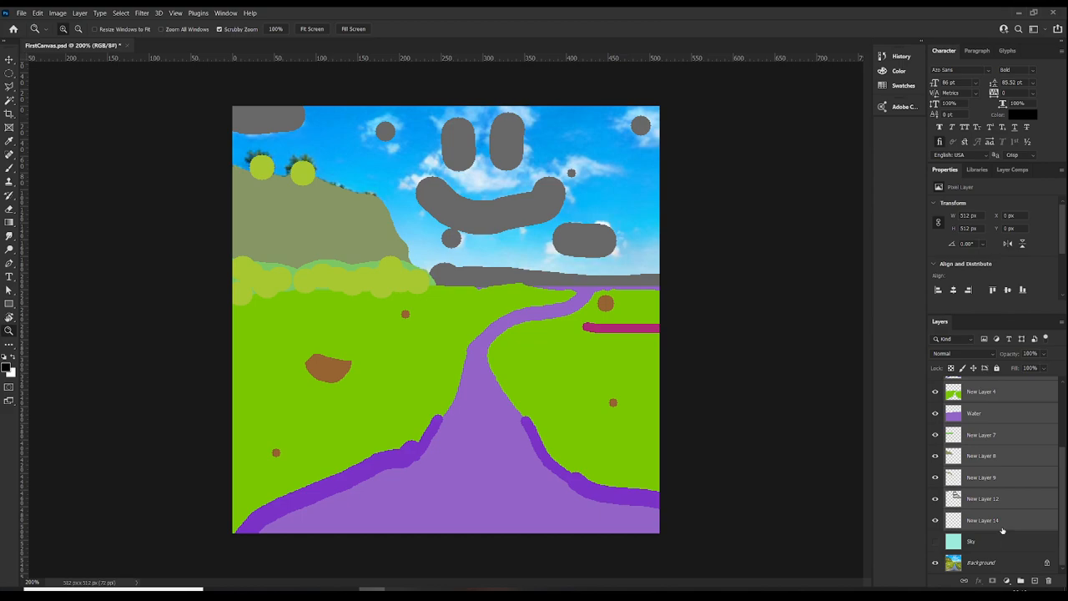
pyautogui.click(951, 354)
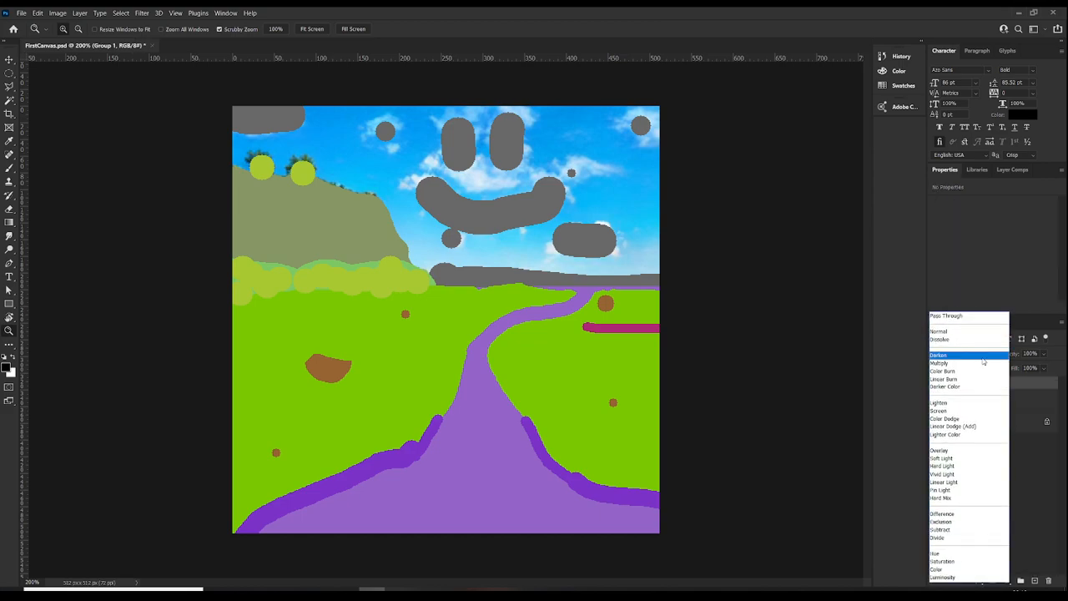
# Step: Set the group's blend mode to Normal and hide the whole map-layer group
pyautogui.click(939, 450)
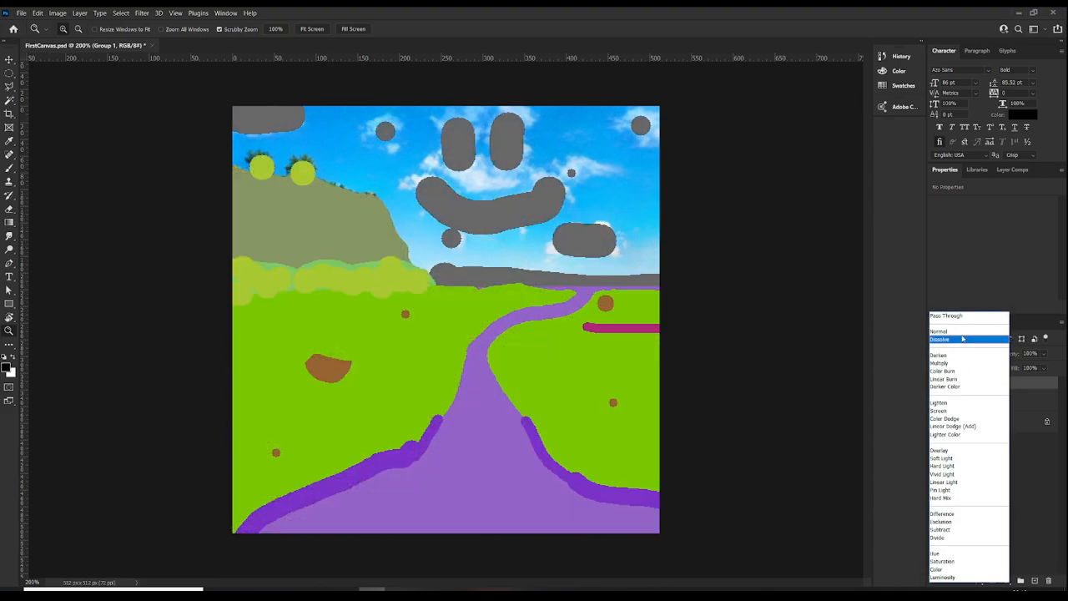
pyautogui.moveTo(938, 330)
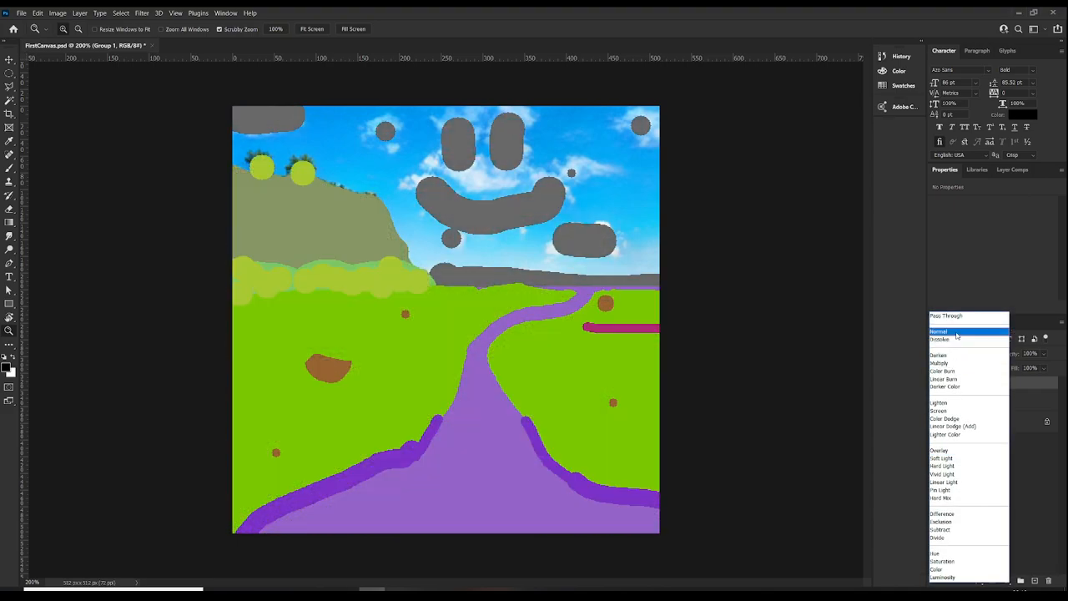
pyautogui.click(937, 331)
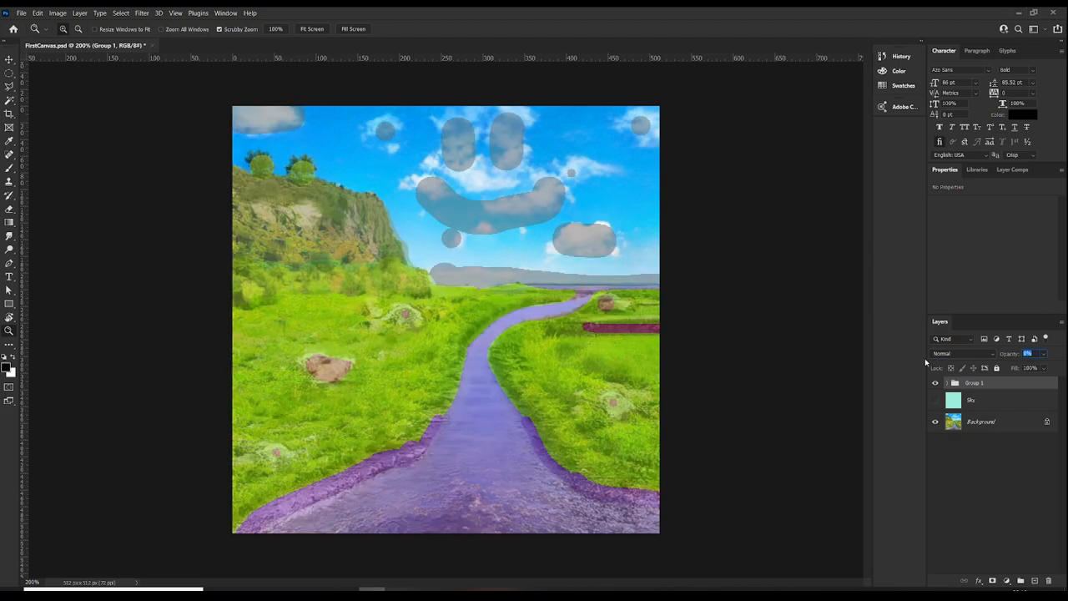
pyautogui.click(934, 382)
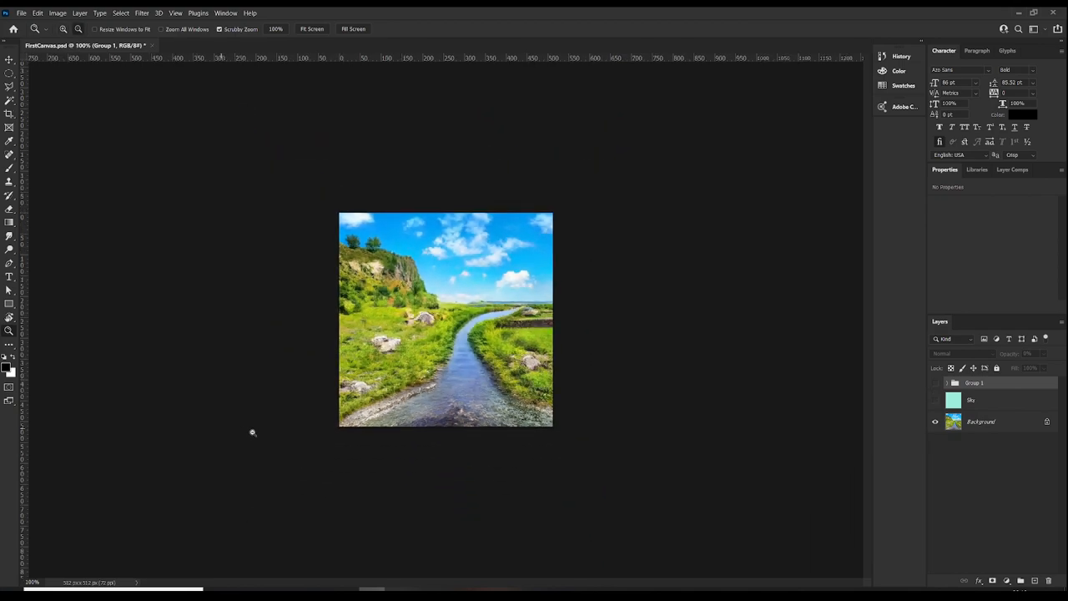
pyautogui.moveTo(100, 25)
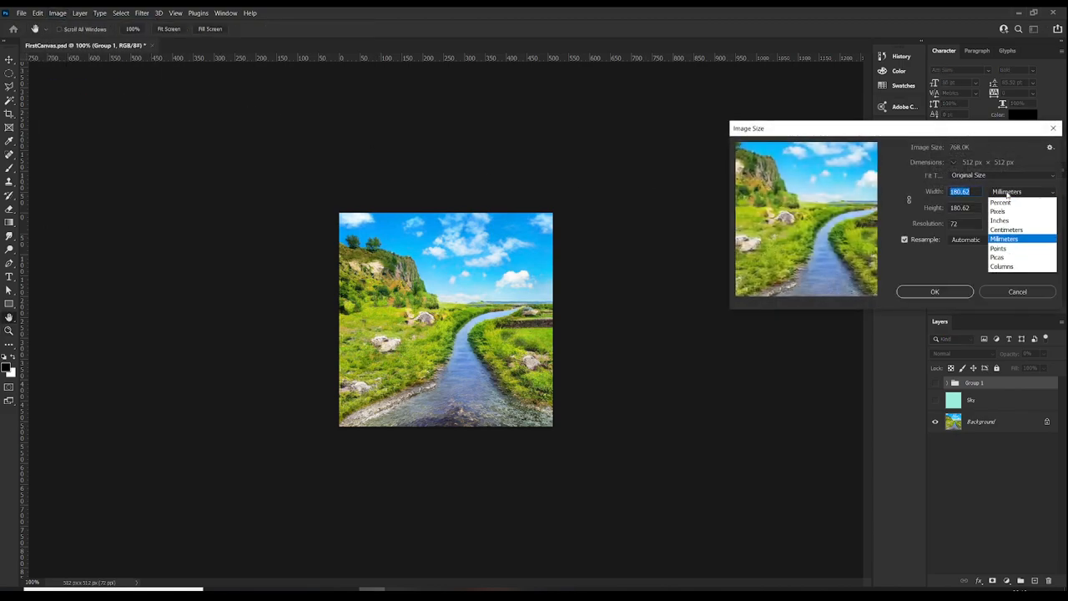
pyautogui.click(998, 210)
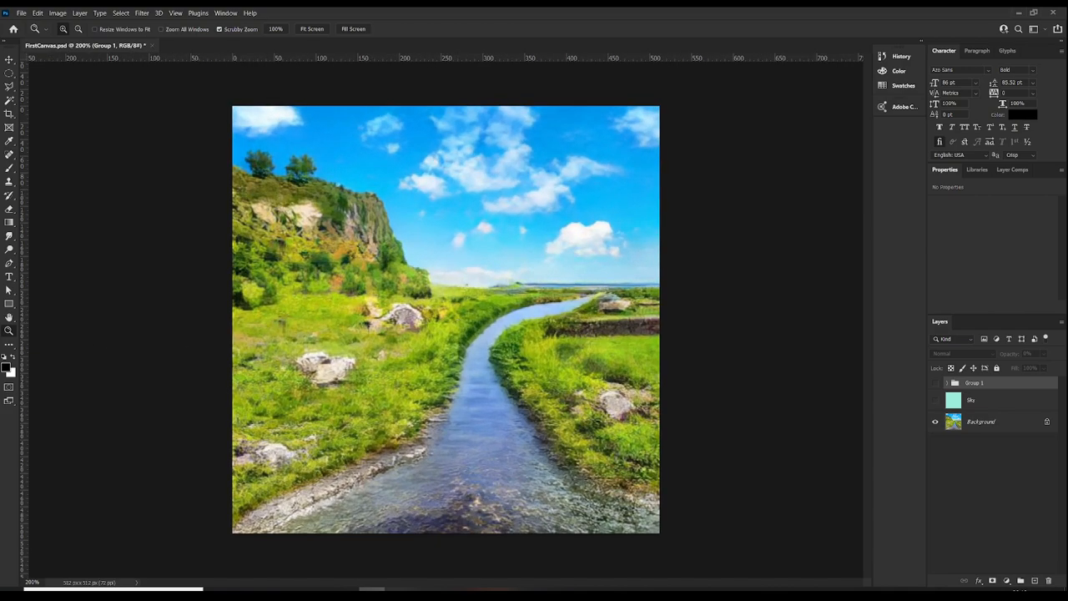
pyautogui.moveTo(548, 350)
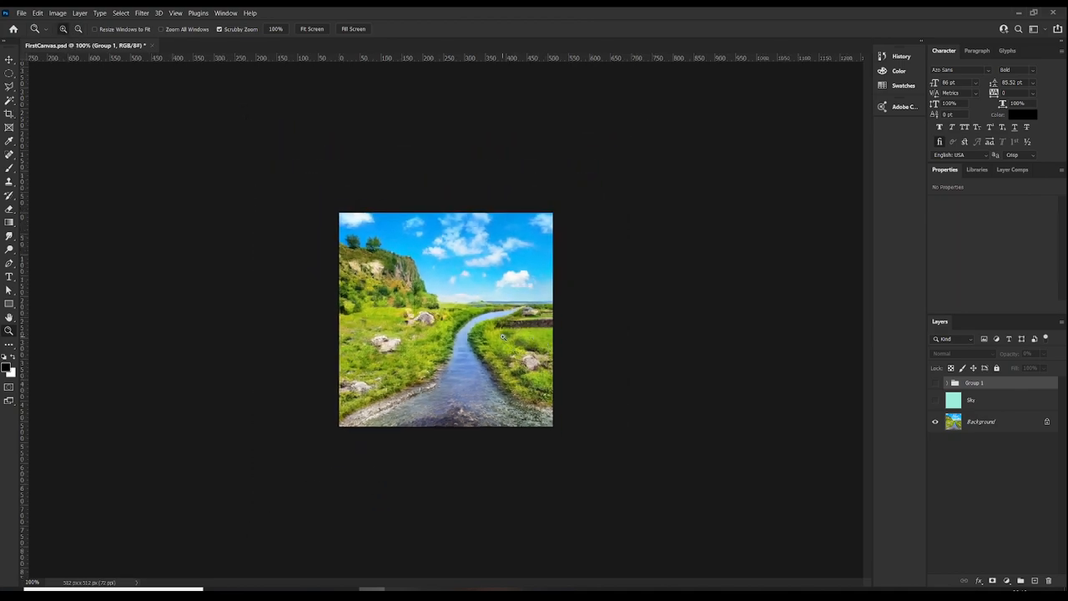
pyautogui.moveTo(504, 337)
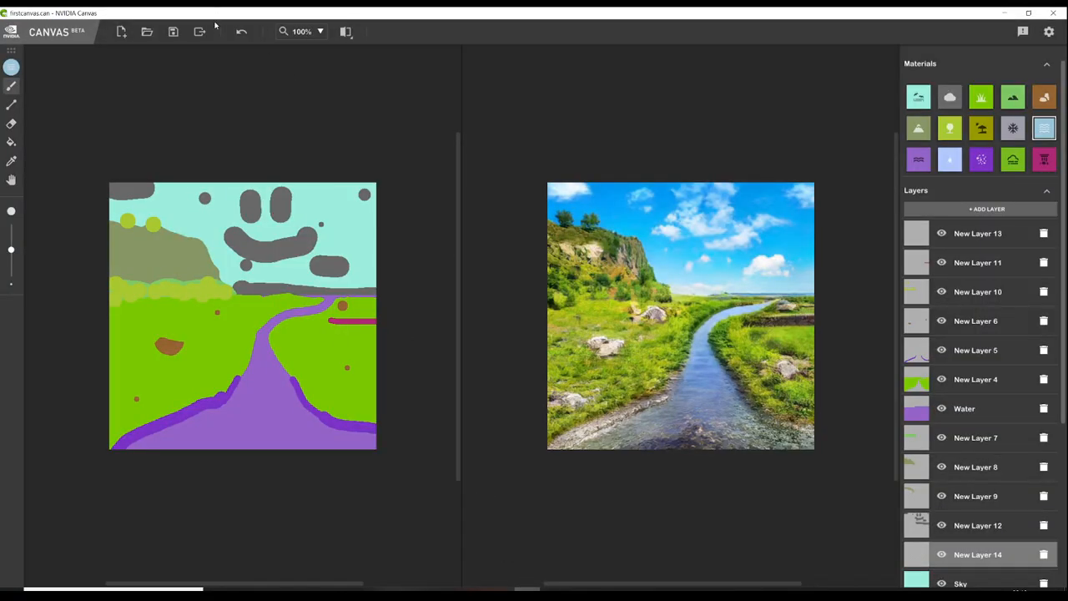
pyautogui.click(297, 279)
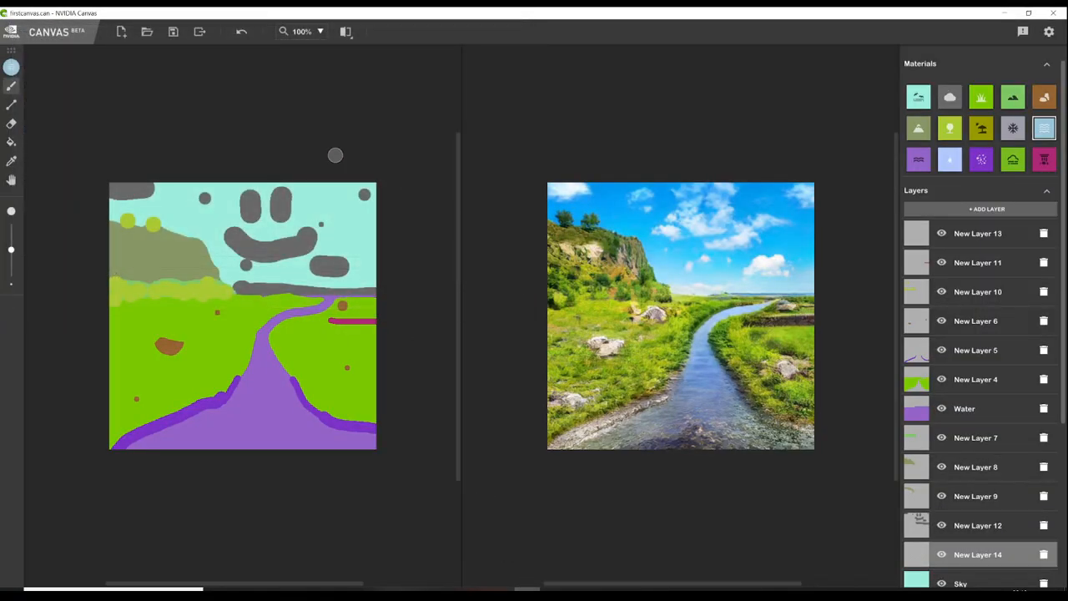
pyautogui.click(344, 32)
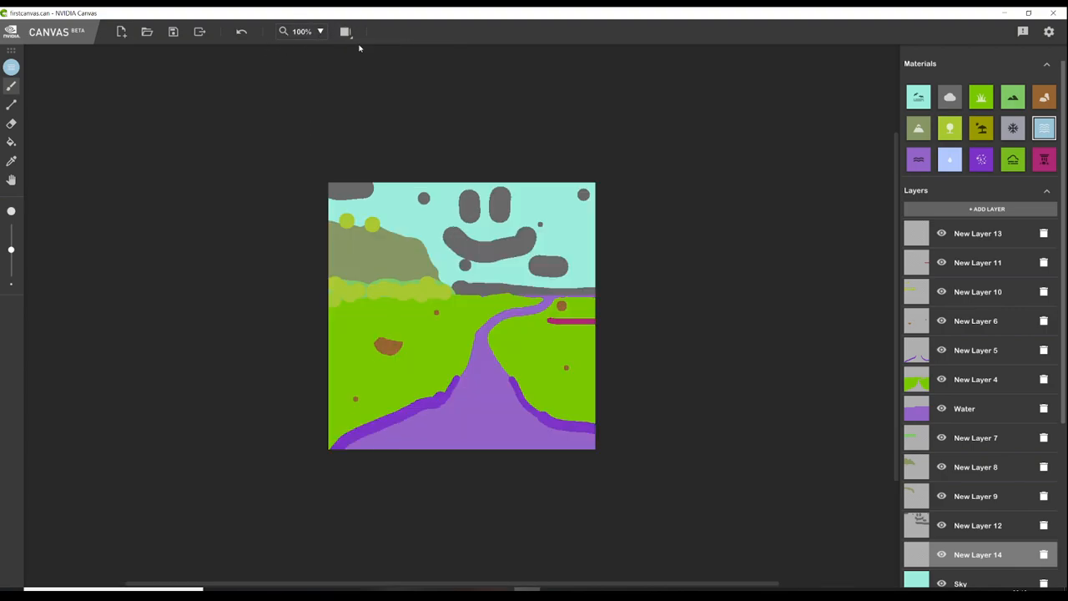
pyautogui.click(344, 32)
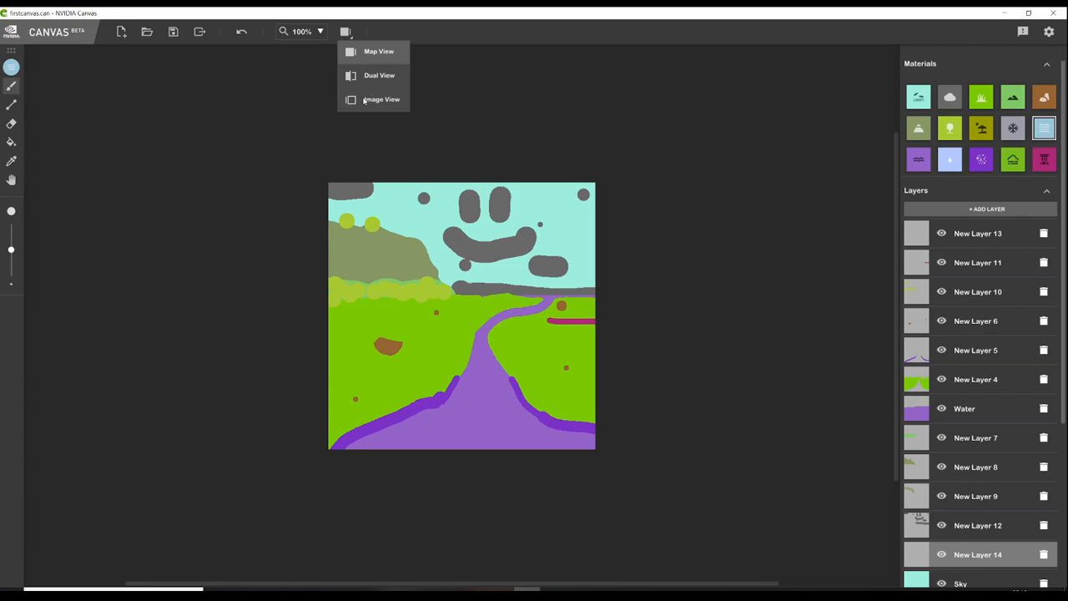
pyautogui.click(379, 75)
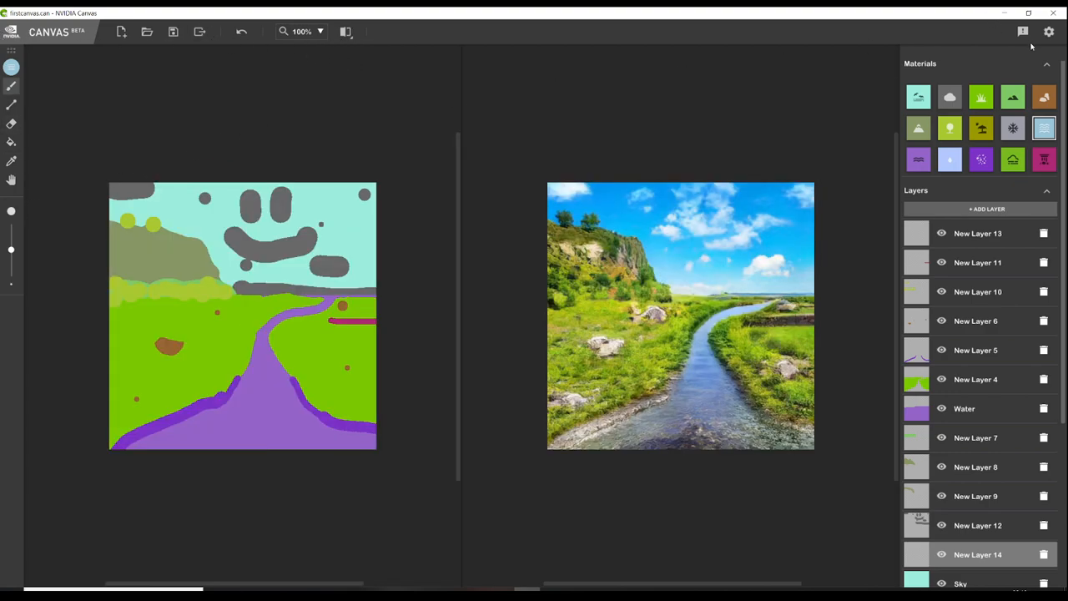
pyautogui.click(1048, 31)
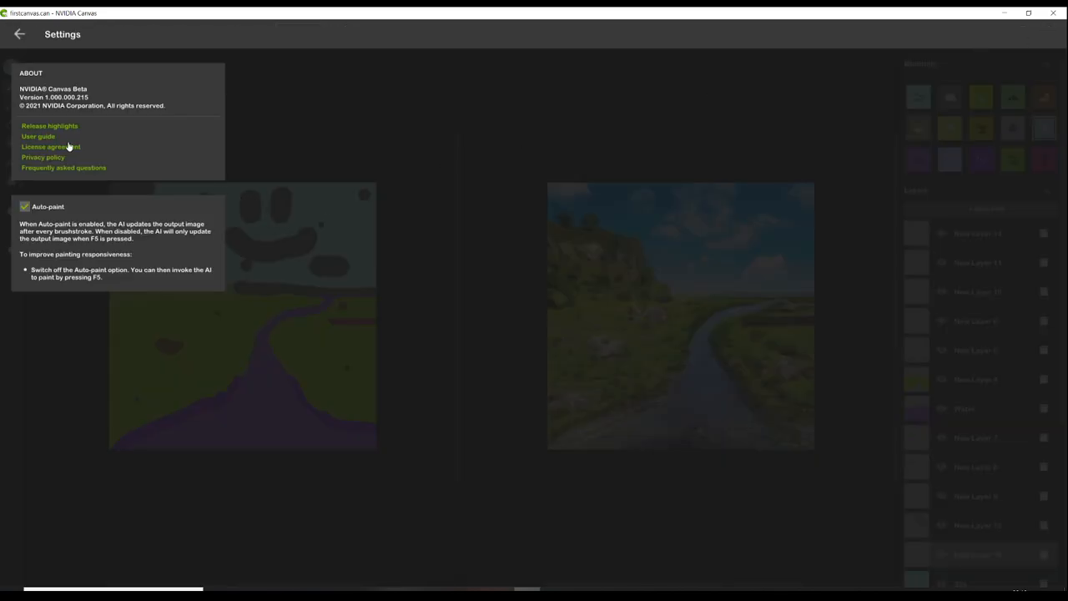
pyautogui.moveTo(981, 60)
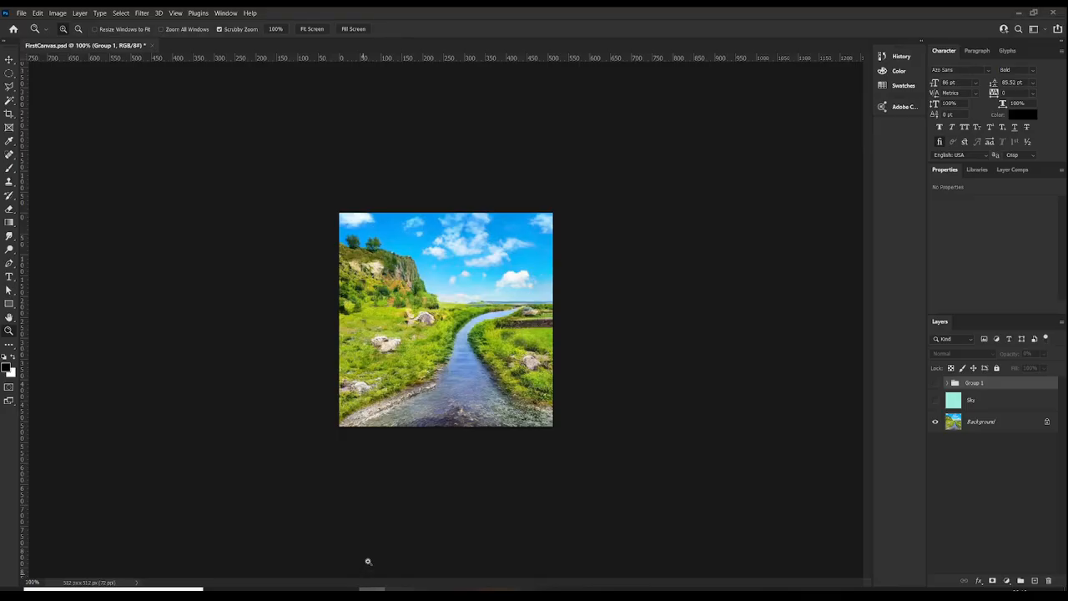
# Step: Save a Copy of the landscape as PNG and accept the PNG Format Options
pyautogui.click(20, 14)
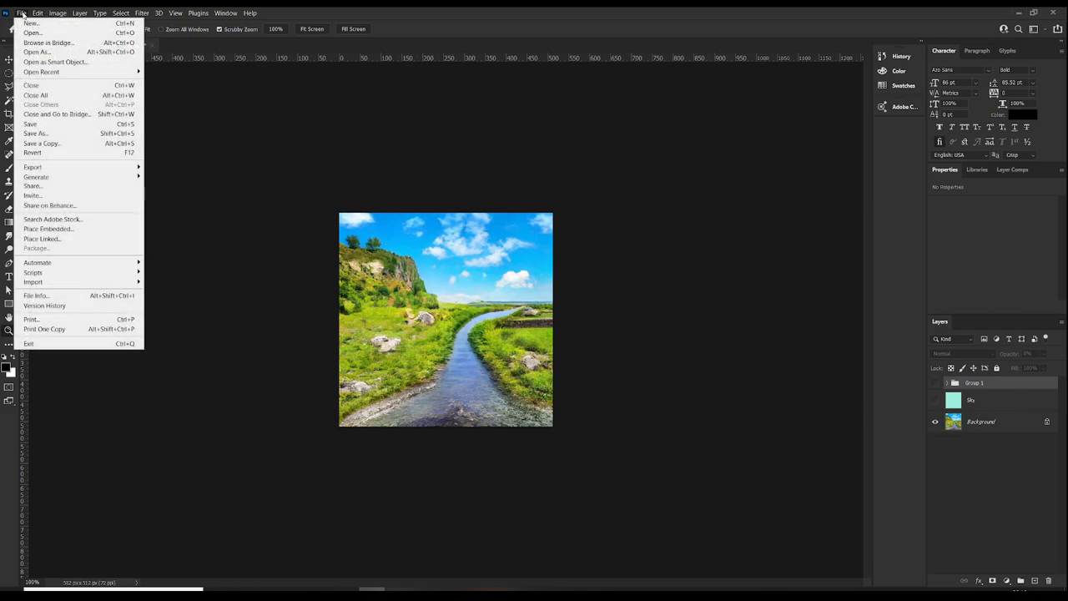
pyautogui.click(42, 143)
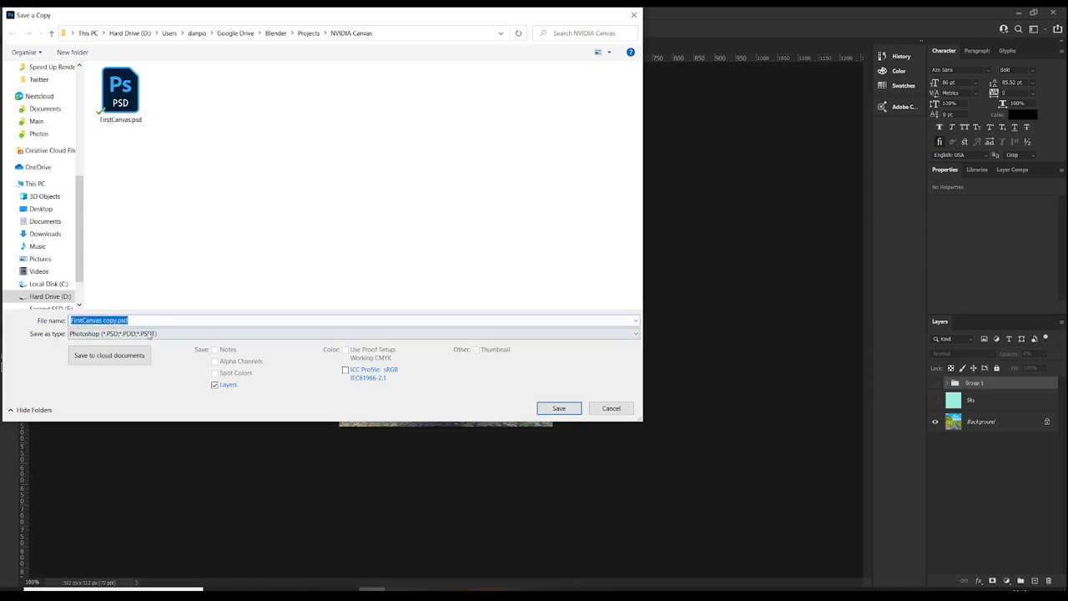
pyautogui.click(350, 334)
pyautogui.write('can')
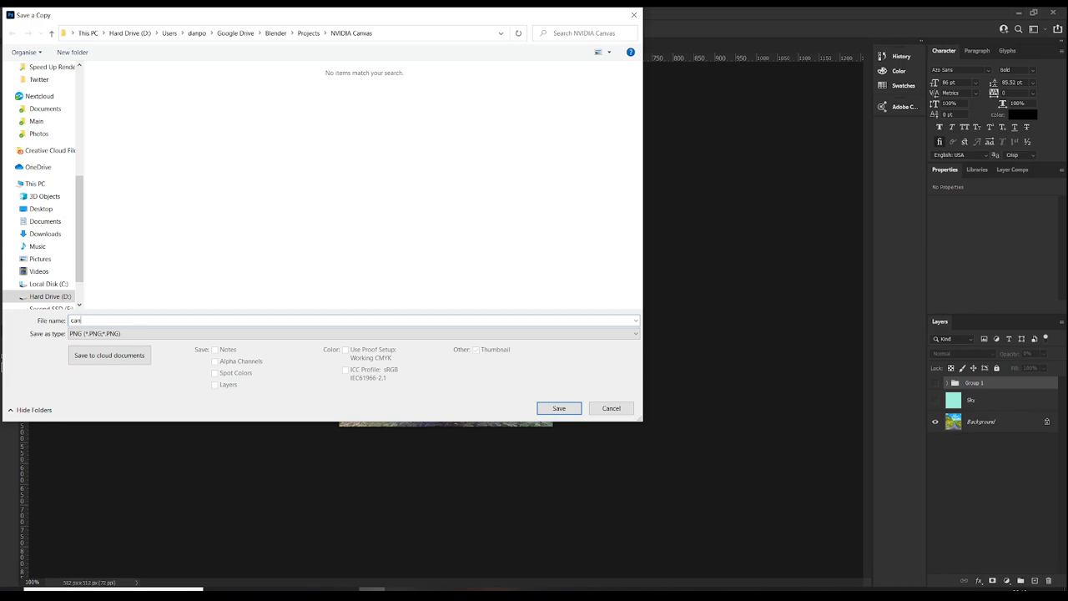
pyautogui.click(558, 407)
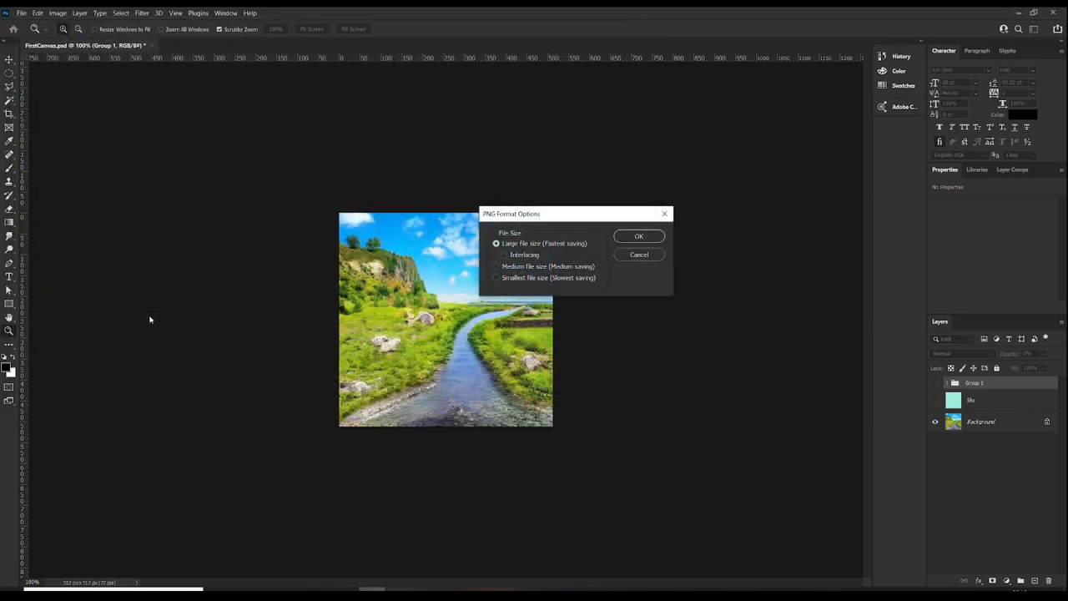
pyautogui.click(638, 236)
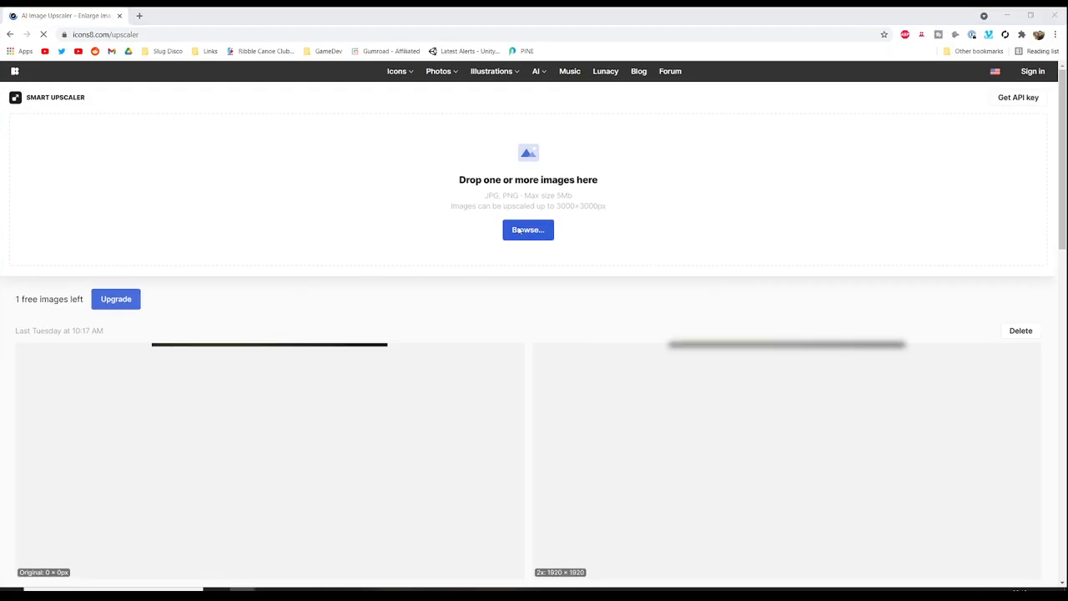
# Step: Upload the exported landscape PNG from the NVIDIA Canvas folder and let it upscale to 4x
pyautogui.click(527, 231)
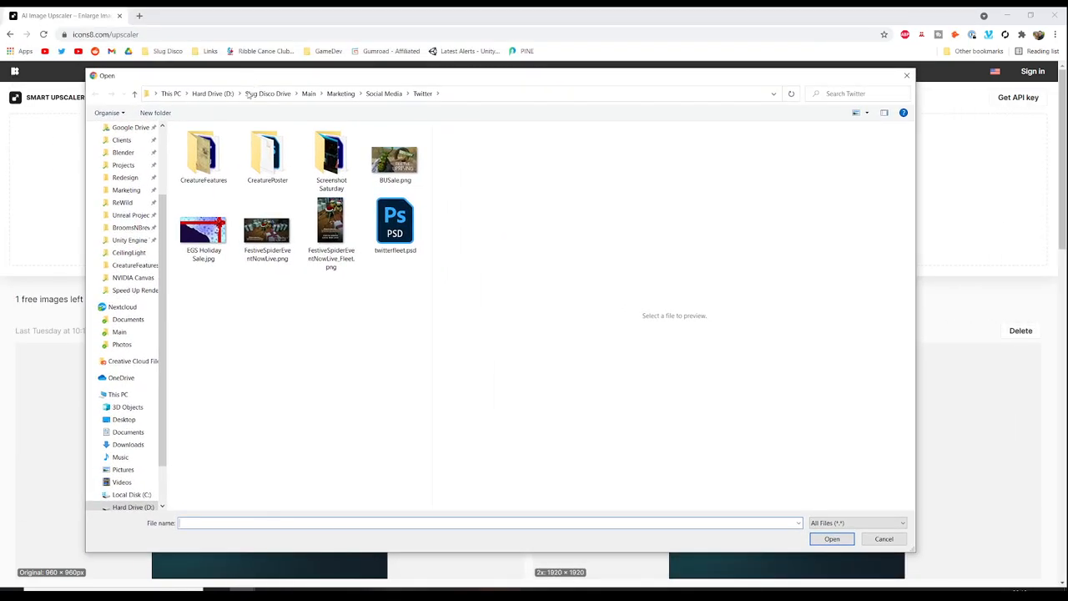
pyautogui.click(134, 277)
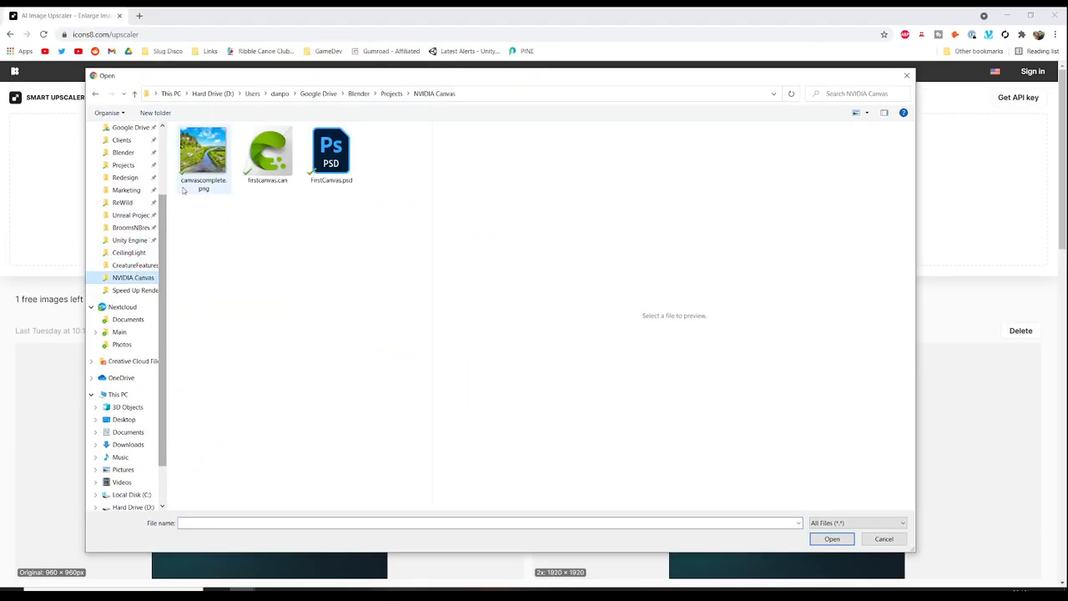
pyautogui.click(831, 537)
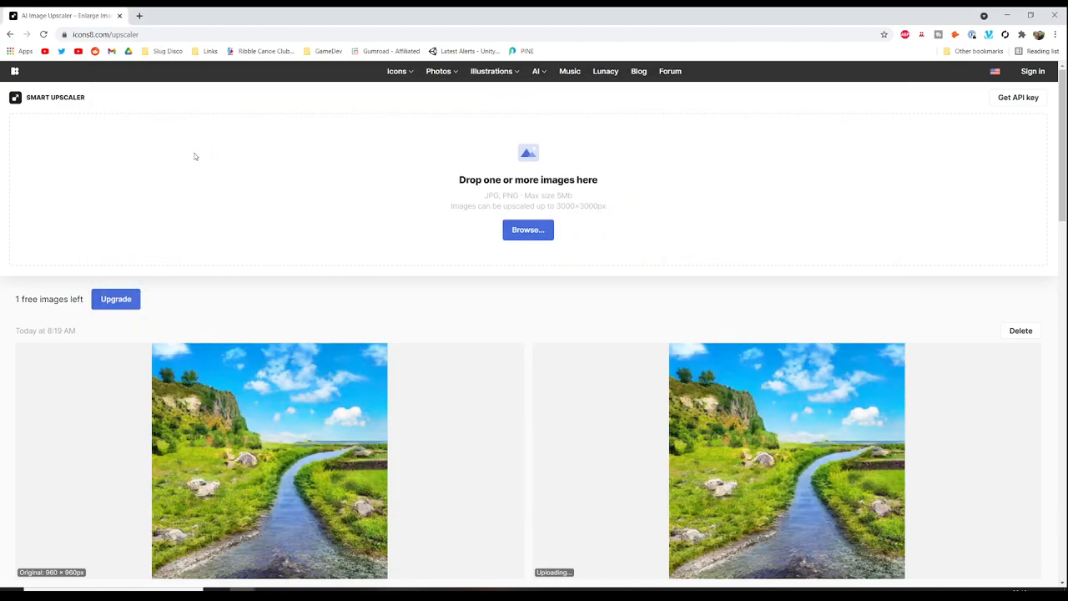
pyautogui.scroll(-3)
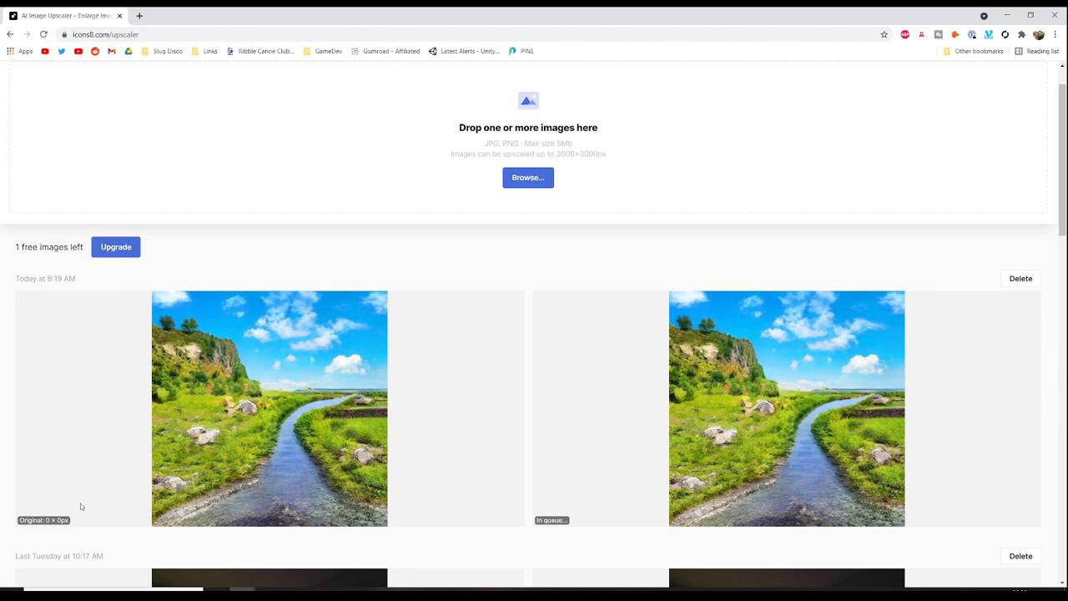
pyautogui.moveTo(115, 502)
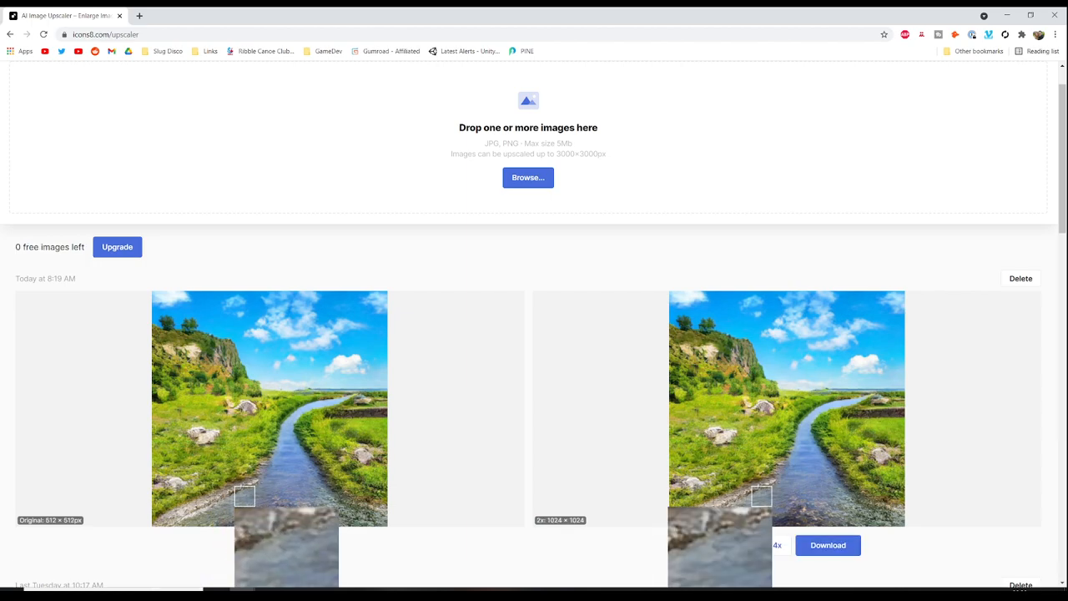
pyautogui.scroll(-3)
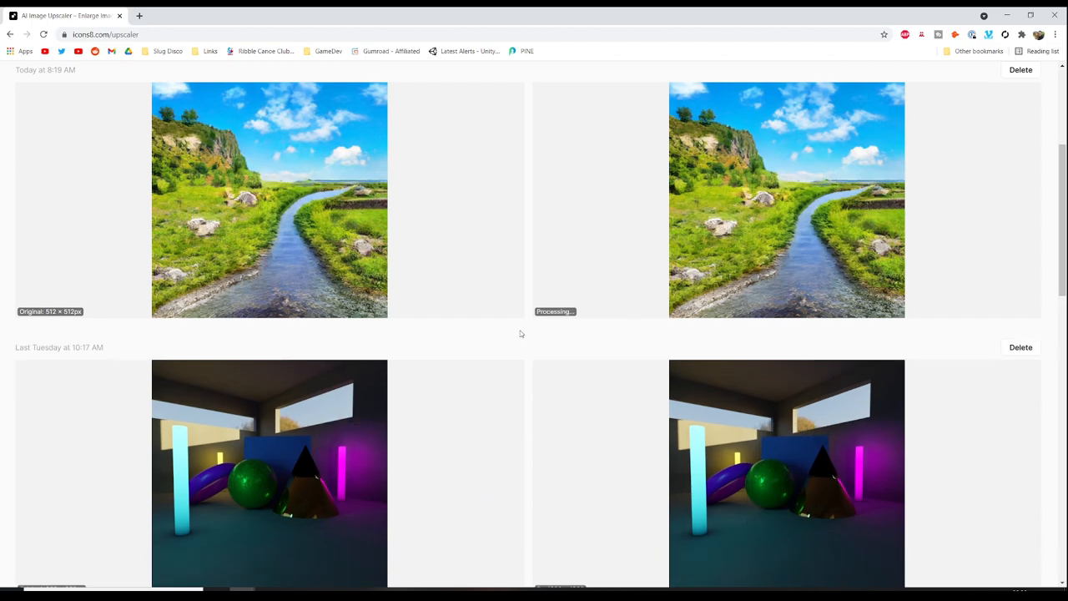
pyautogui.moveTo(514, 325)
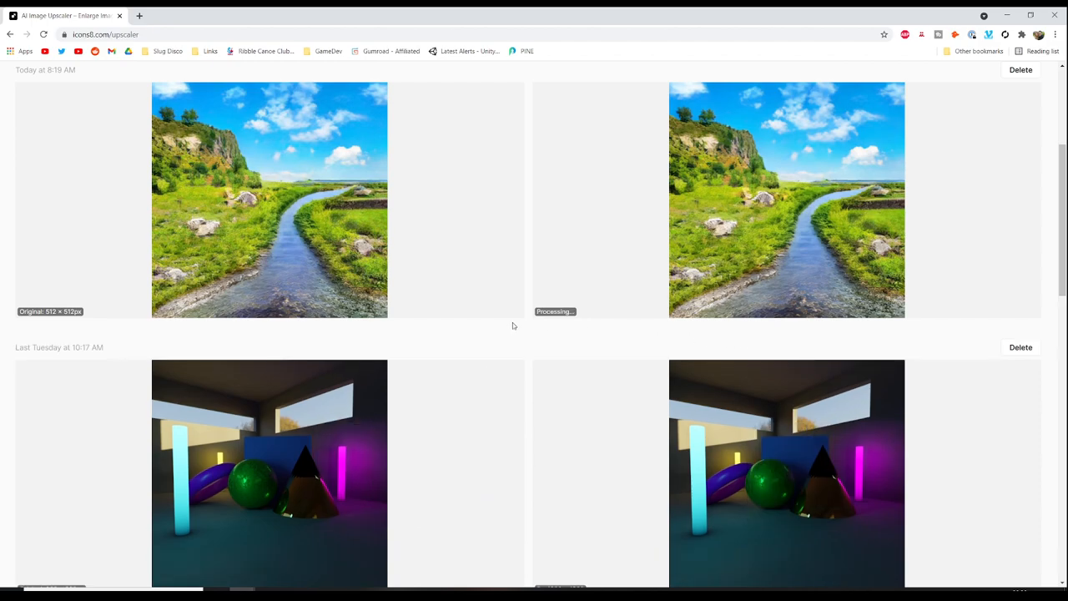
pyautogui.scroll(3)
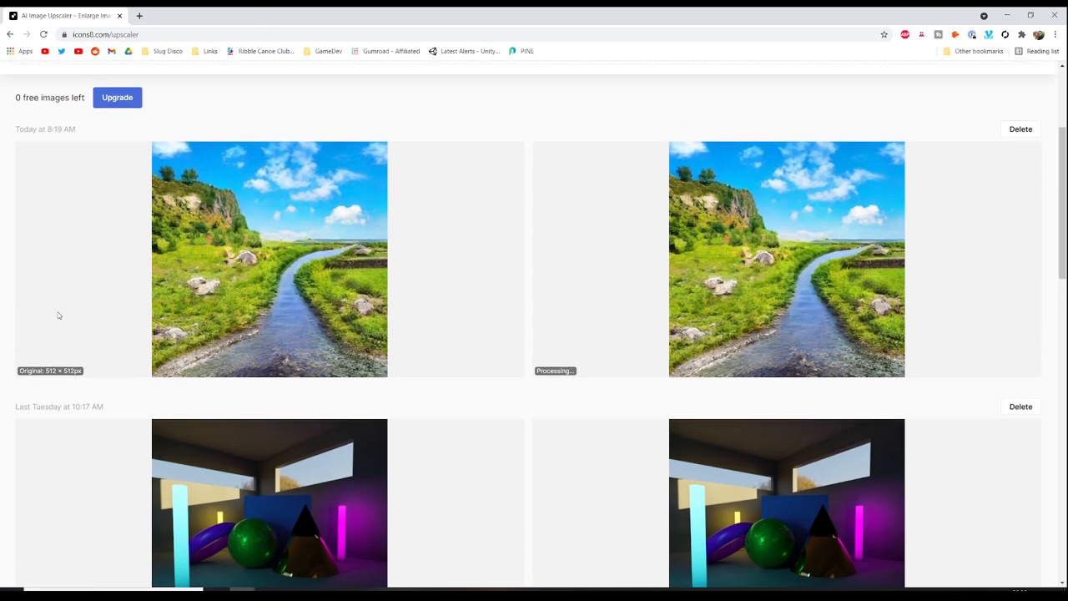
pyautogui.scroll(3)
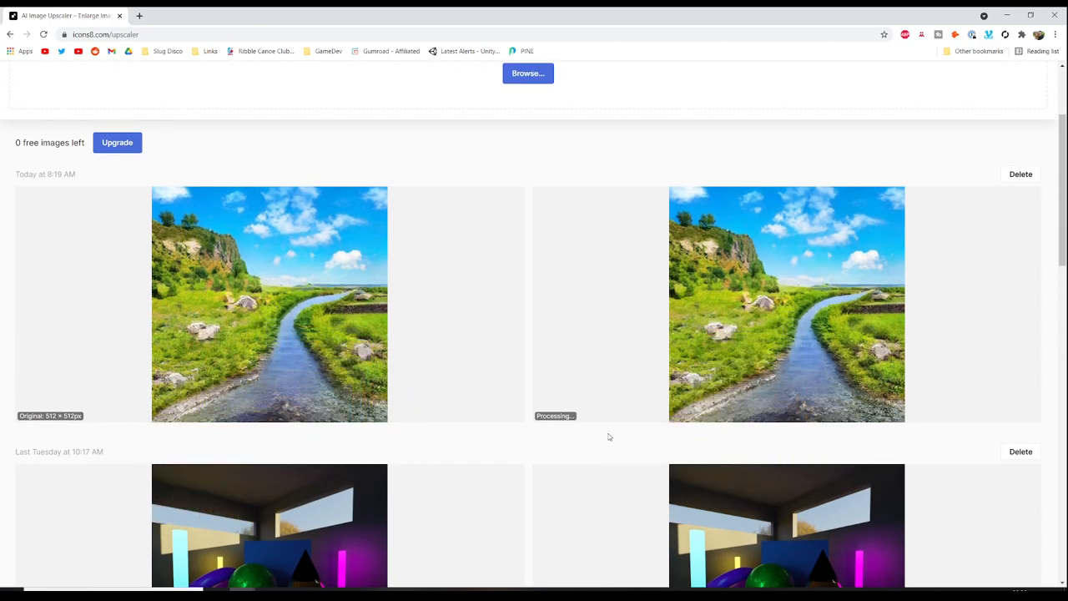
pyautogui.moveTo(559, 440)
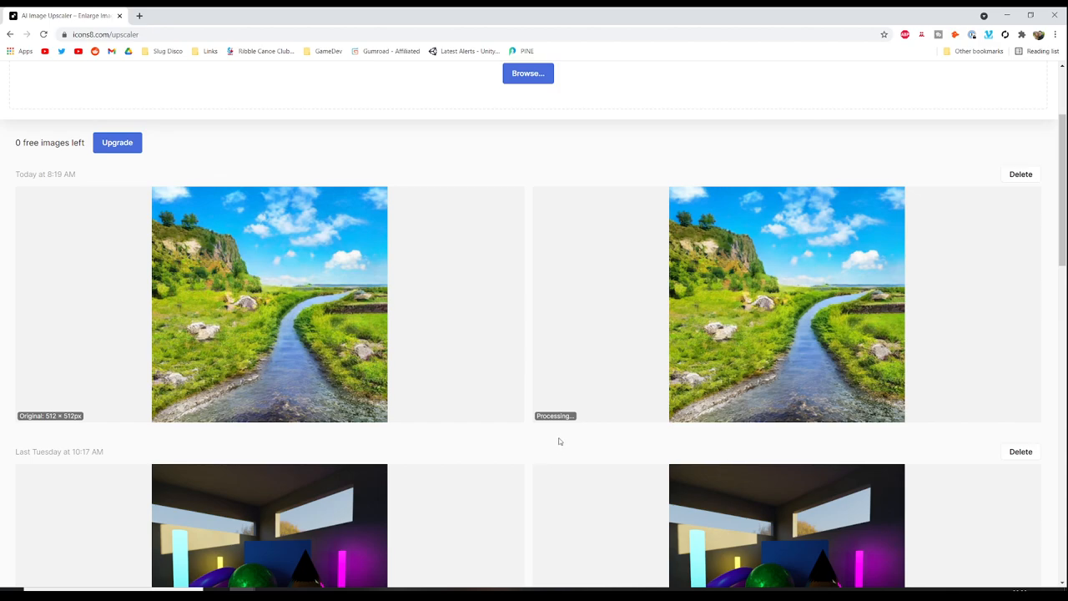
pyautogui.moveTo(557, 424)
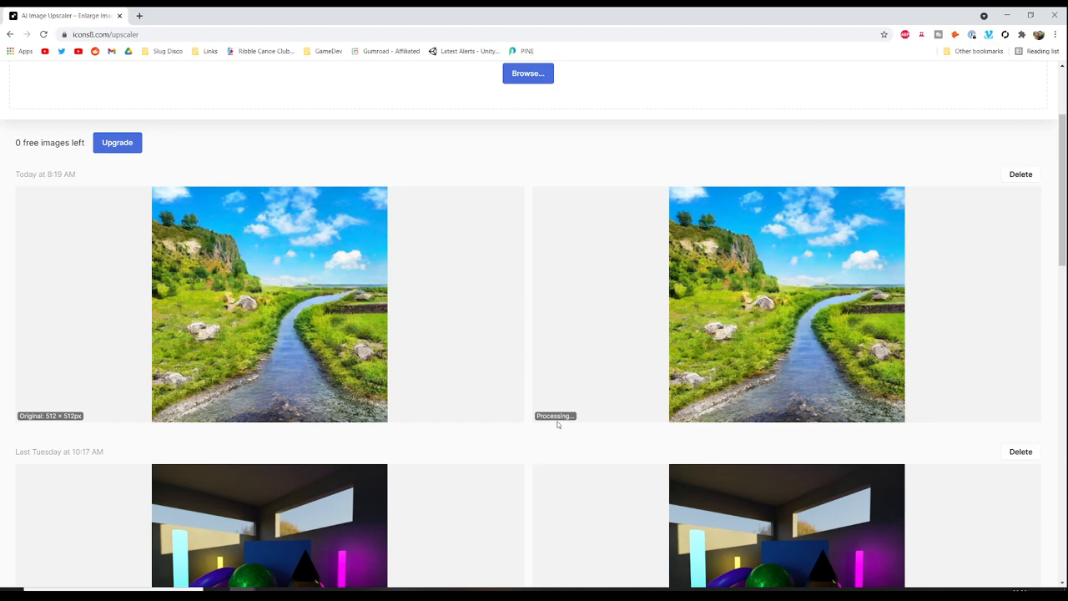
pyautogui.moveTo(574, 444)
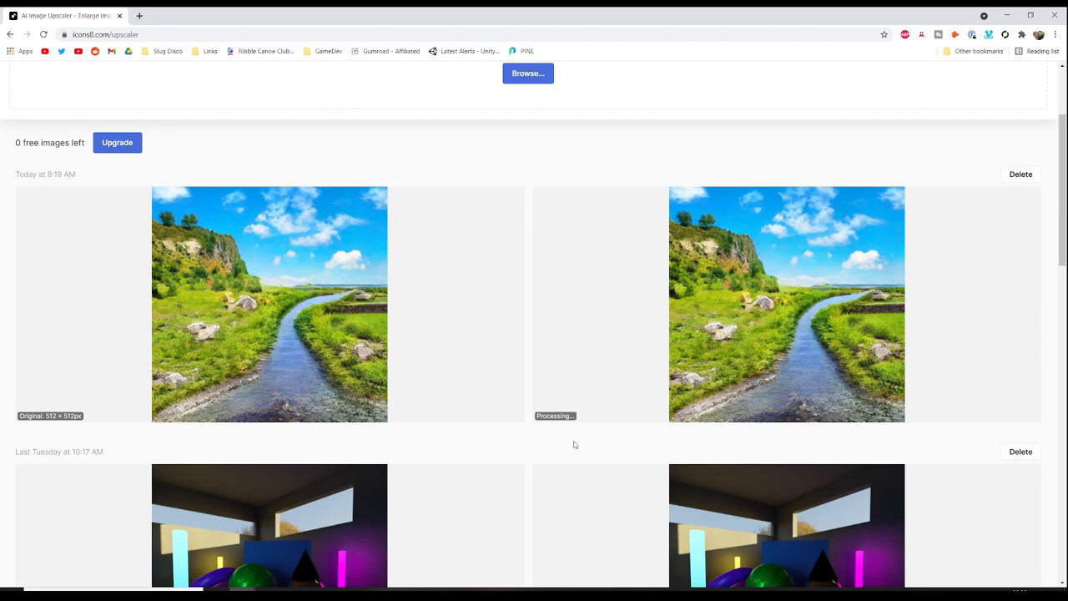
pyautogui.moveTo(554, 444)
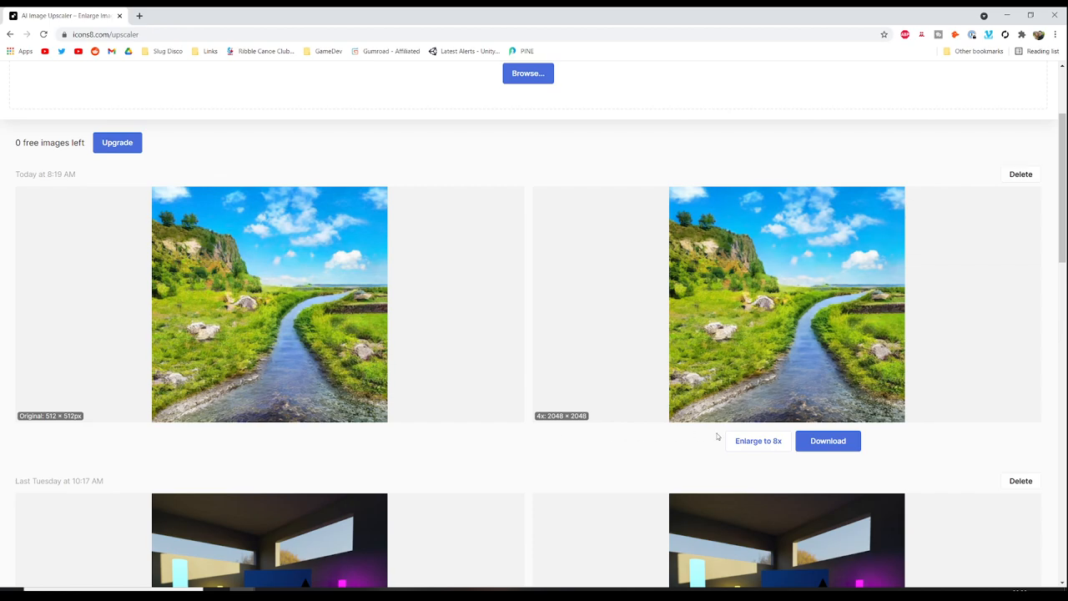
pyautogui.moveTo(863, 457)
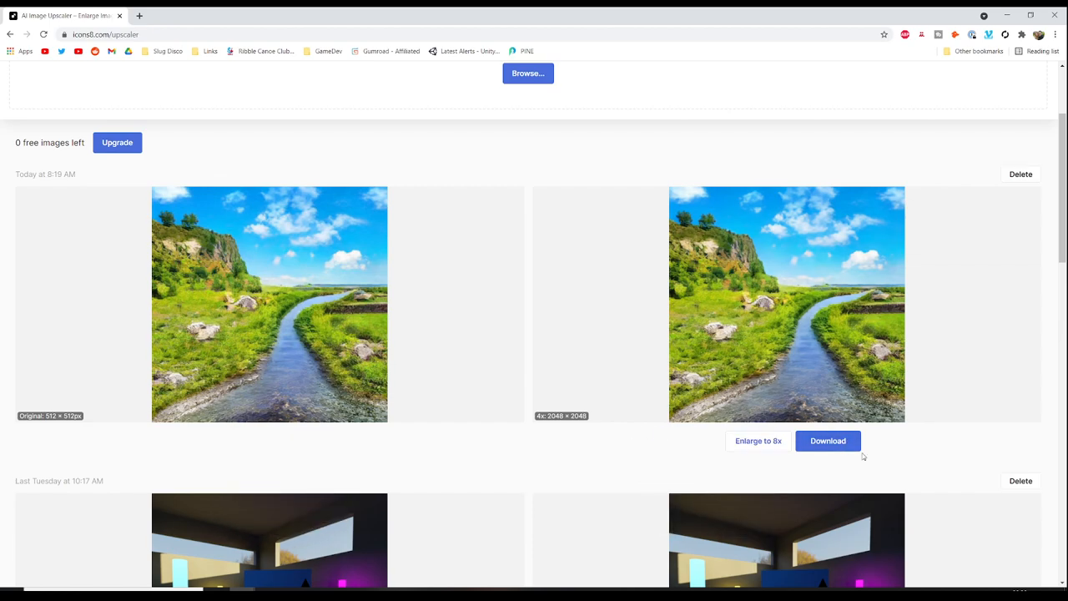
pyautogui.moveTo(758, 446)
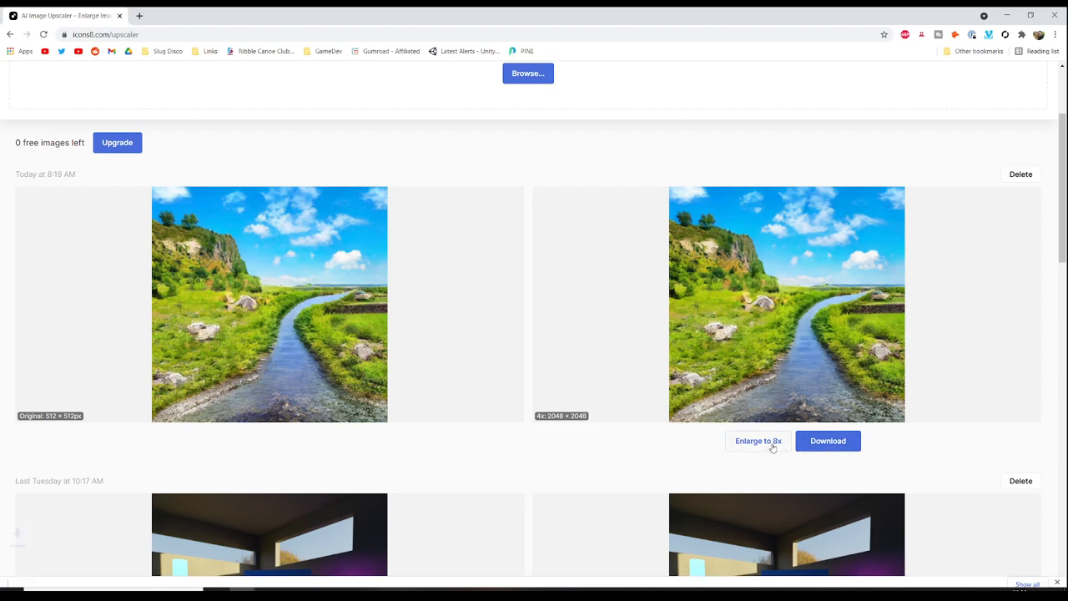
# Step: Download the 4x 2048 × 2048 result and start the 8x enlargement
pyautogui.click(827, 440)
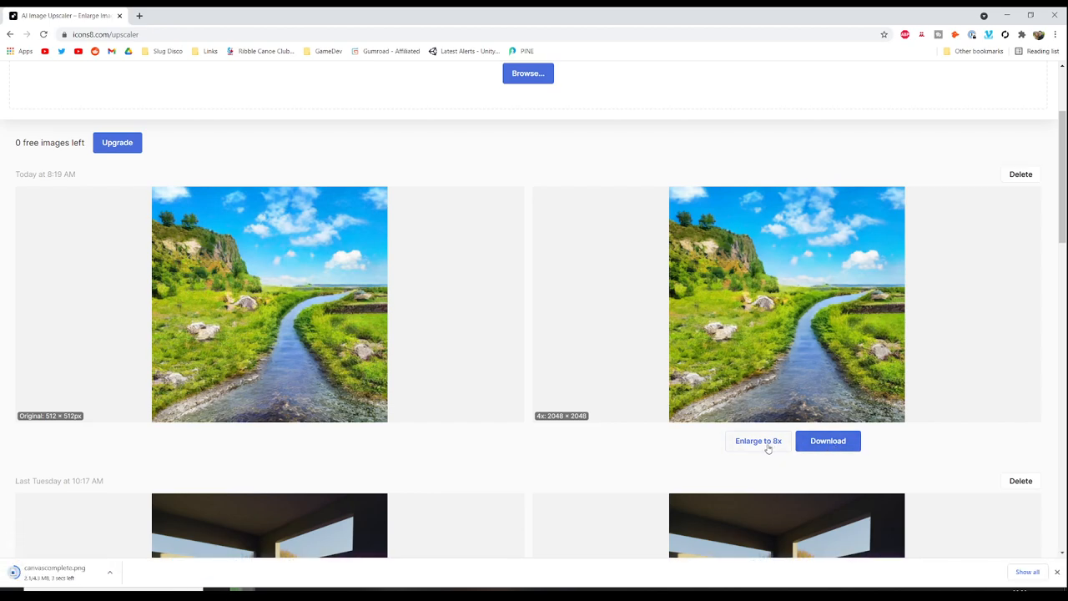
pyautogui.click(758, 441)
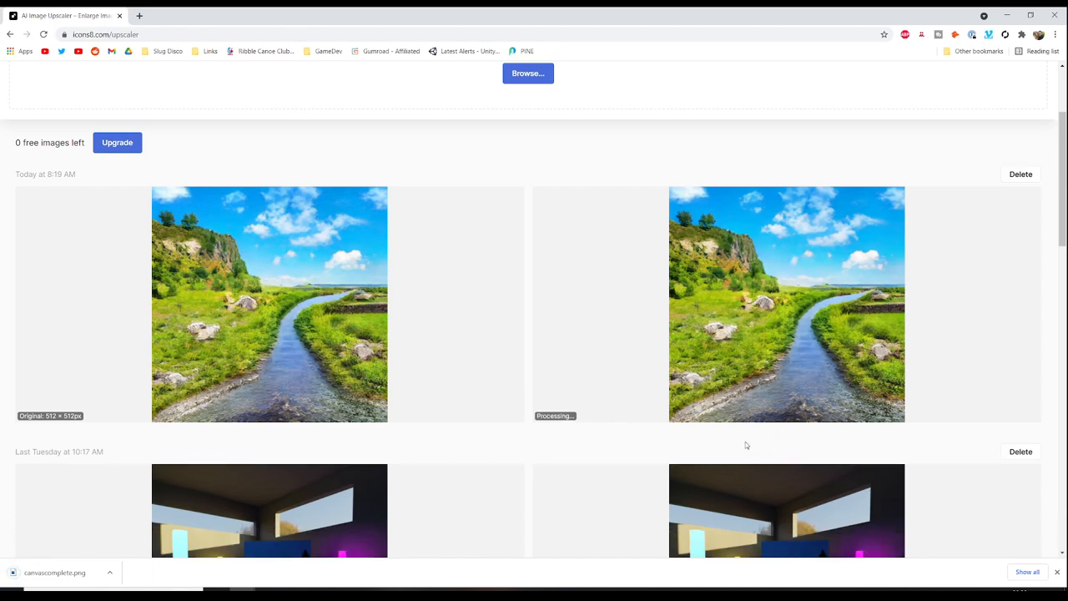
pyautogui.moveTo(681, 441)
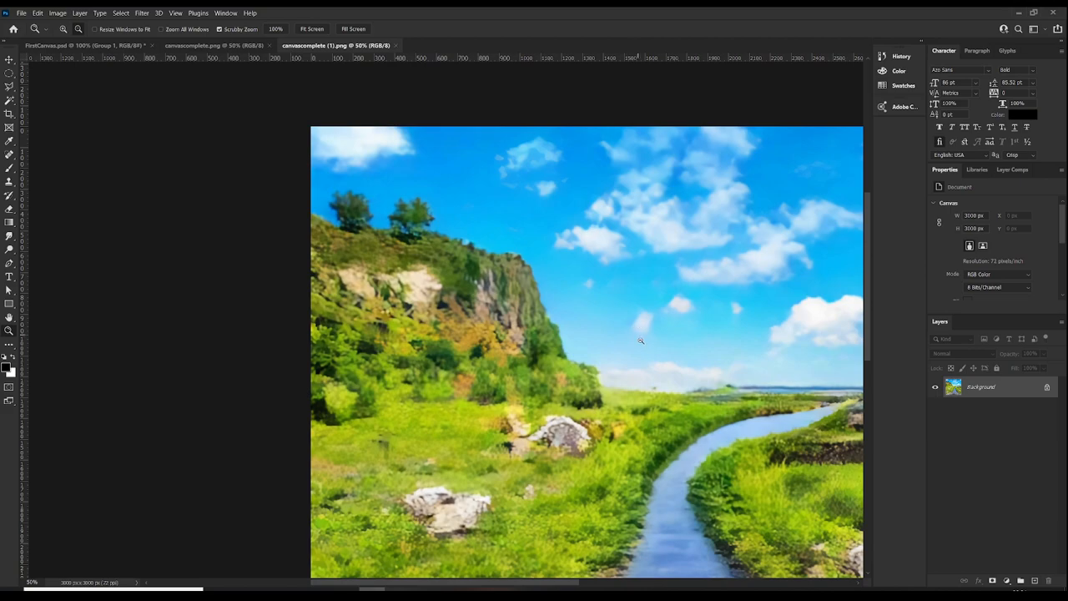
# Step: Switch between the original PSD and the upscaled PNG documents, zooming in to compare detail
pyautogui.scroll(-3)
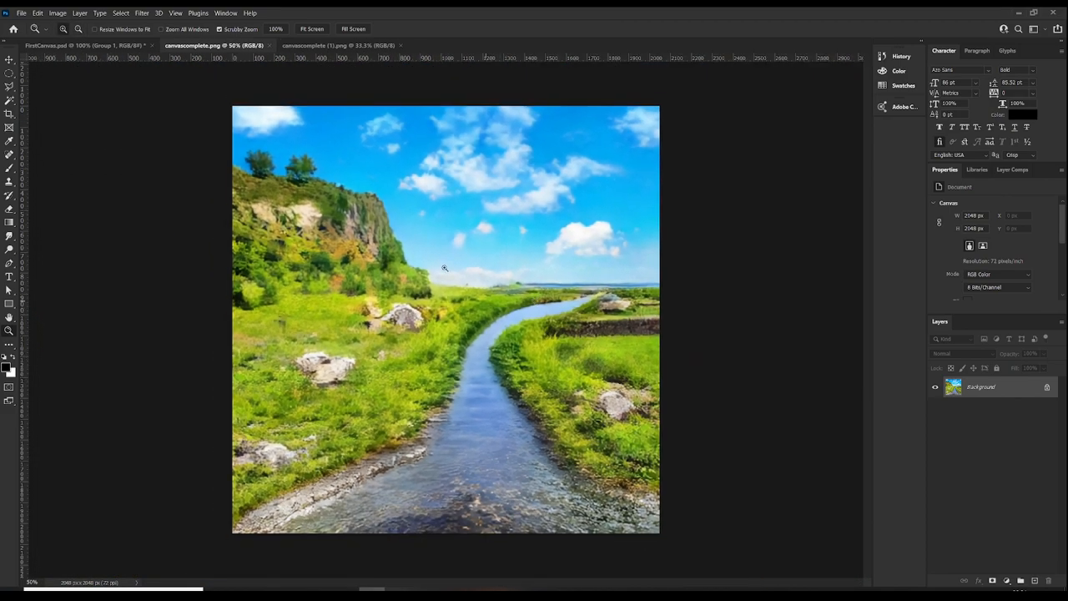
pyautogui.click(46, 45)
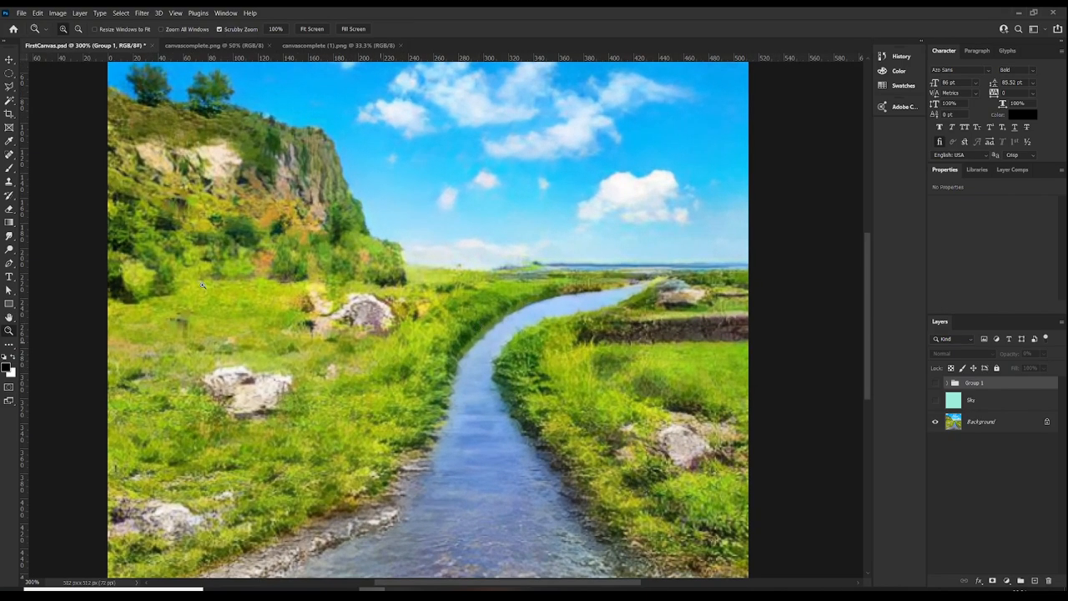
pyautogui.moveTo(729, 165)
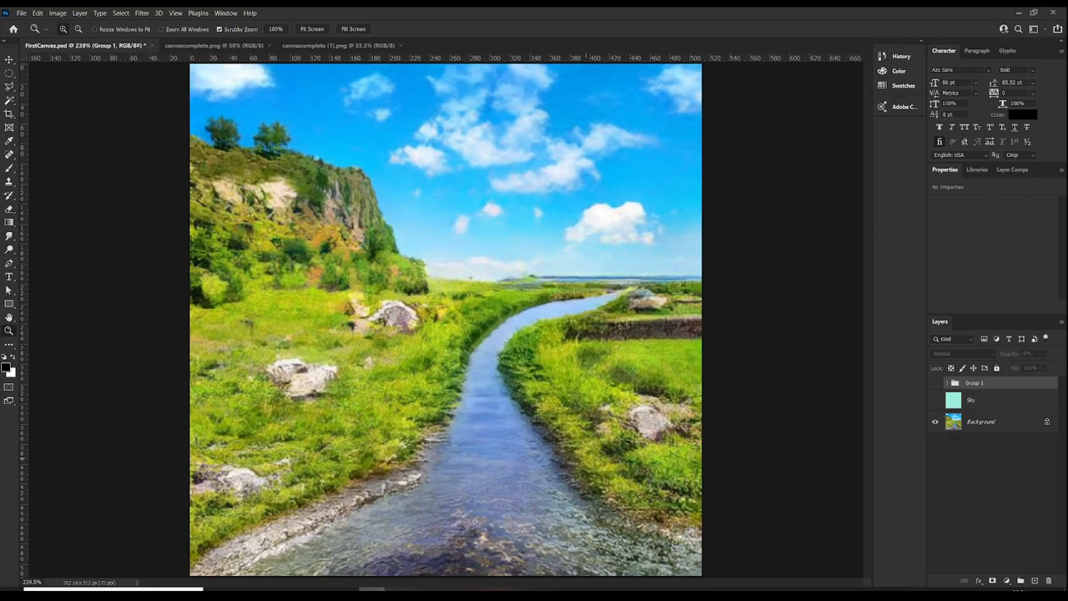
pyautogui.moveTo(387, 314)
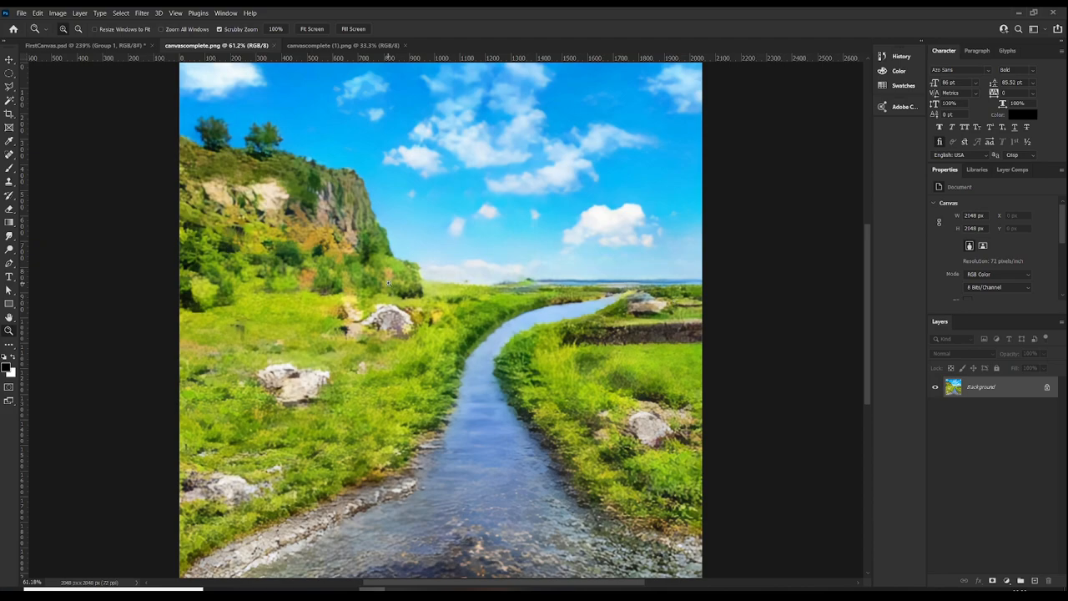
pyautogui.moveTo(380, 264)
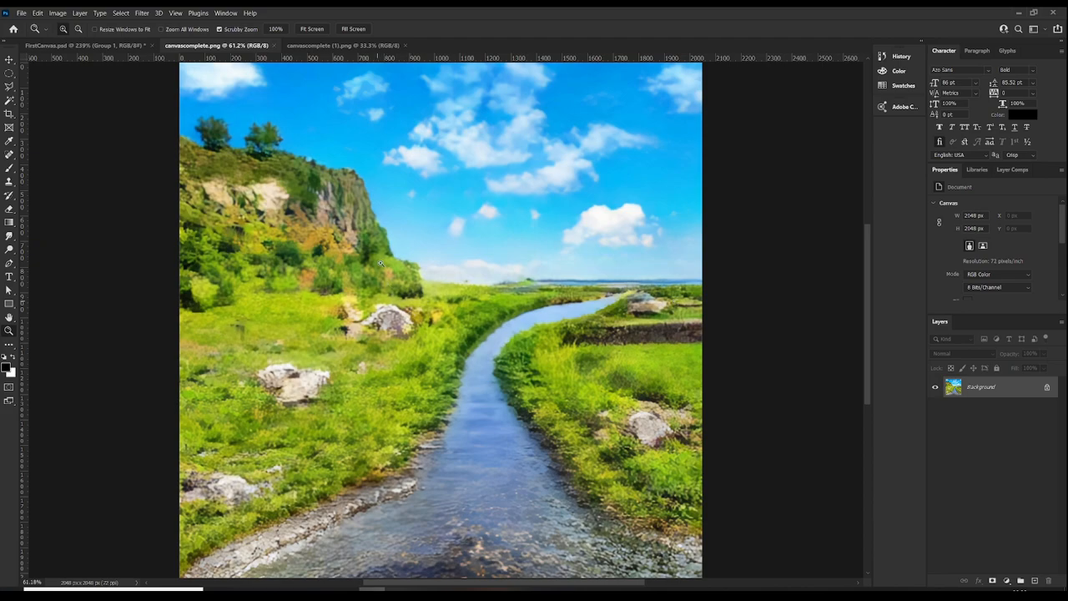
pyautogui.click(334, 45)
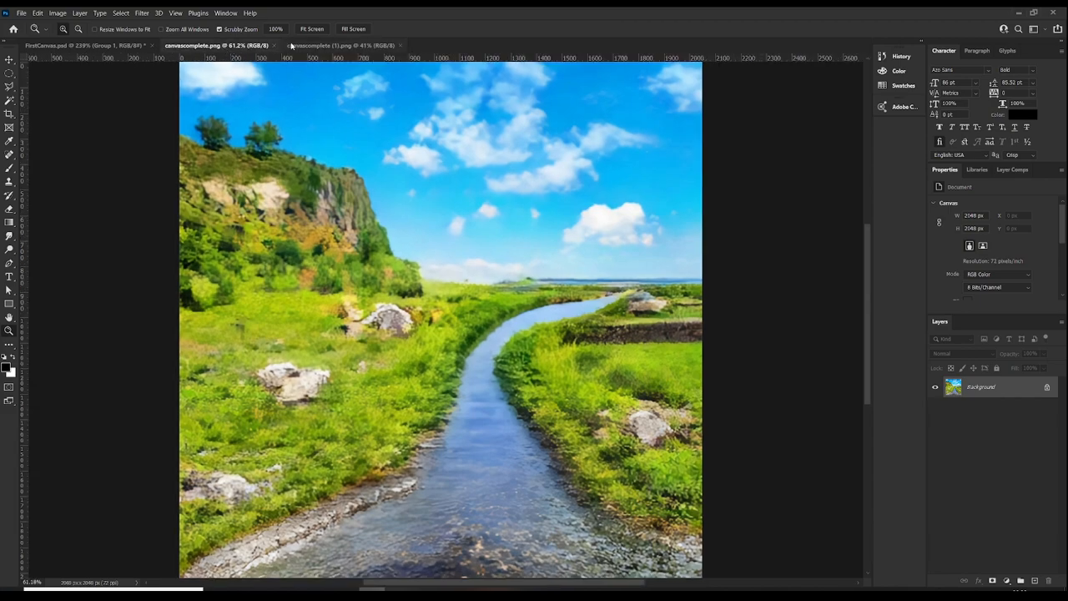
pyautogui.moveTo(109, 56)
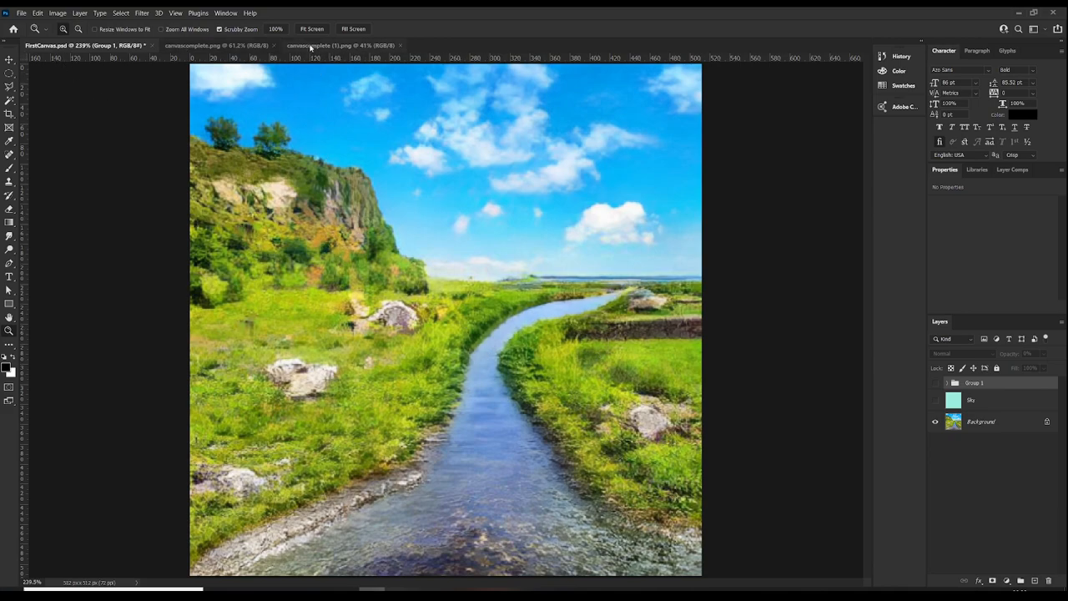
pyautogui.click(337, 46)
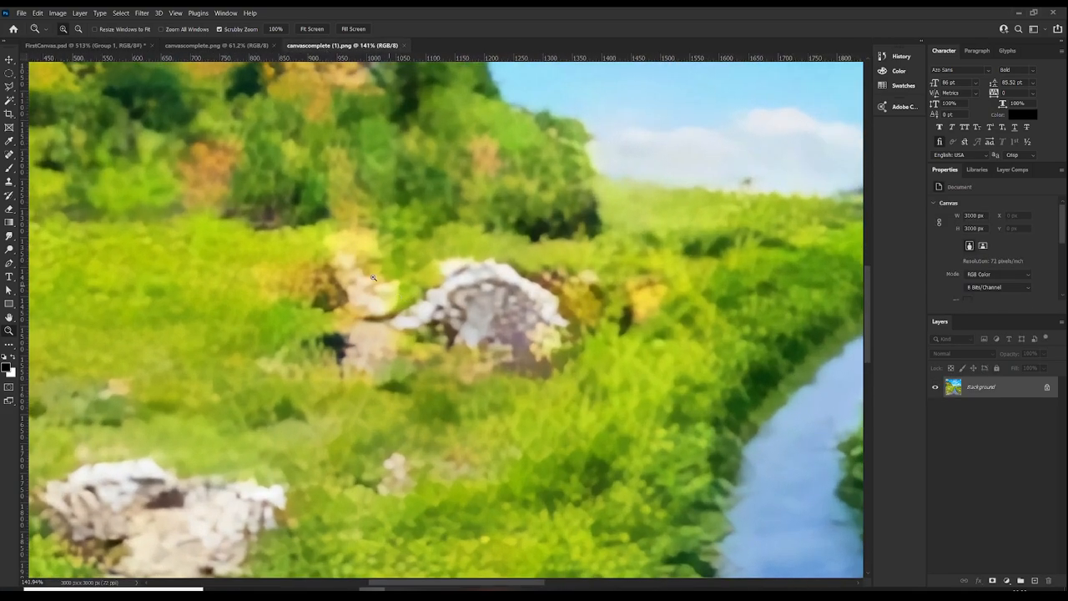
pyautogui.moveTo(587, 293)
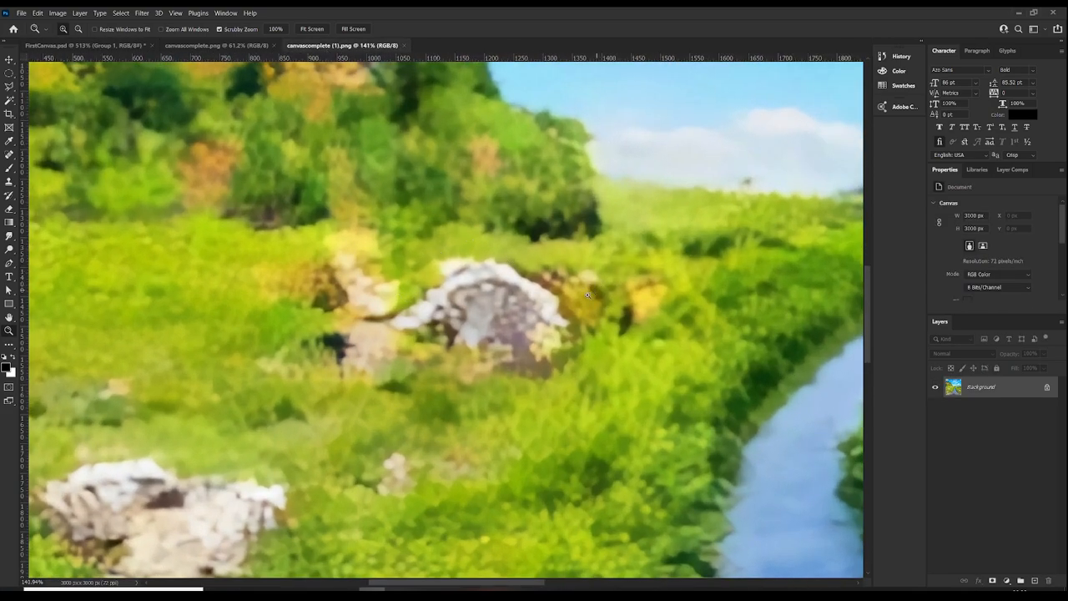
pyautogui.click(312, 28)
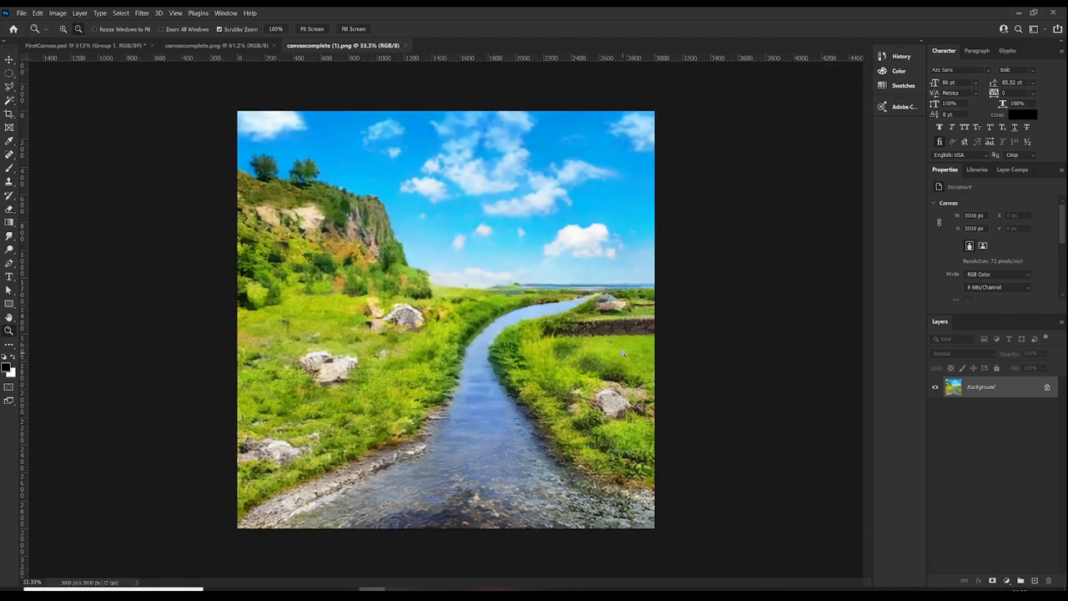
pyautogui.moveTo(467, 346)
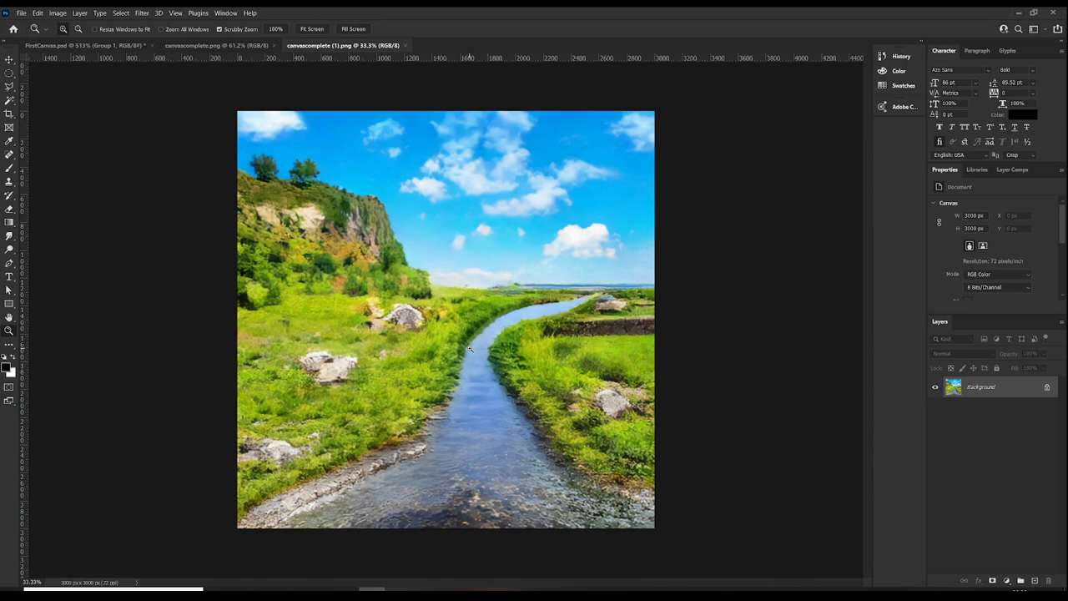
pyautogui.moveTo(547, 332)
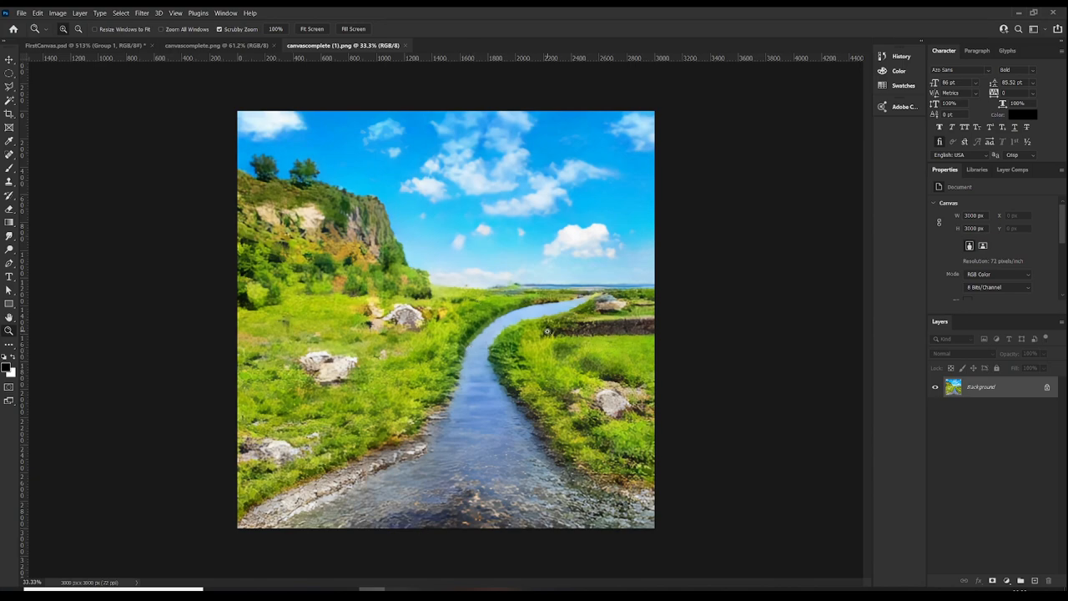
pyautogui.moveTo(361, 292)
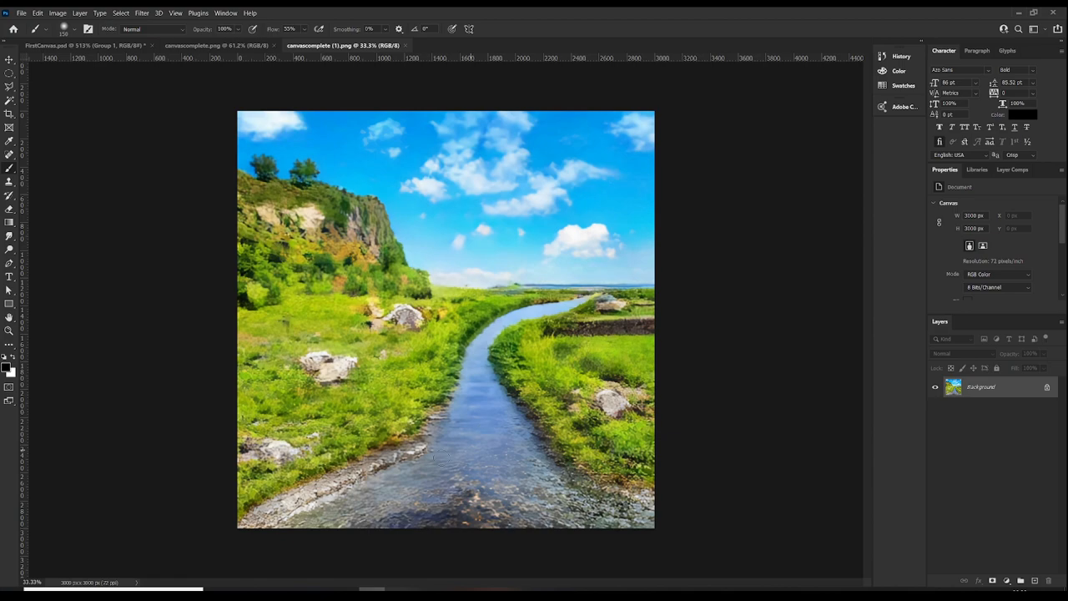
pyautogui.moveTo(497, 397)
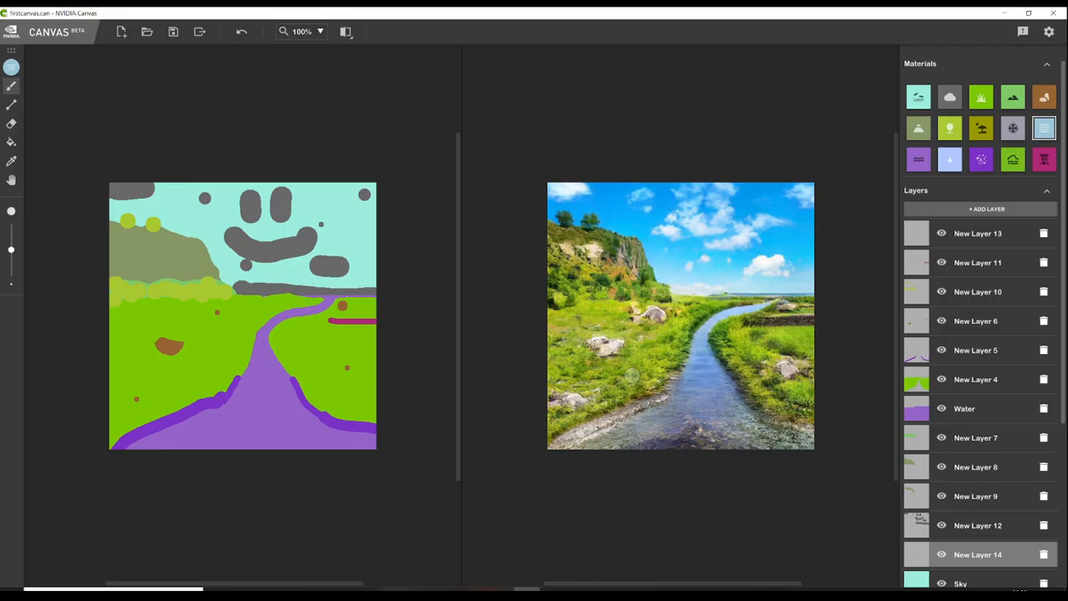
pyautogui.moveTo(404, 483)
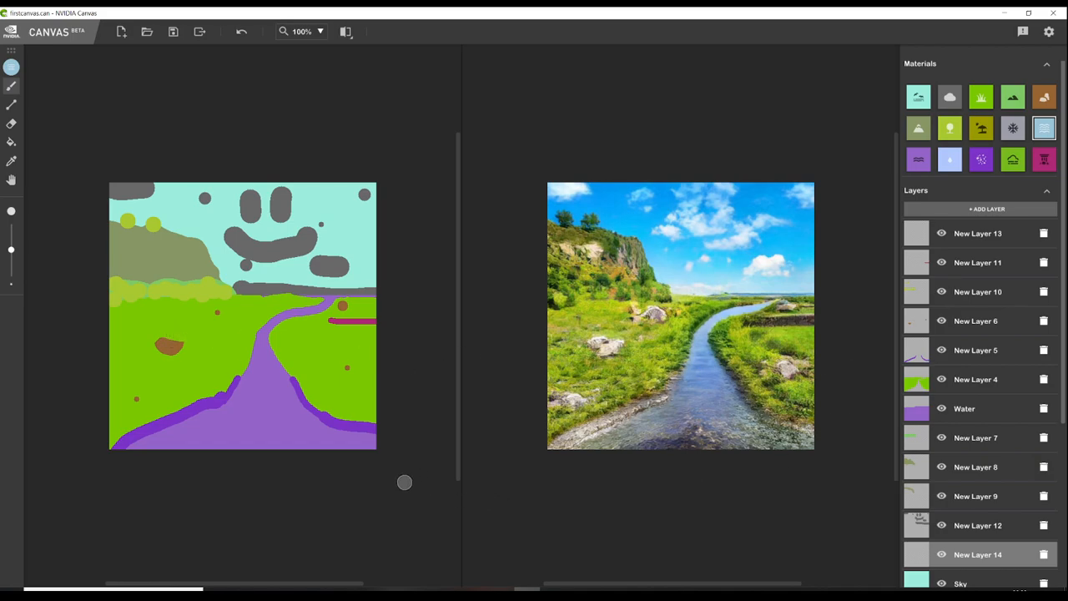
pyautogui.moveTo(370, 476)
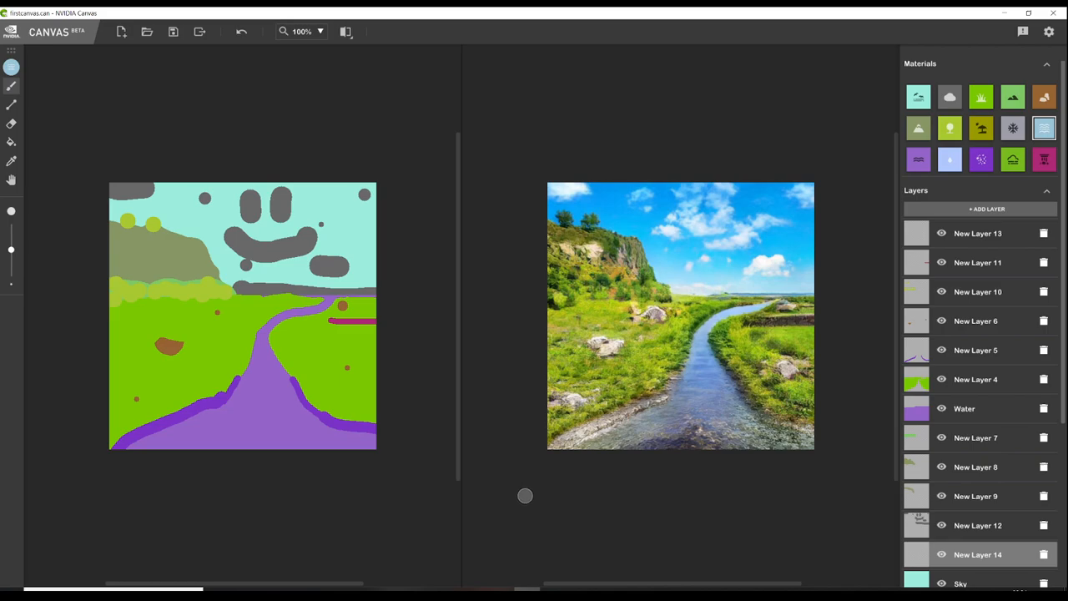
pyautogui.moveTo(497, 446)
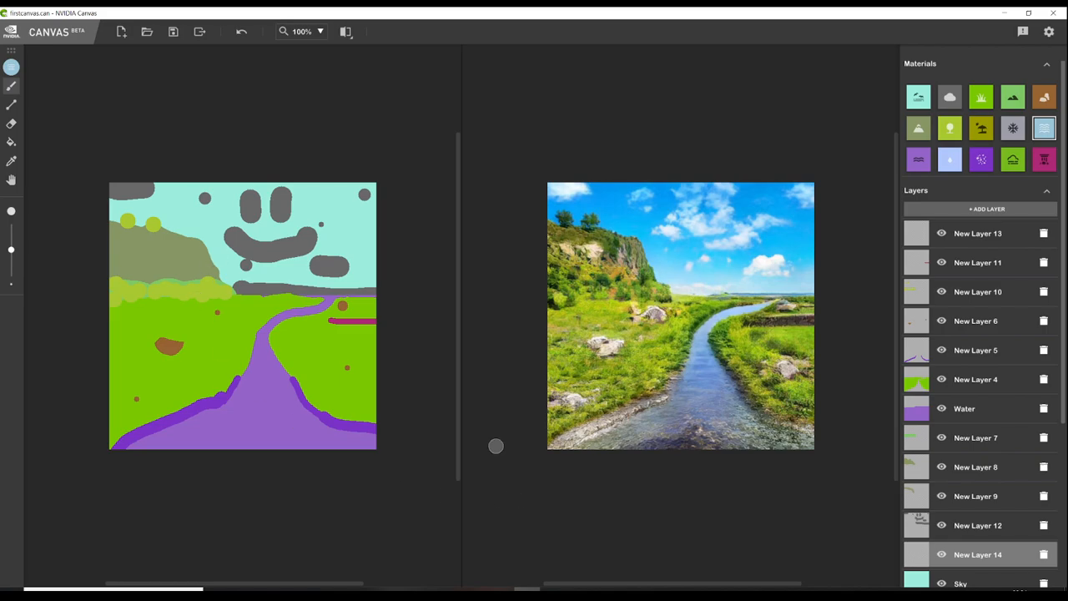